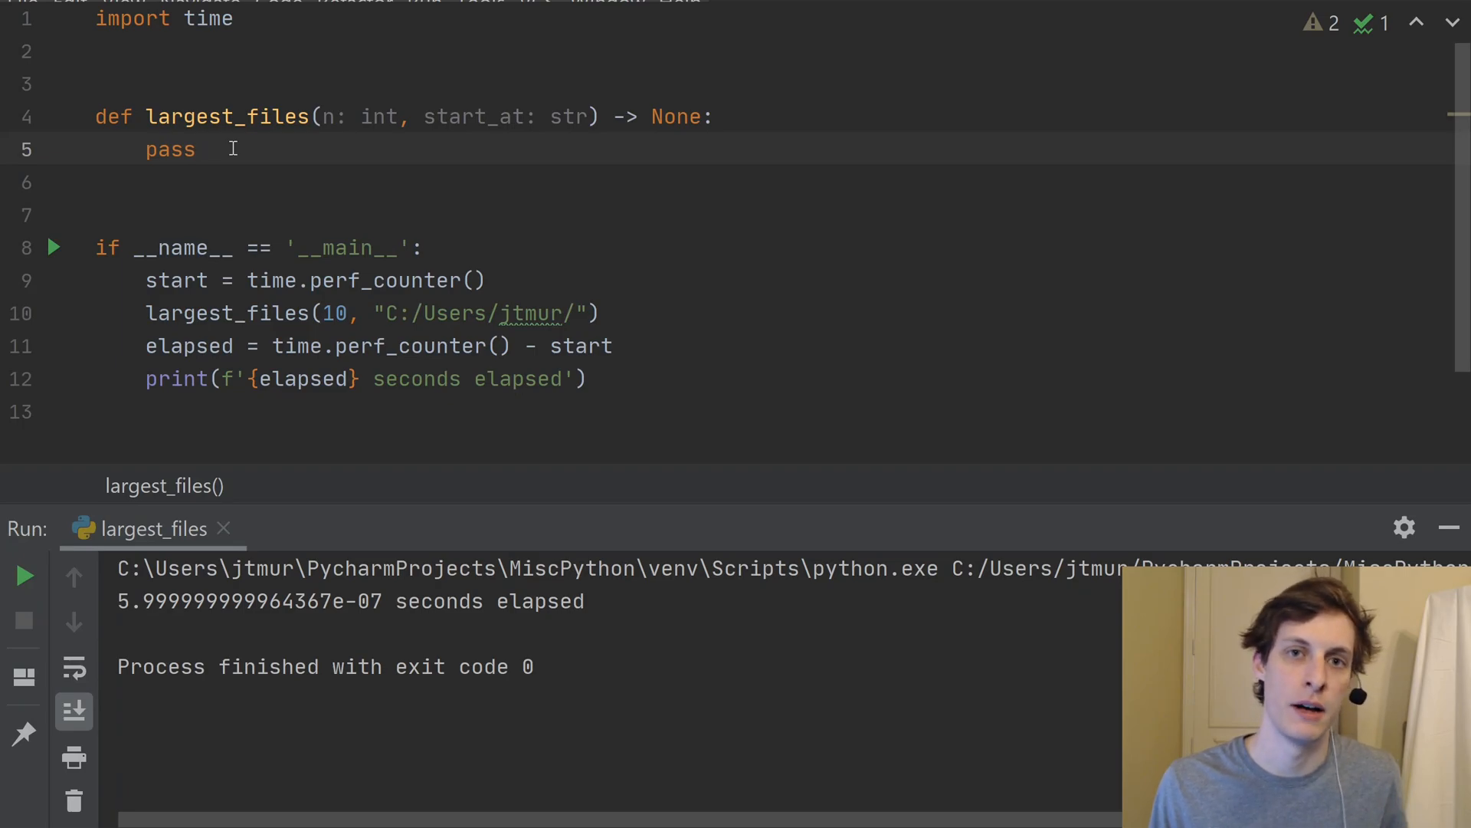
Rerun the stub largest_files script, then place the cursor on the blank line above its definition.
click(196, 149)
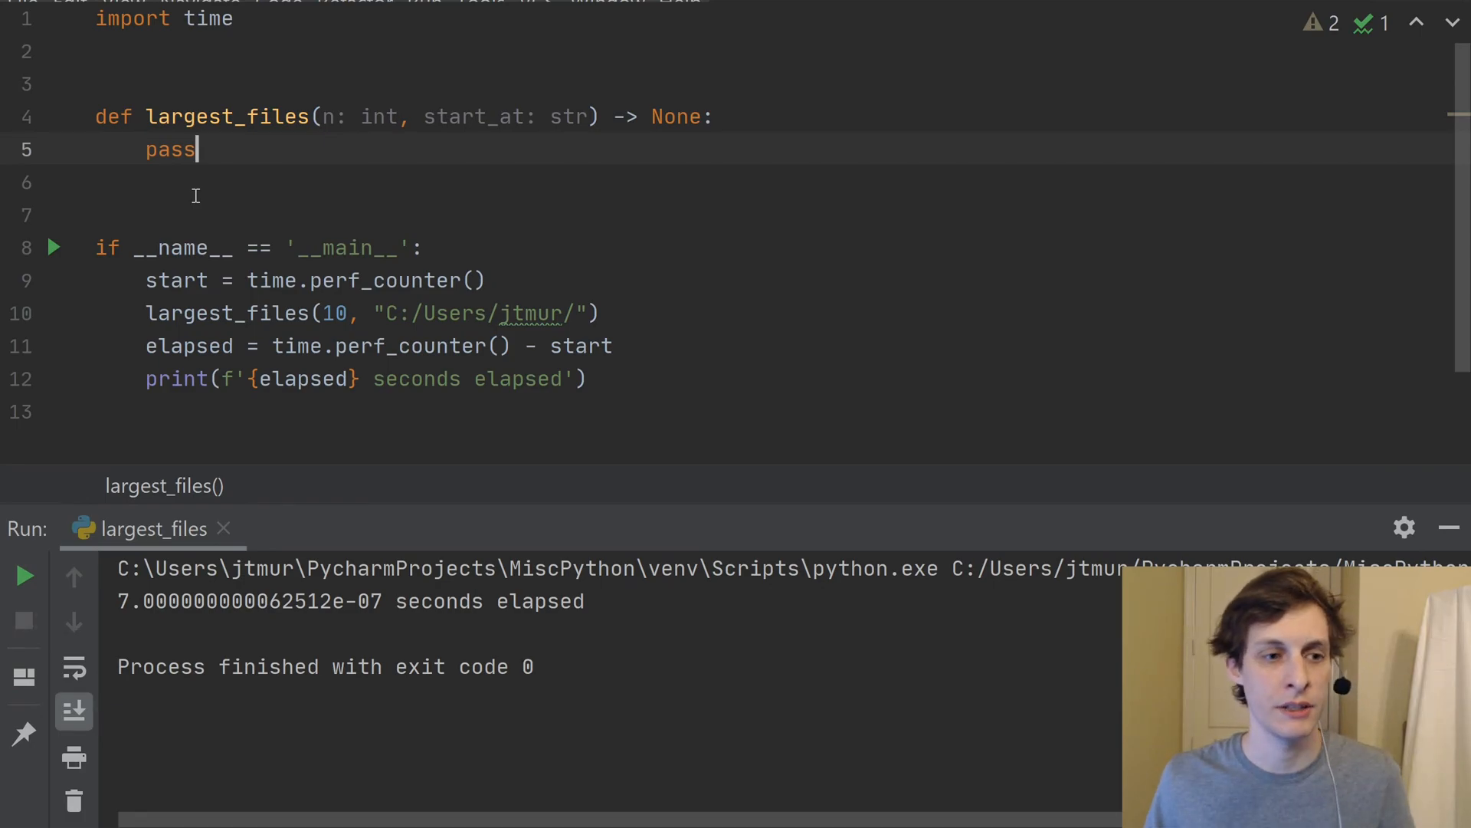
mouse_move(178, 240)
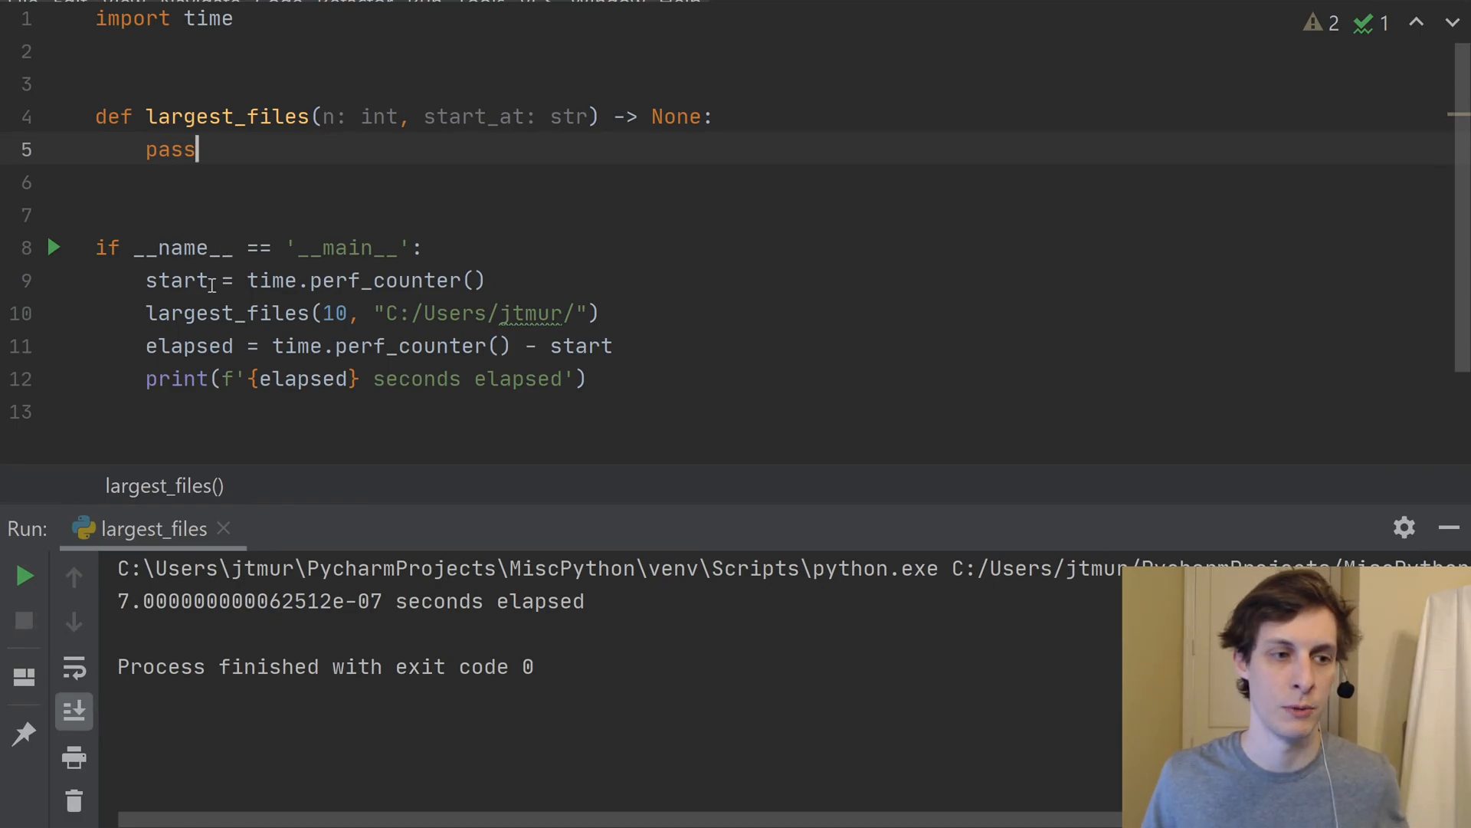
click(172, 279)
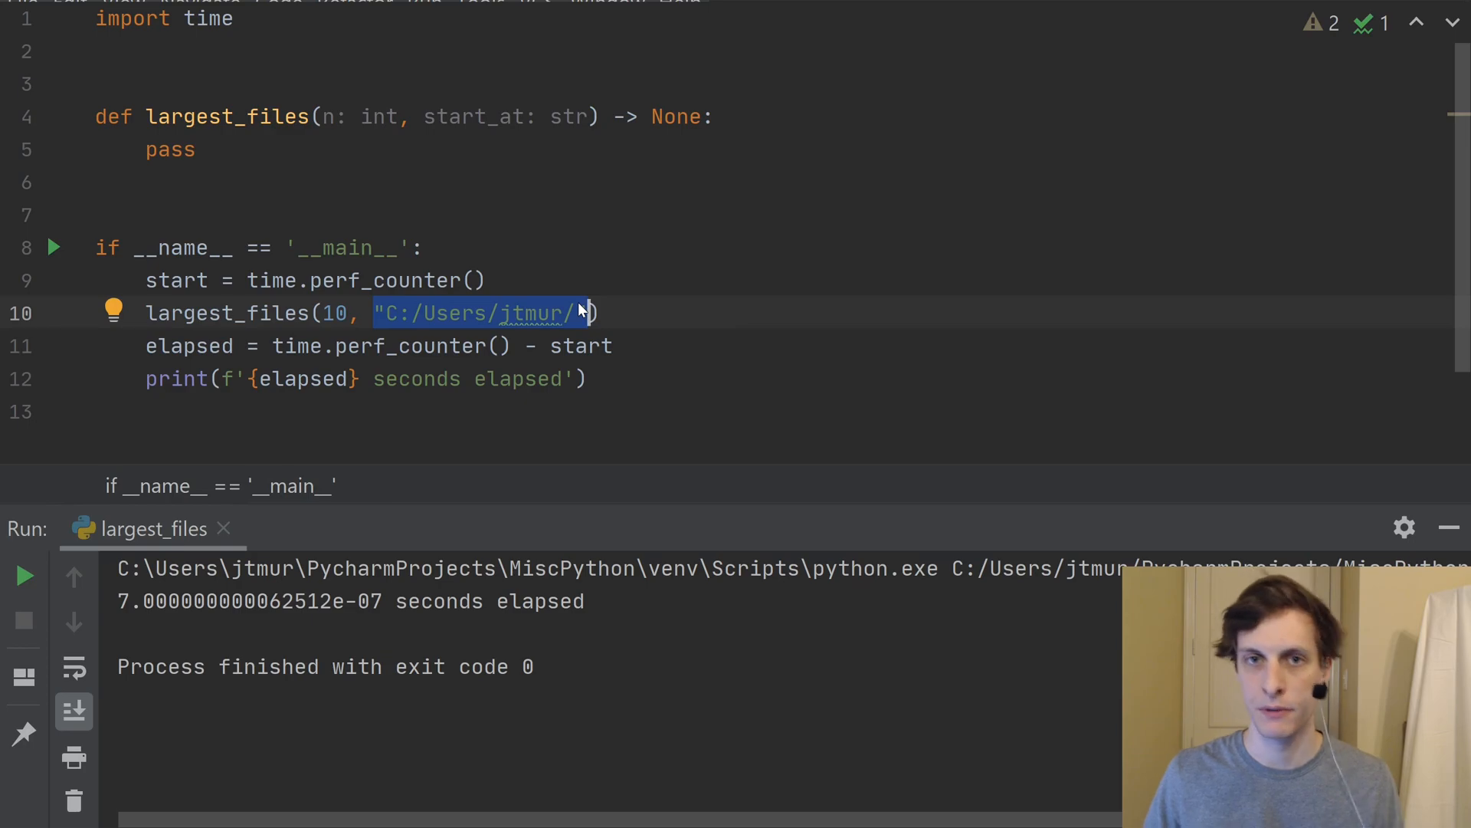
click(423, 312)
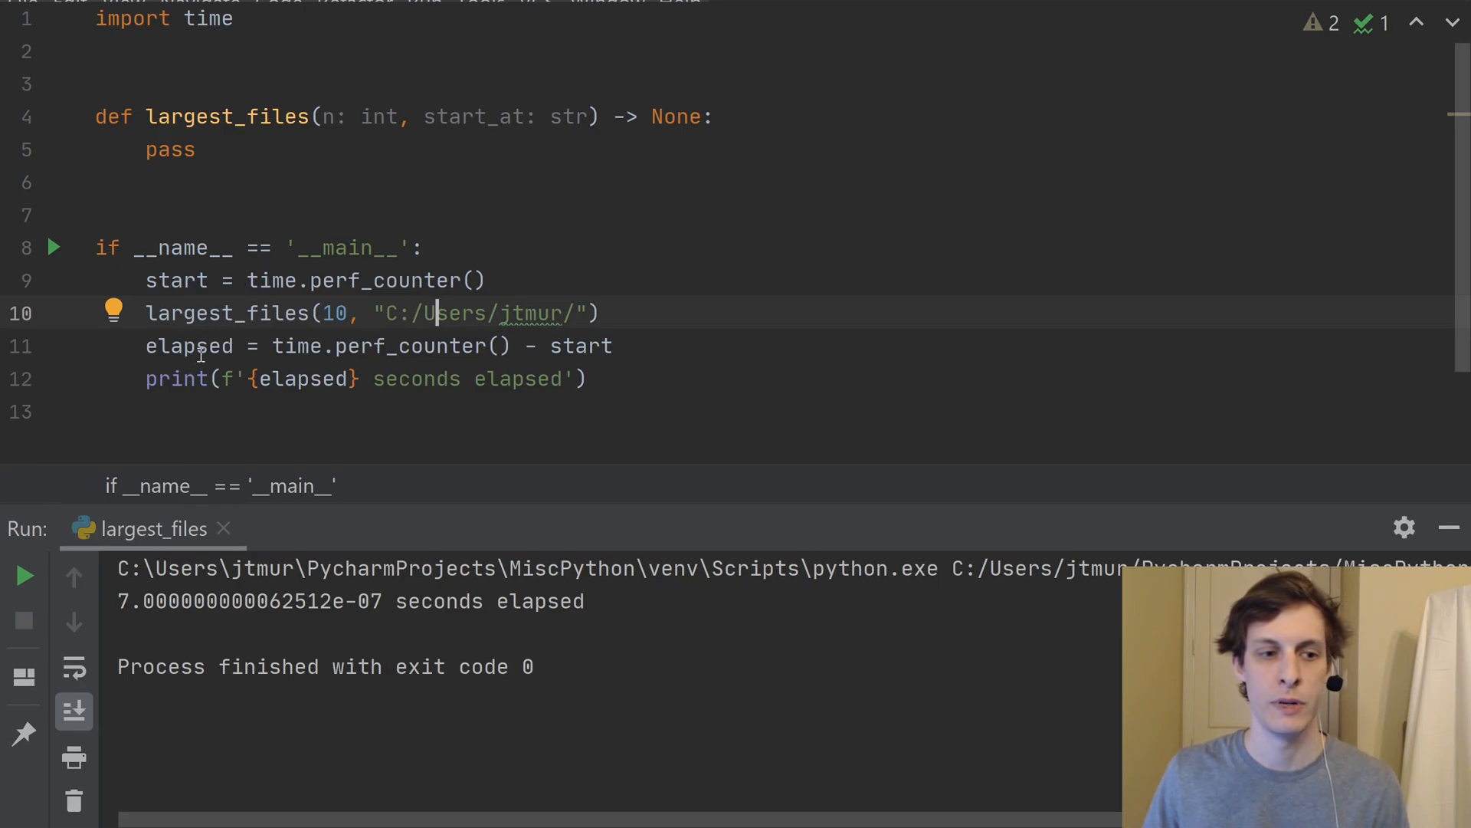
click(363, 345)
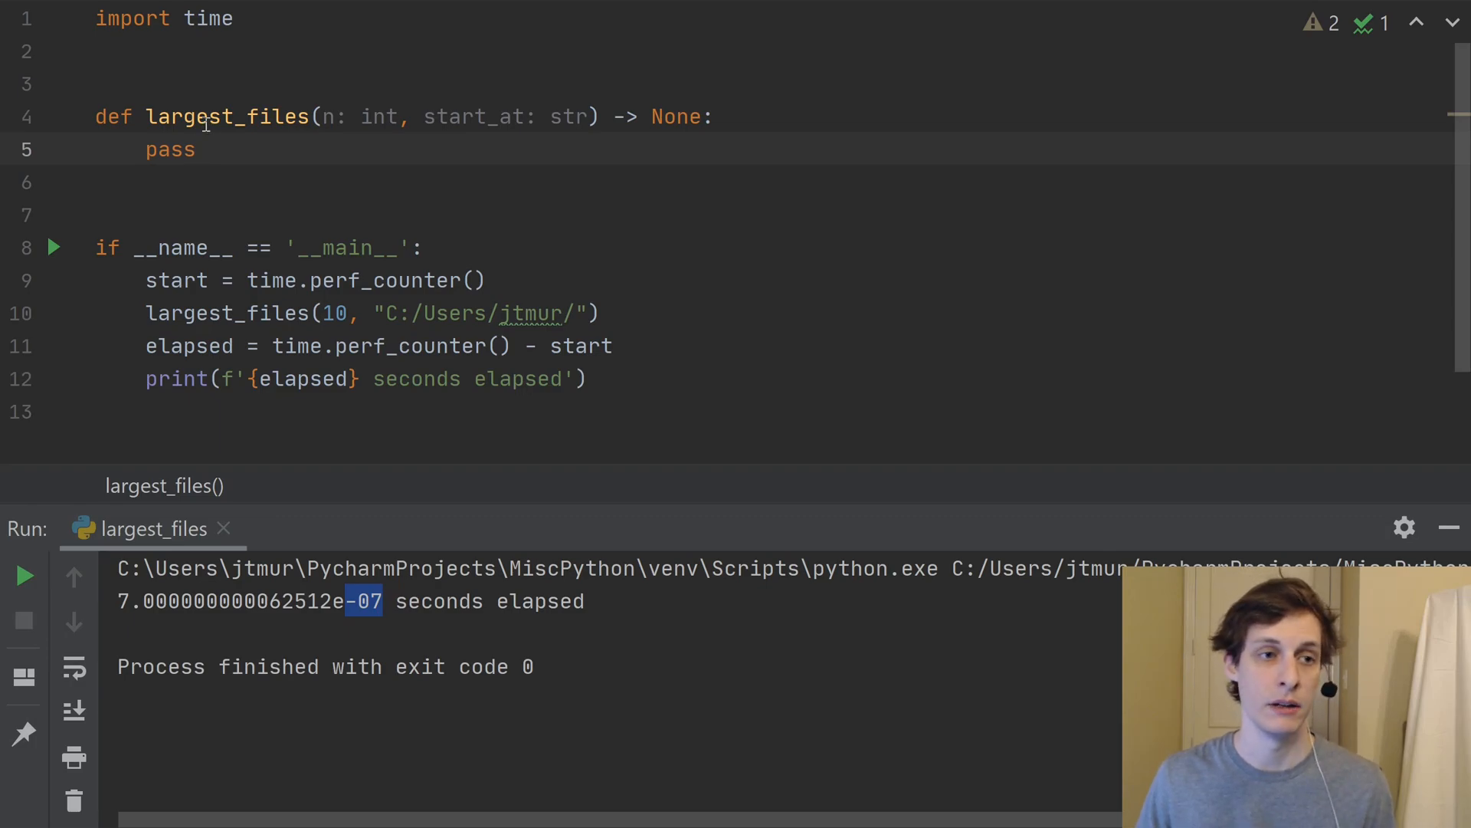
click(198, 148)
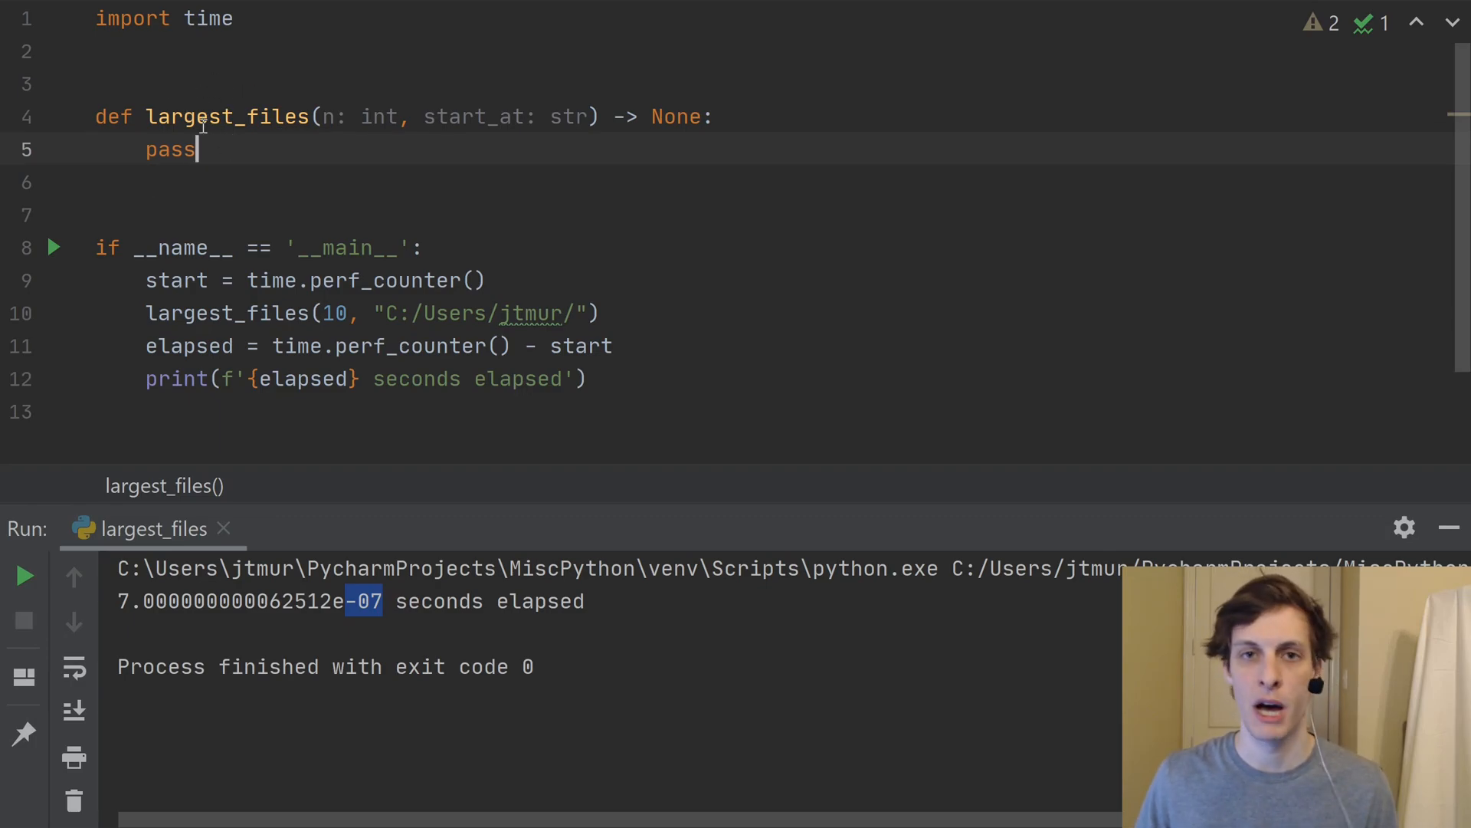
mouse_move(173, 74)
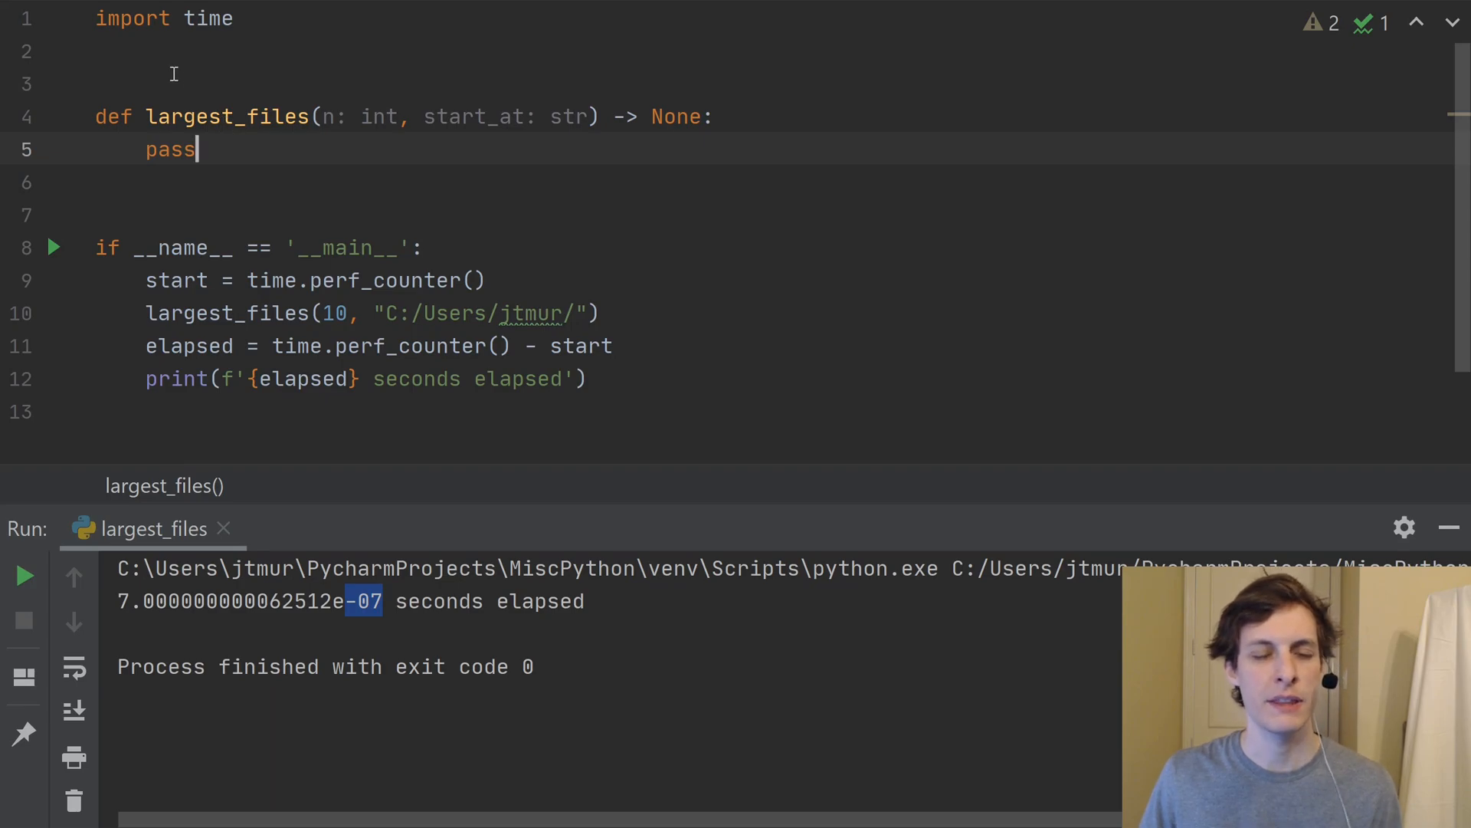
click(103, 83)
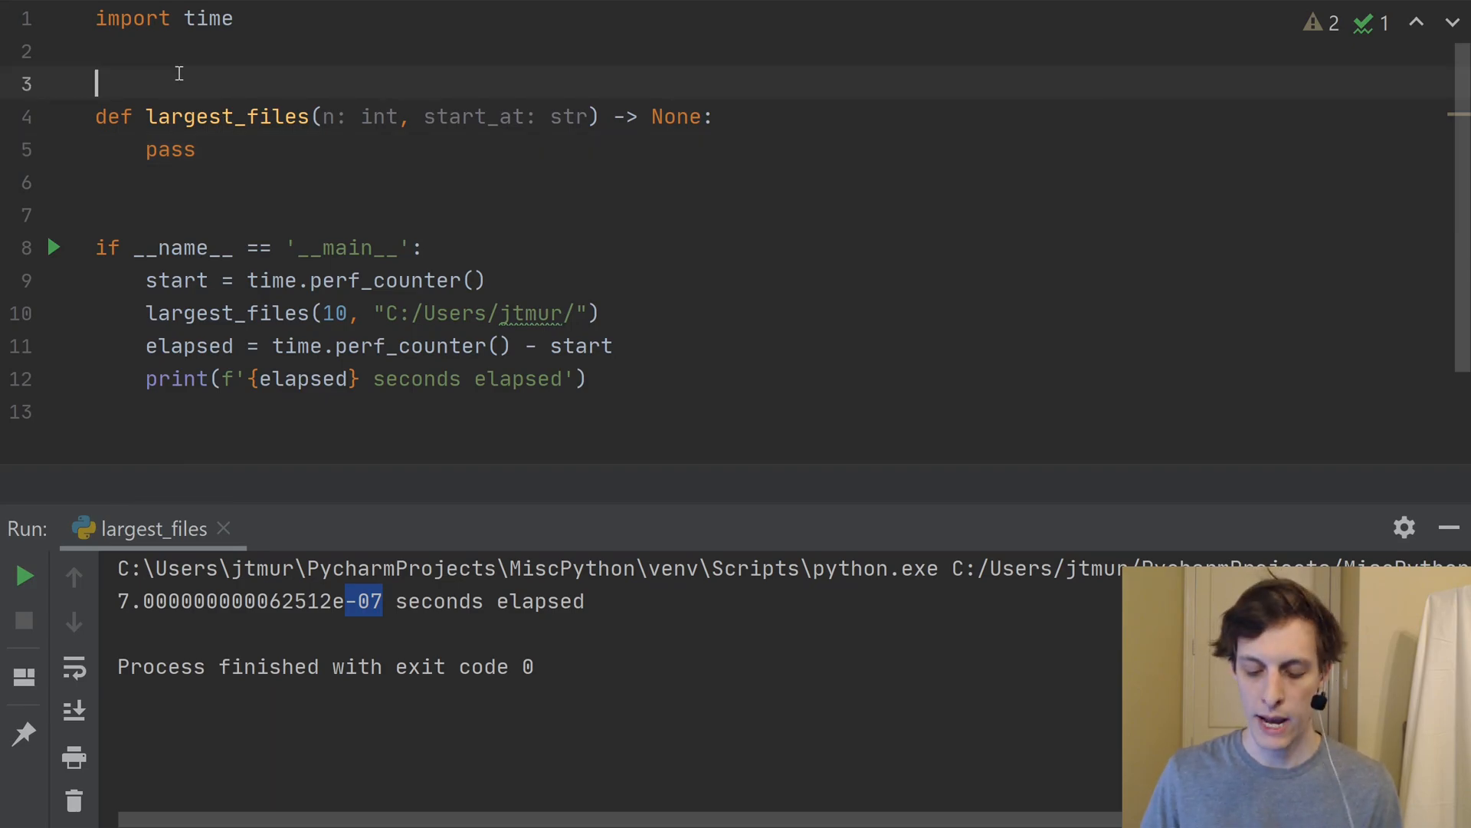
Declare def walk_files_and_sizes(start_at: str) above largest_files and begin its body.
key(enter)
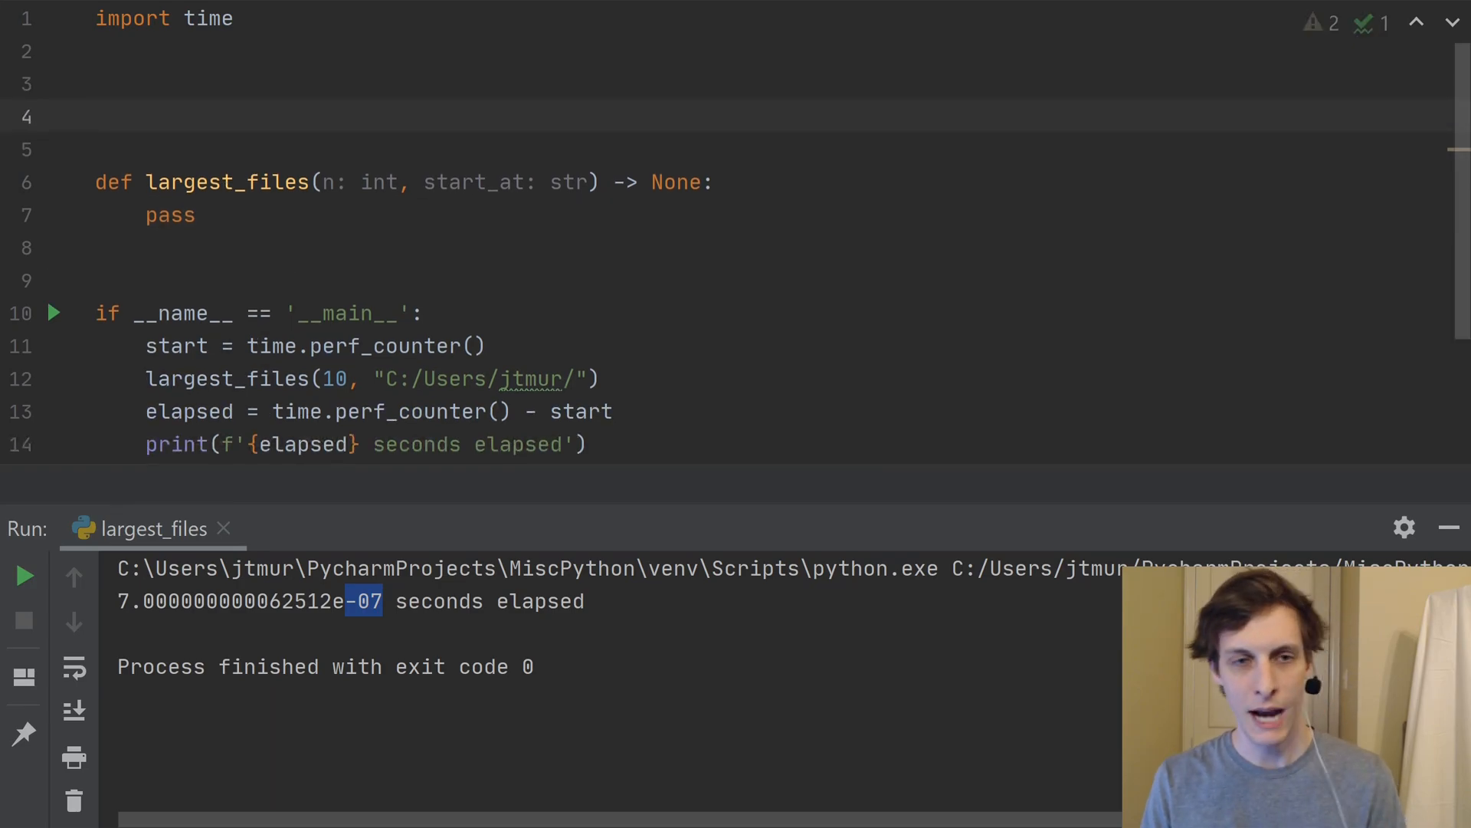
text(def)
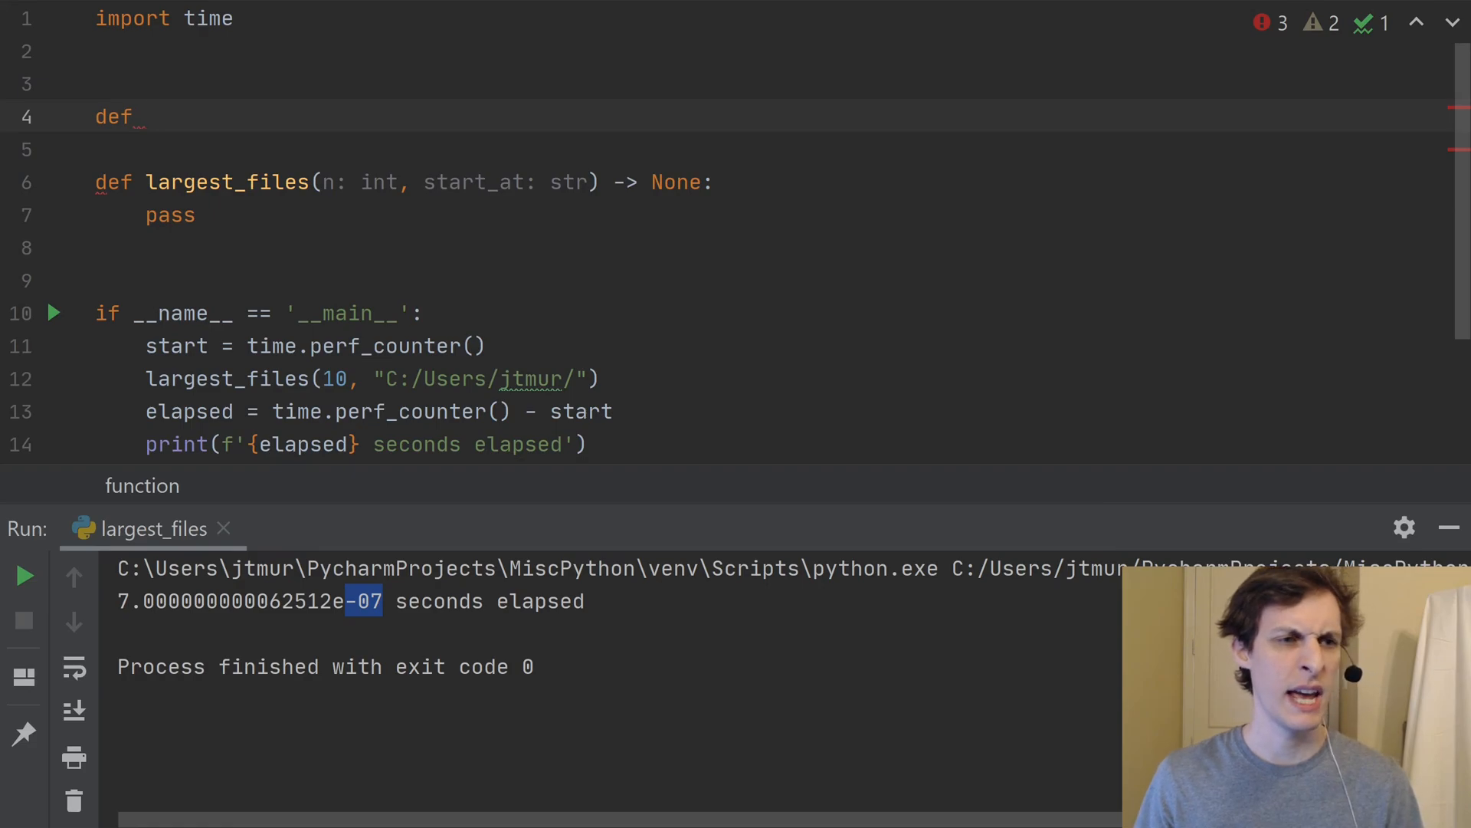
text(walk_)
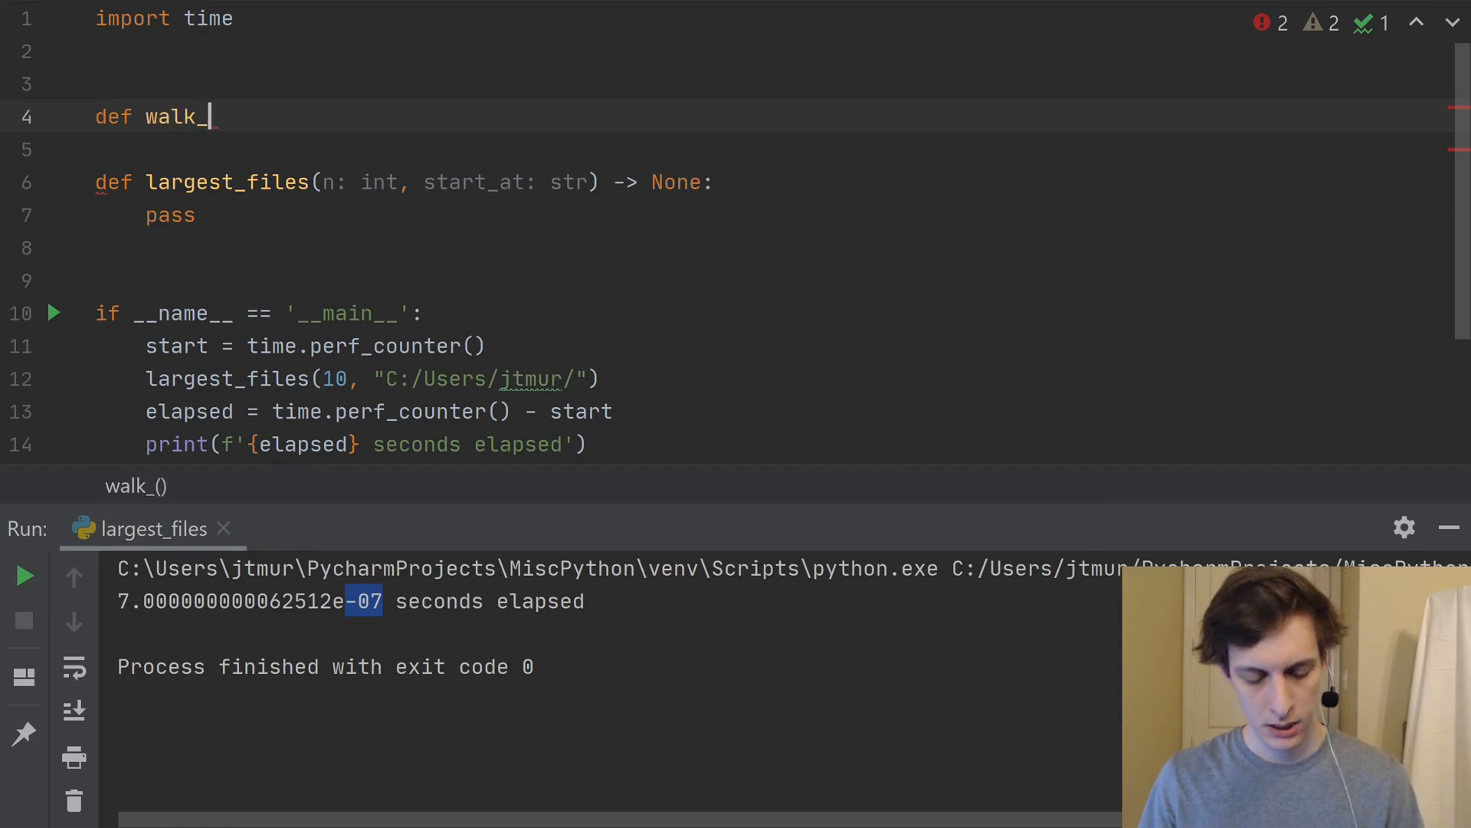
text(files_)
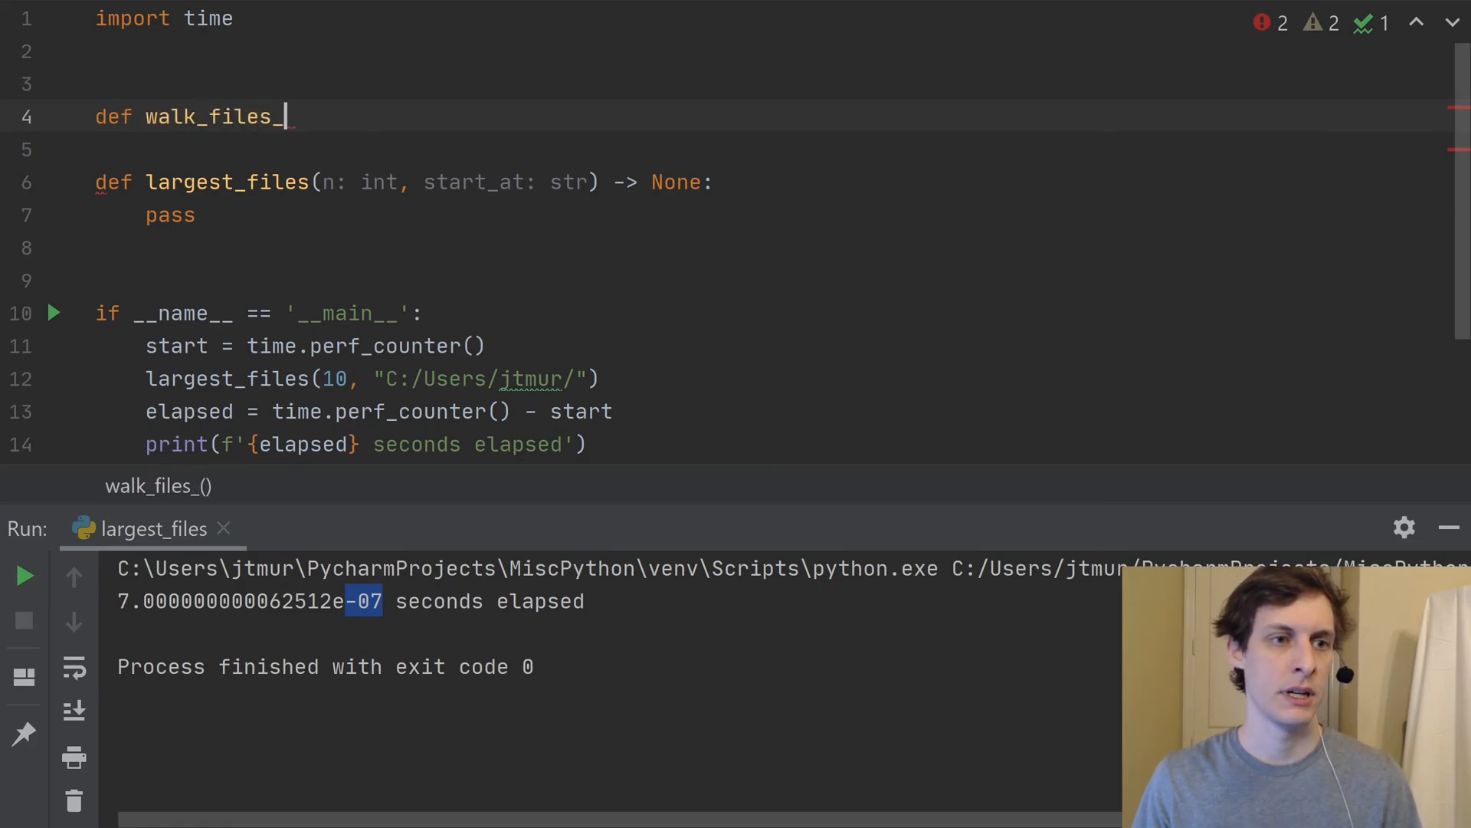
text(and_siz)
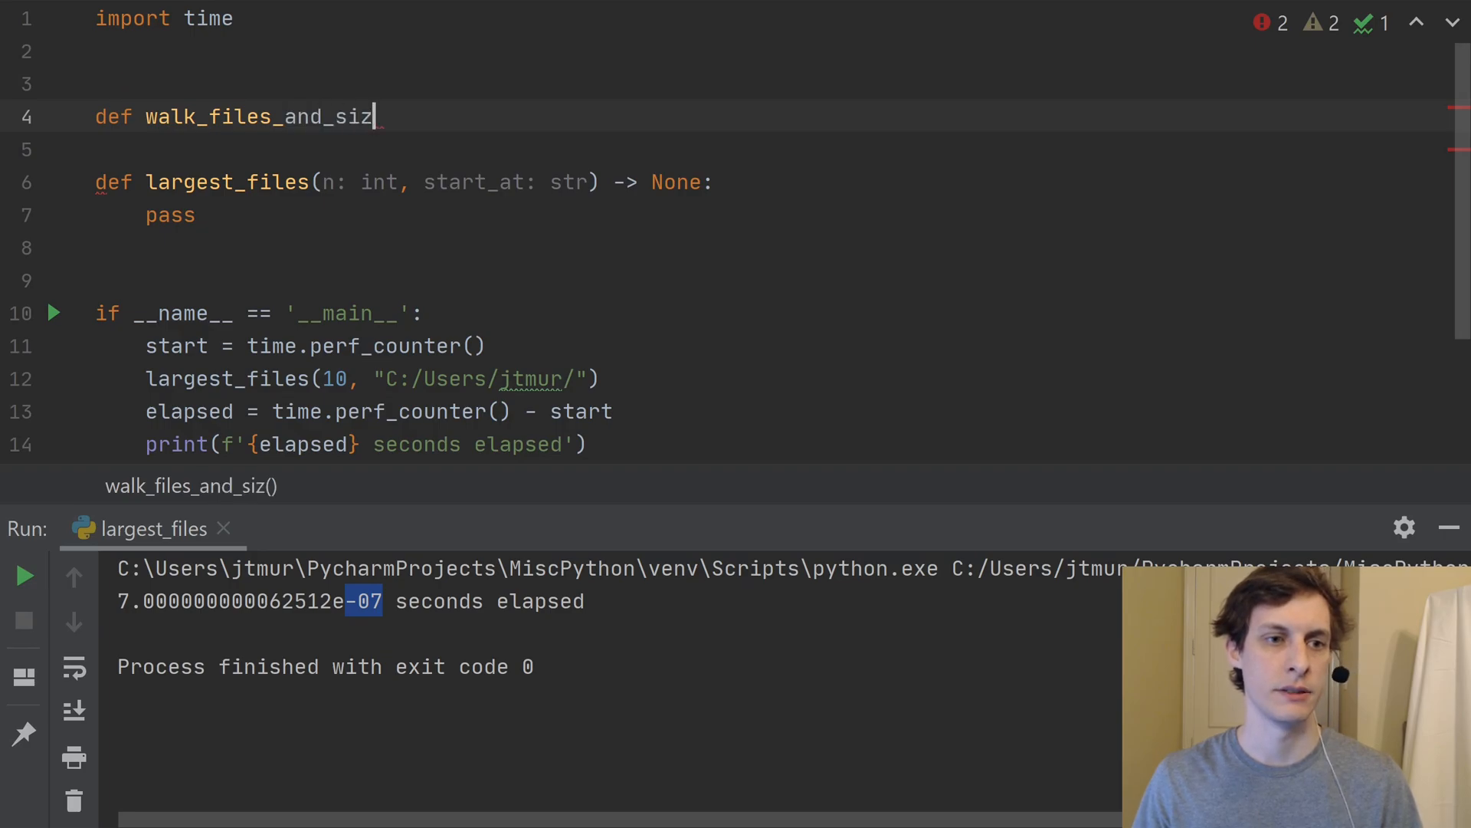
text(es)
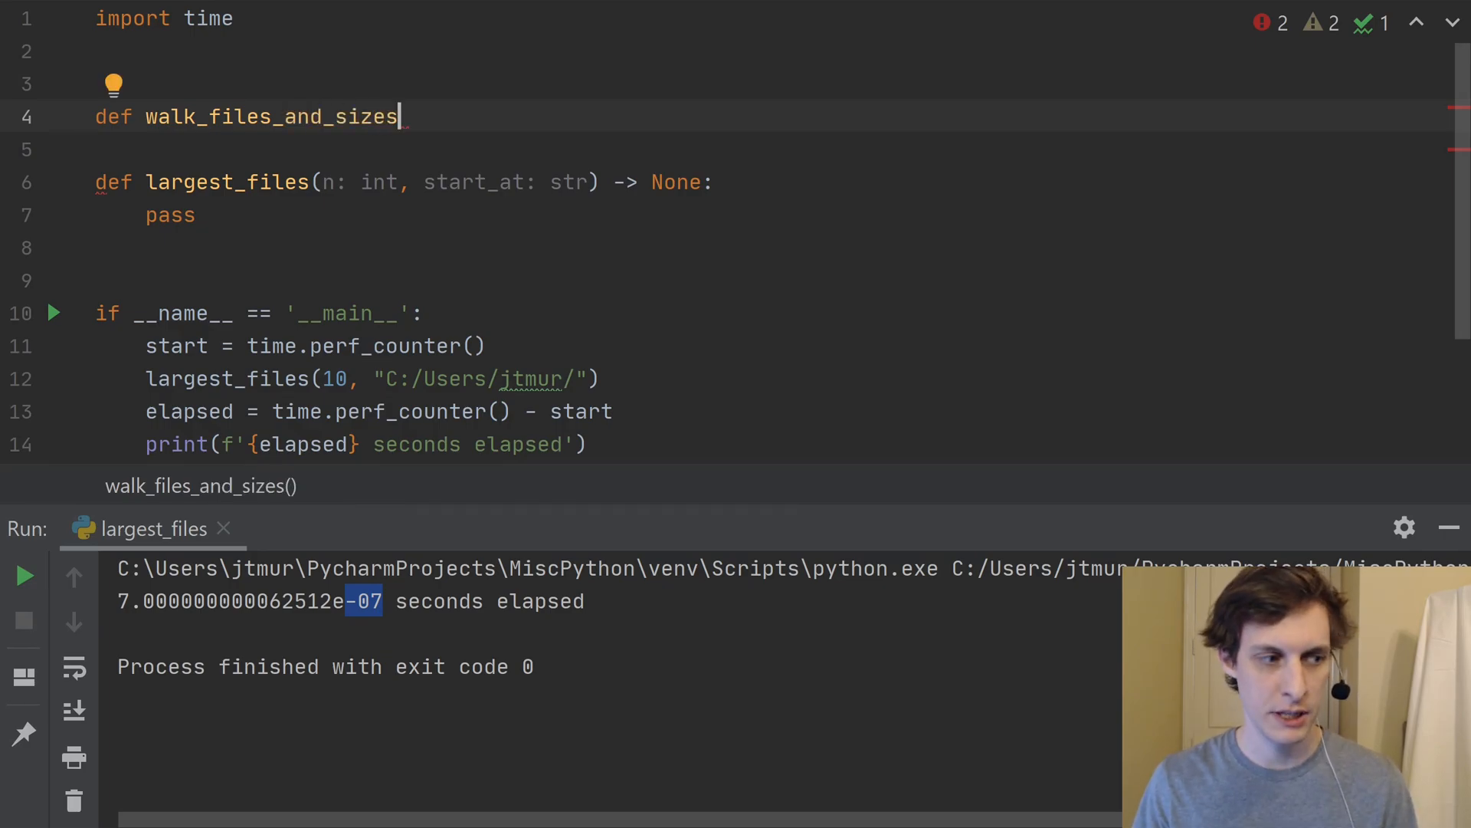
text(()
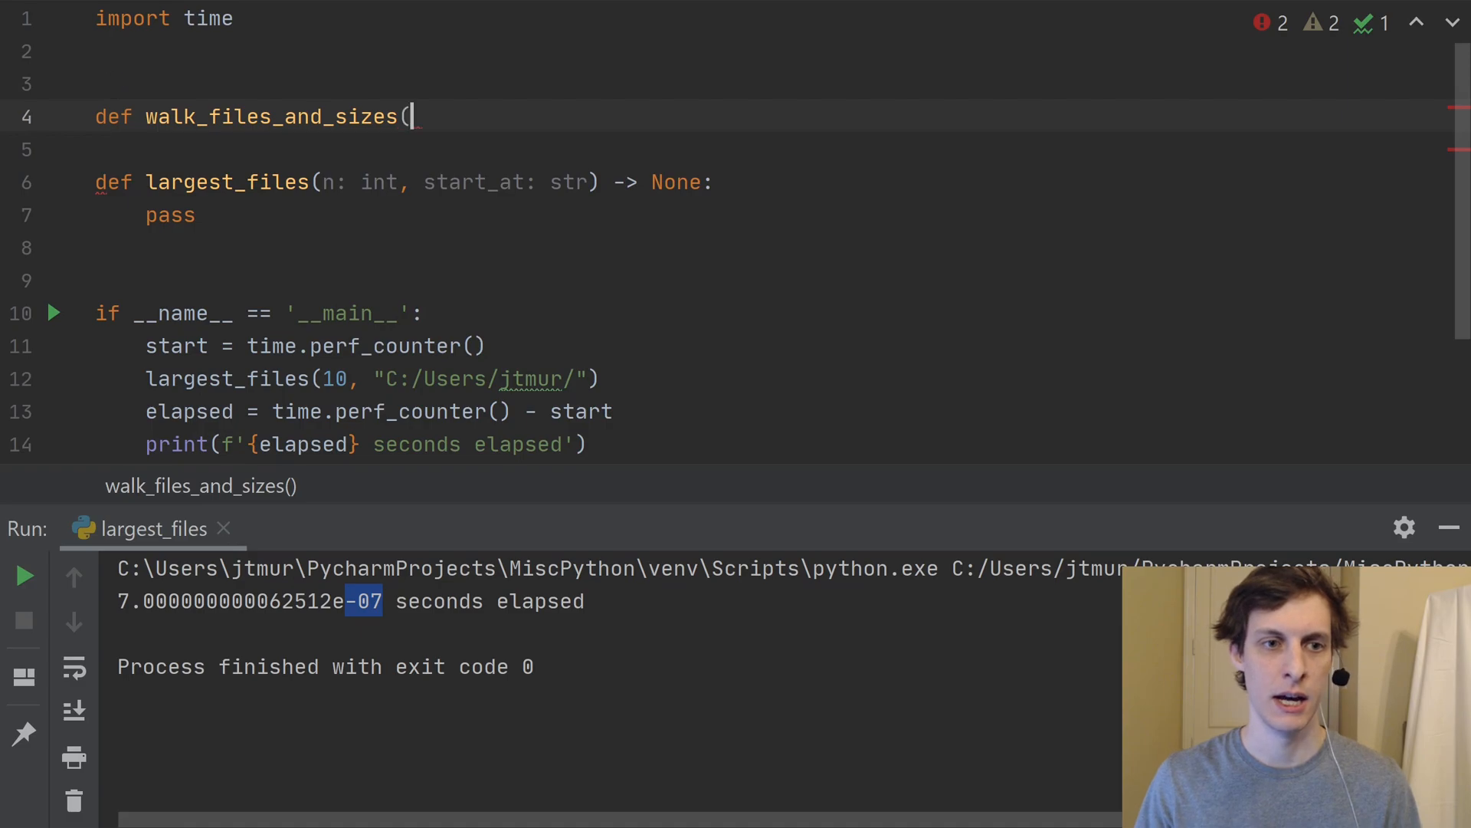
text(sta)
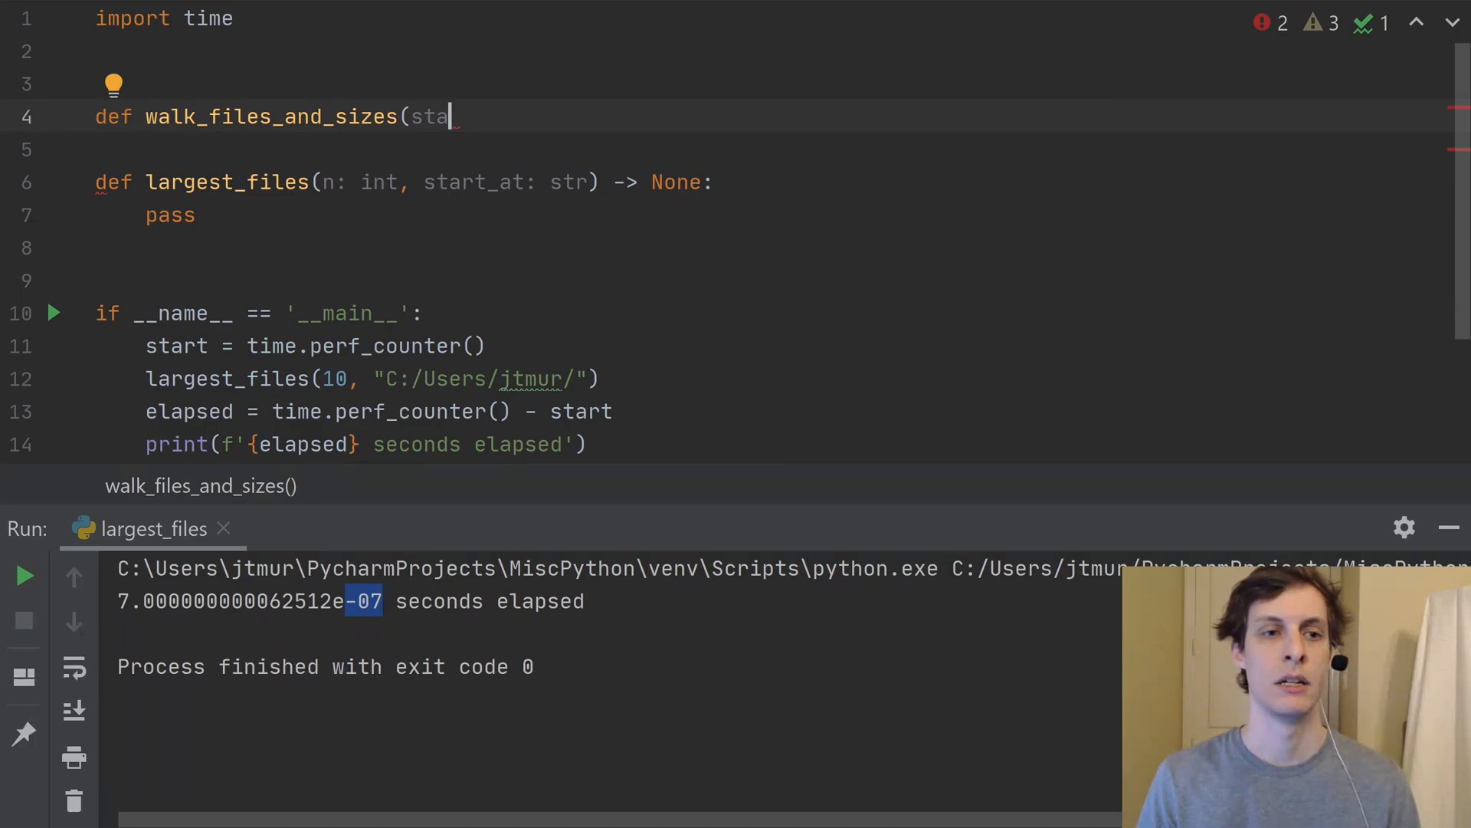
text(rt)
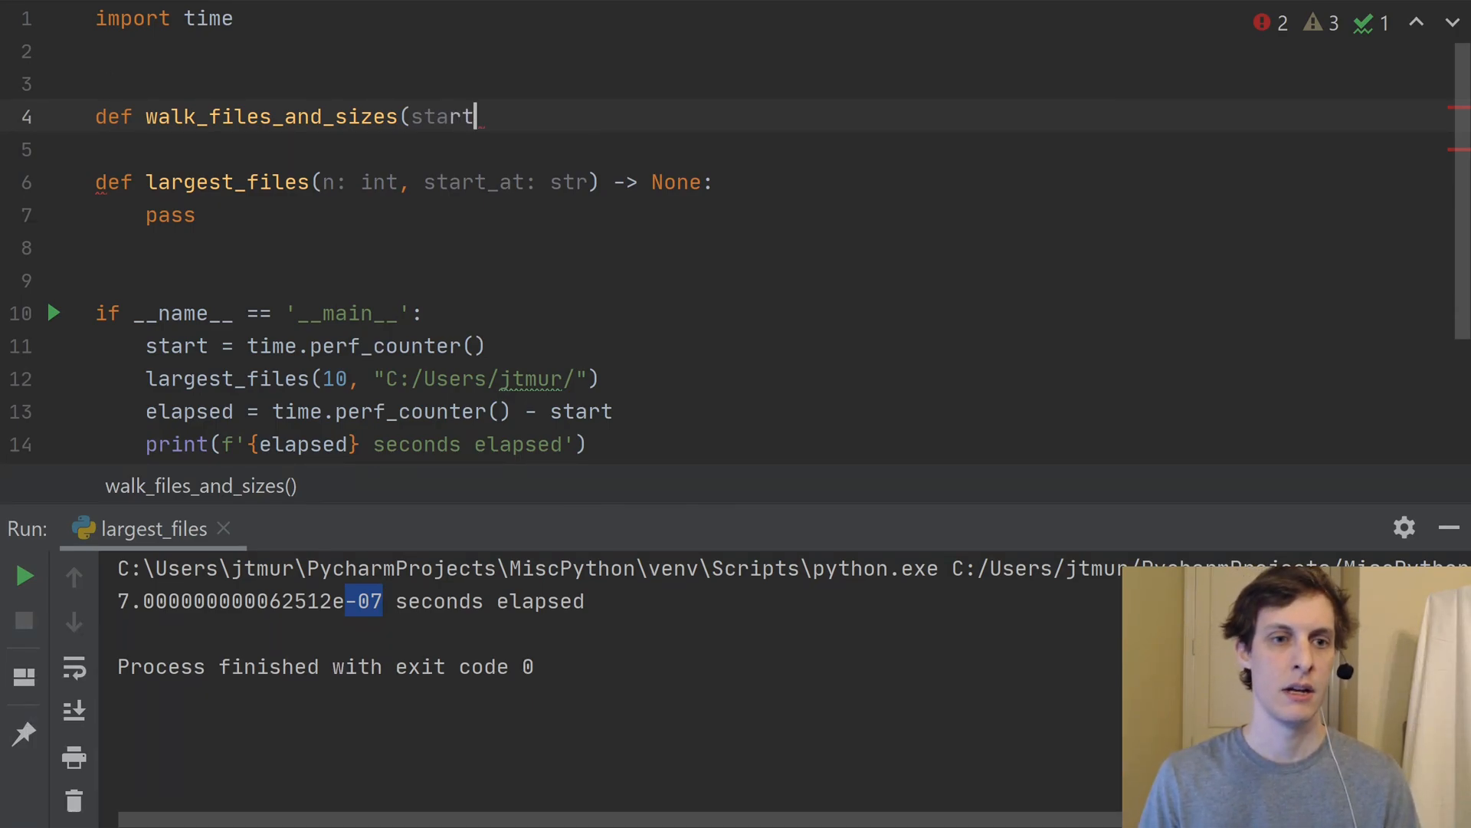
text(_at:)
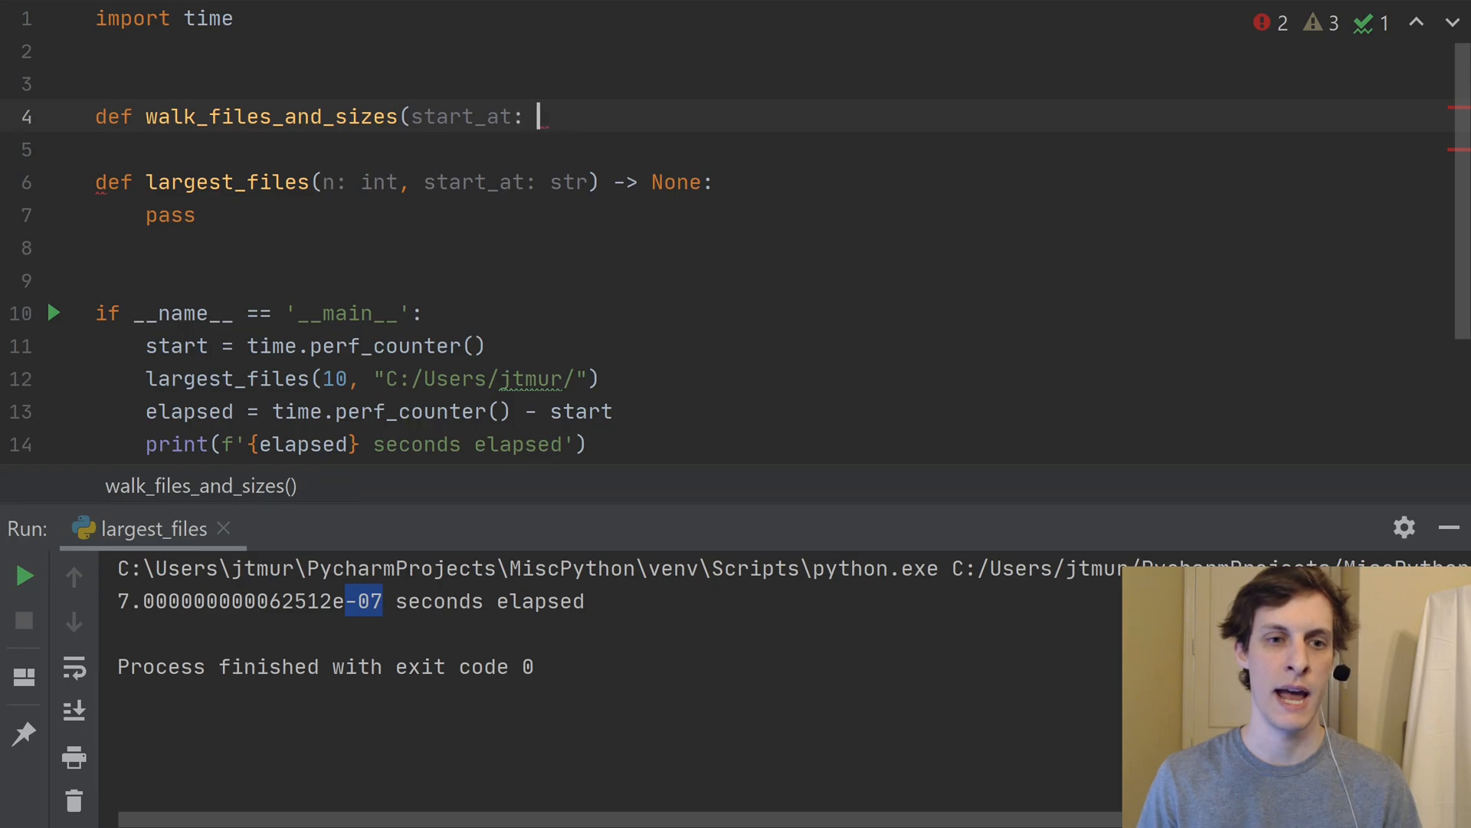
text(str))
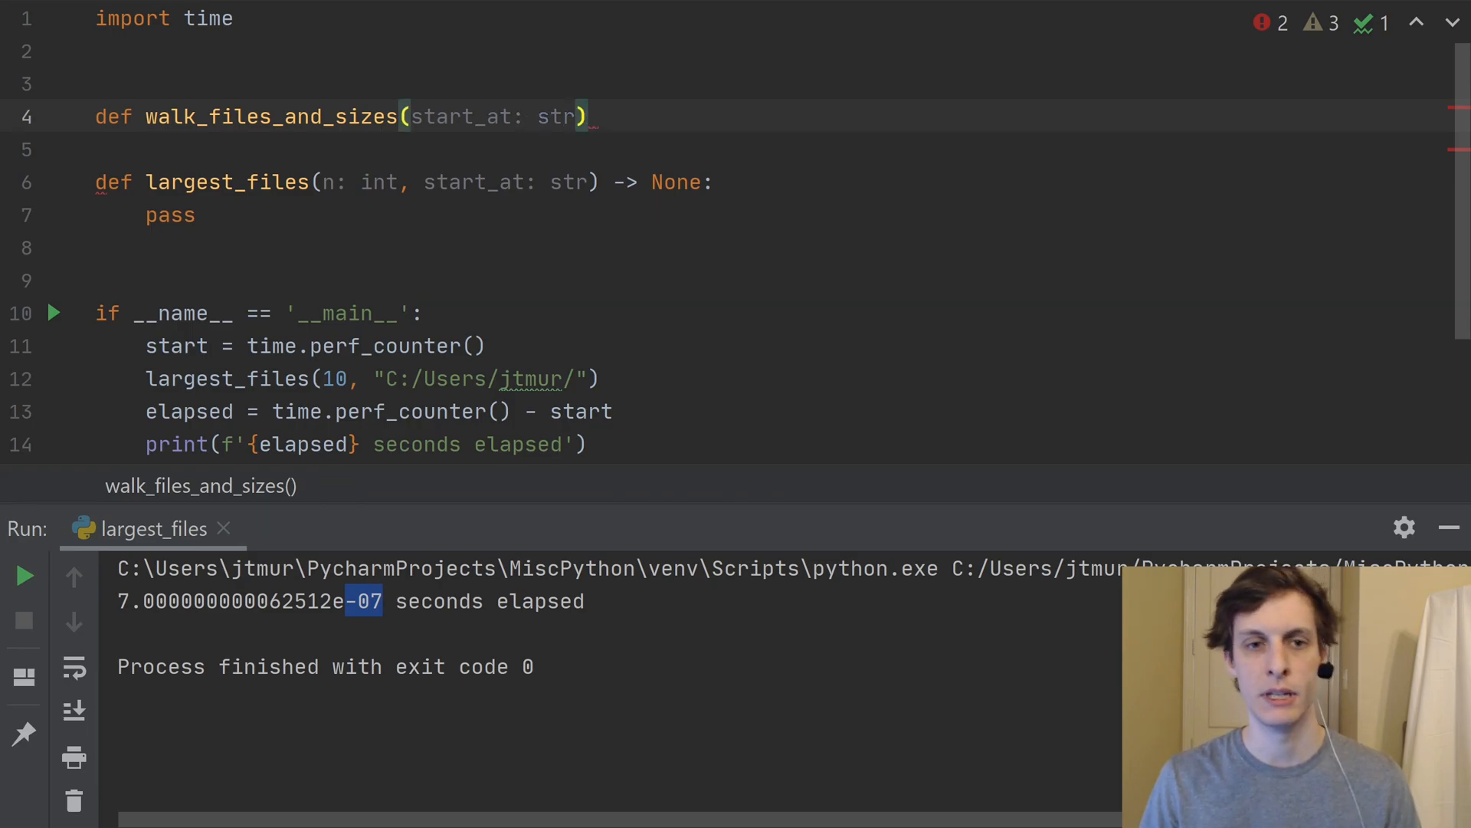
key(enter)
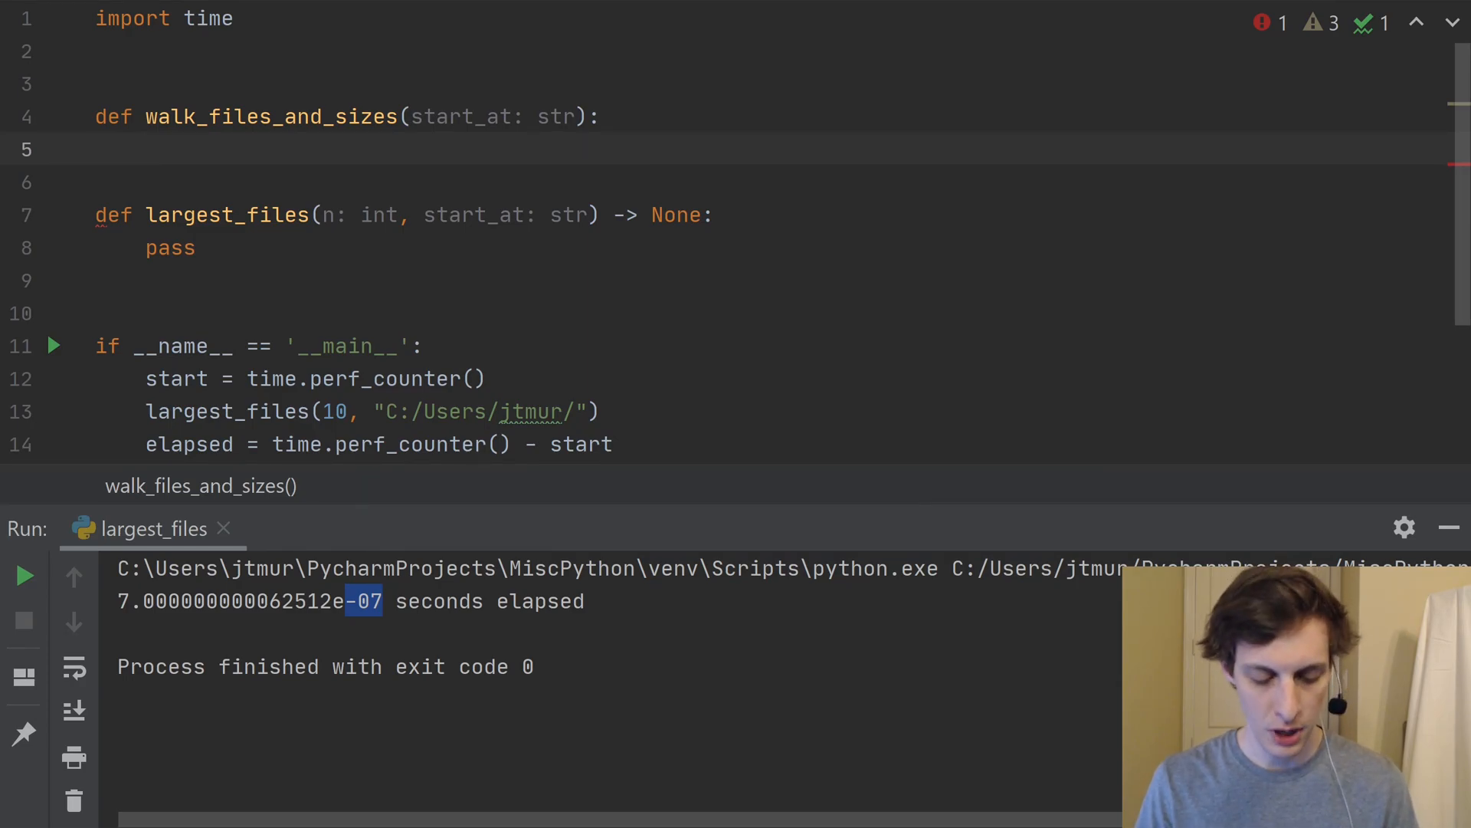
Write the loop 'for root, dirs, files in os.walk(start_at):' inside walk_files_and_sizes.
text(for)
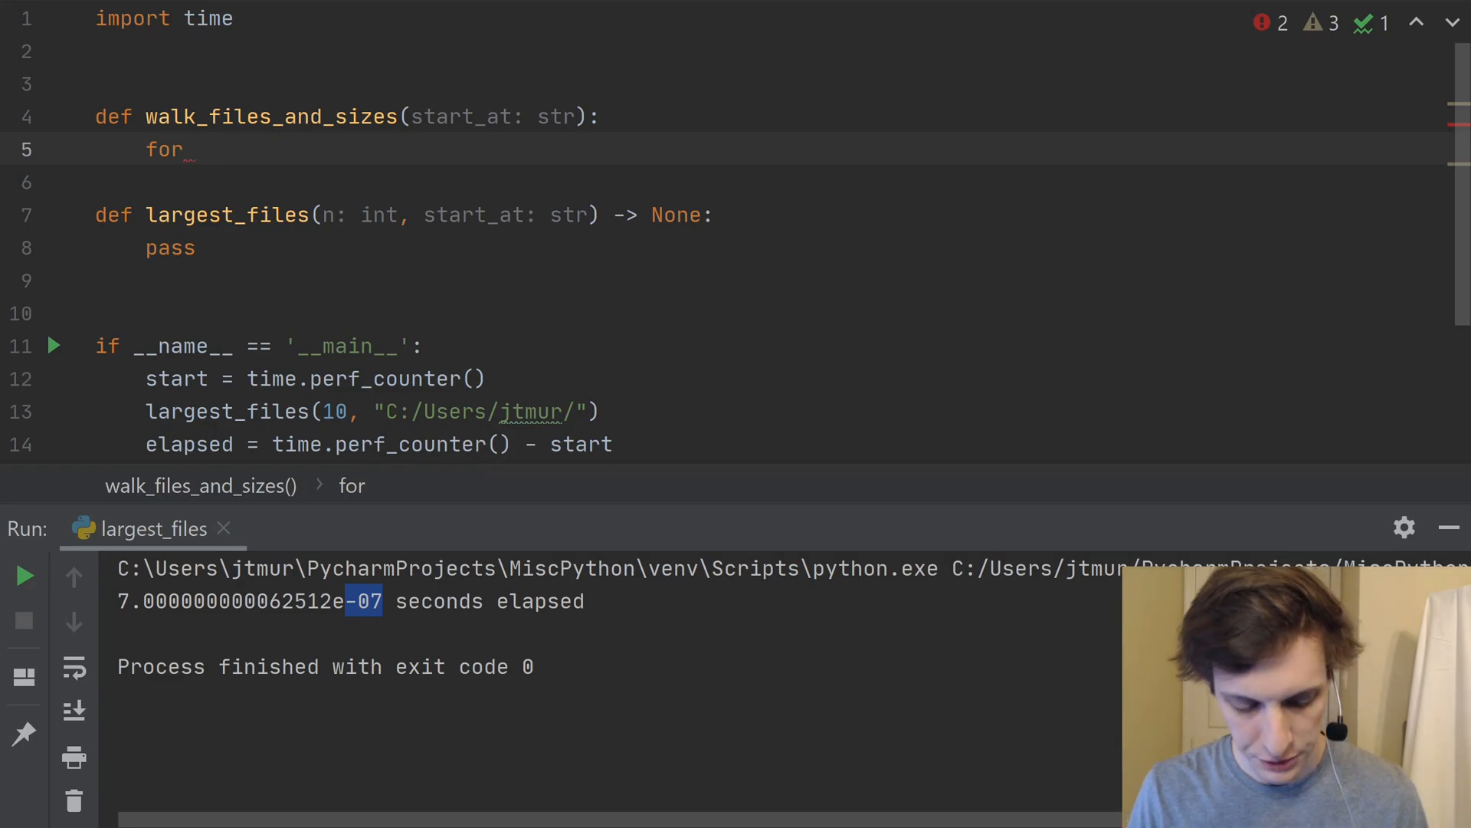
text(root)
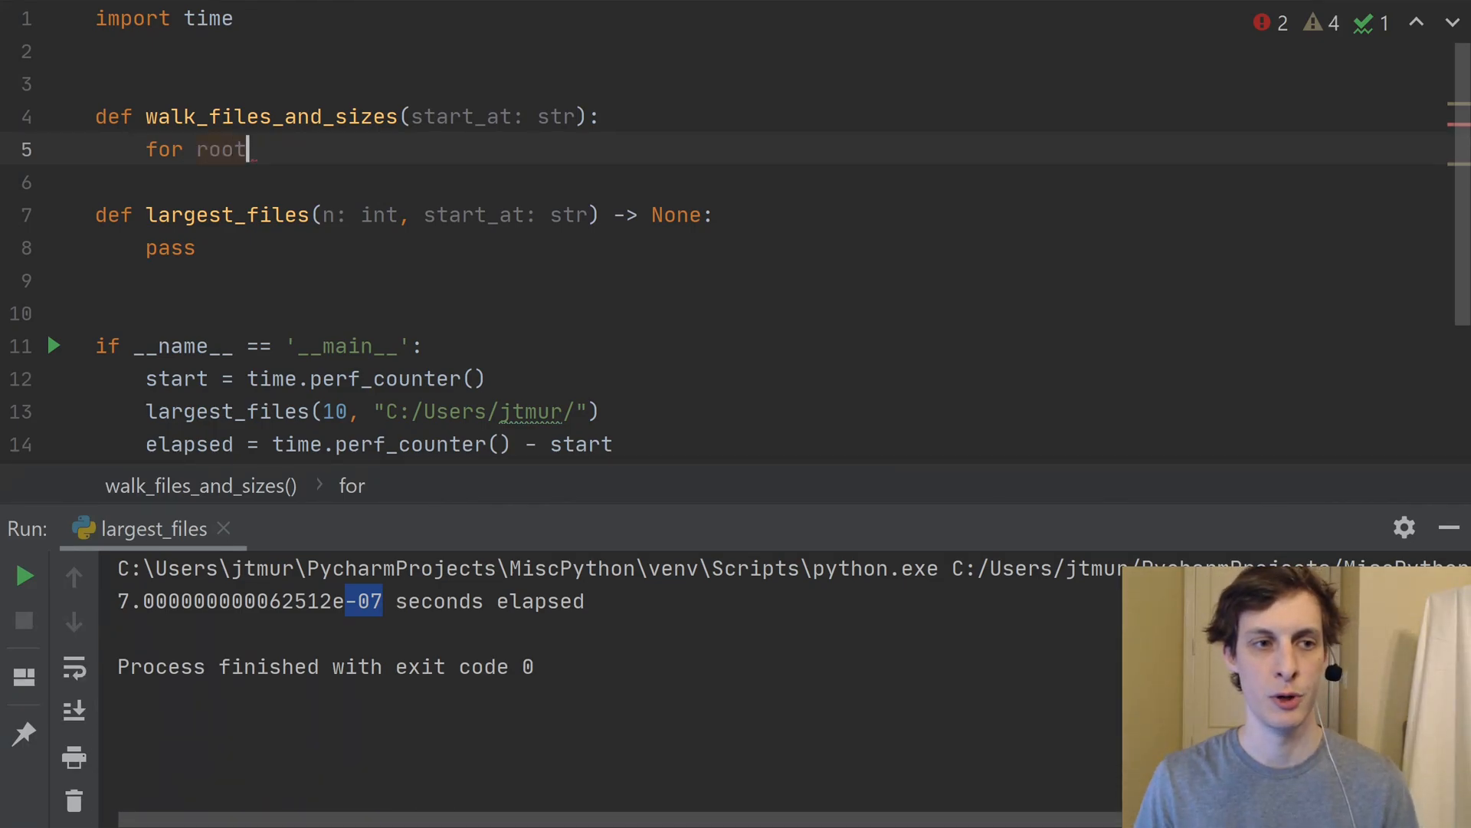
text(,)
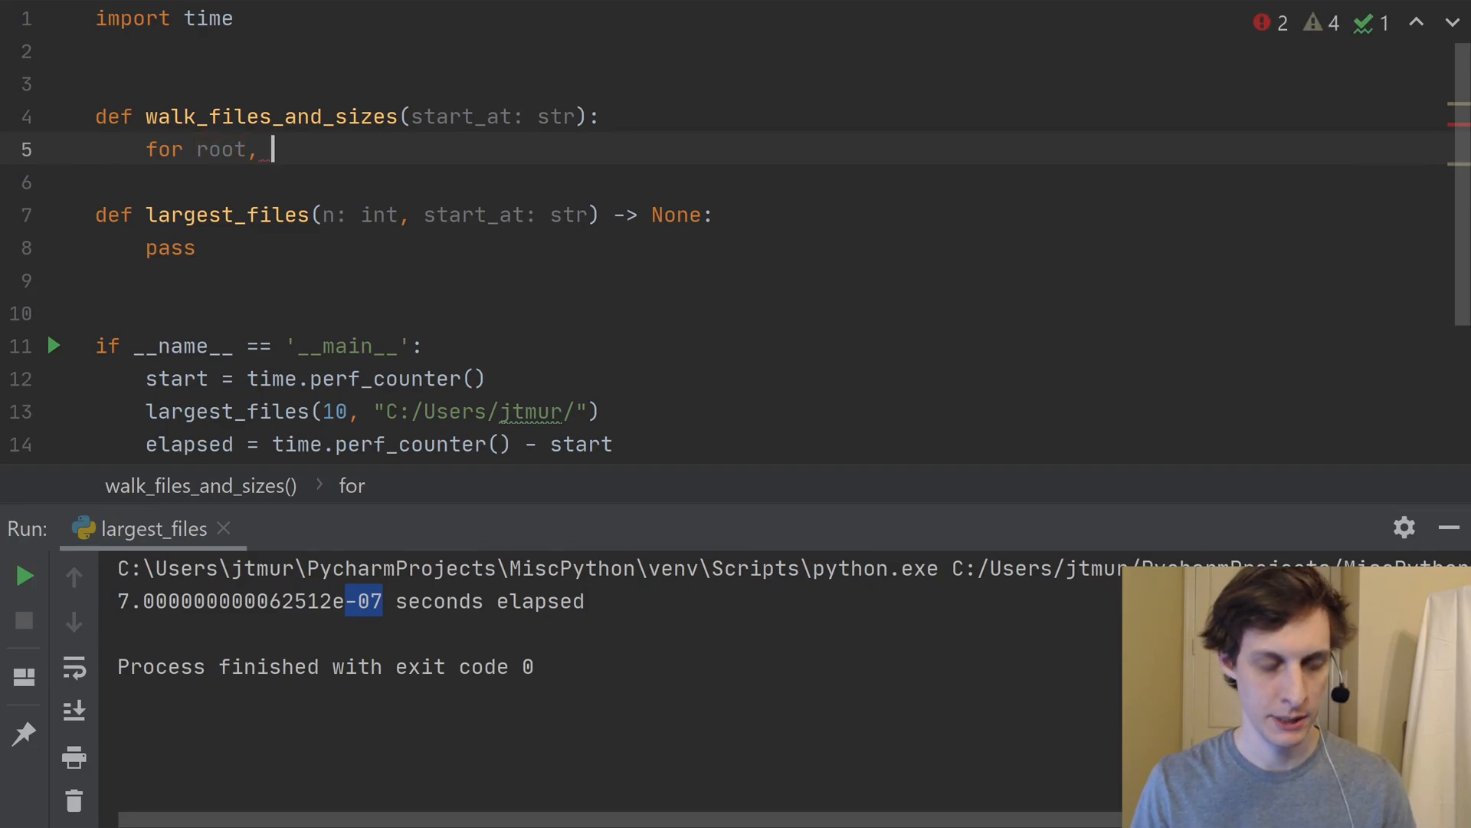
text(dirs)
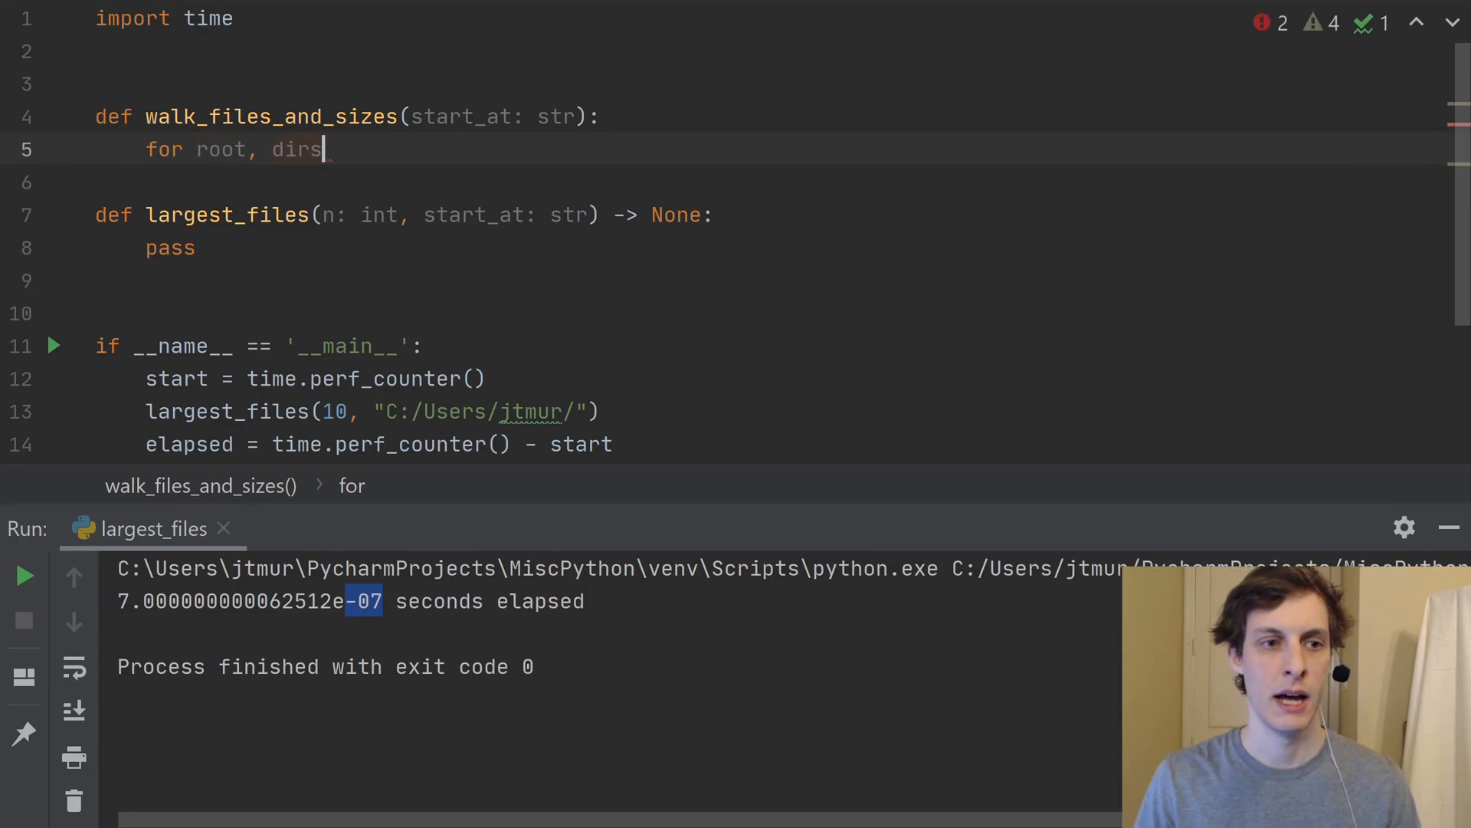
text(,)
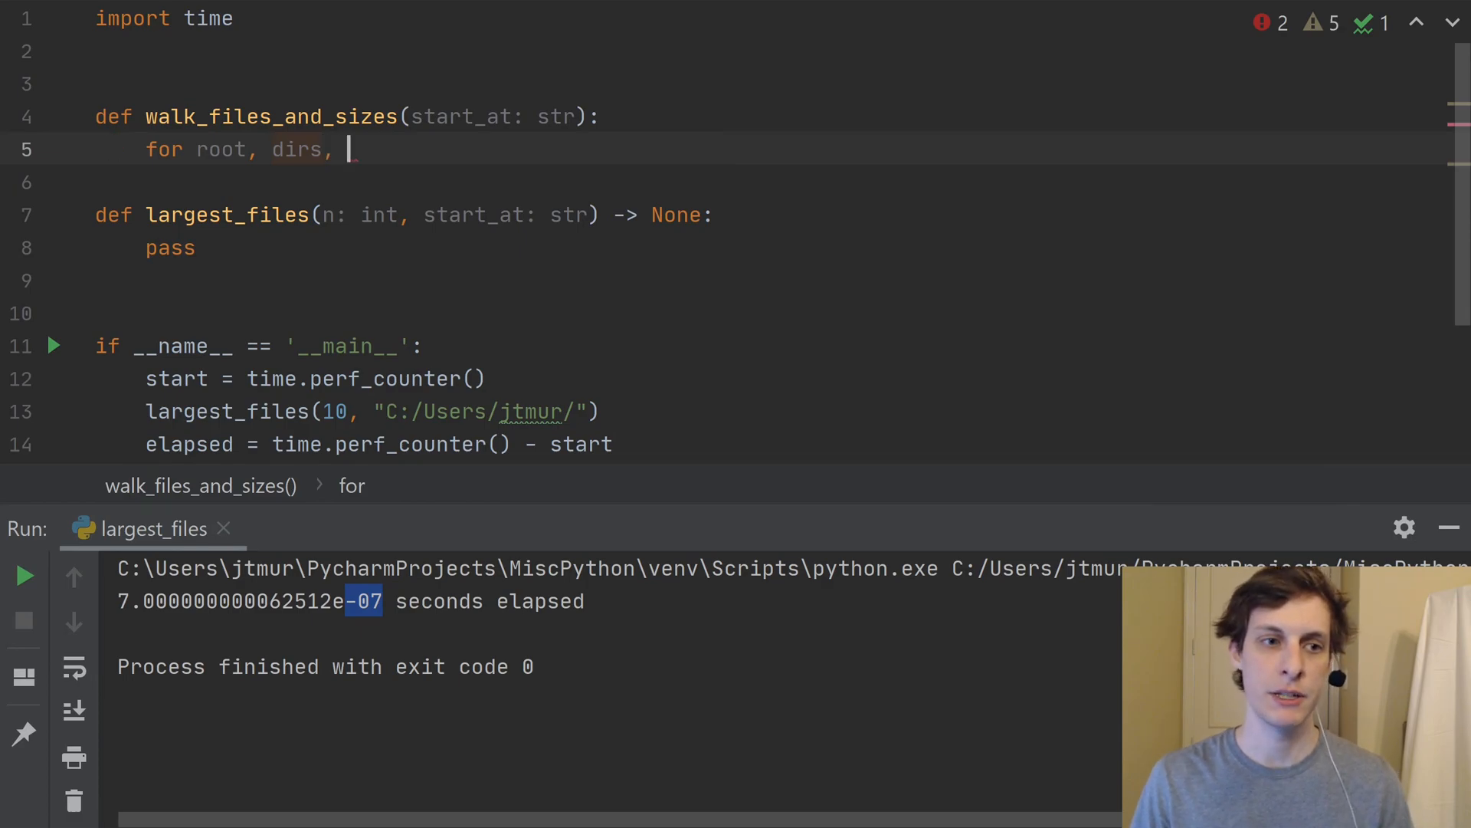
text(files)
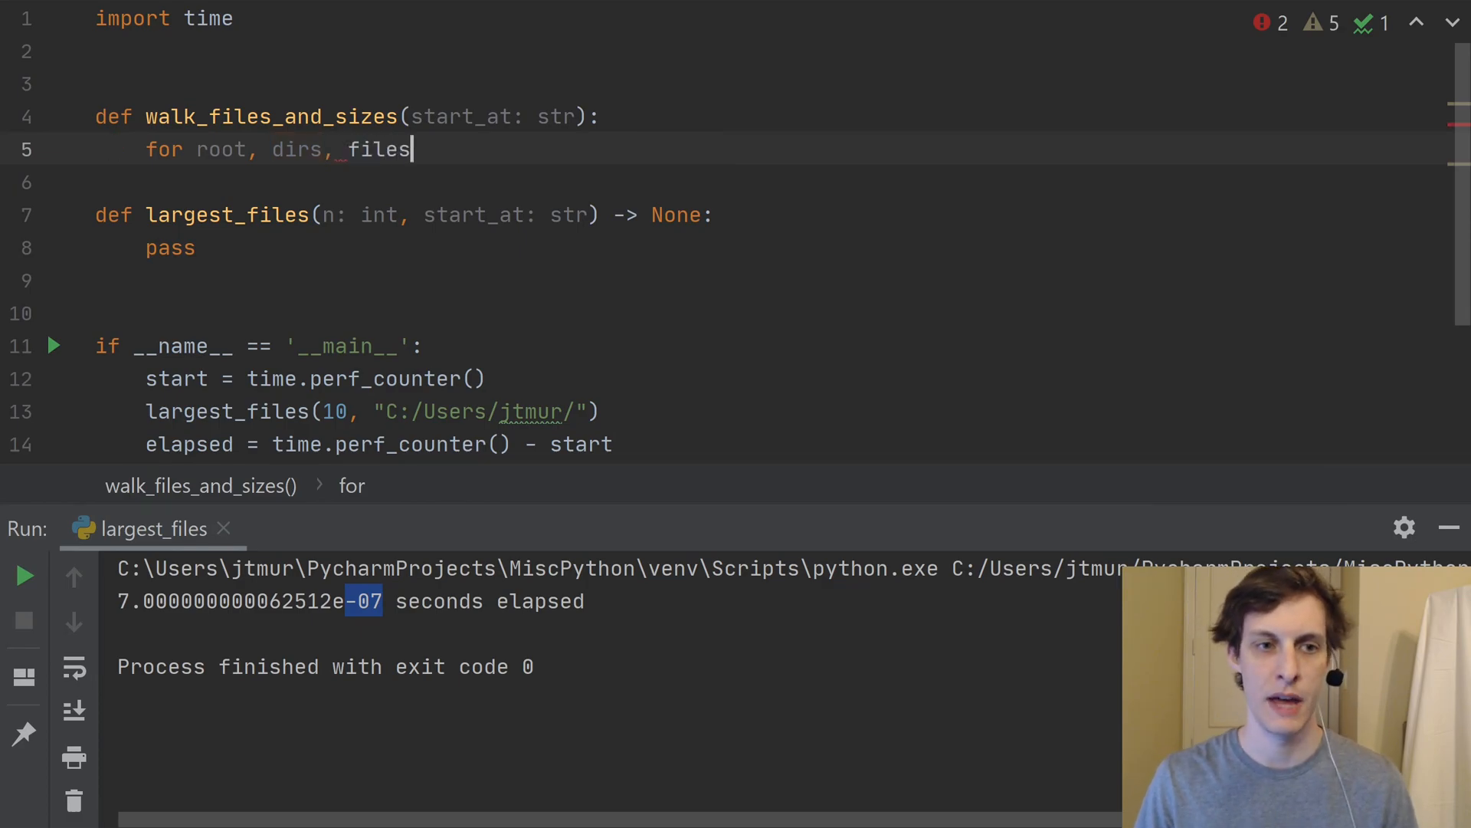
text(_)
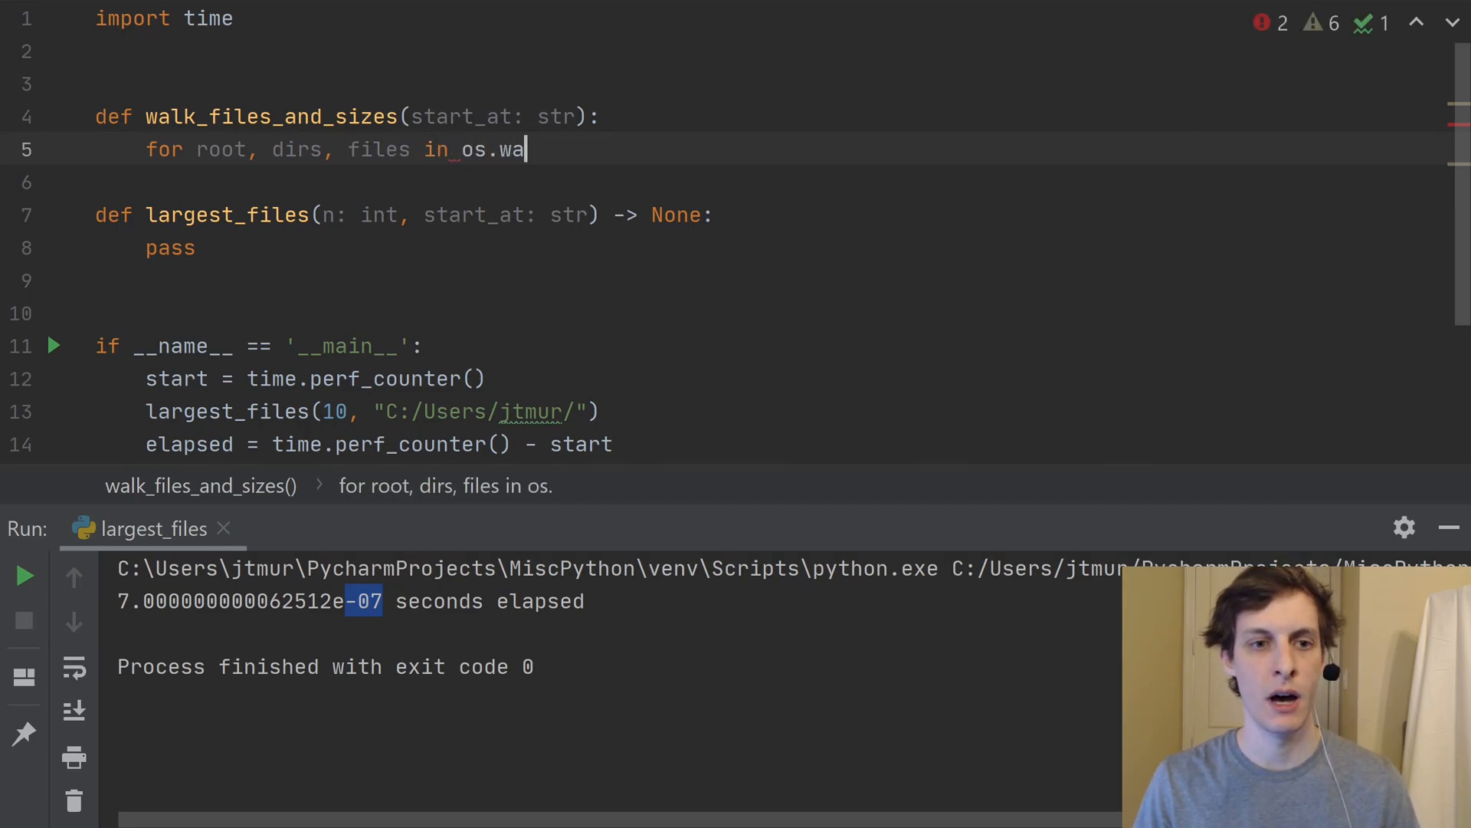
text(lk(st)
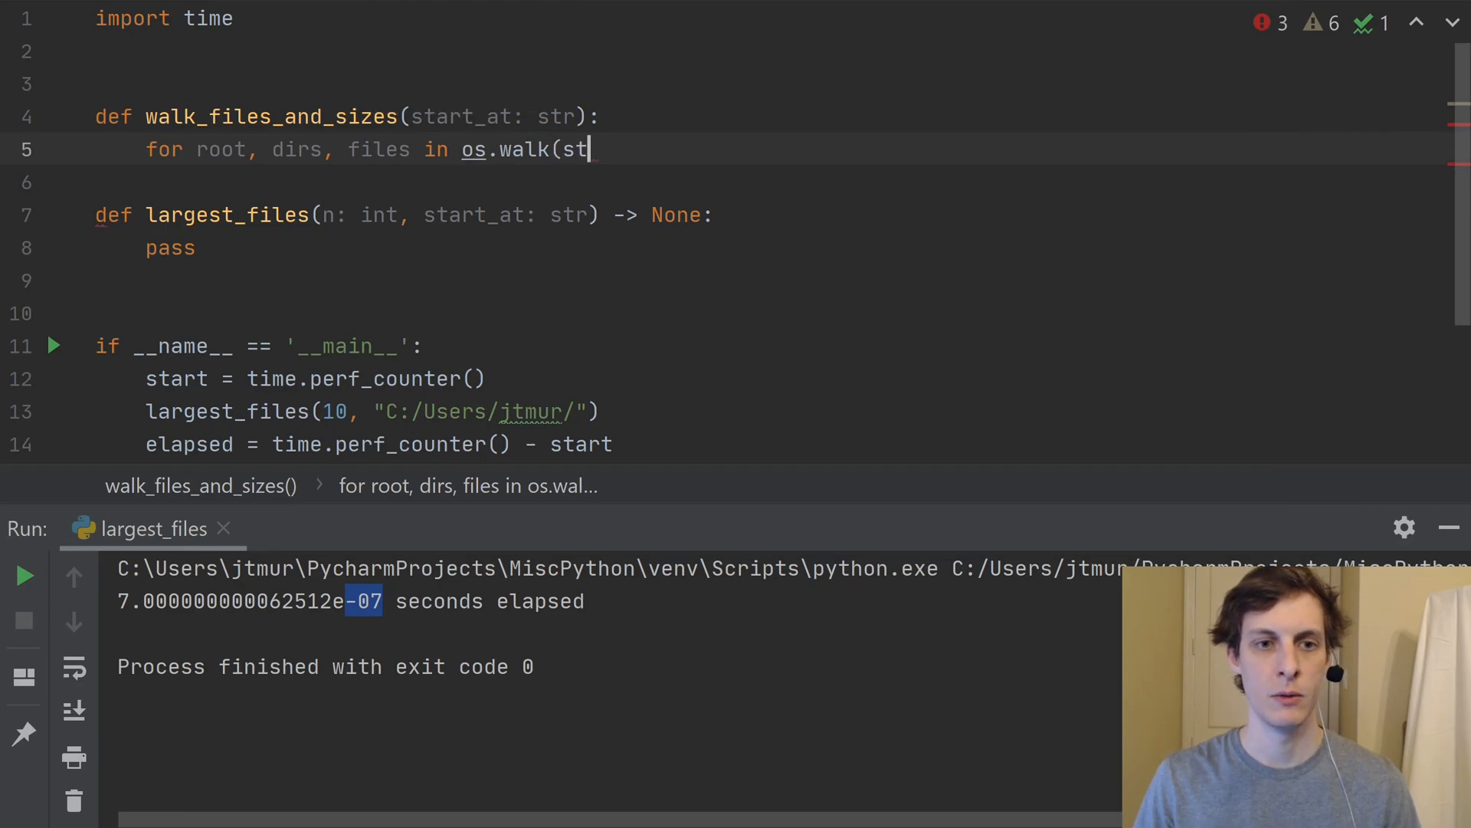
text(art)
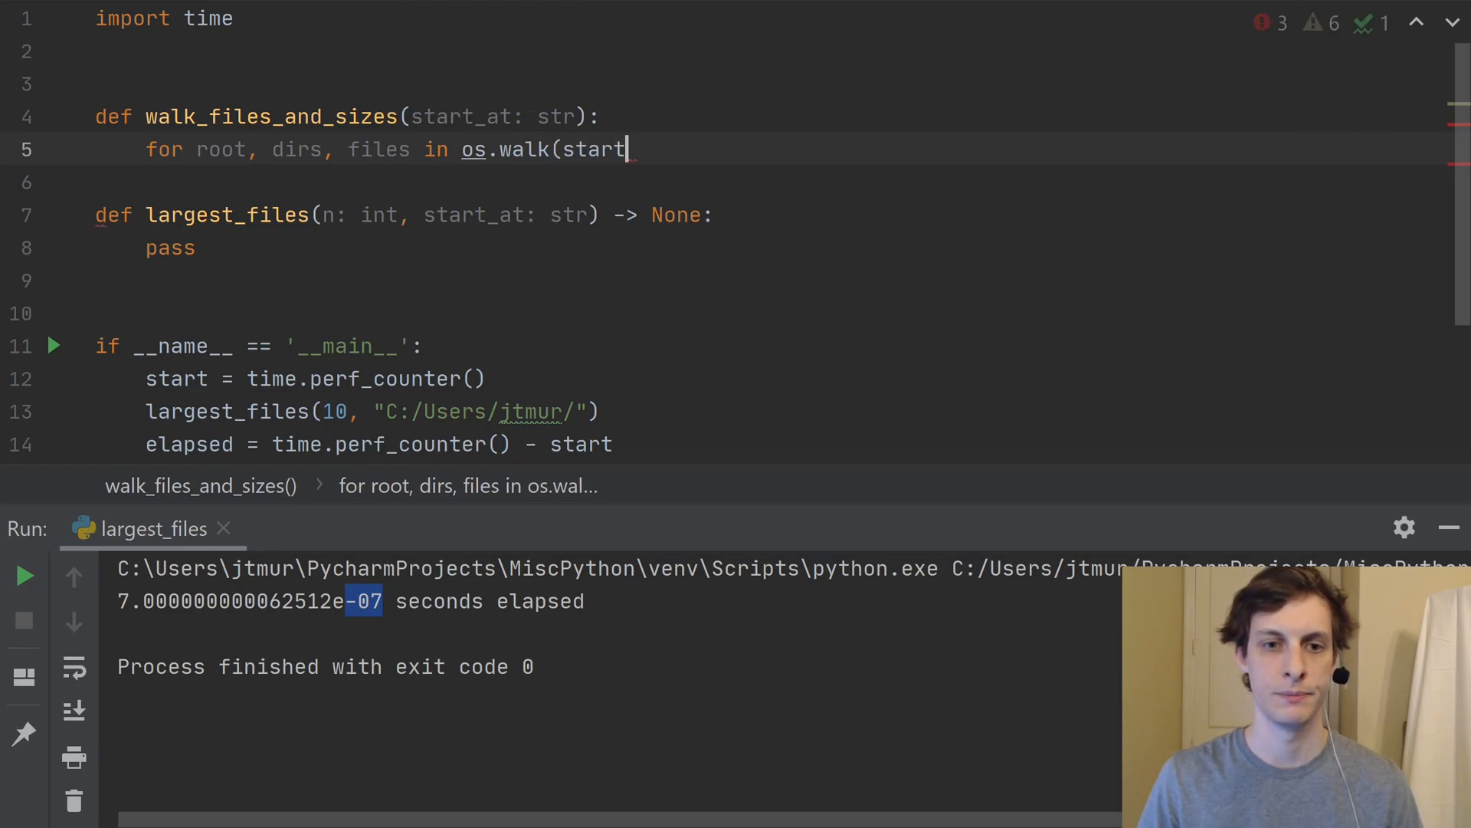
text(_at):)
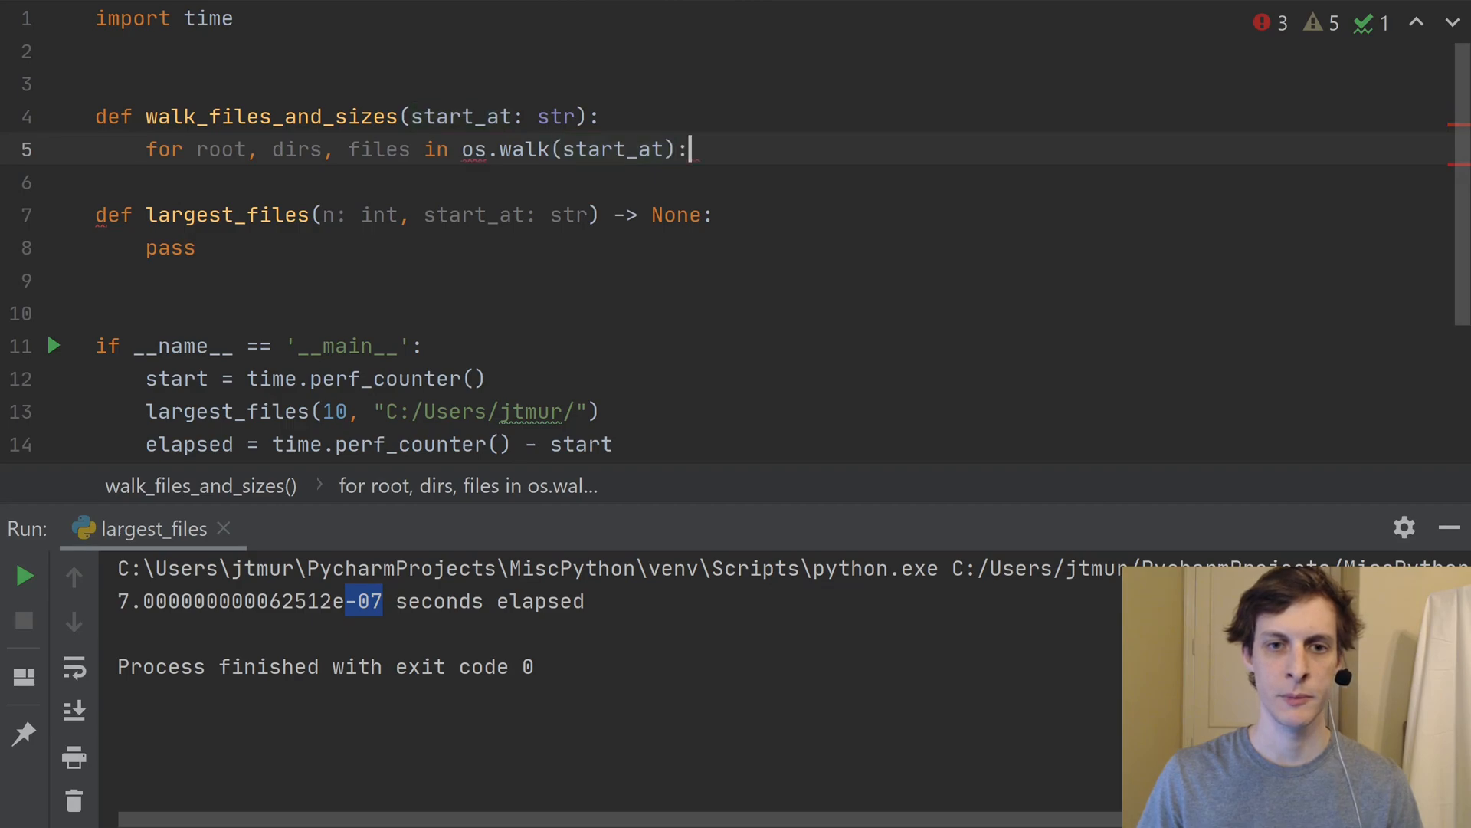
key(enter)
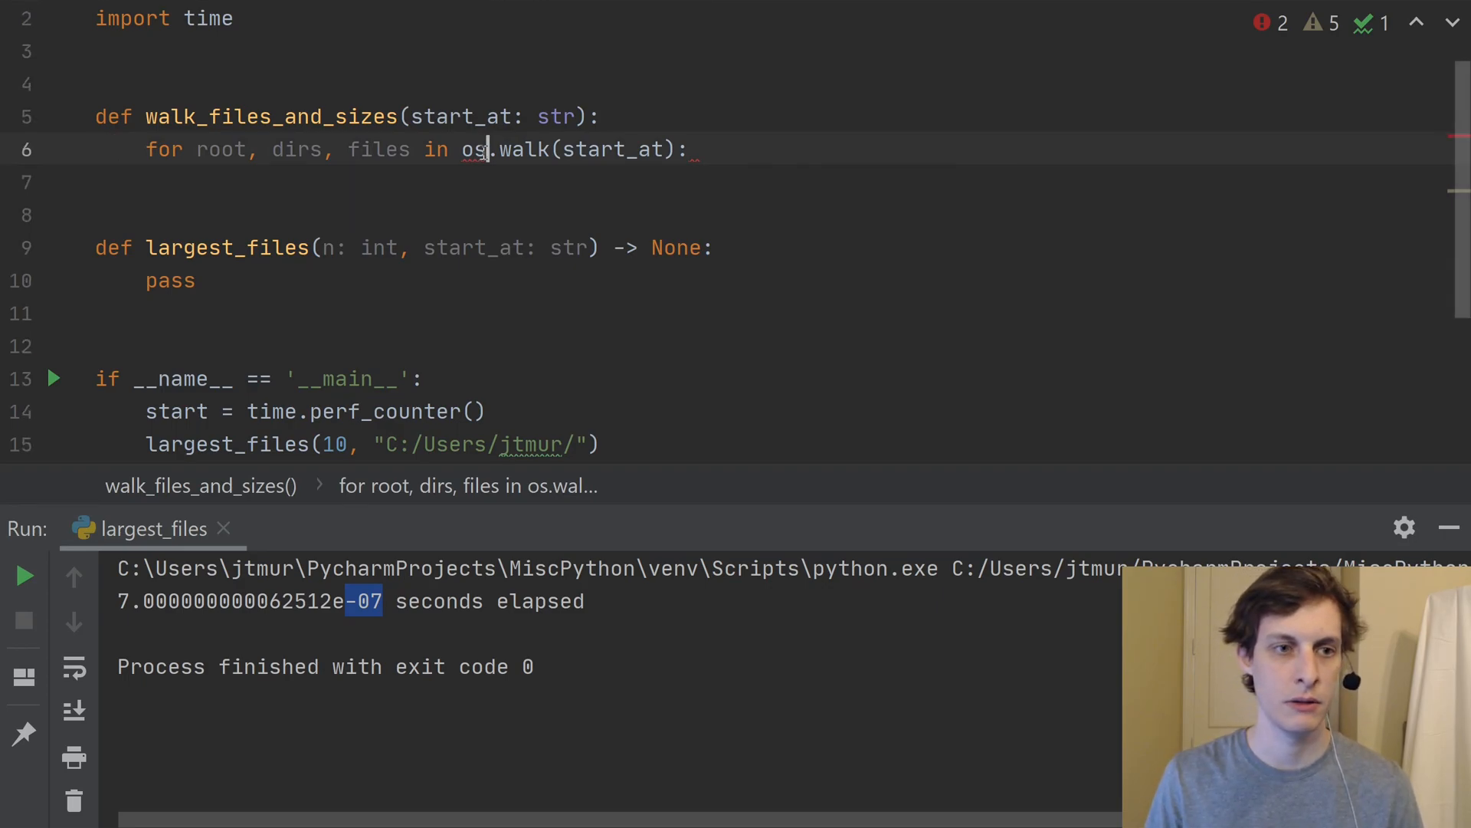
Add 'import os' at the top and unpack the loop as root, _, files, discarding dirs.
text(import os)
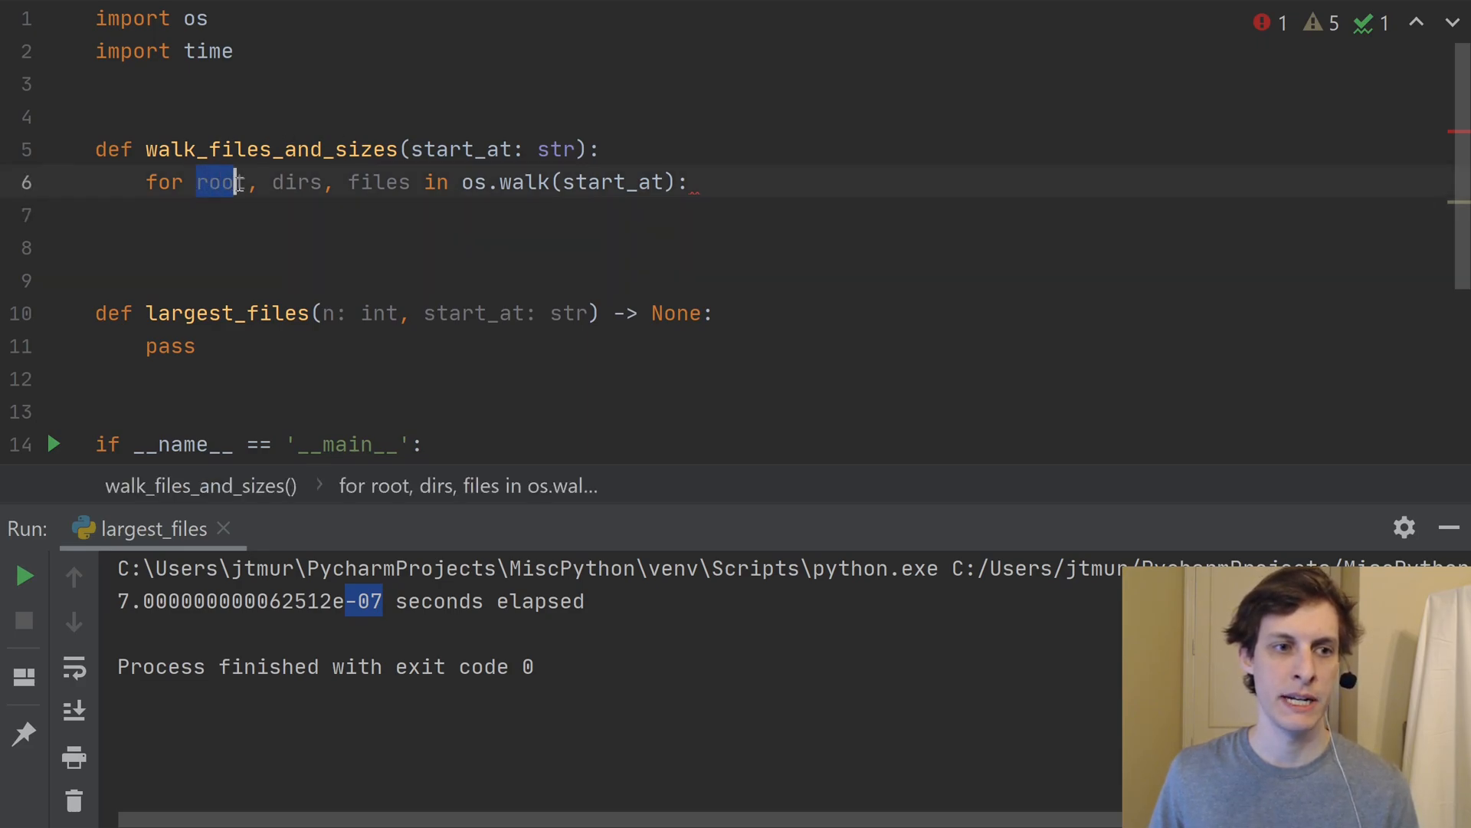
double_click(296, 182)
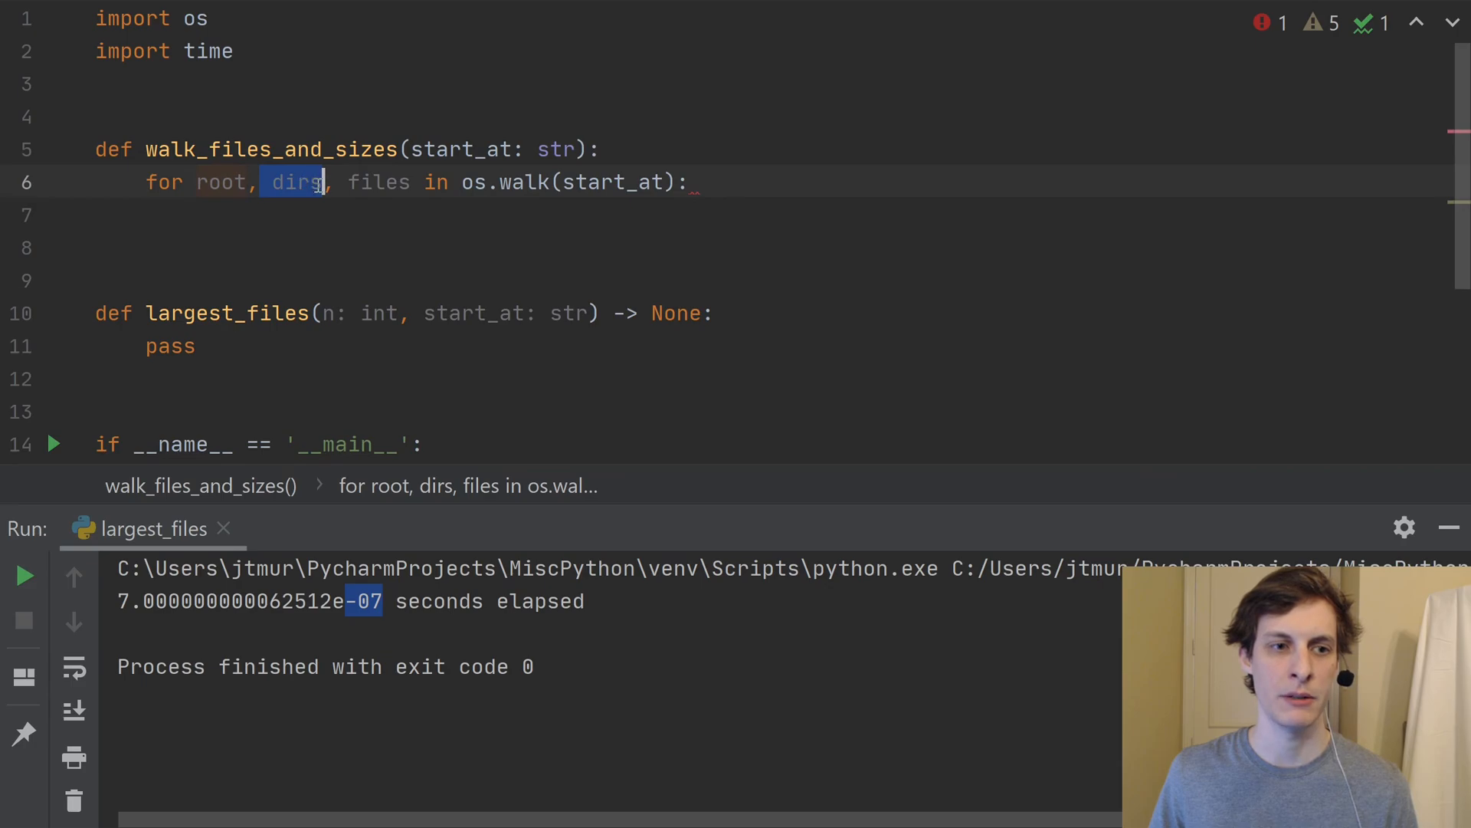
text(_)
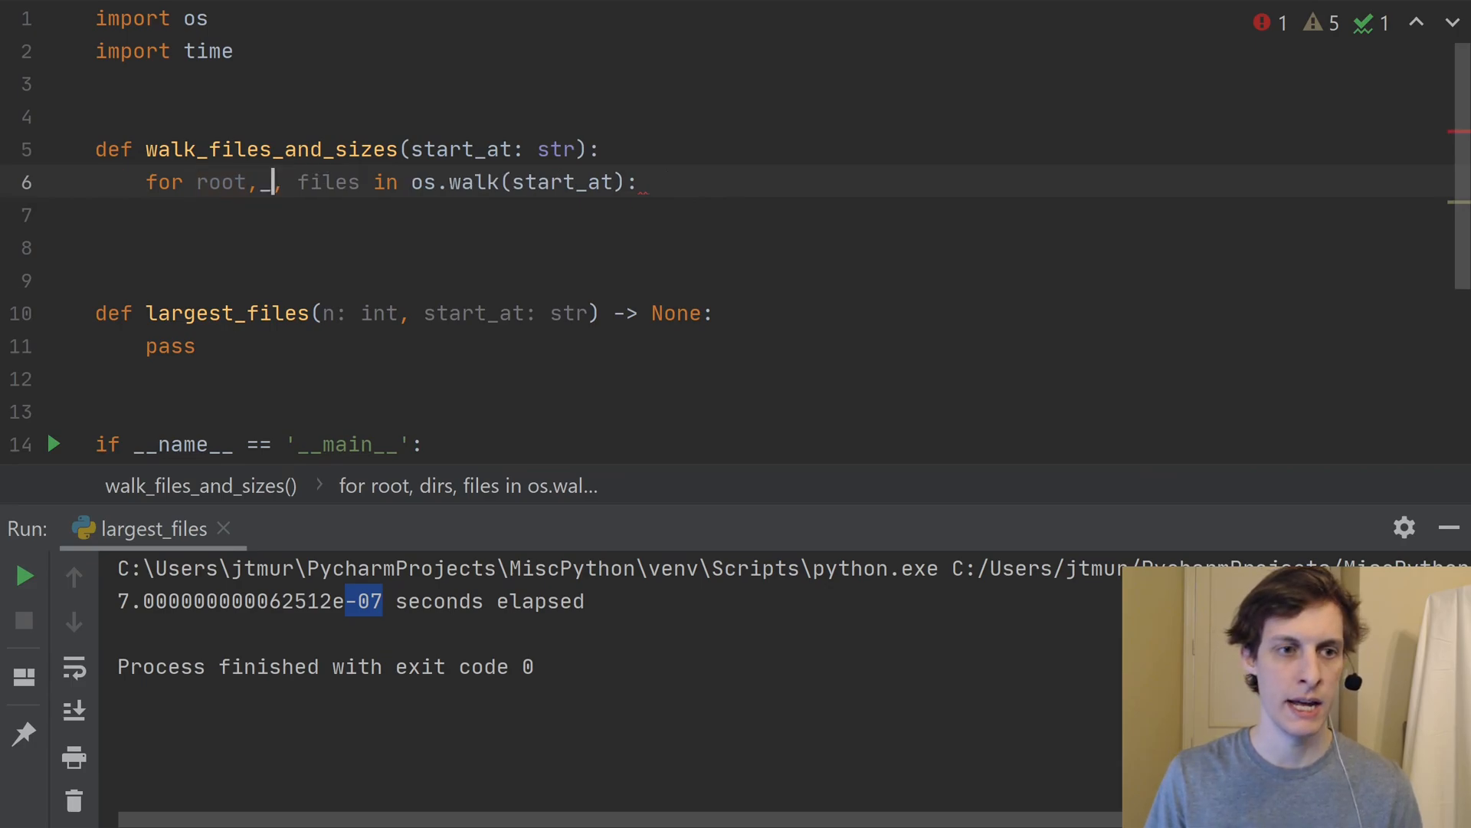
key(Backspace)
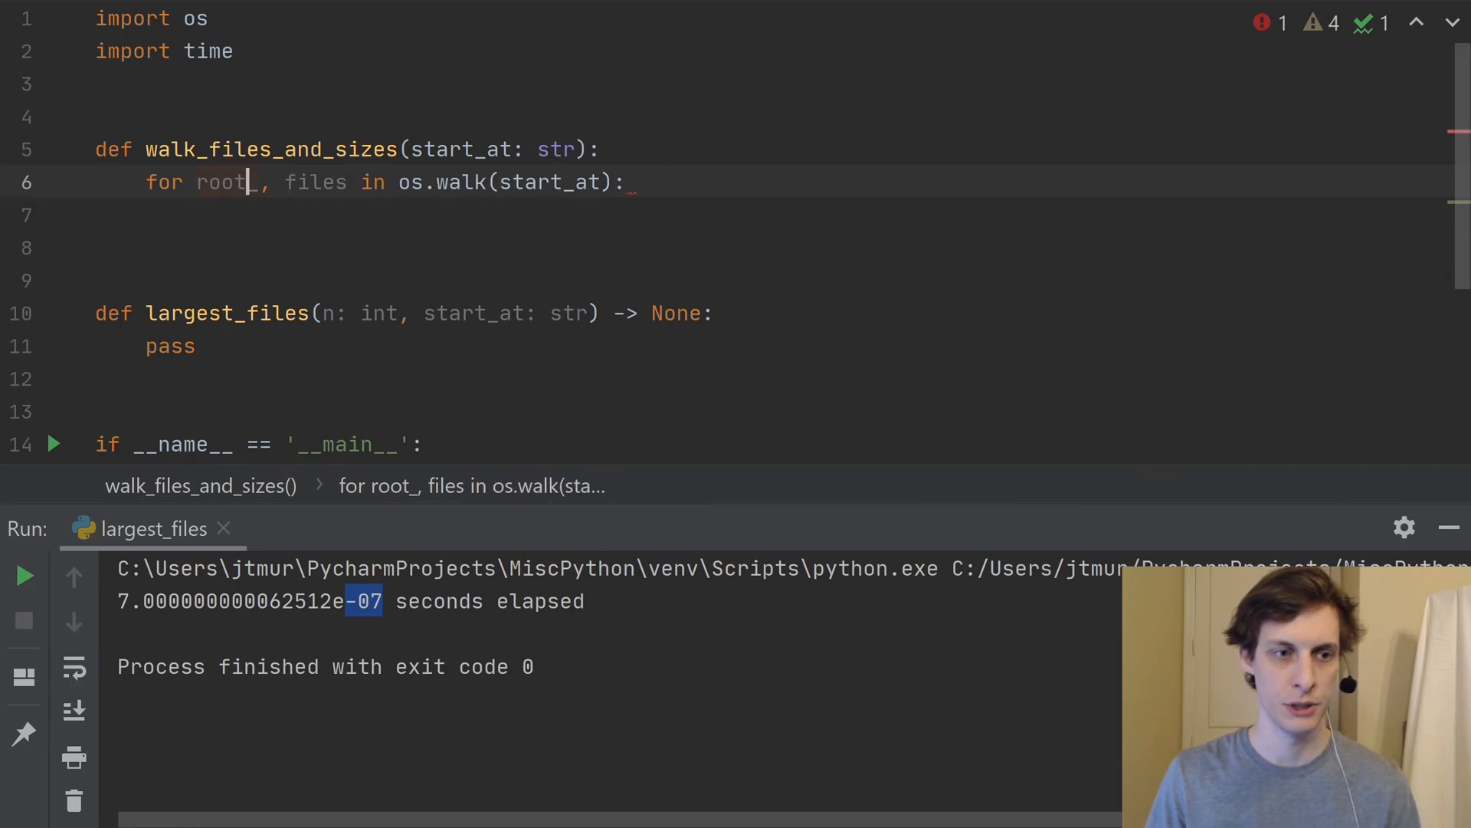
text(,)
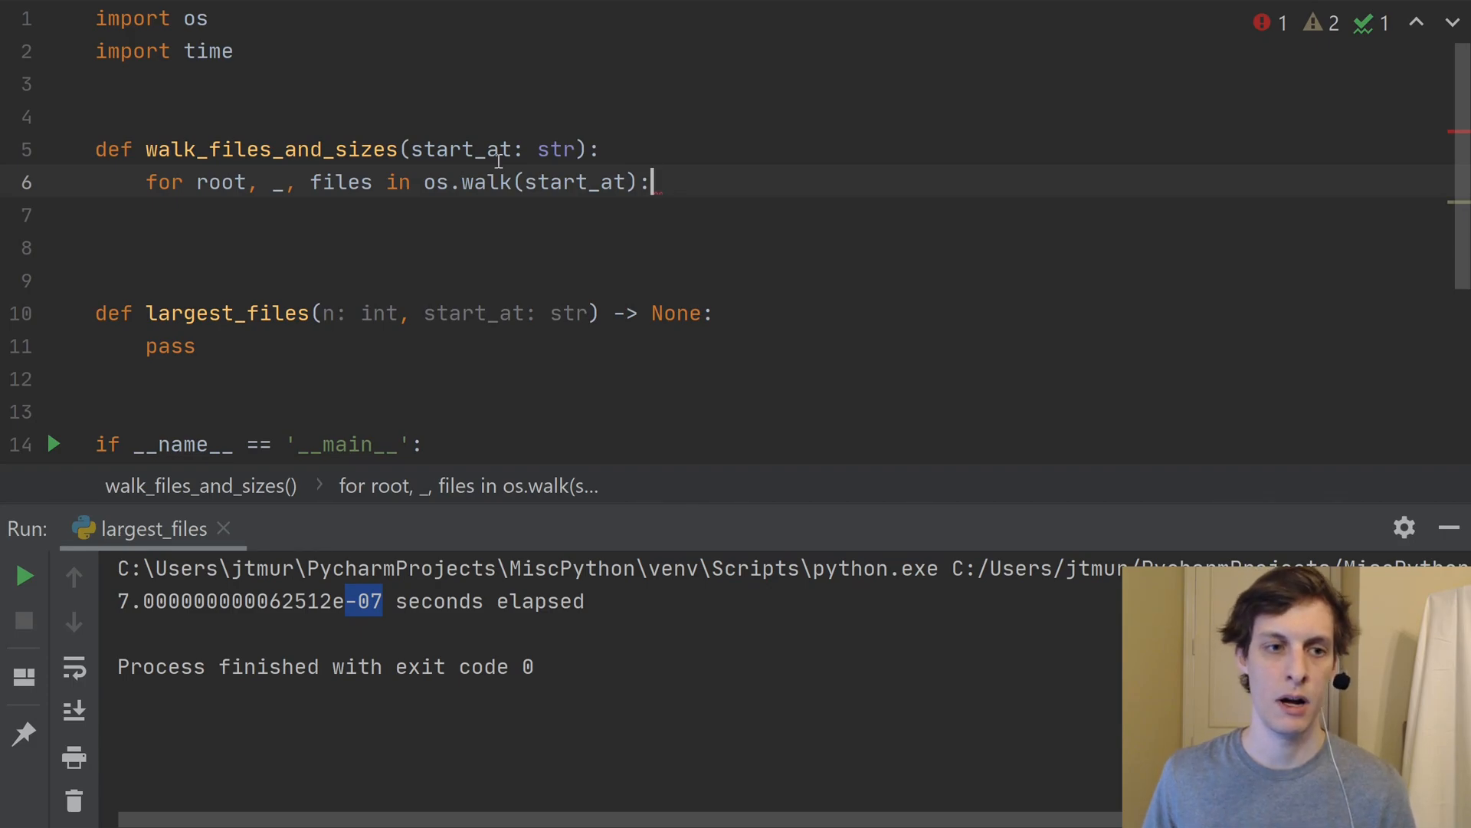
click(213, 183)
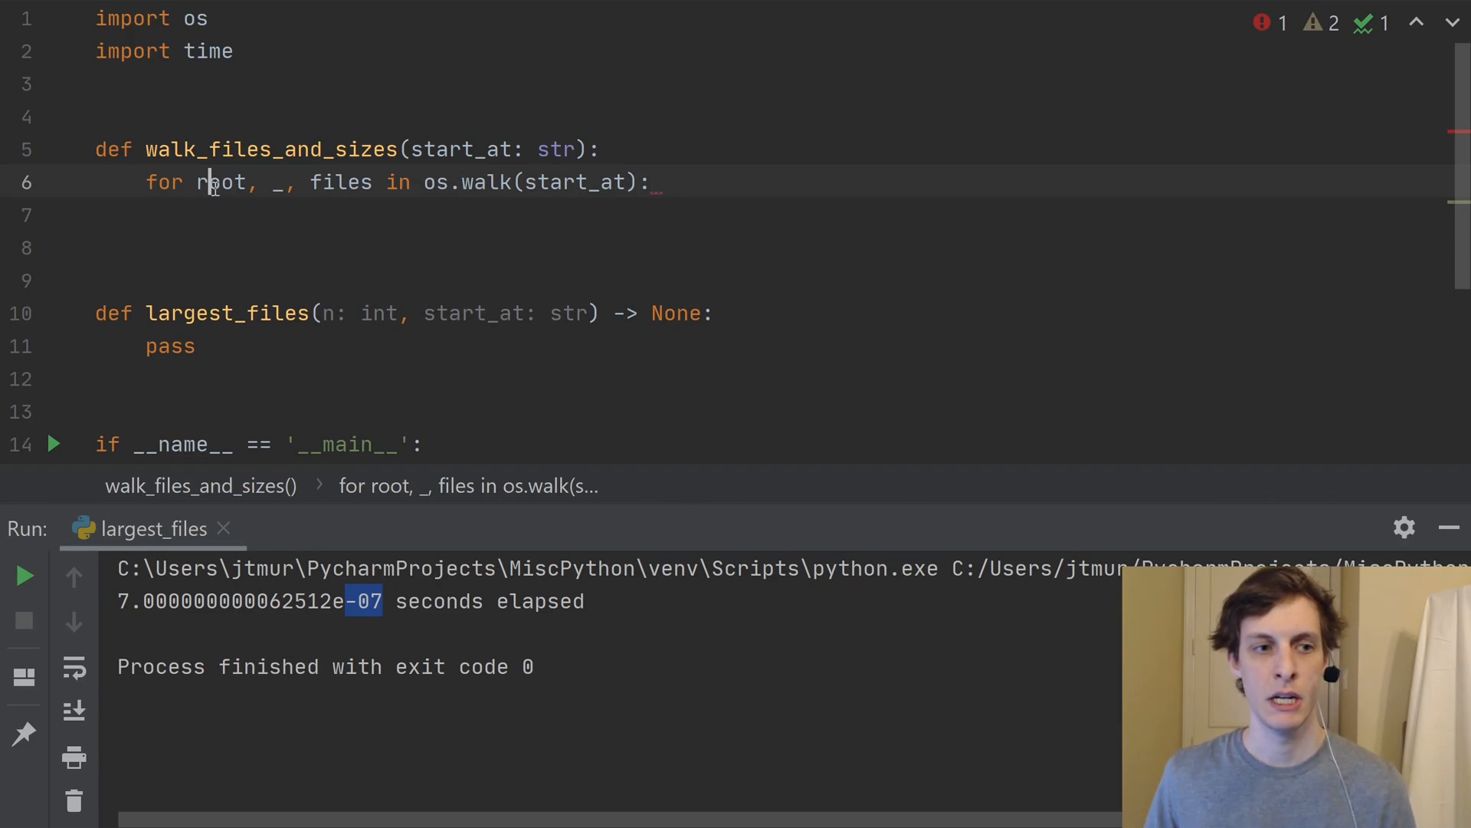
double_click(341, 182)
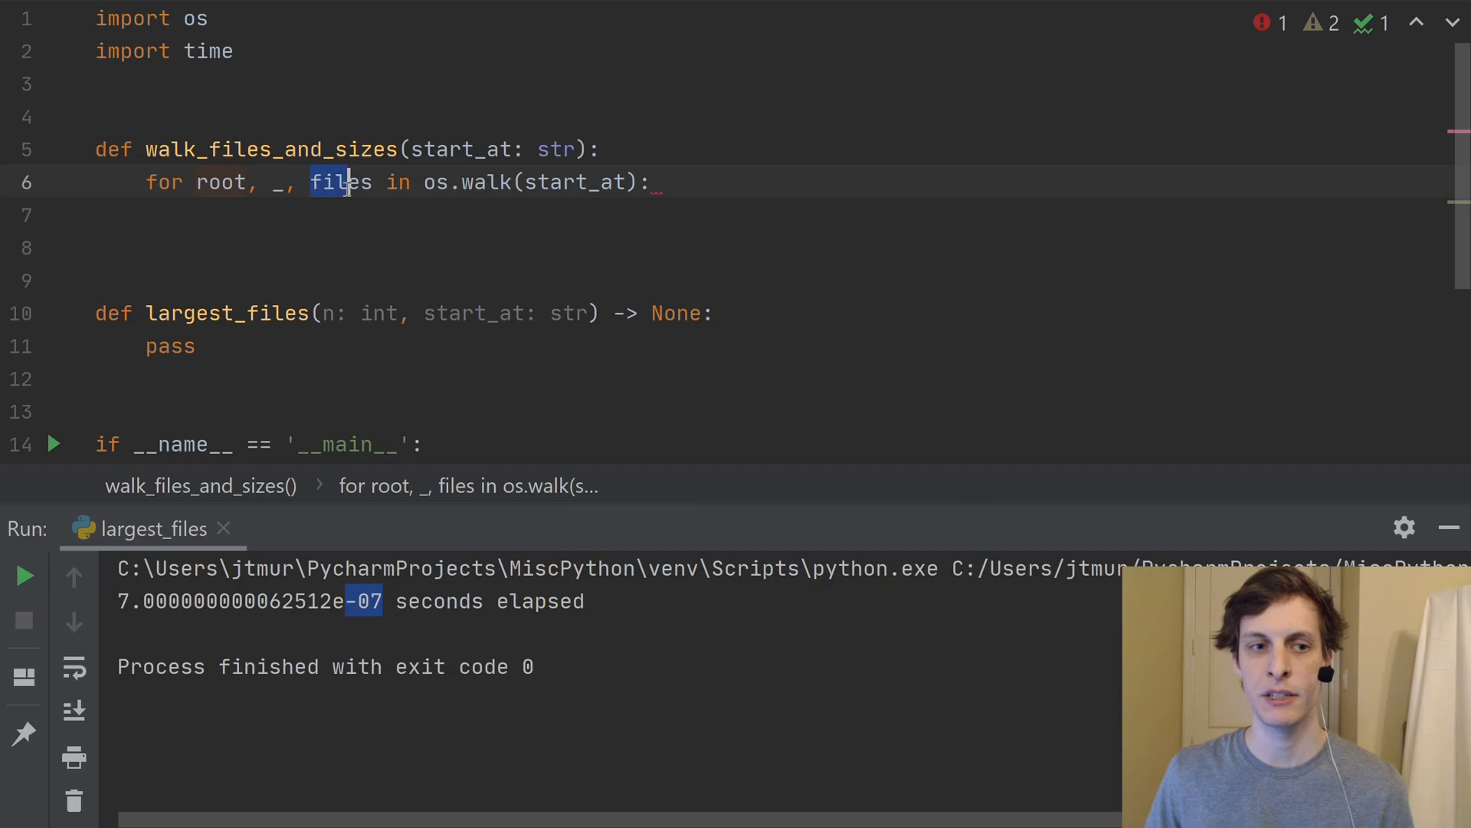
click(642, 183)
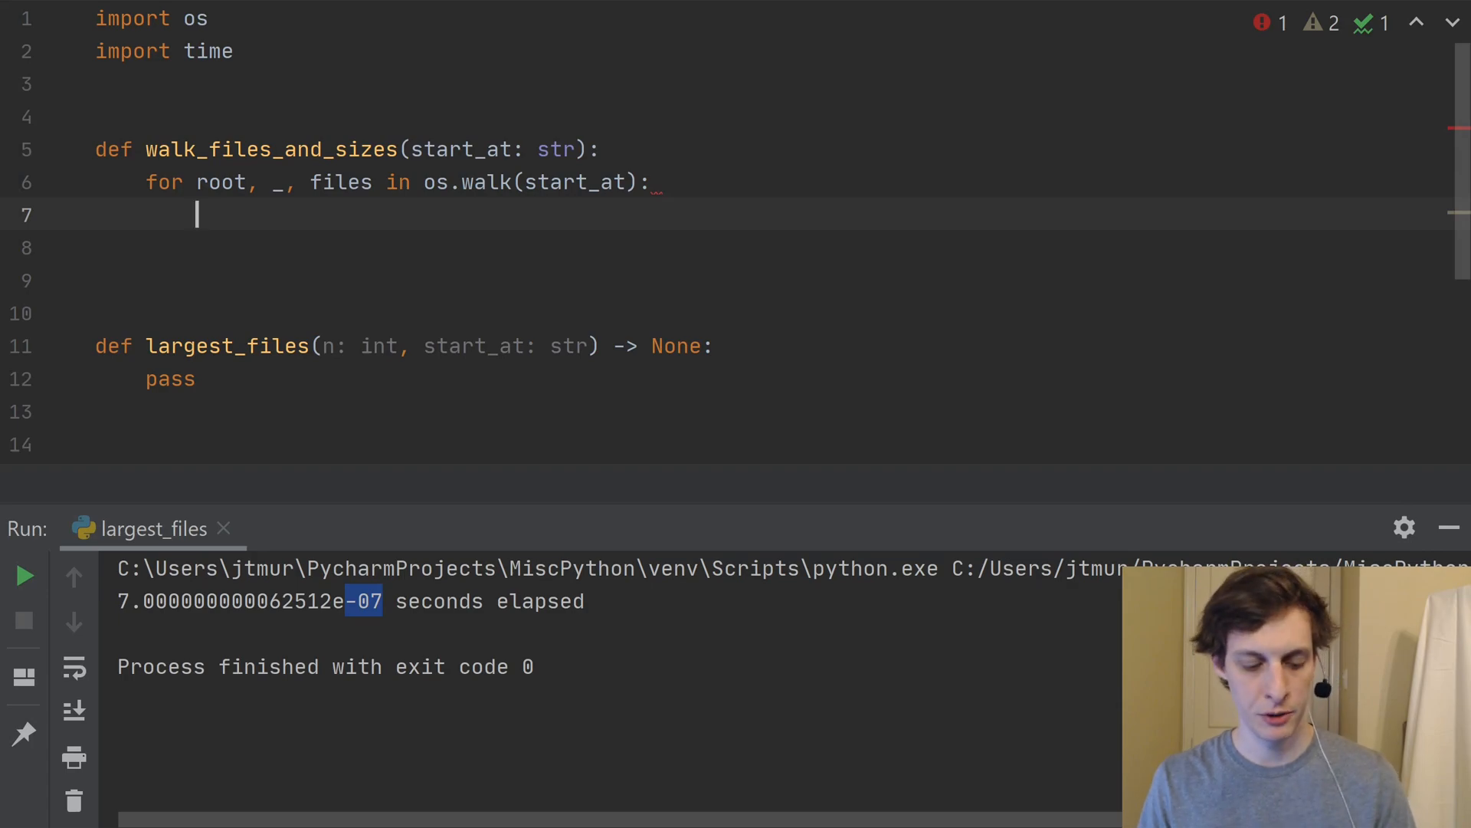
Add an inner 'for file in files:' loop and begin a 'path =' assignment in its body.
text(for file)
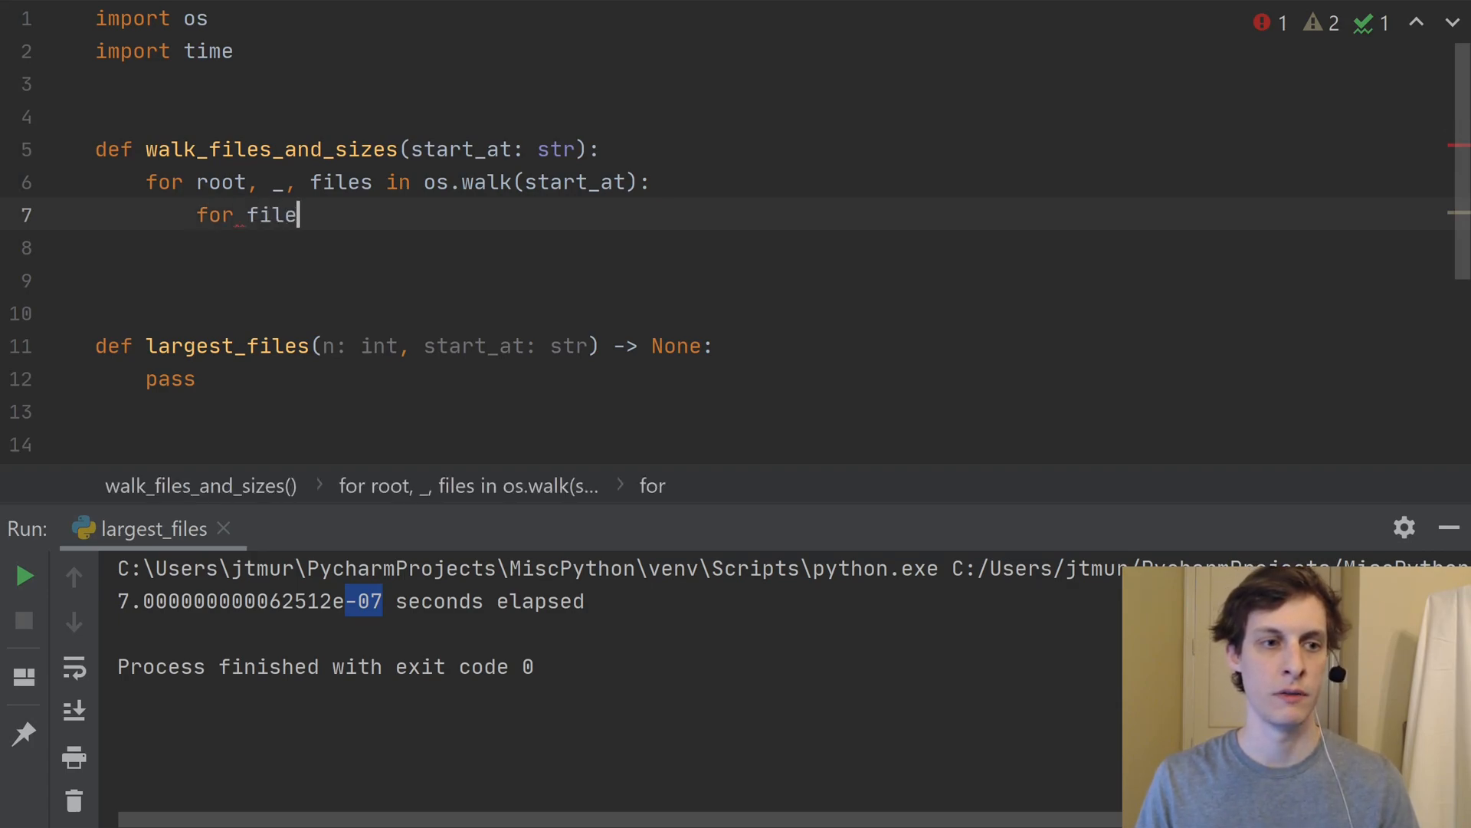
text(in files:)
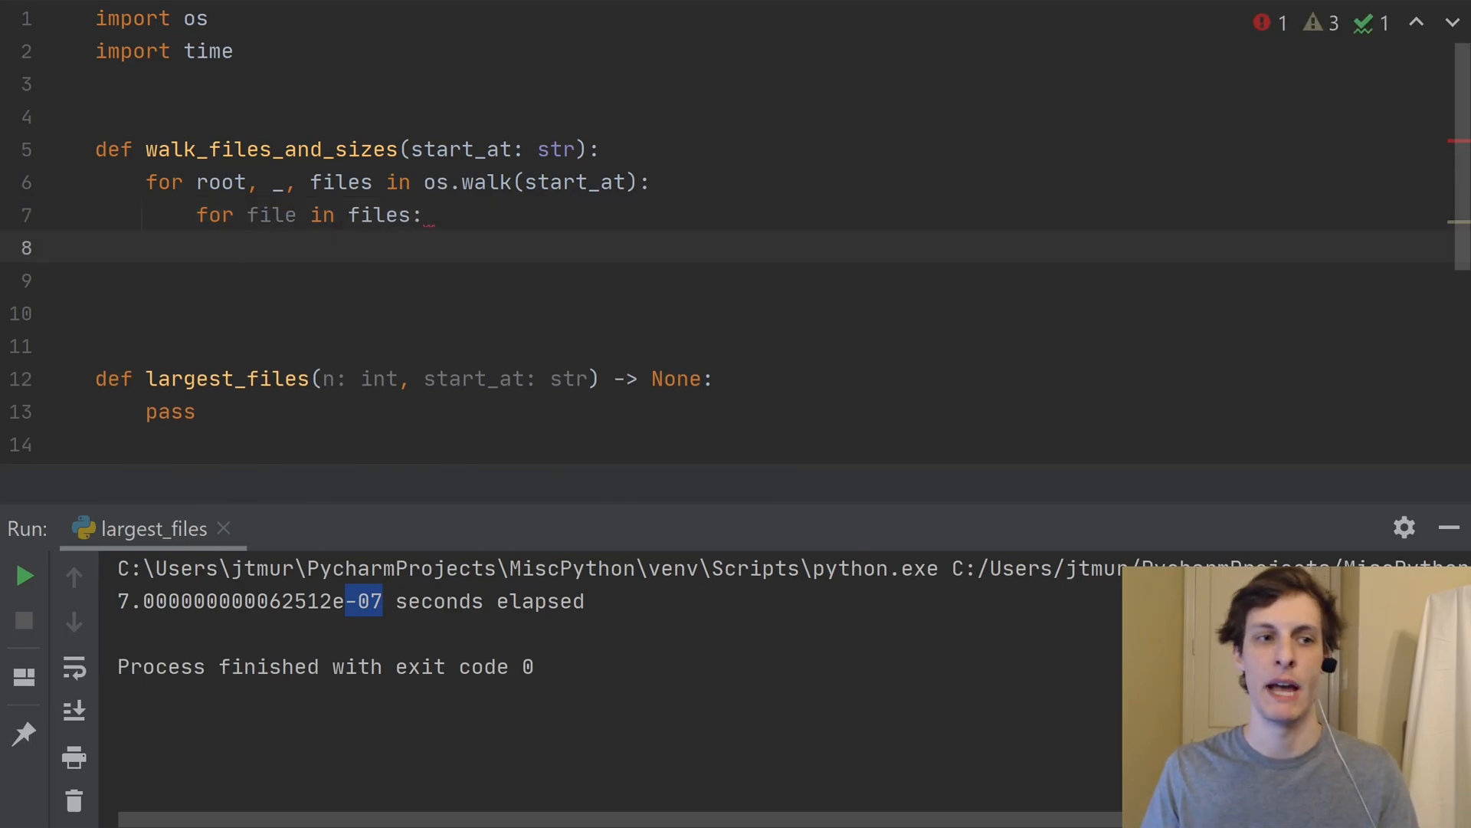
click(246, 247)
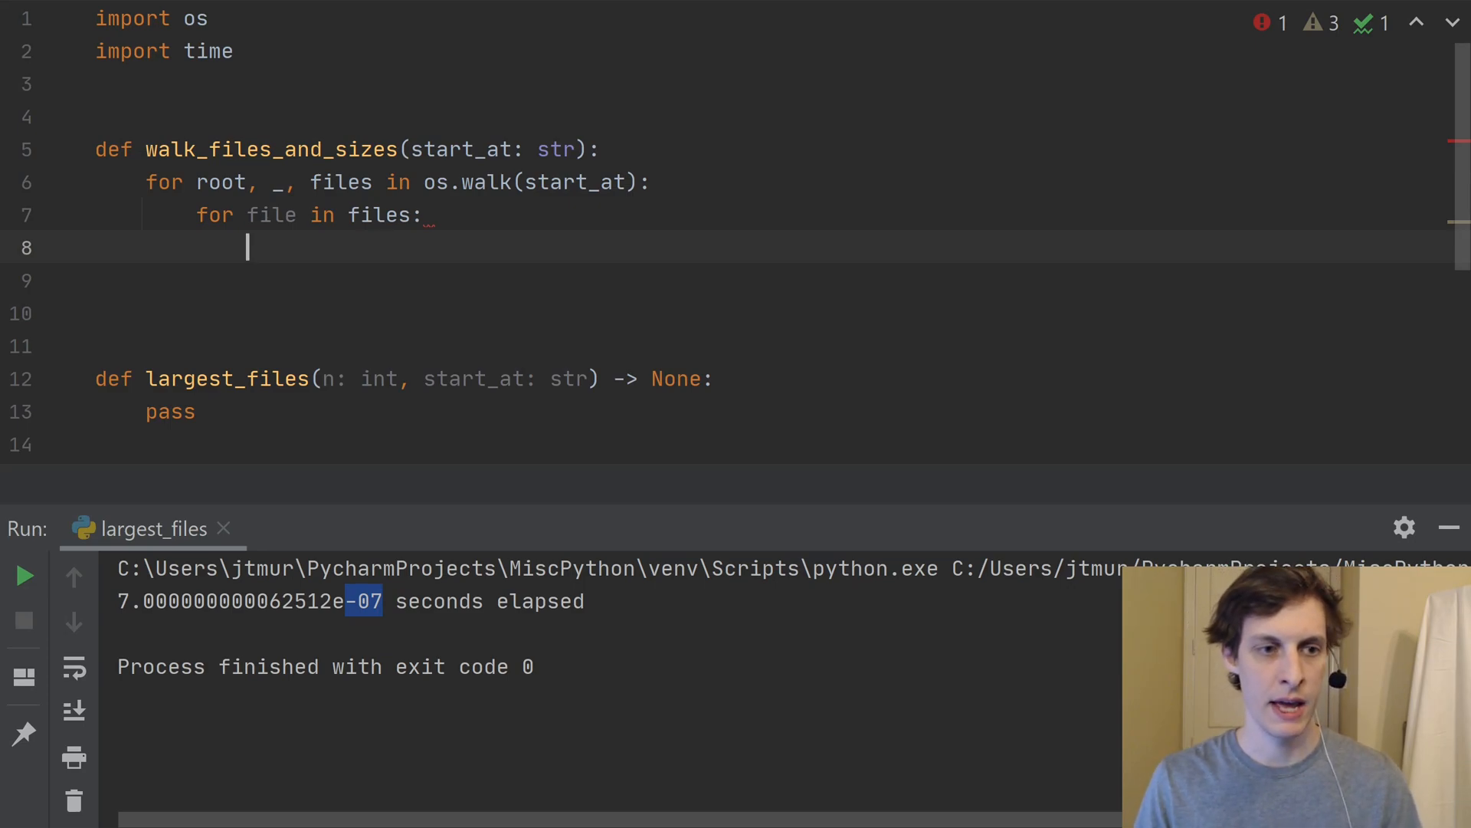
text(path =)
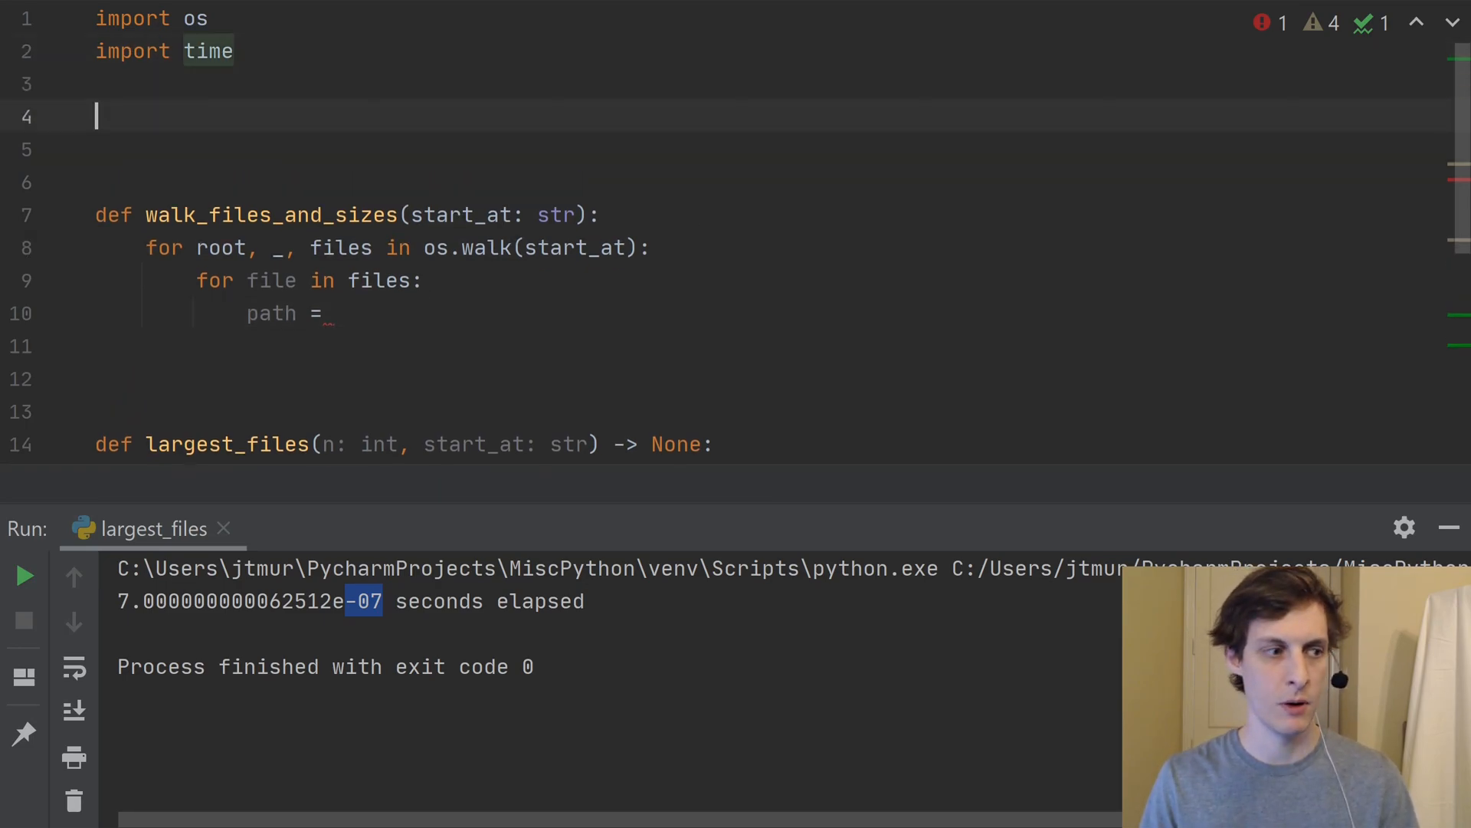
Add 'from os.path import join, getsize' to the imports.
text(from os.)
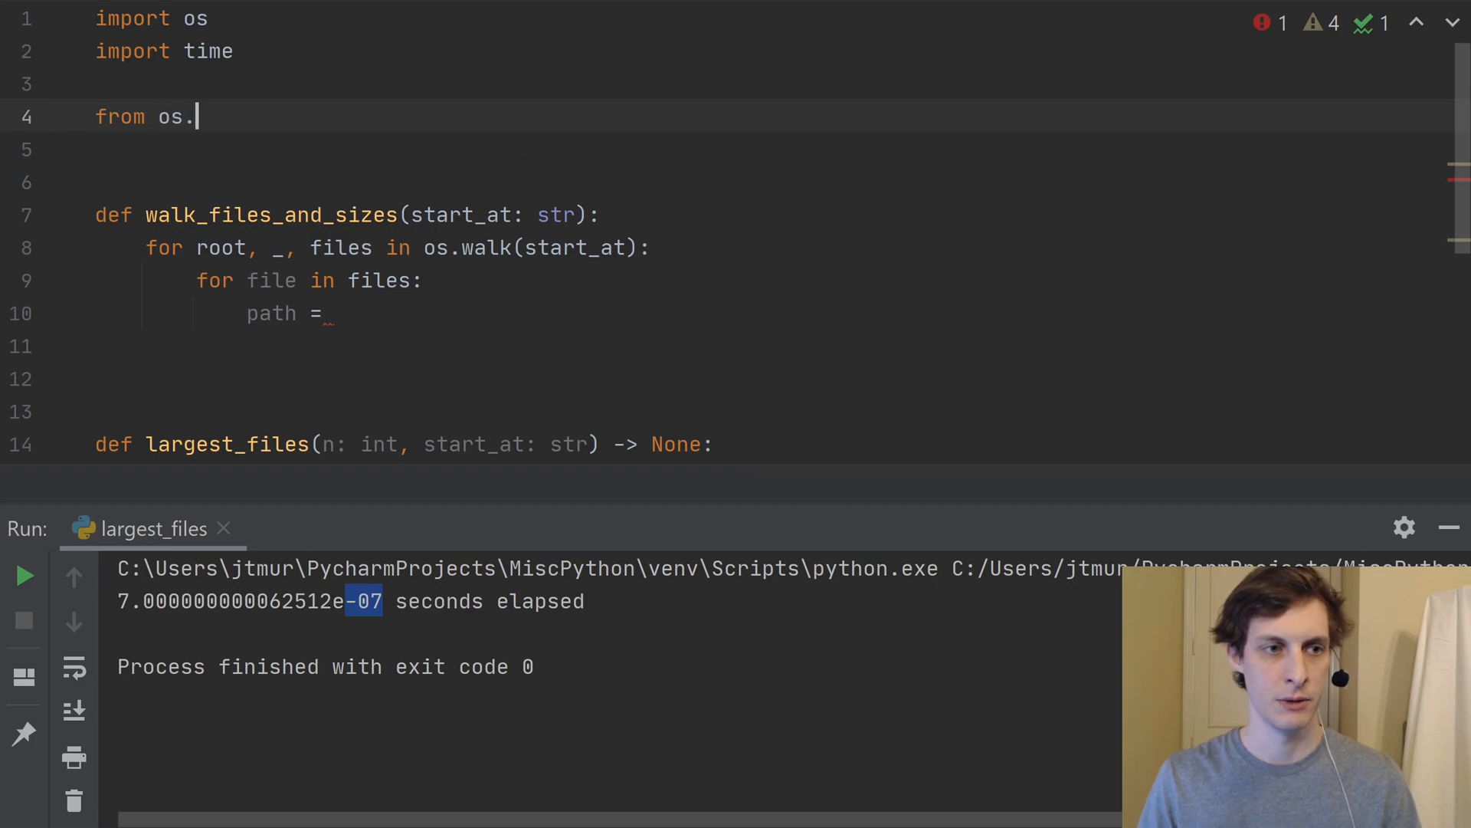
text(path)
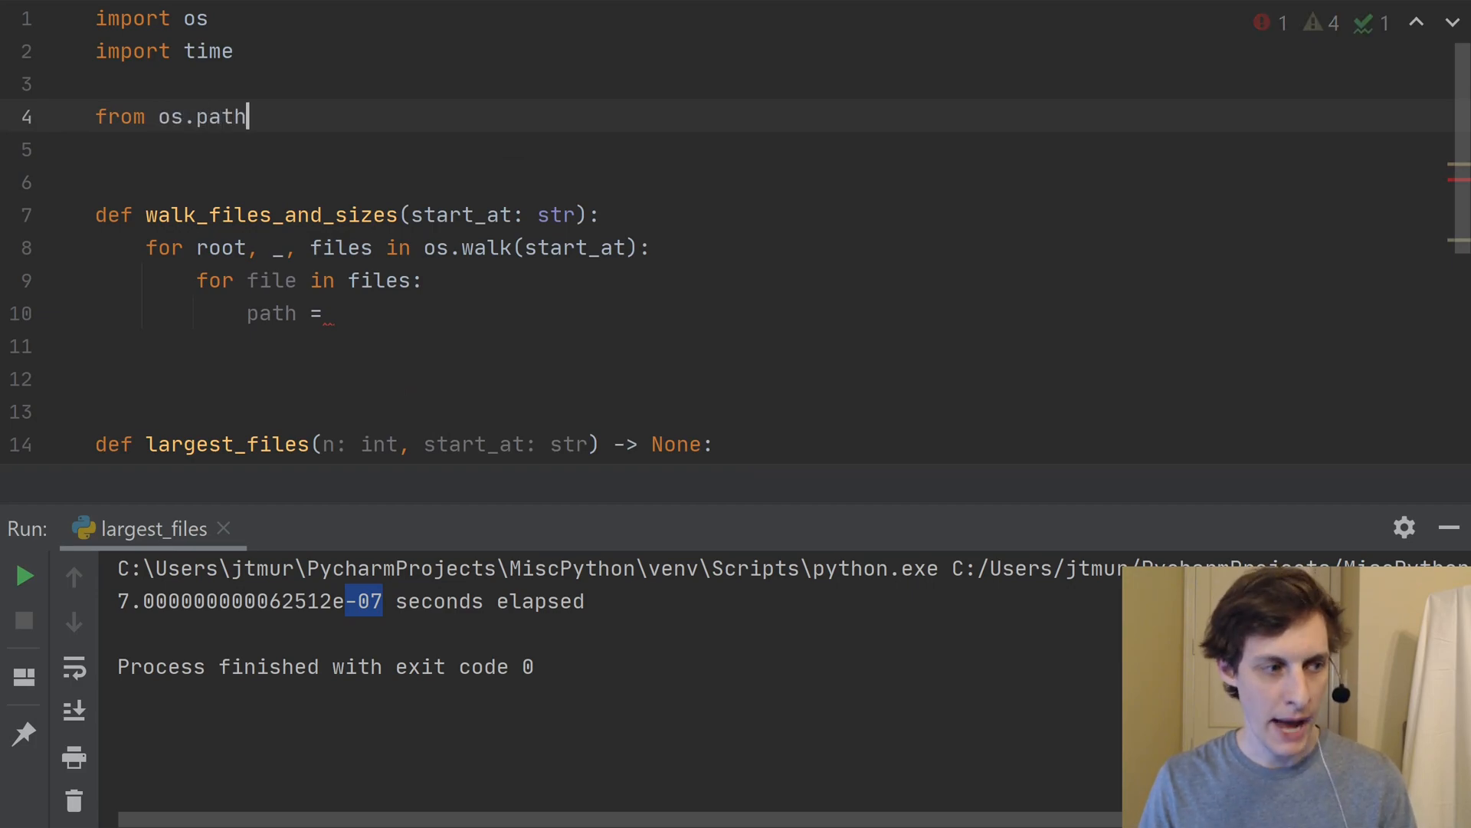
text(import)
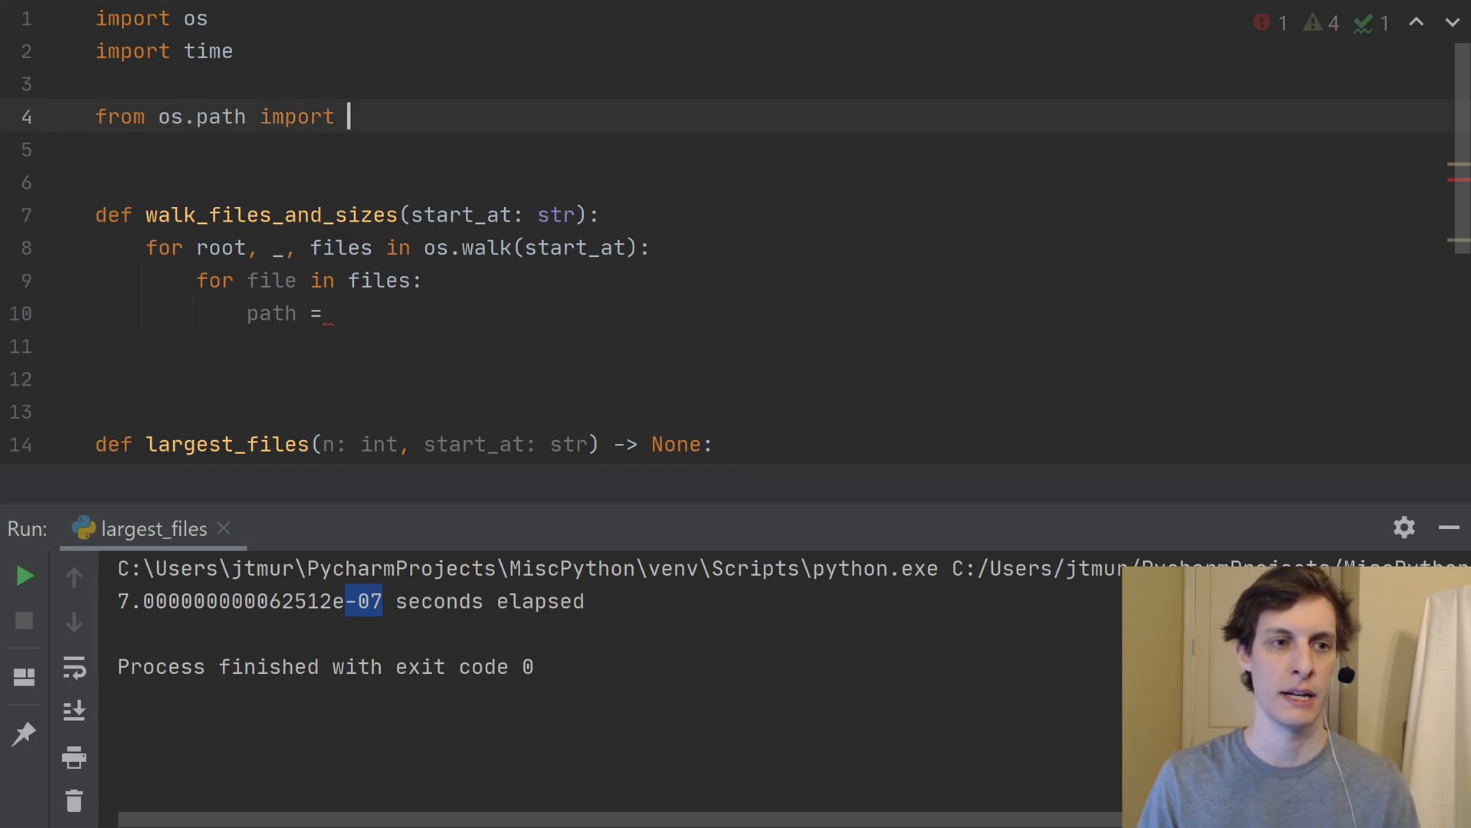
text(join)
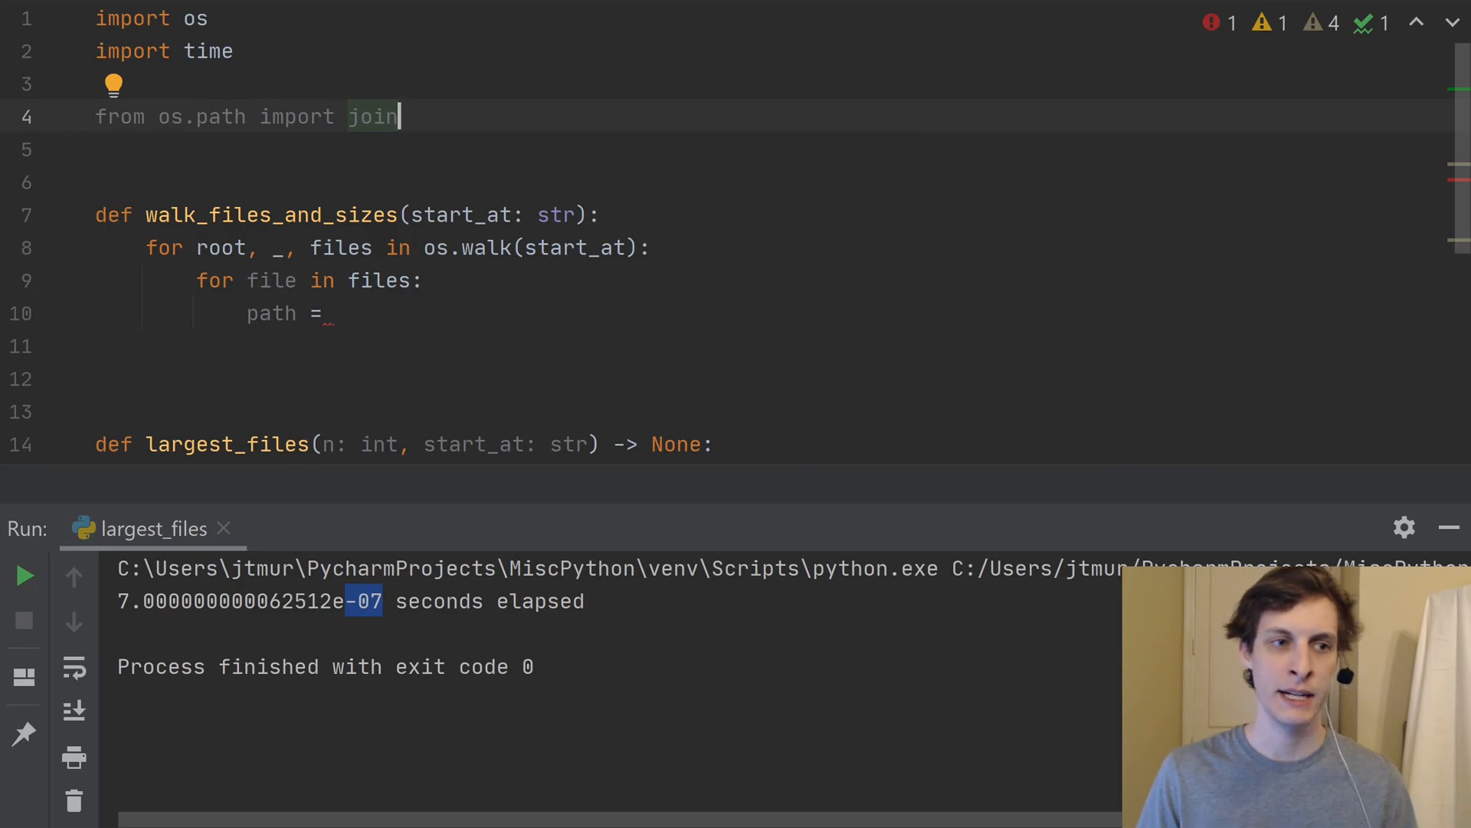
text(m)
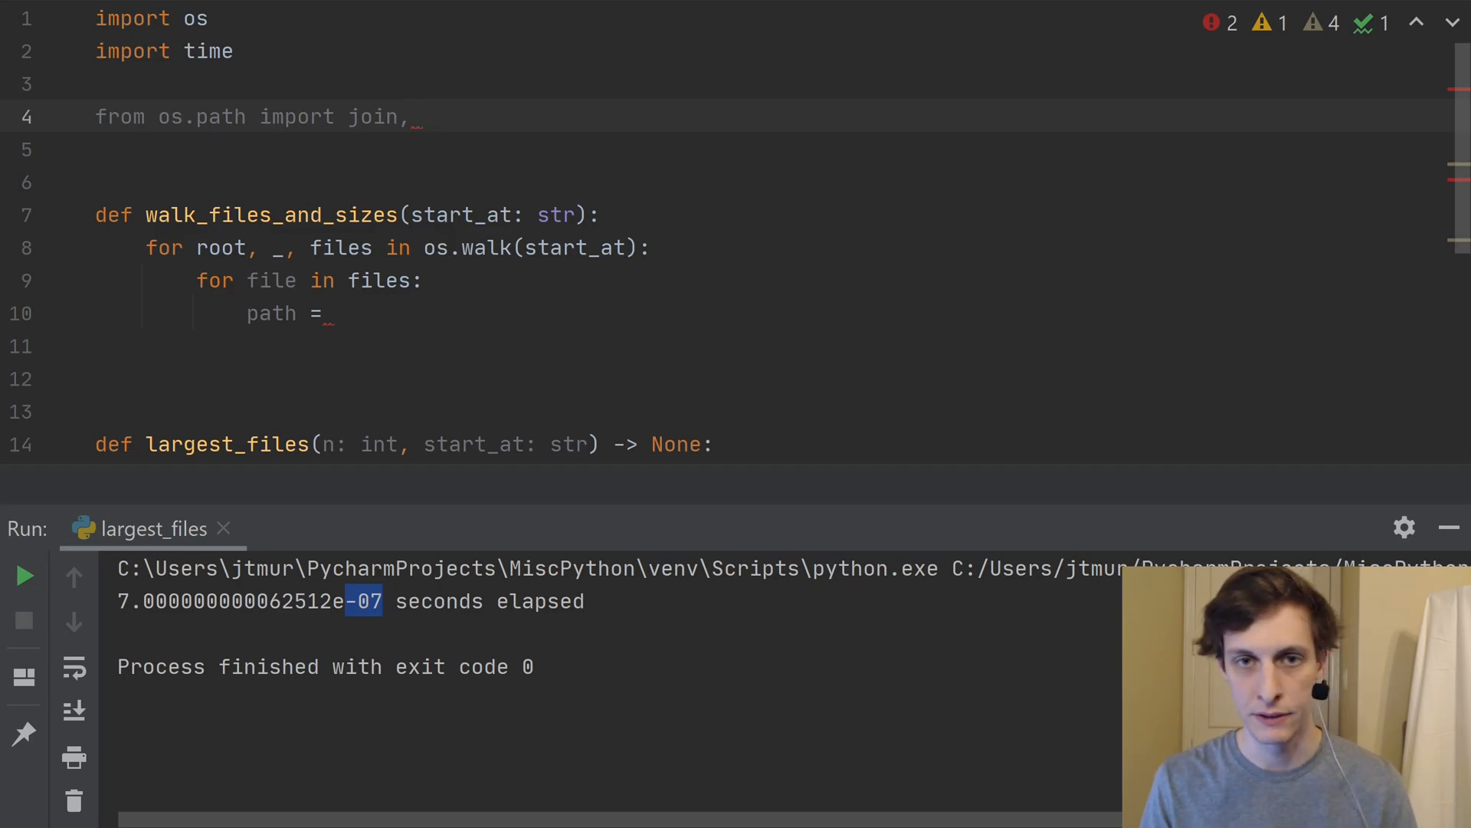
text(get)
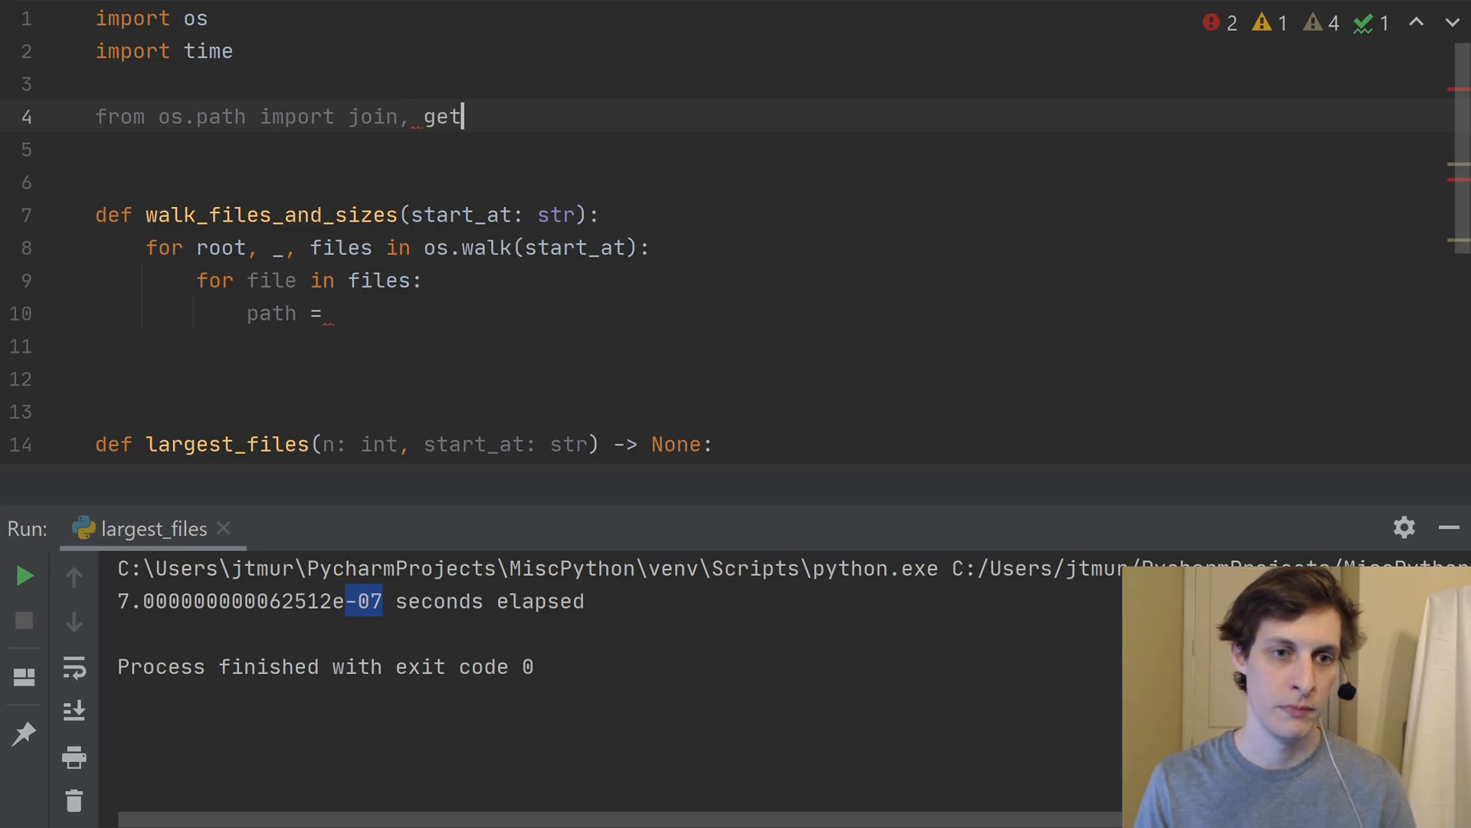
text(size)
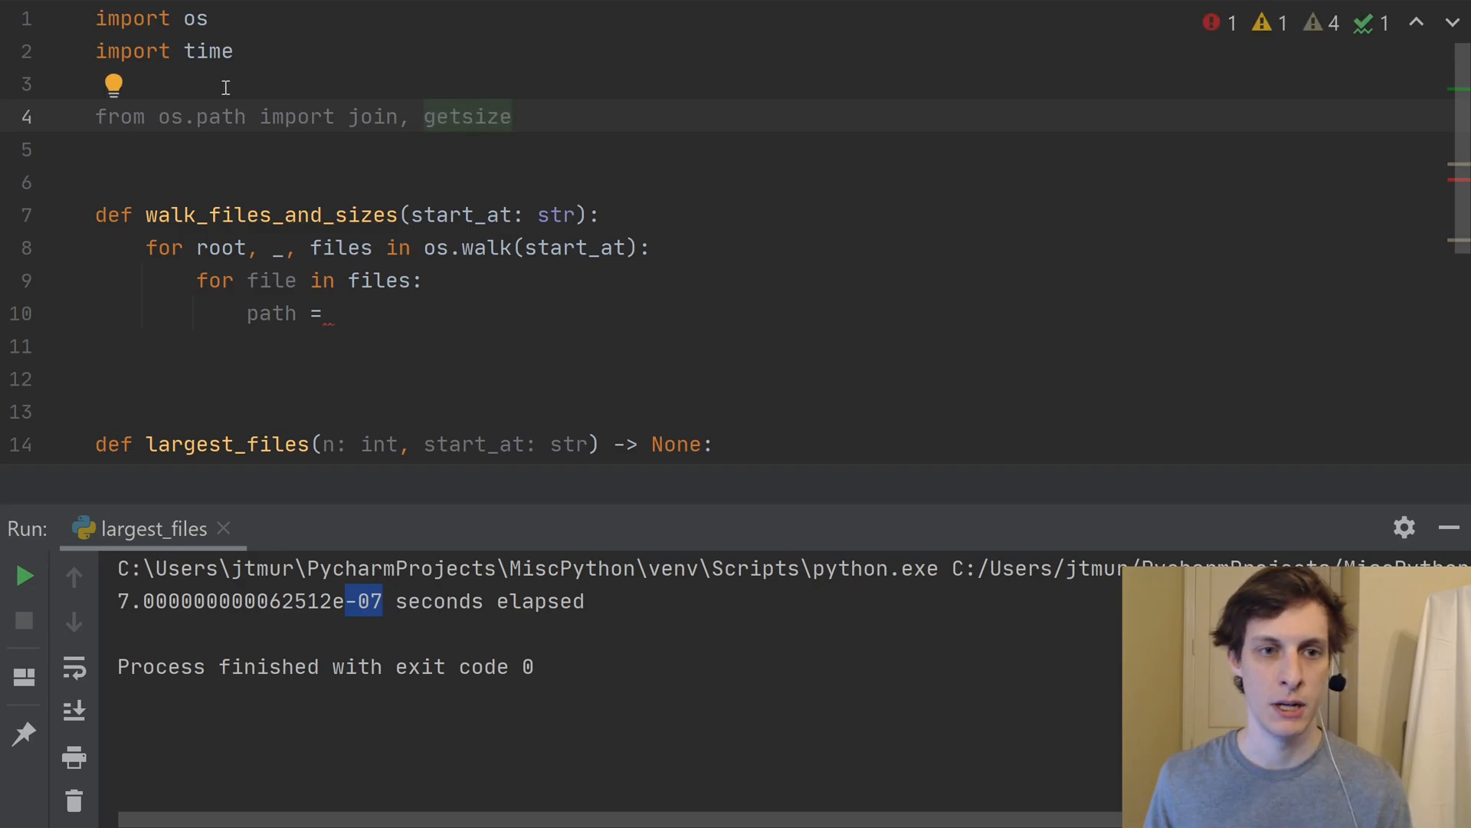
mouse_move(361, 304)
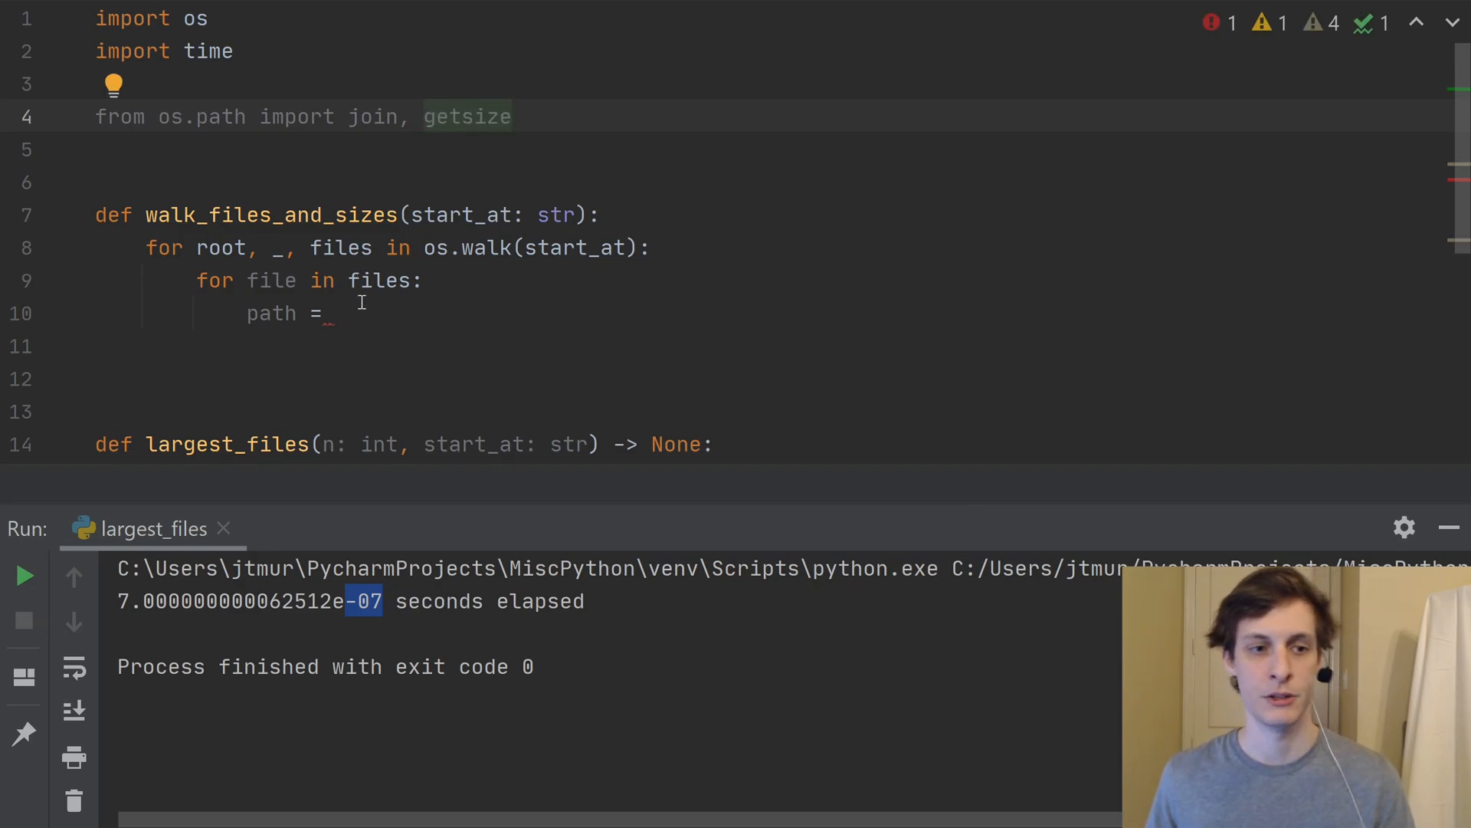
Complete path = join(root, file) and add size = getsize(path) with a '# bytes' comment.
click(362, 313)
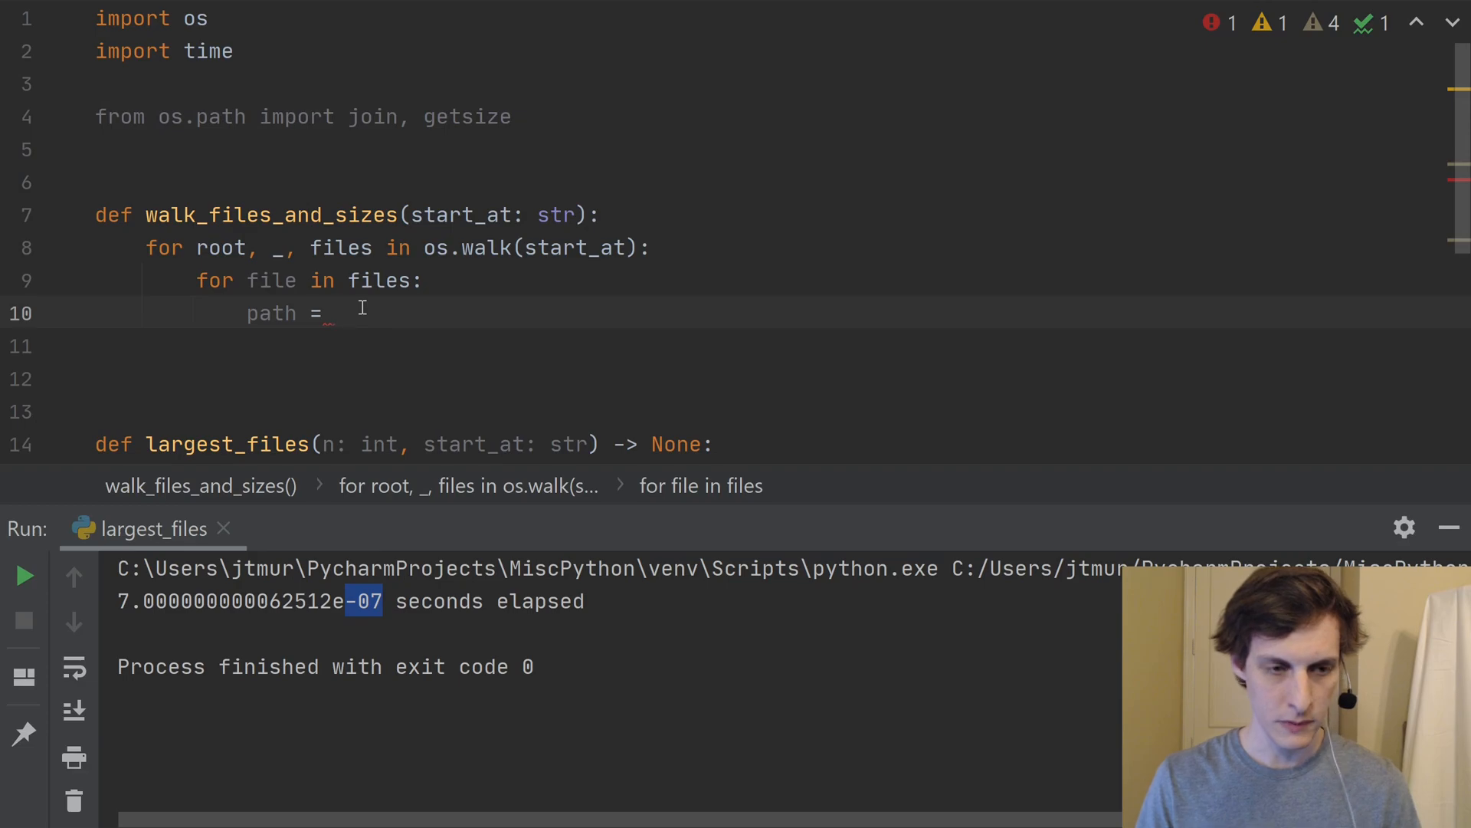
text(join()
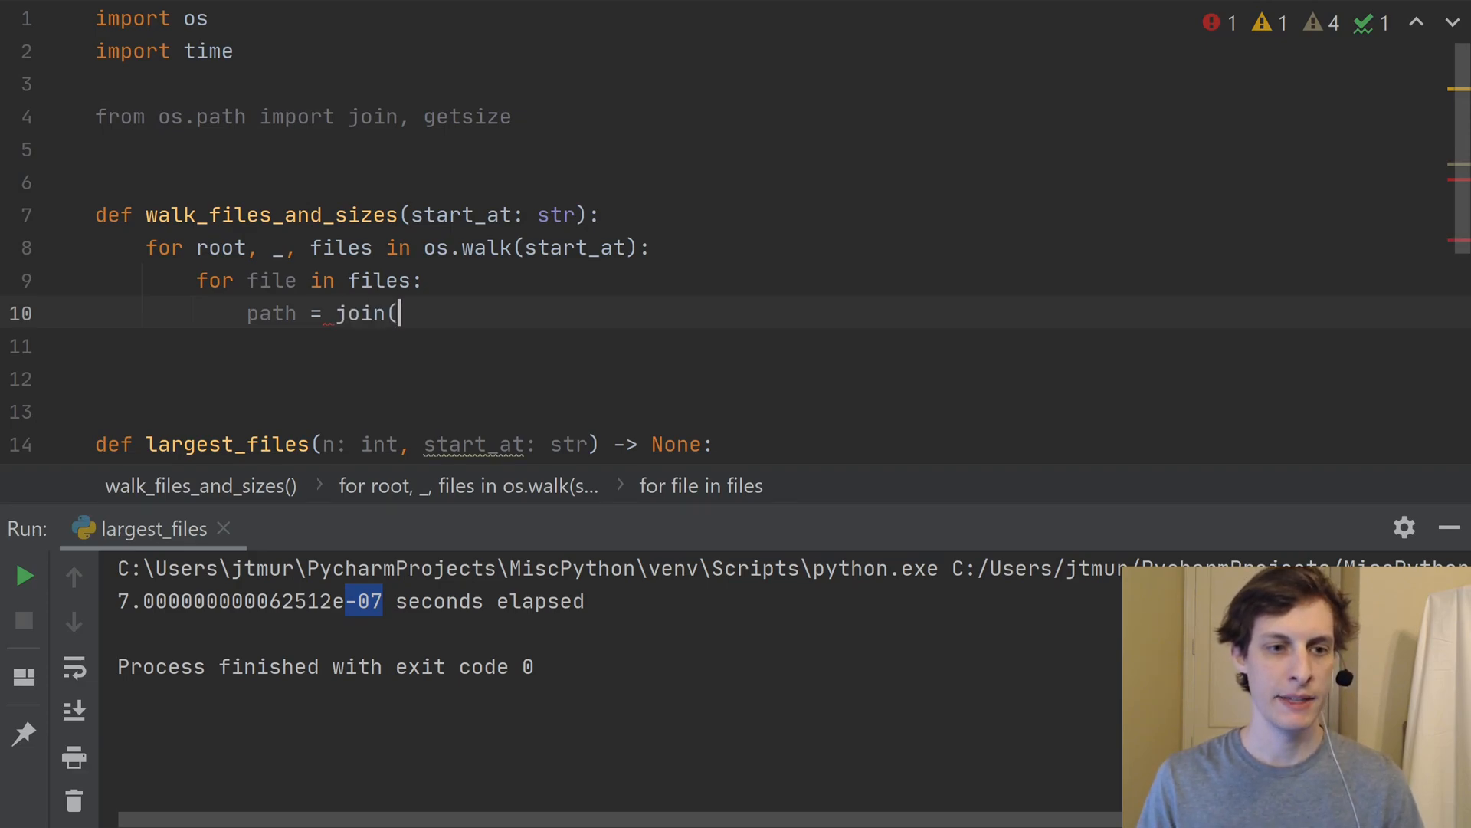
text(root, file)
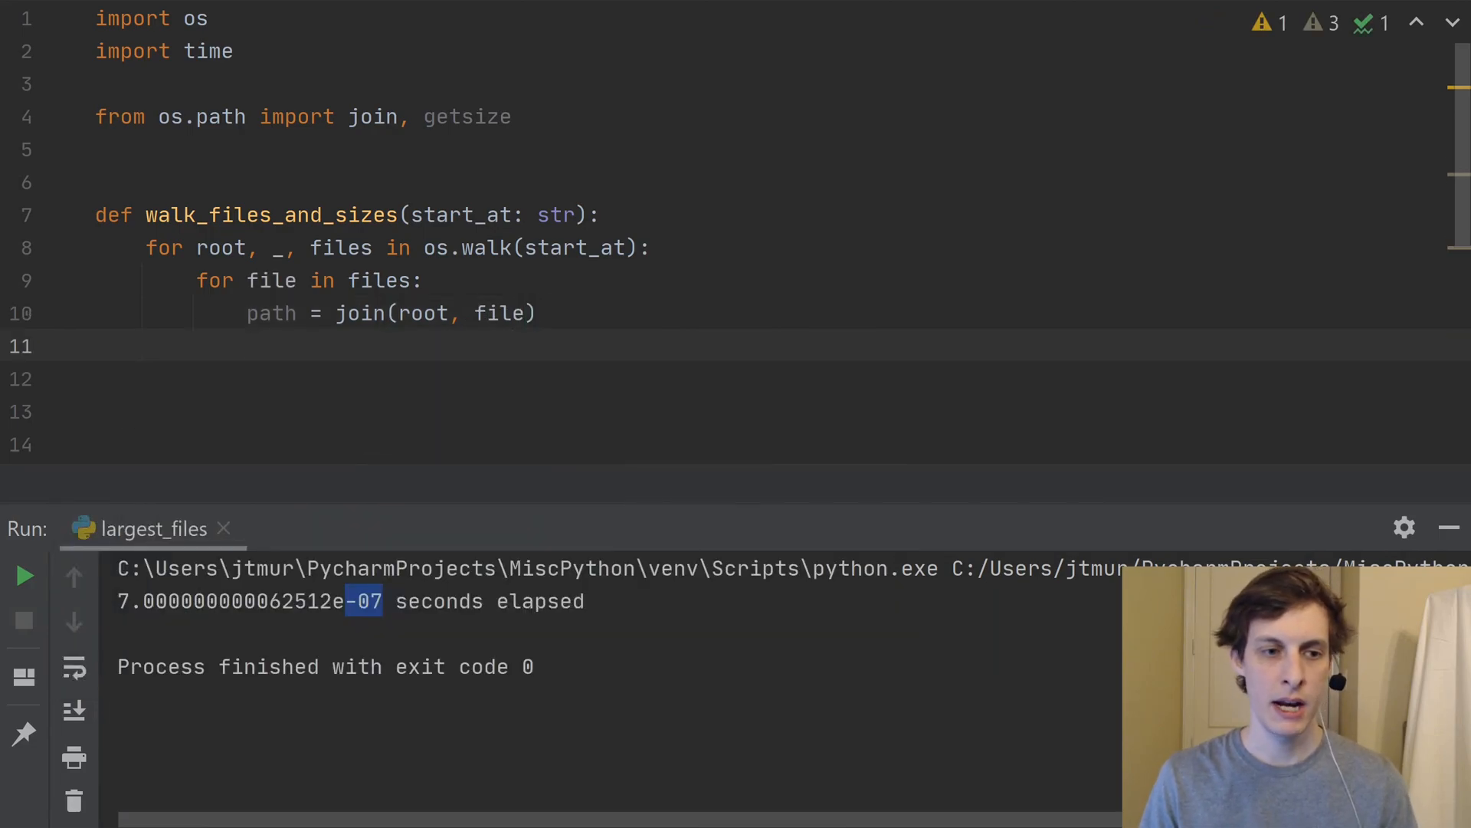
text(siz)
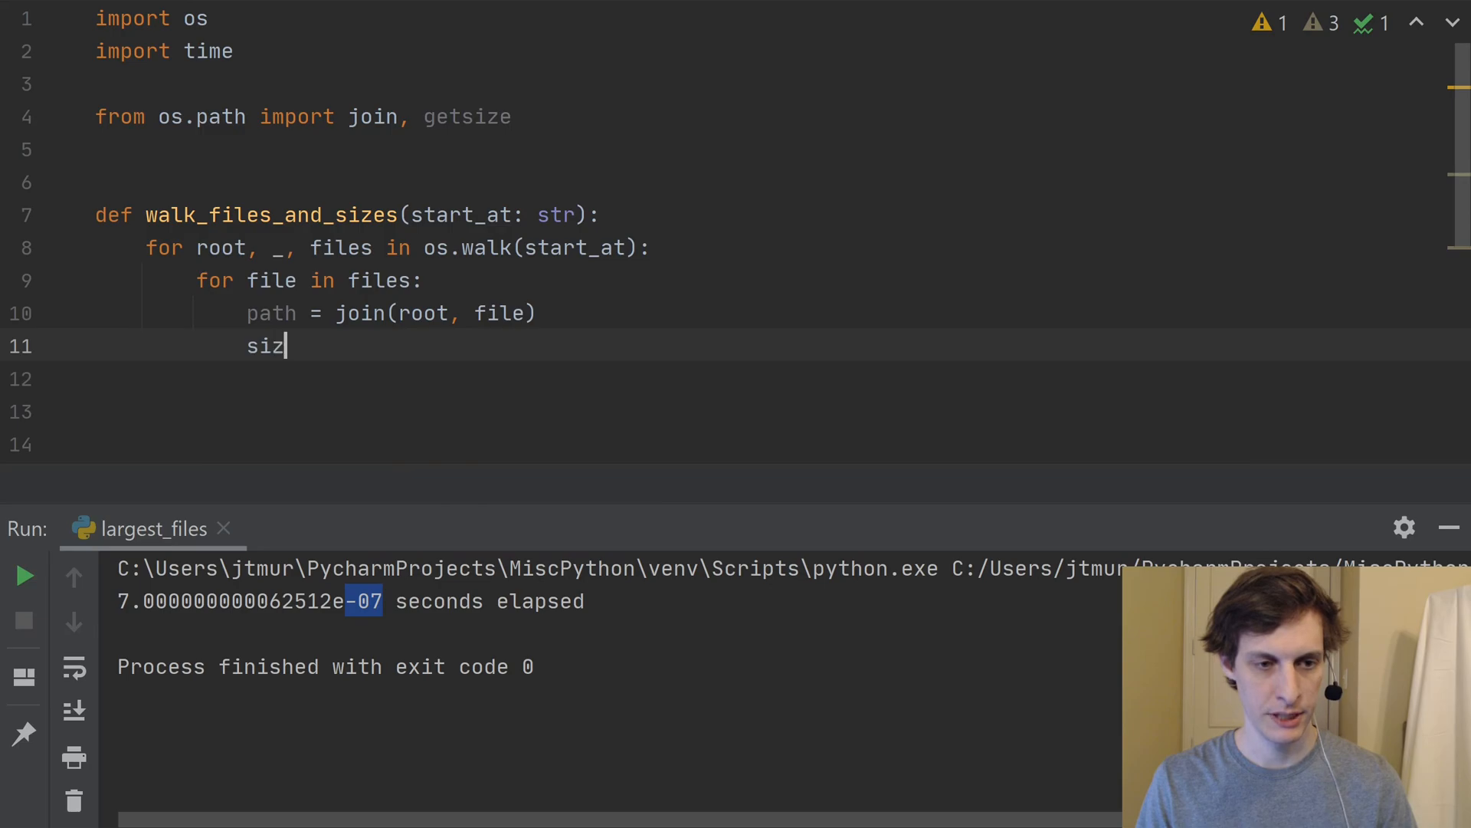
text(e =)
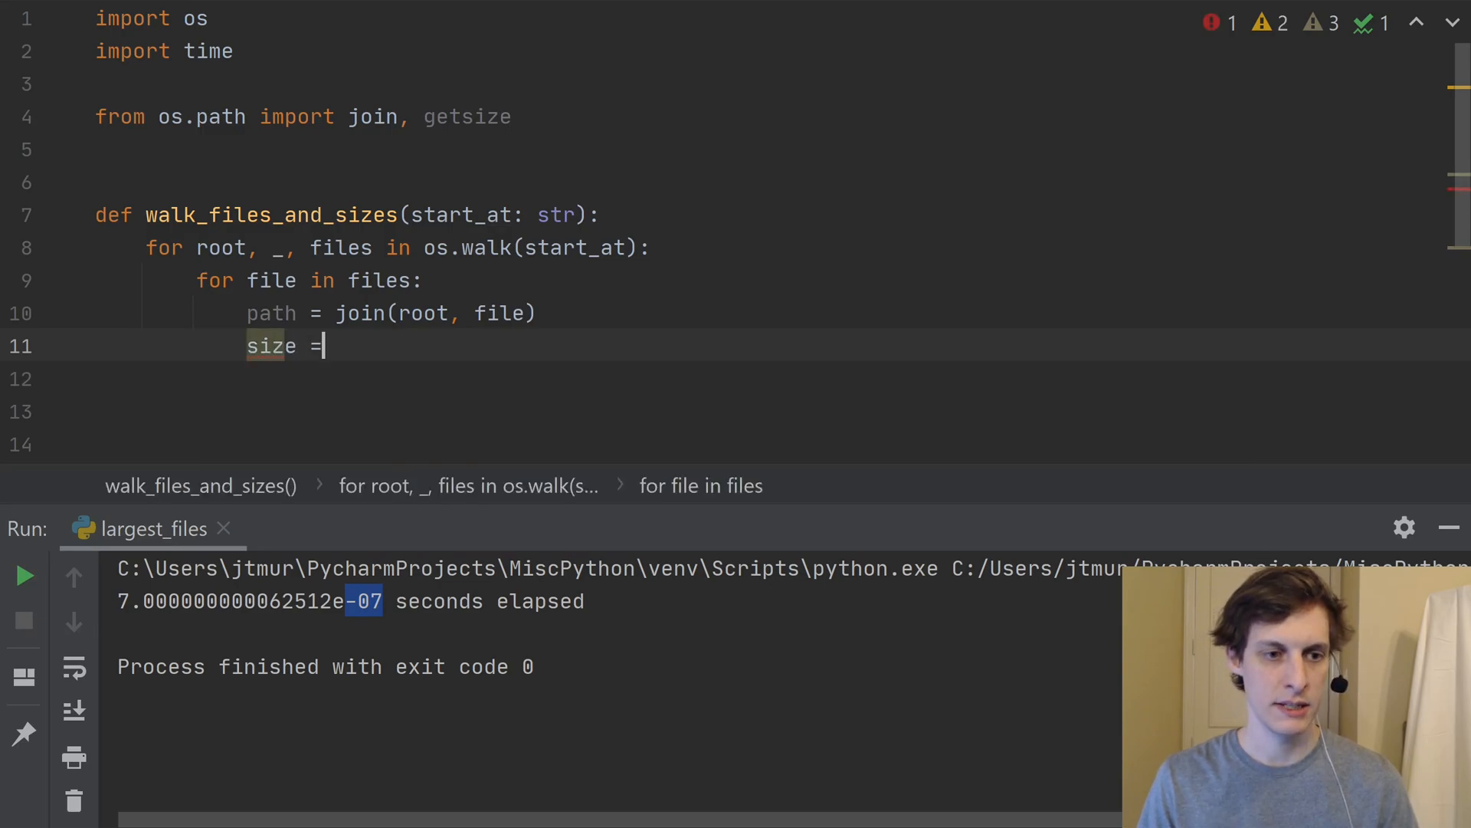
text(geg)
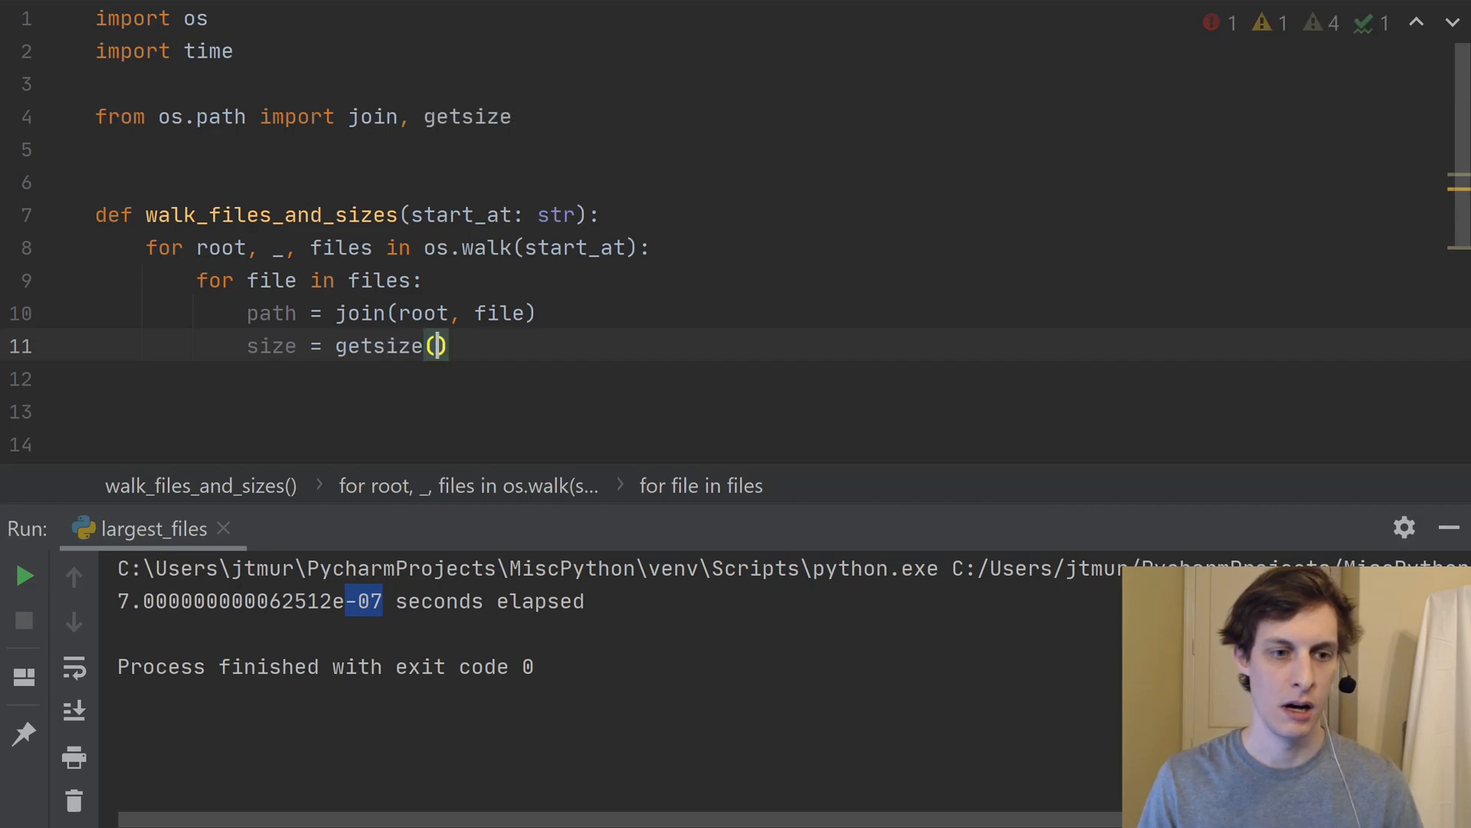
text(path)
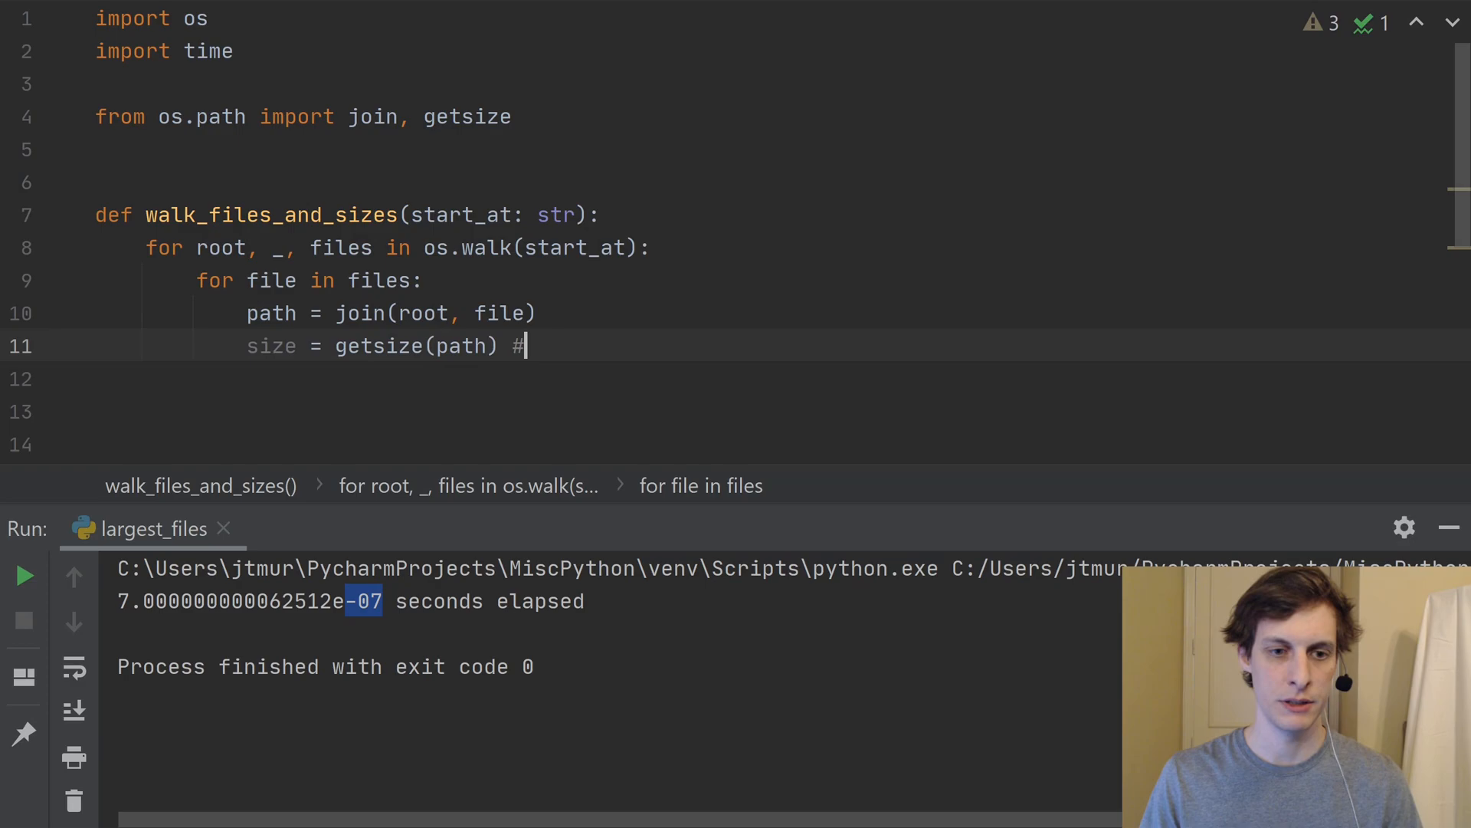
text(bytes)
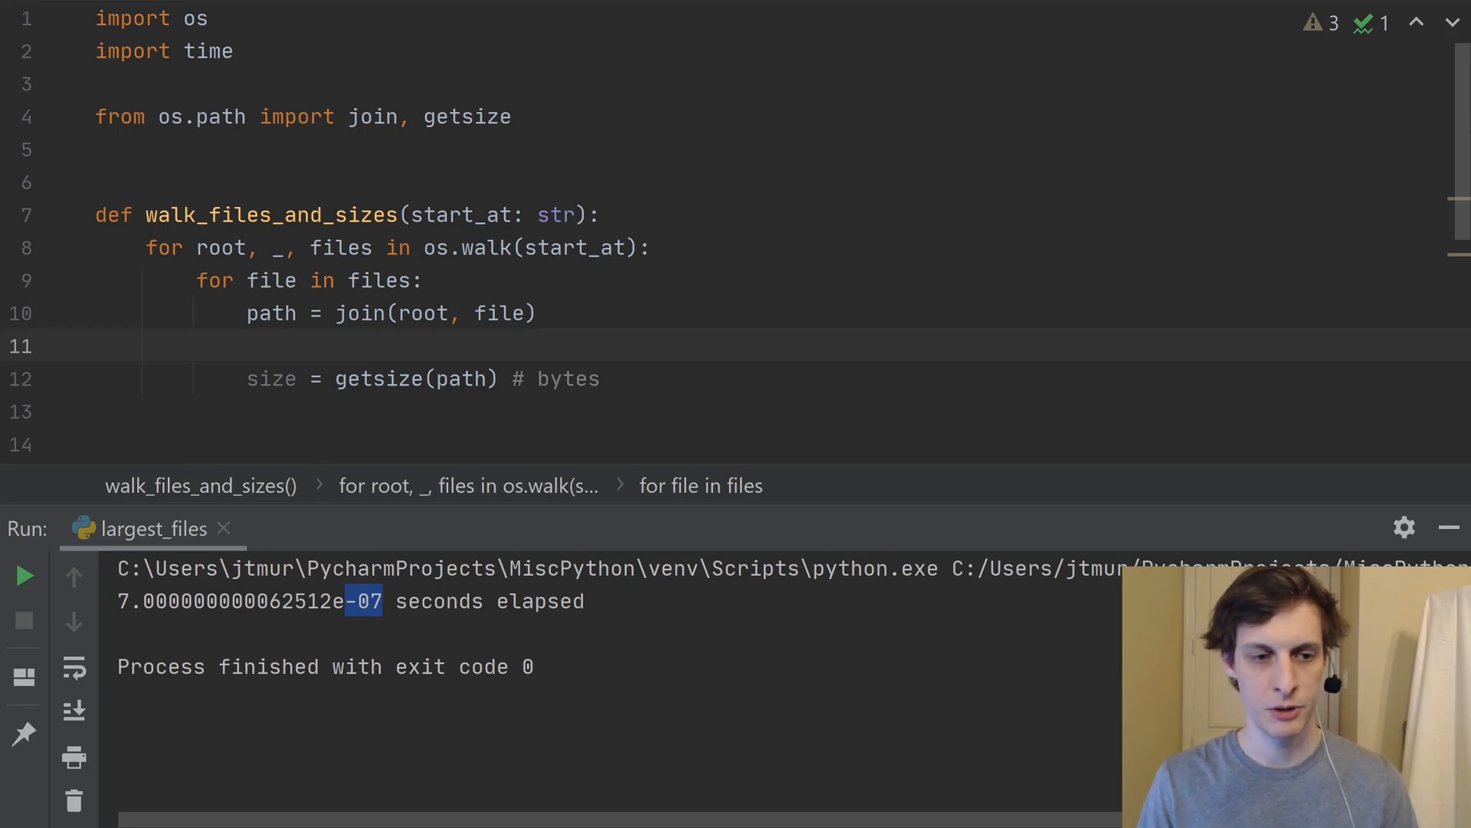
Wrap the getsize call in try/except OSError that continues to the next file.
text(try)
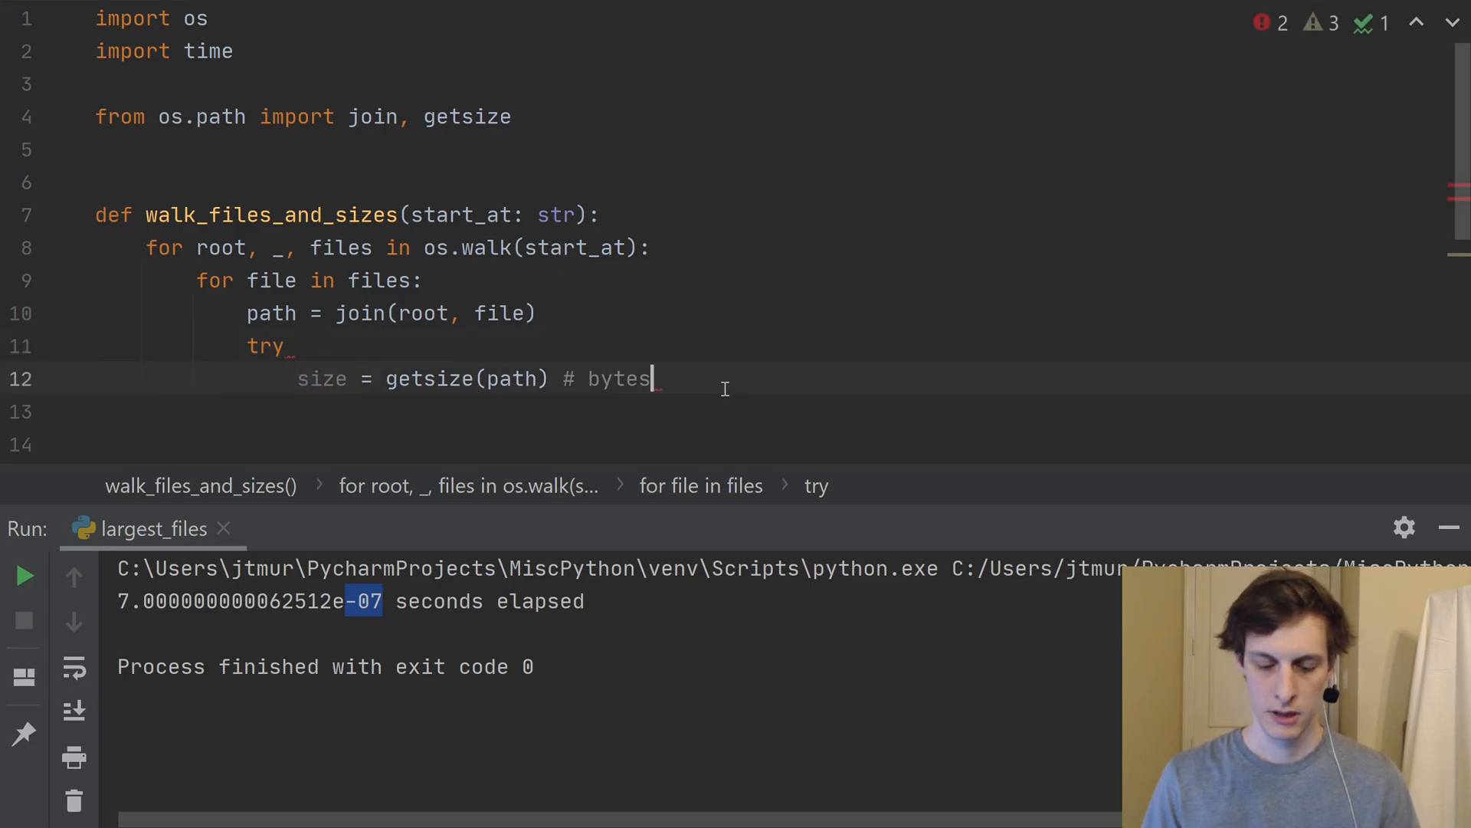
text(except)
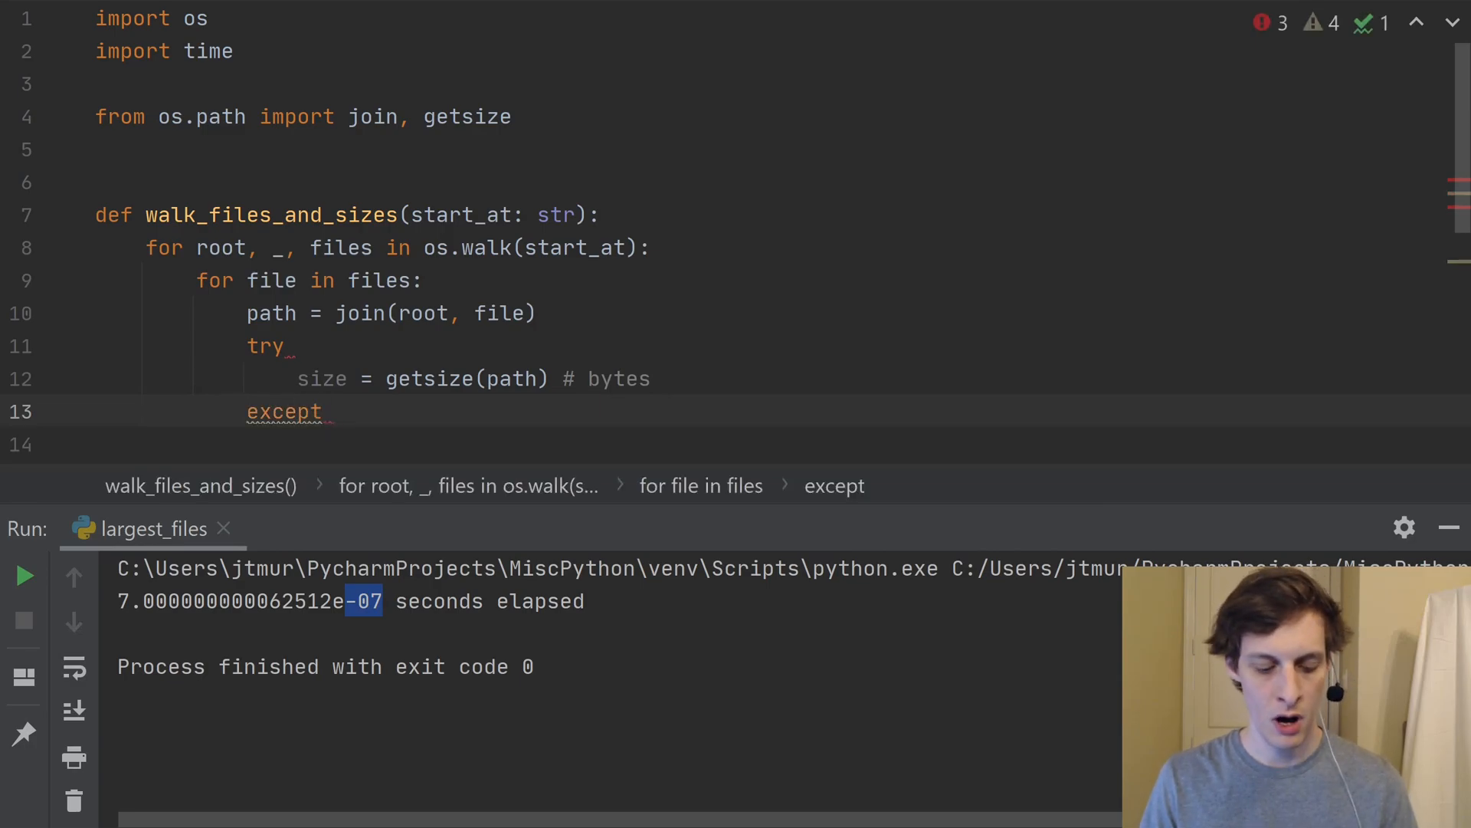
text(O)
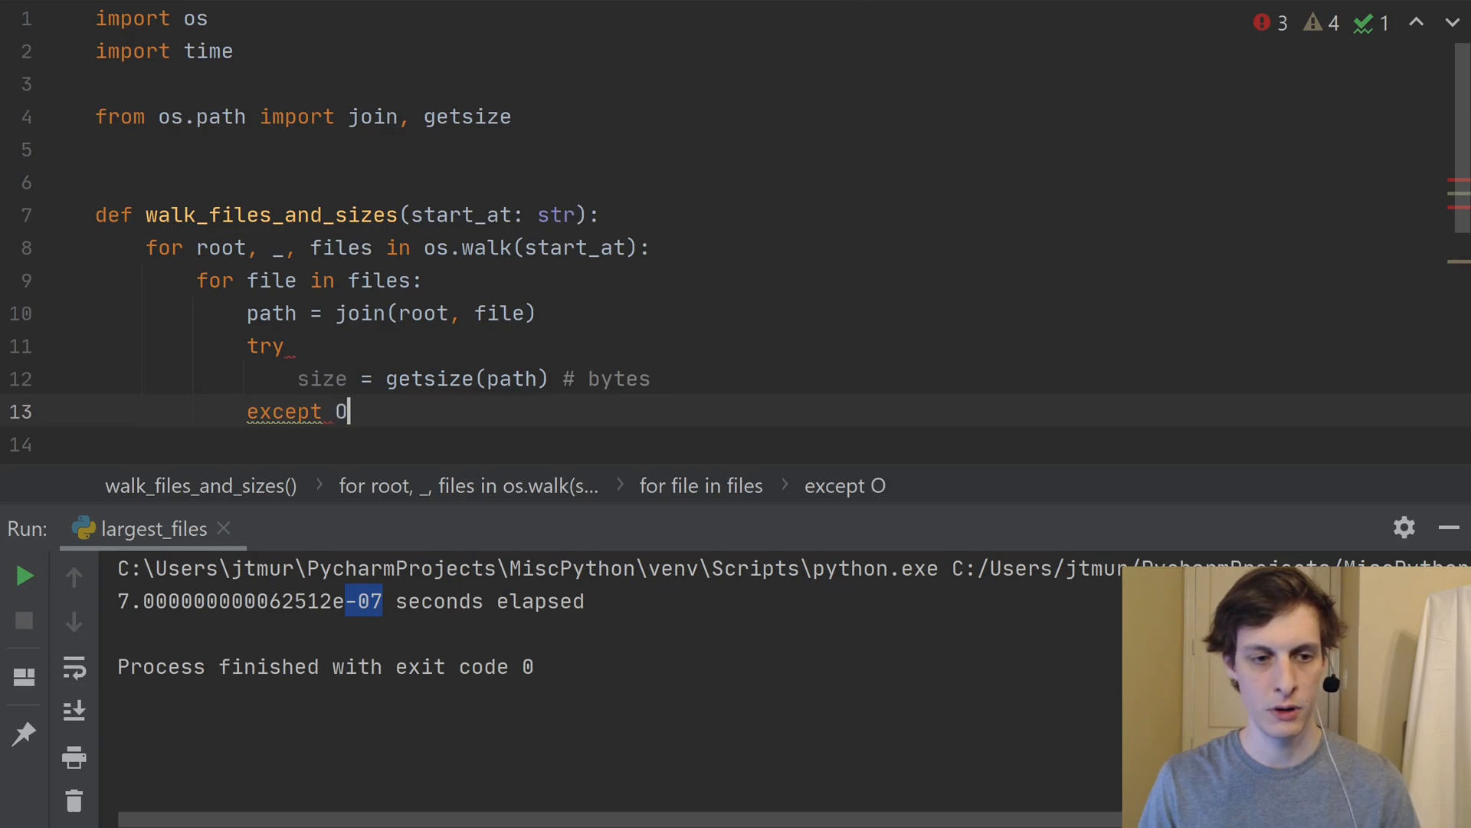
text(SError)
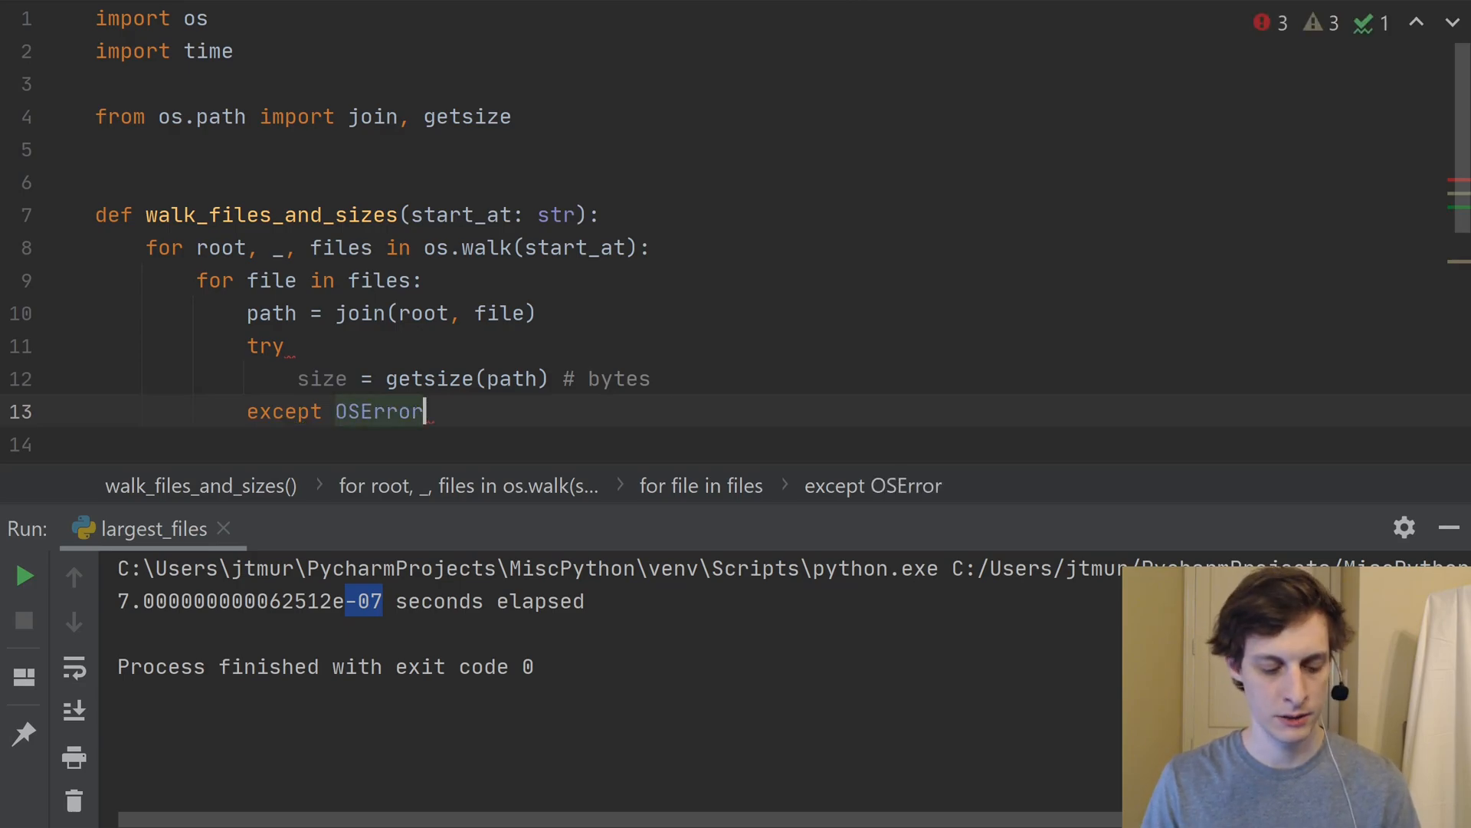
text(:)
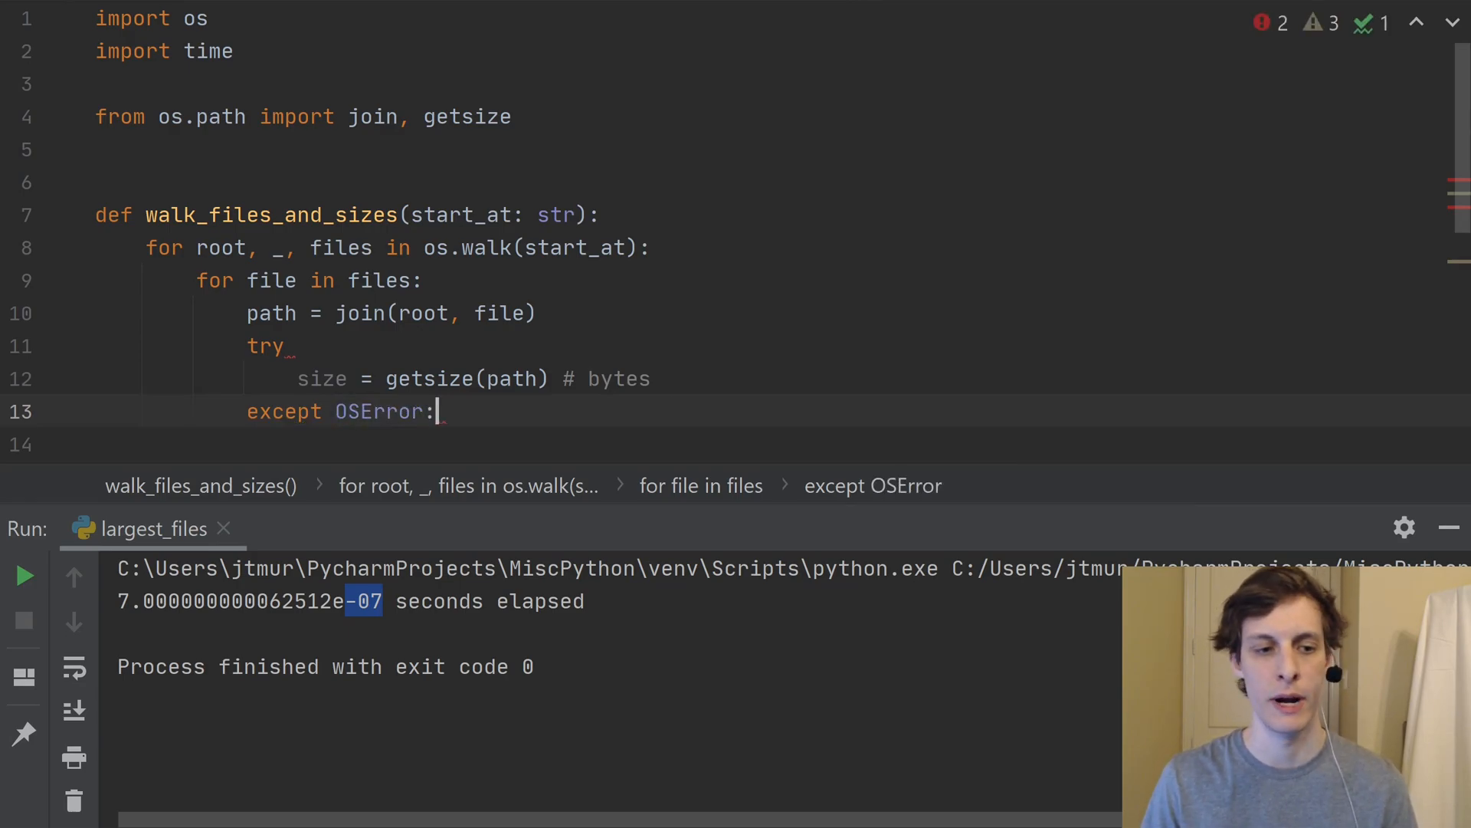
scroll(up, 3)
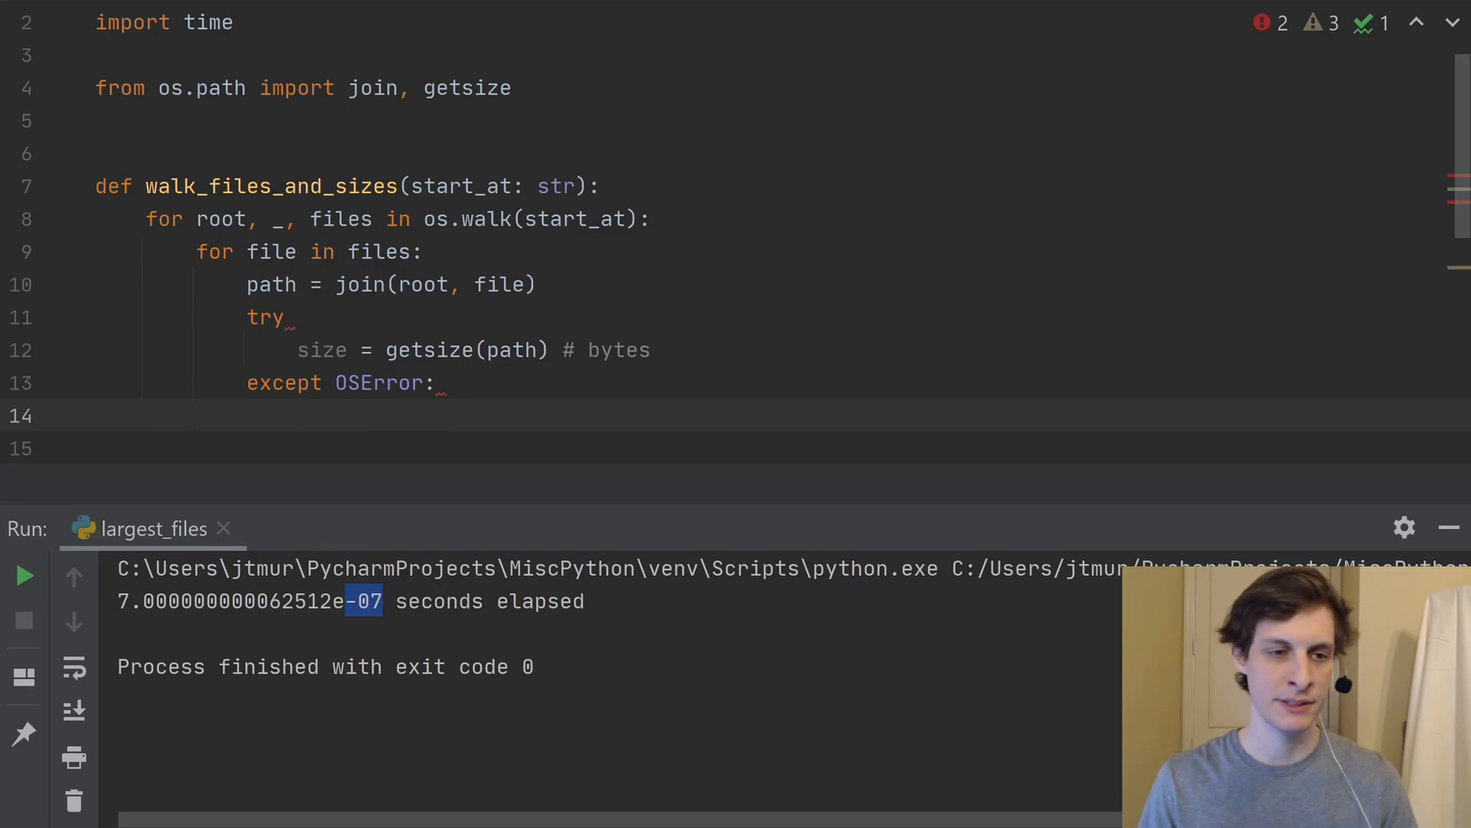
text(con)
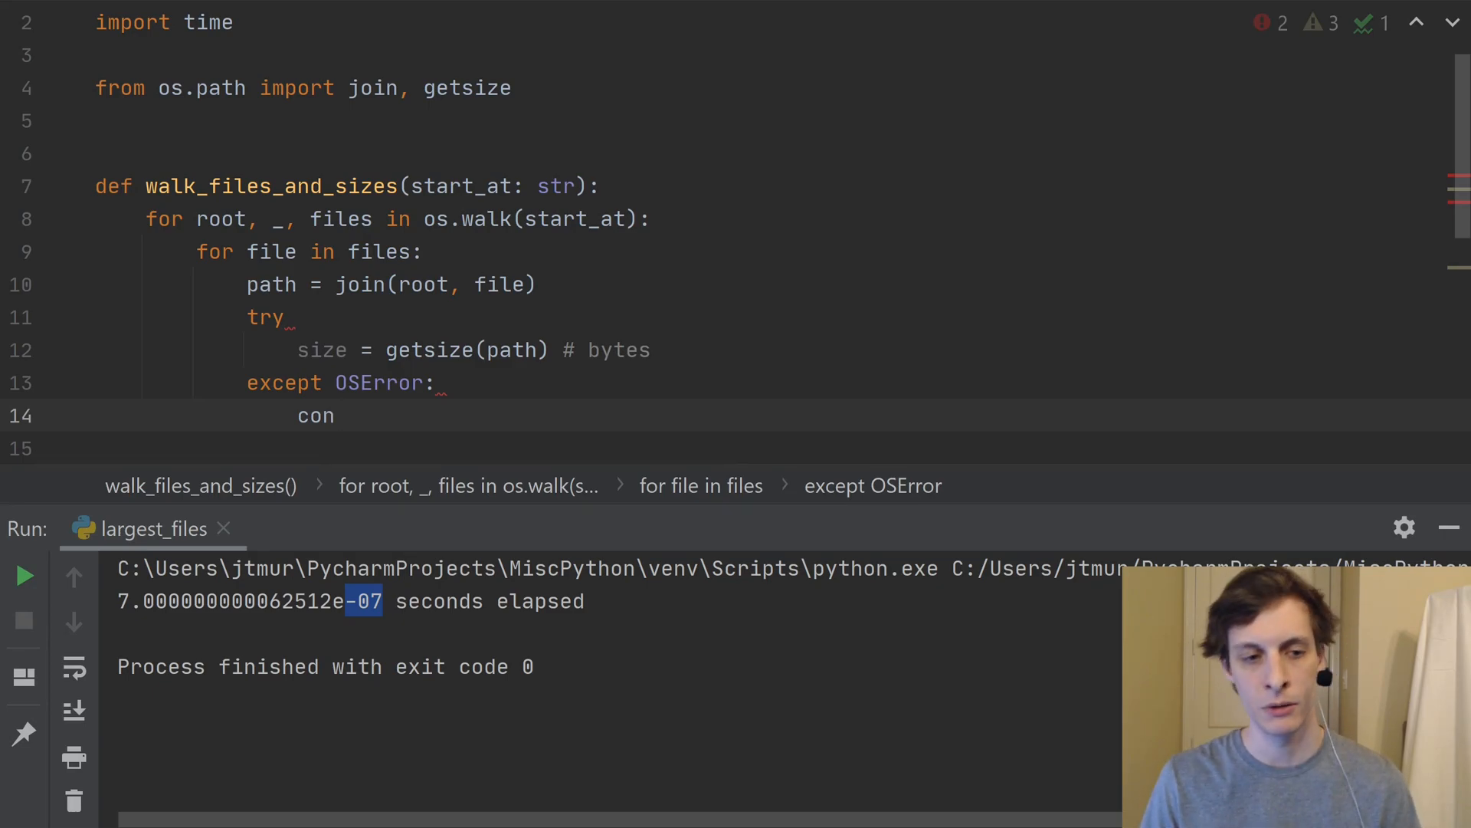
text(tinue)
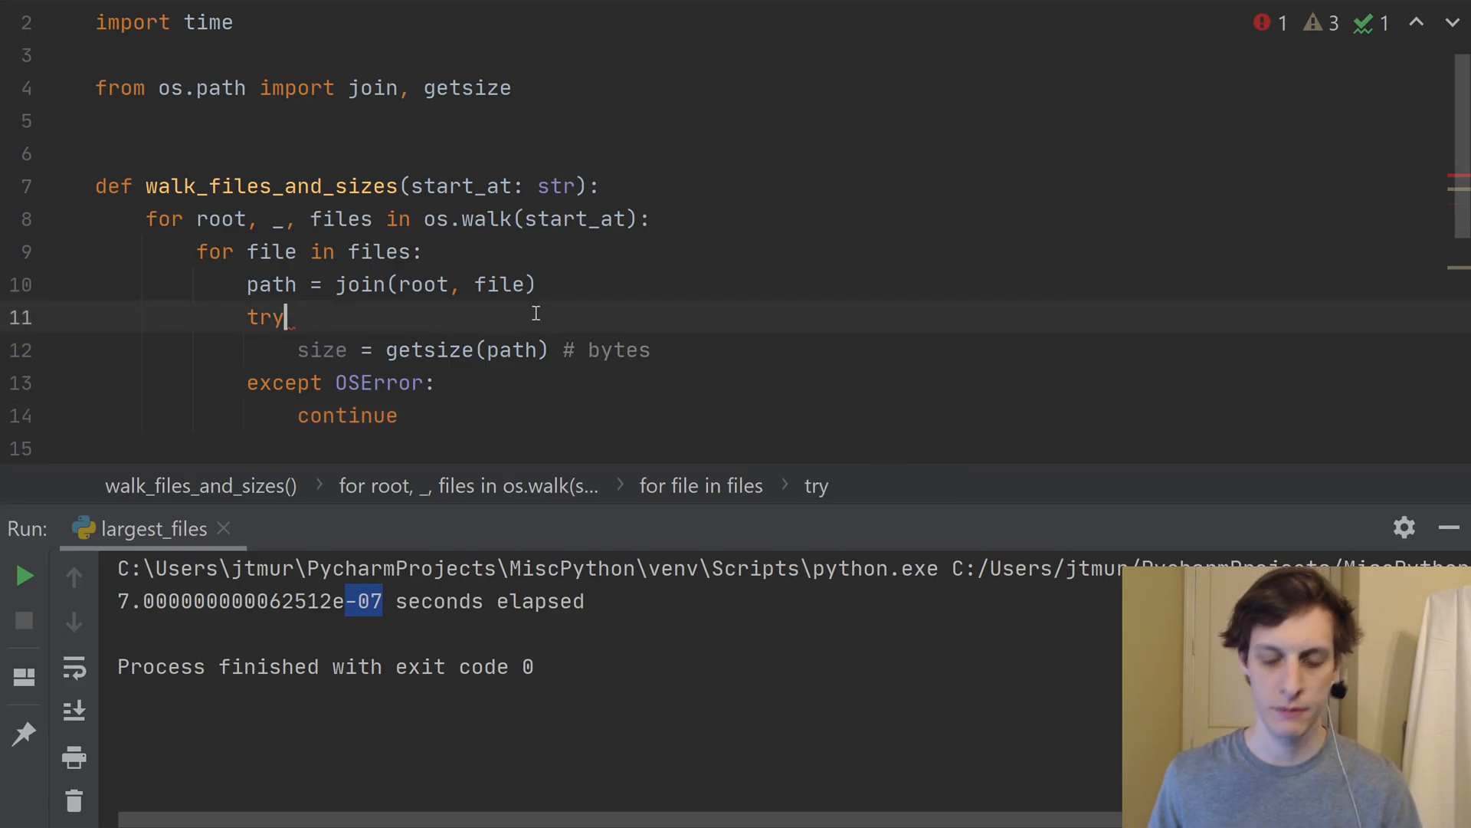
text(:)
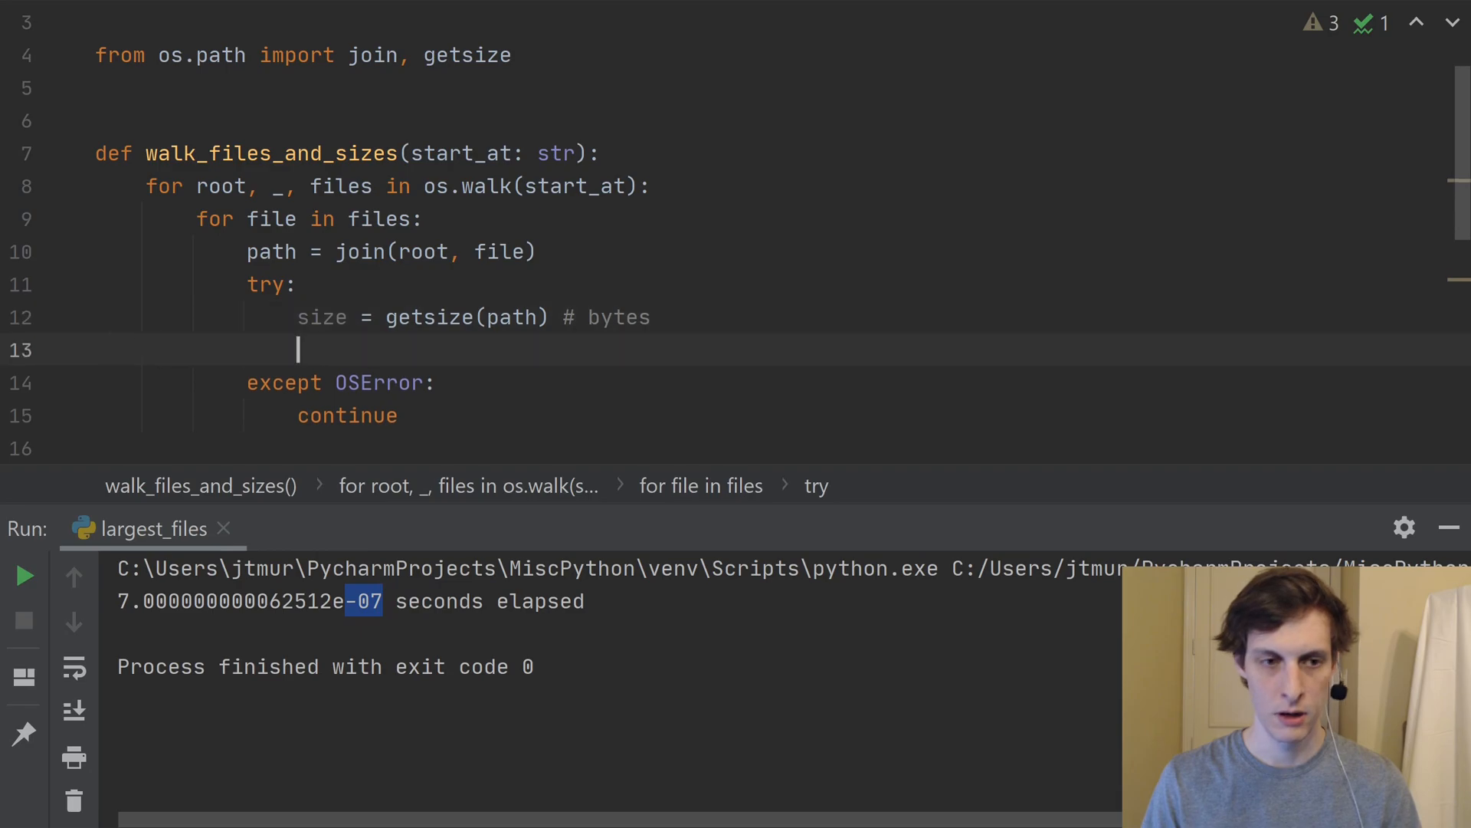
Yield path, size from the try block, then move to the blank line below the generator.
text(yield)
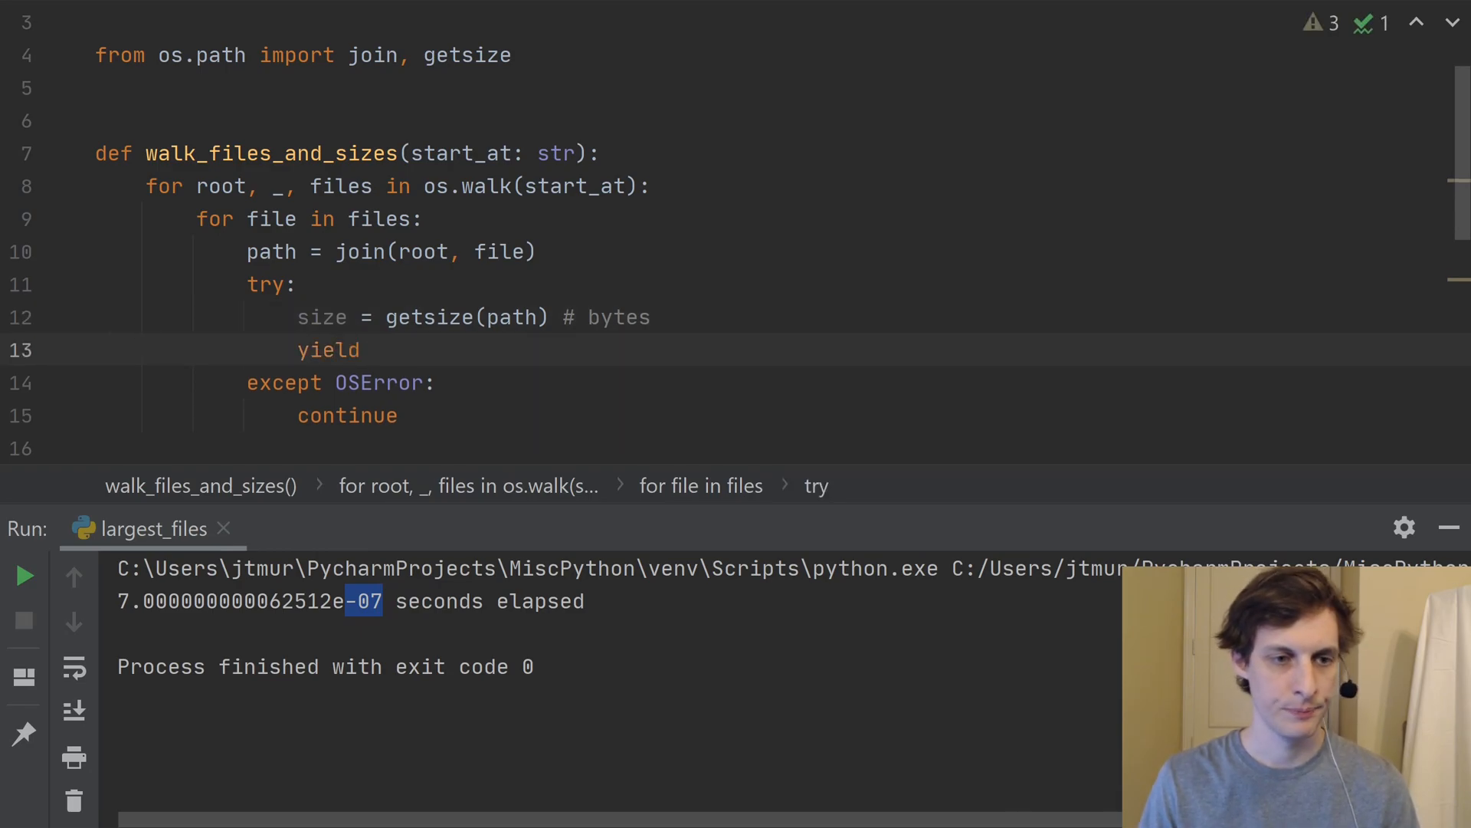
text(path,)
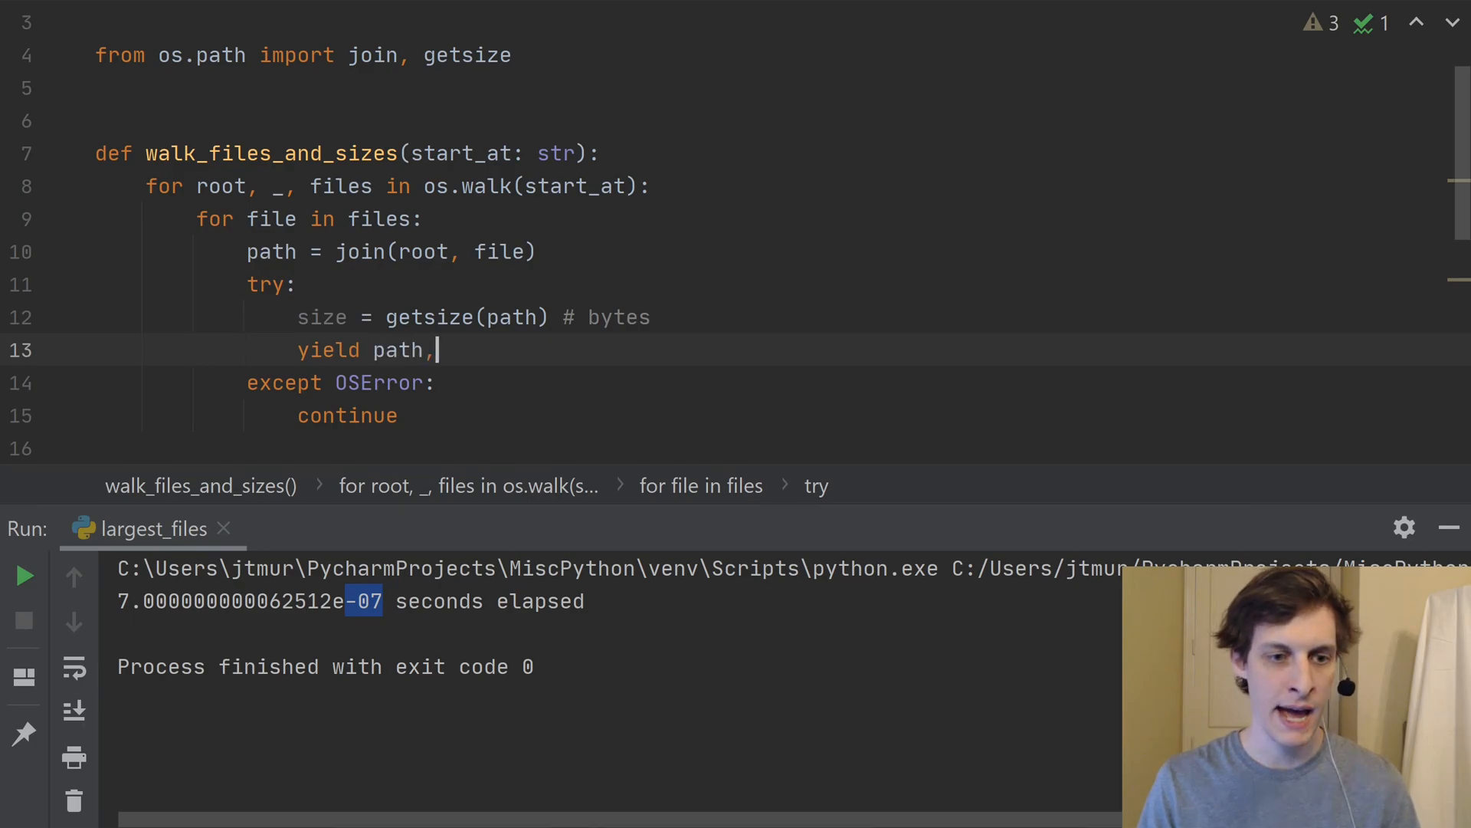
text(size)
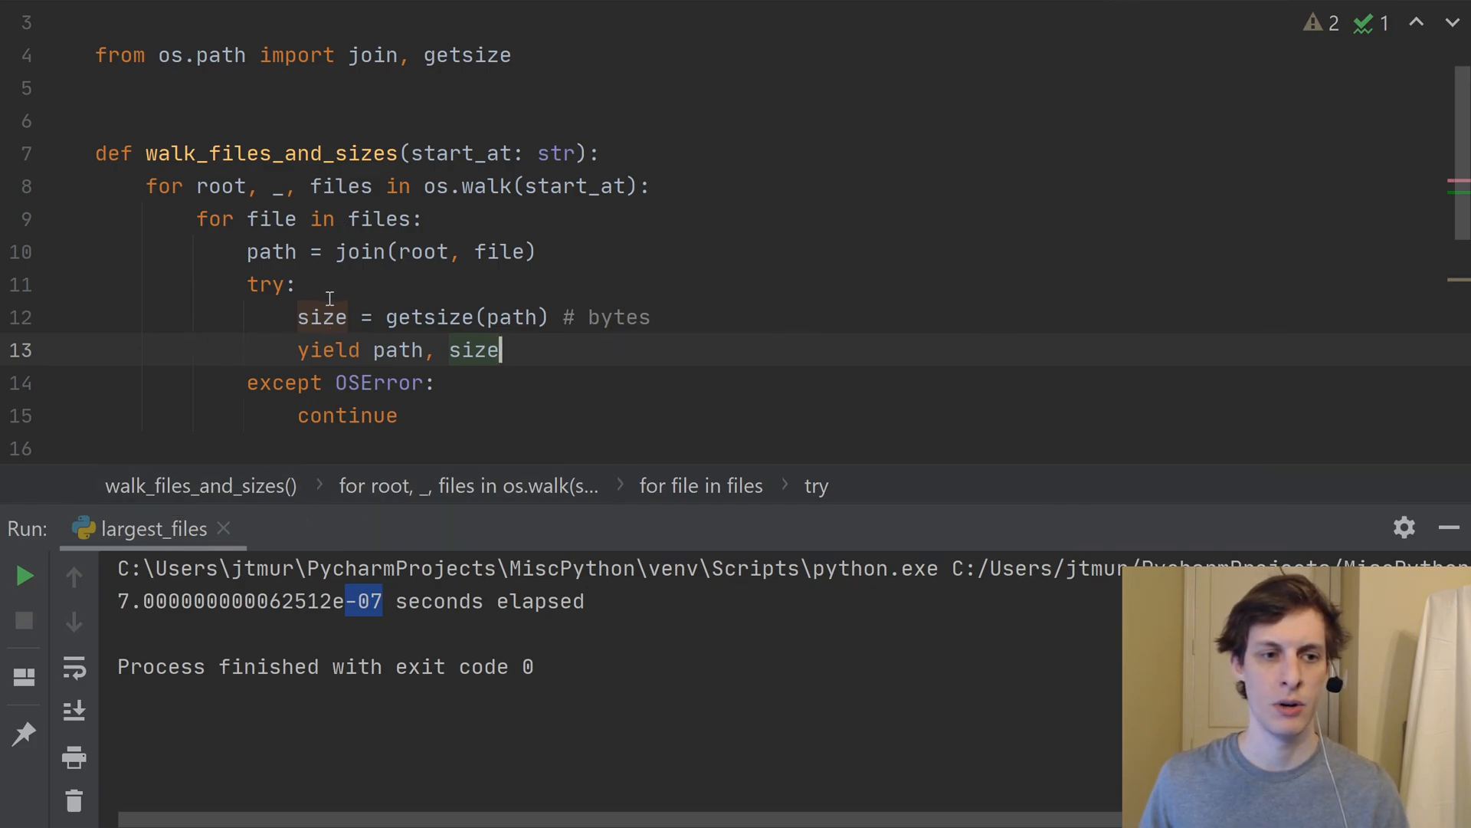
mouse_move(331, 358)
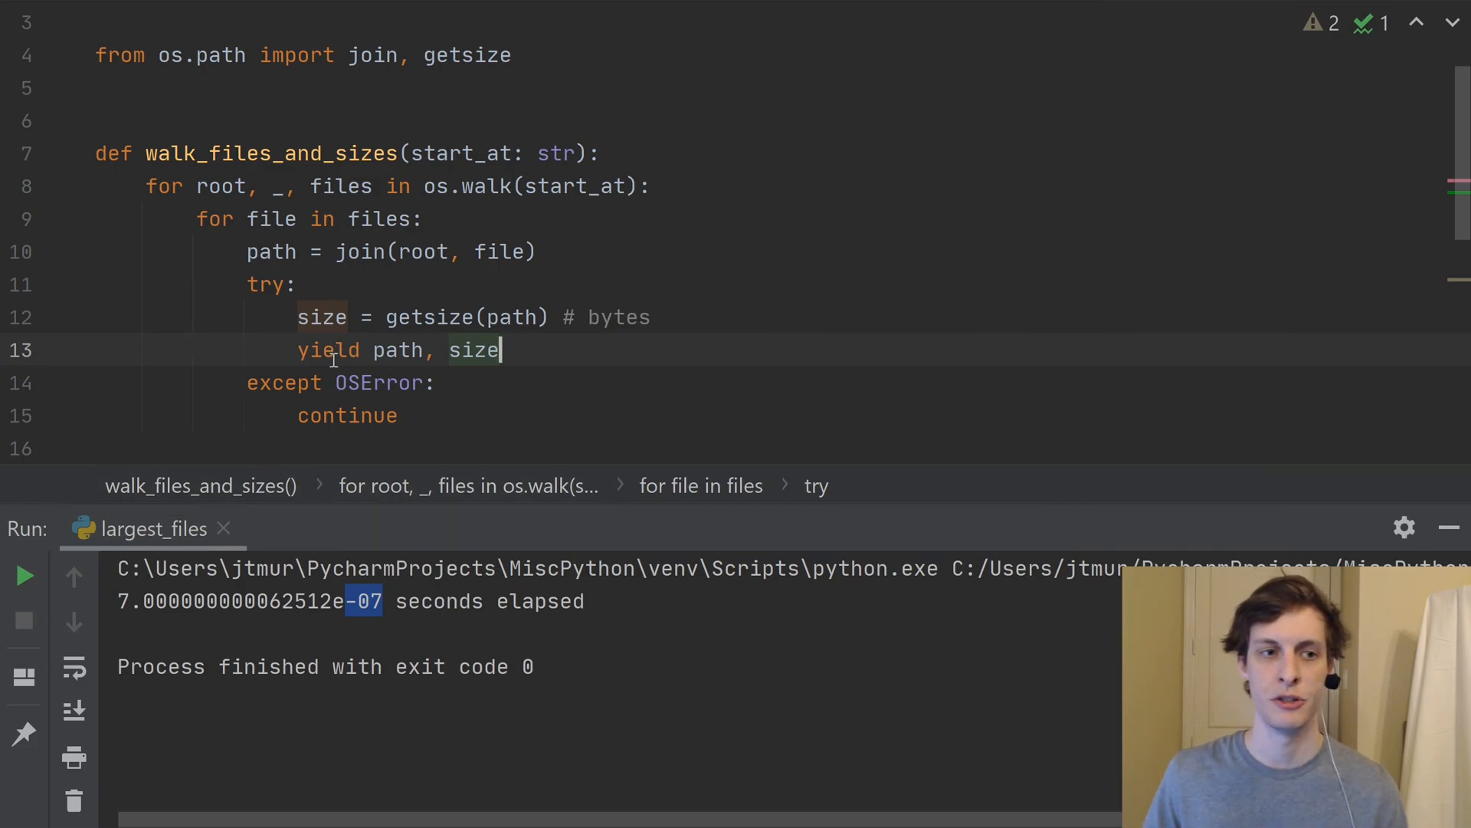
mouse_move(364, 270)
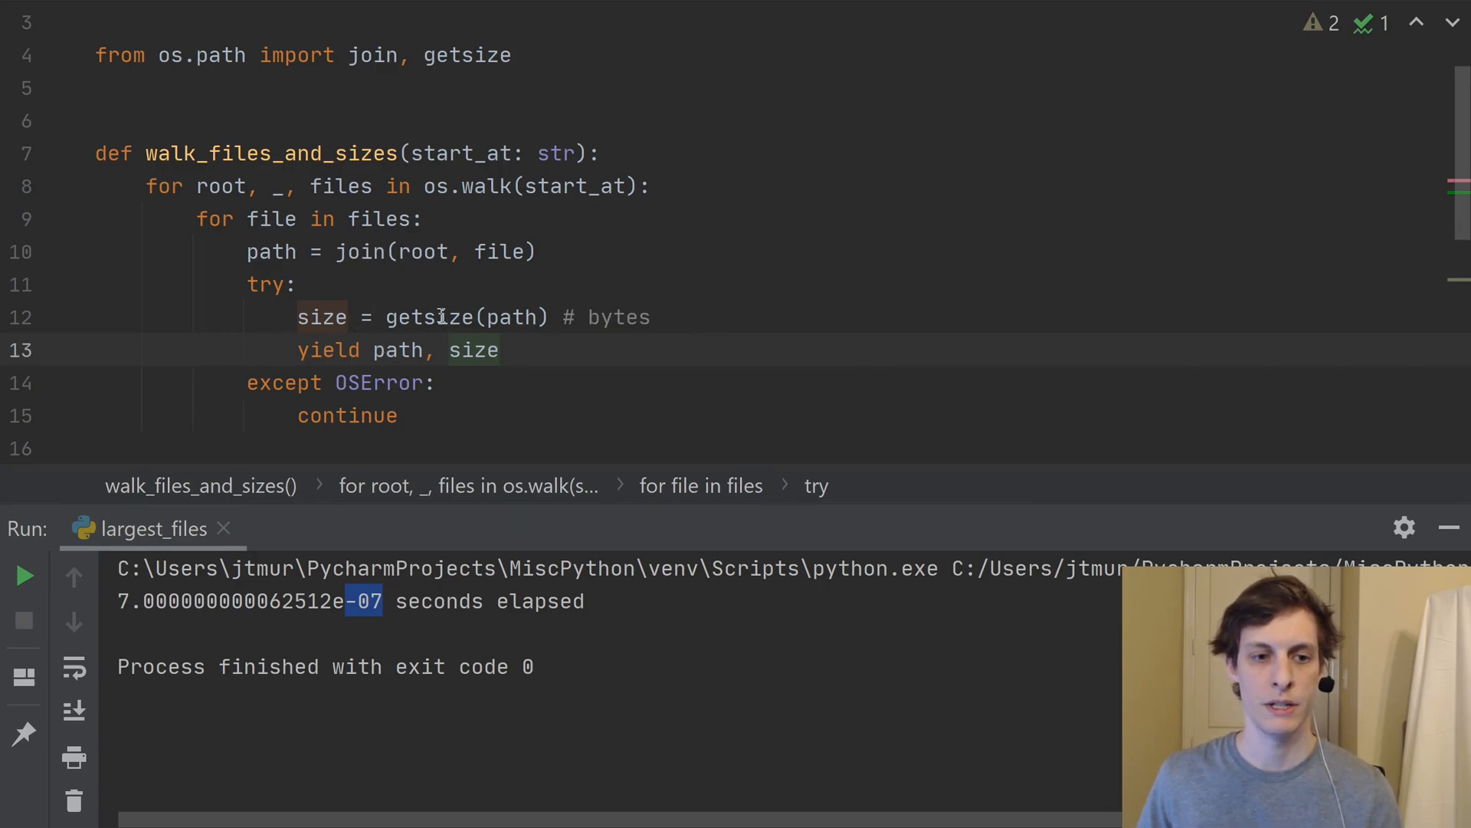
mouse_move(512, 349)
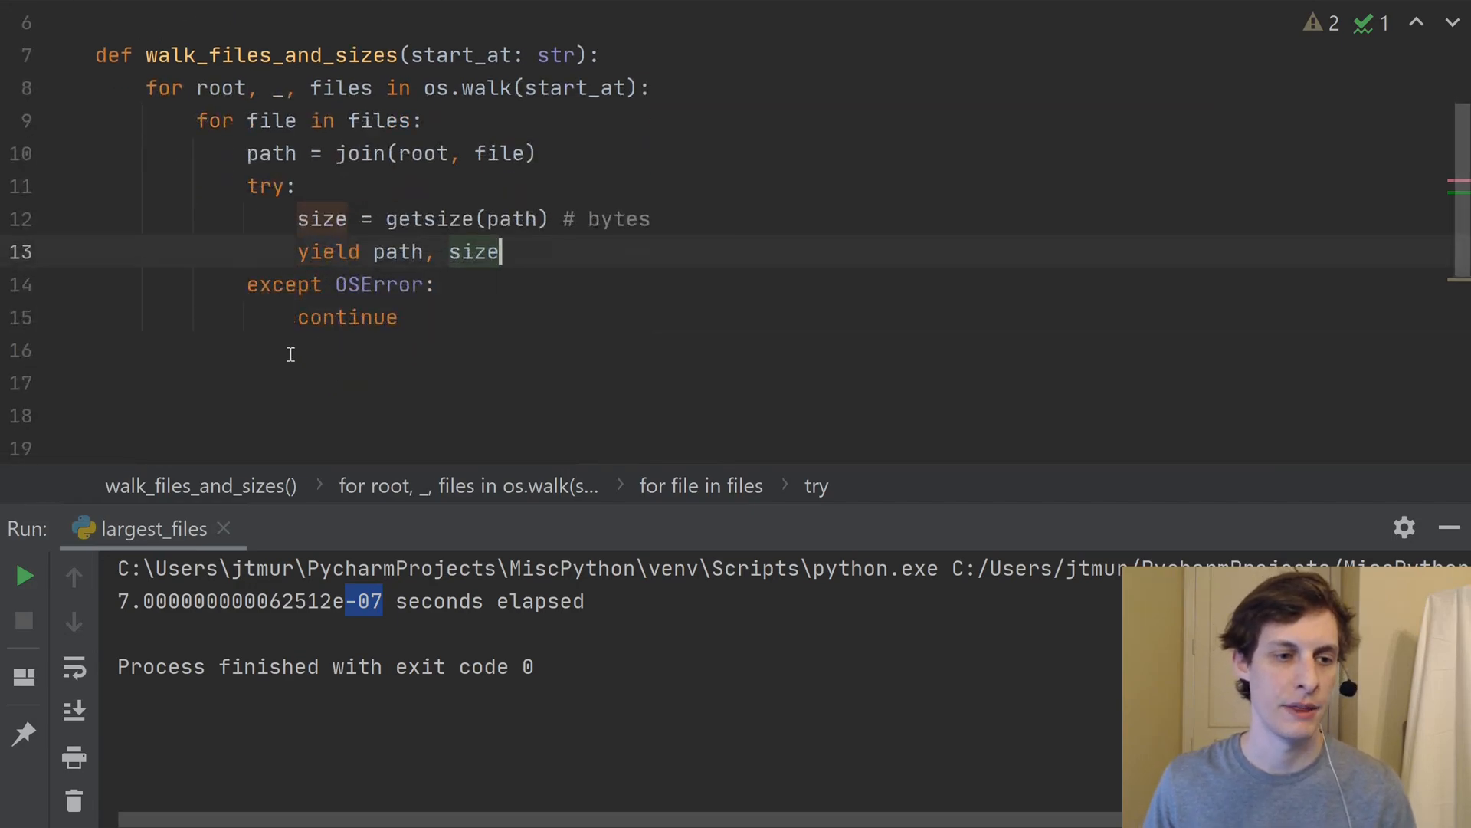
click(146, 382)
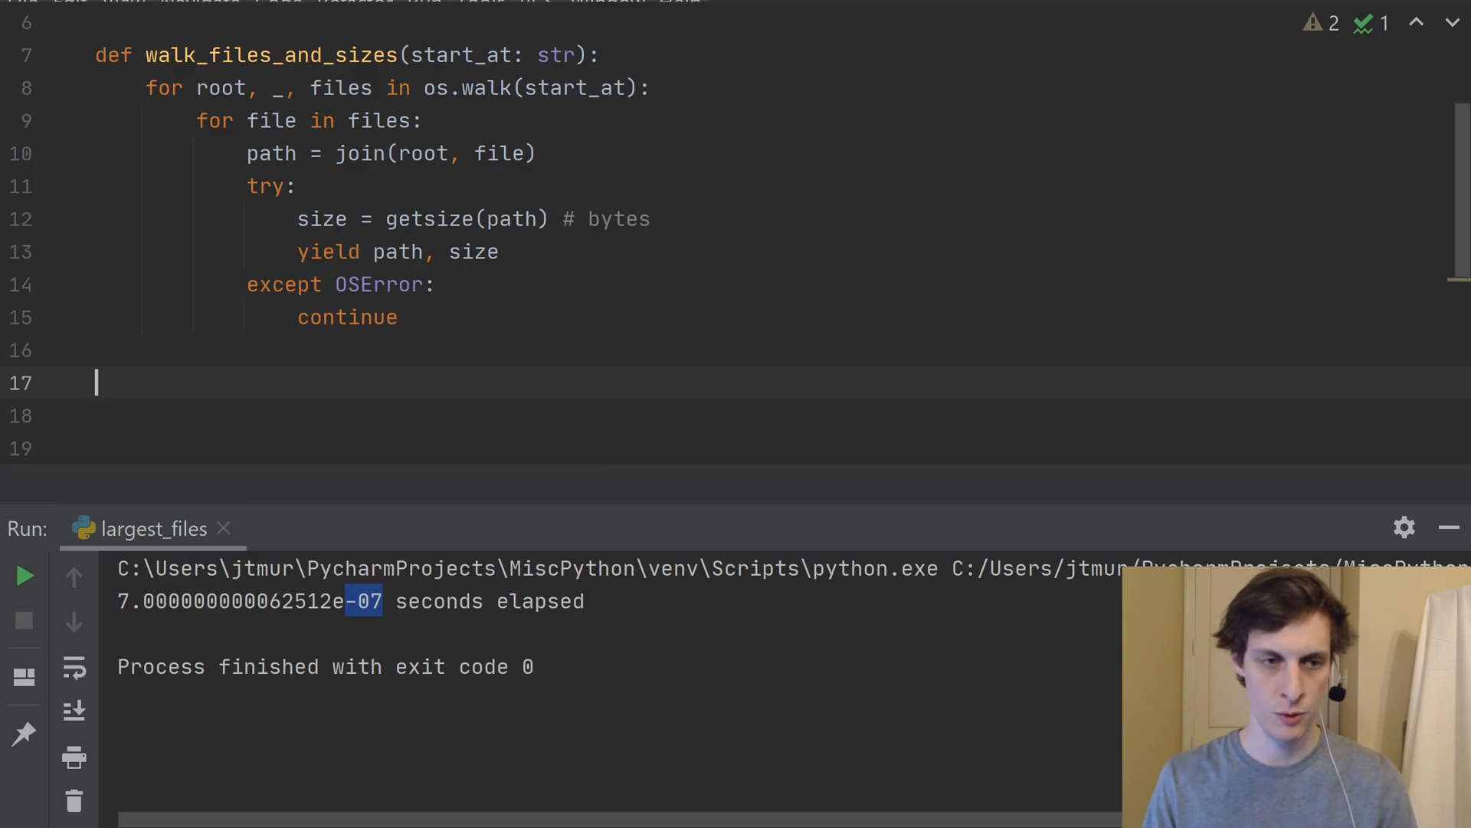
Delete the pass placeholder from largest_files, leaving an empty body, and return to the imports.
scroll(down, 3)
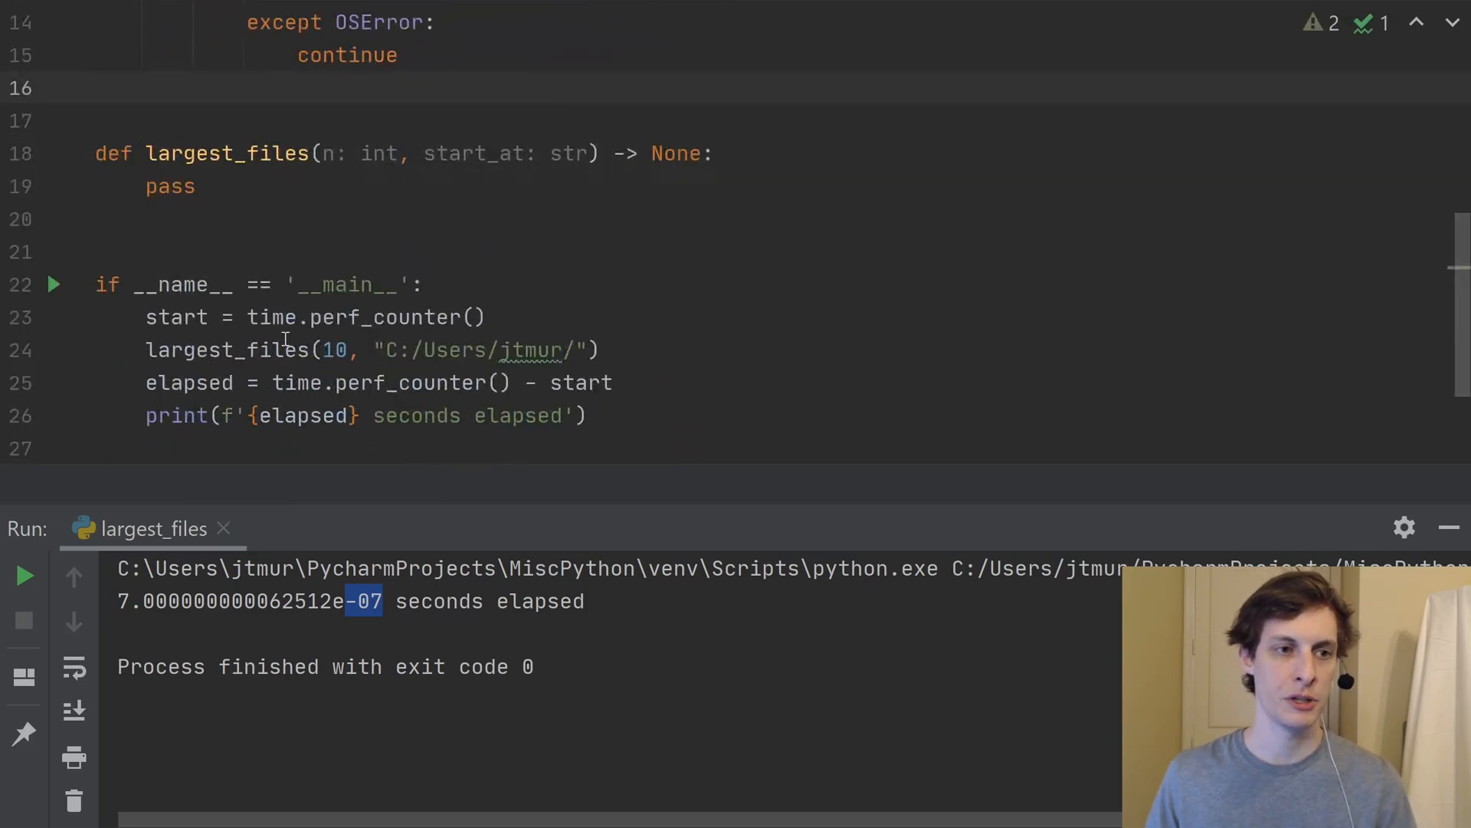
scroll(up, 3)
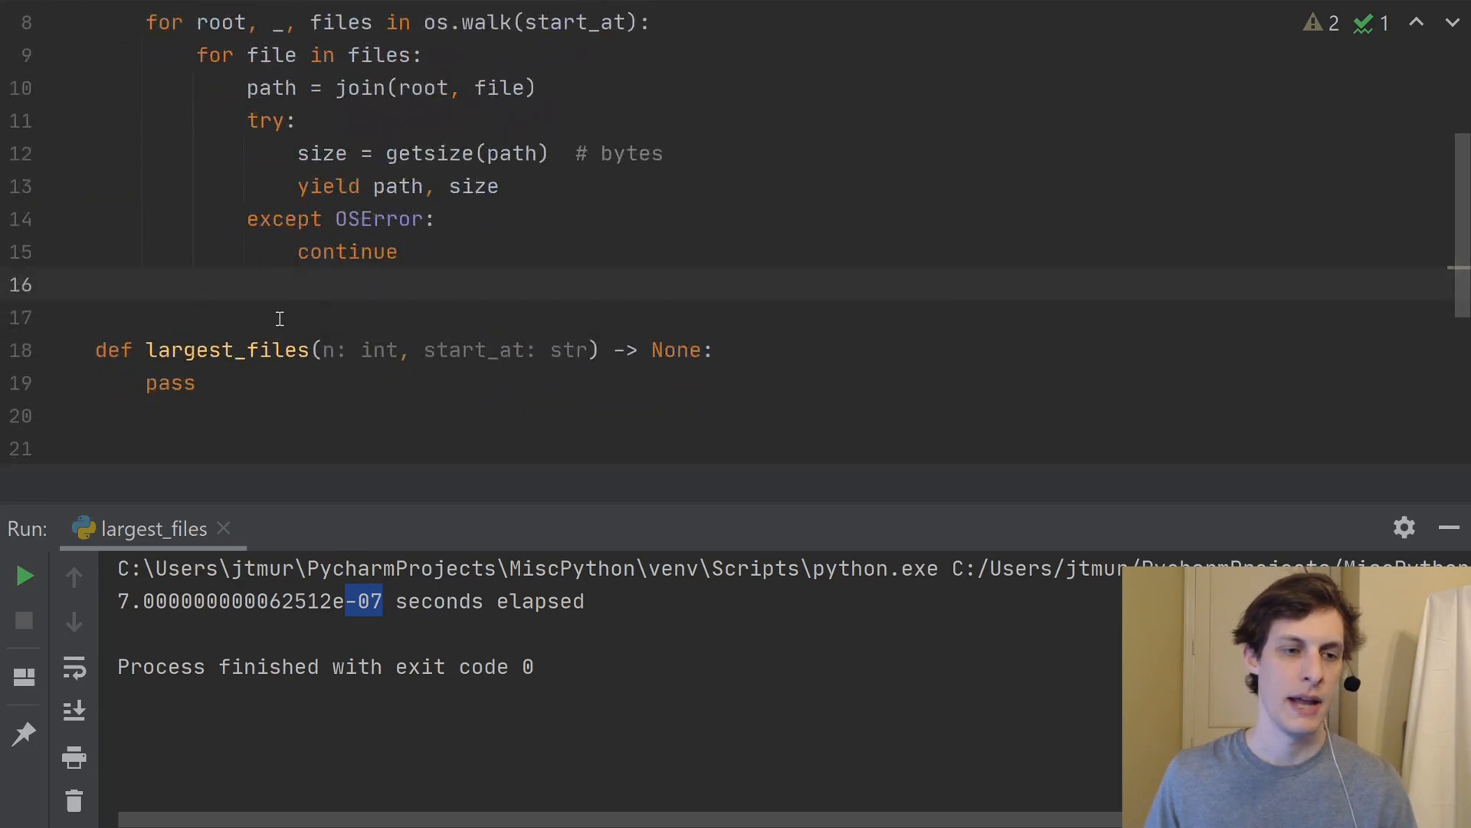
scroll(up, 3)
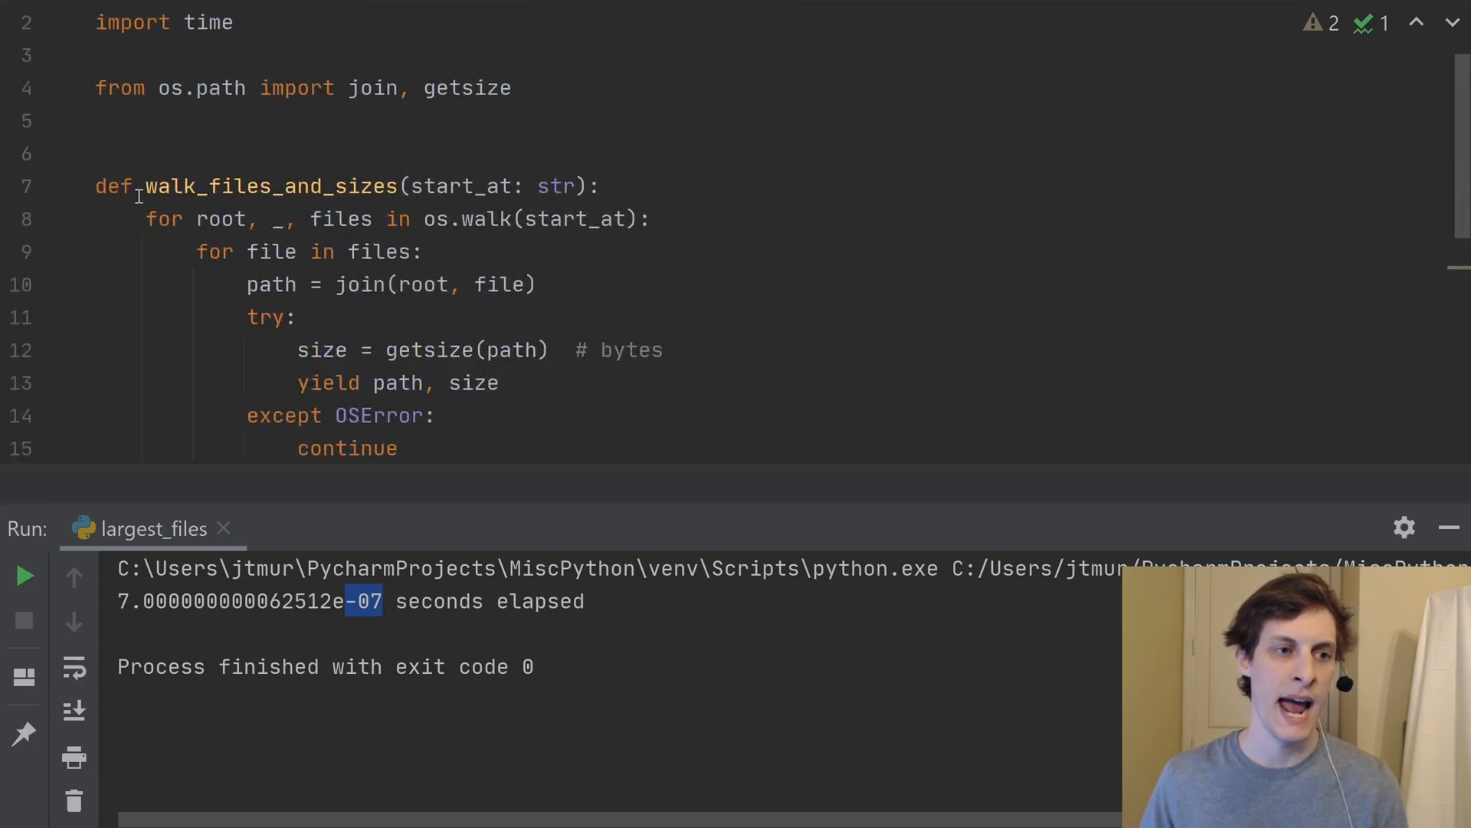
double_click(270, 186)
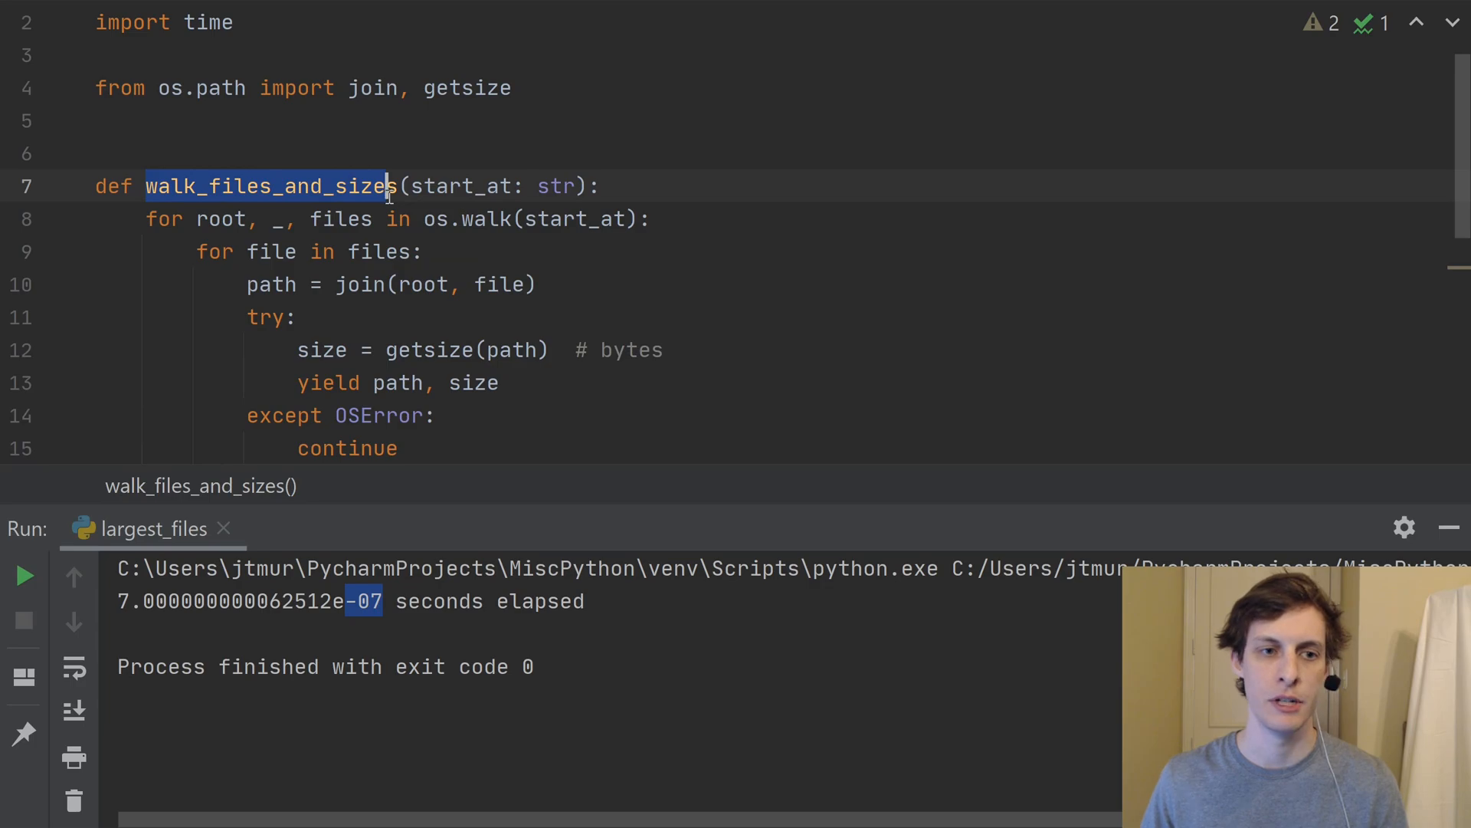
scroll(down, 3)
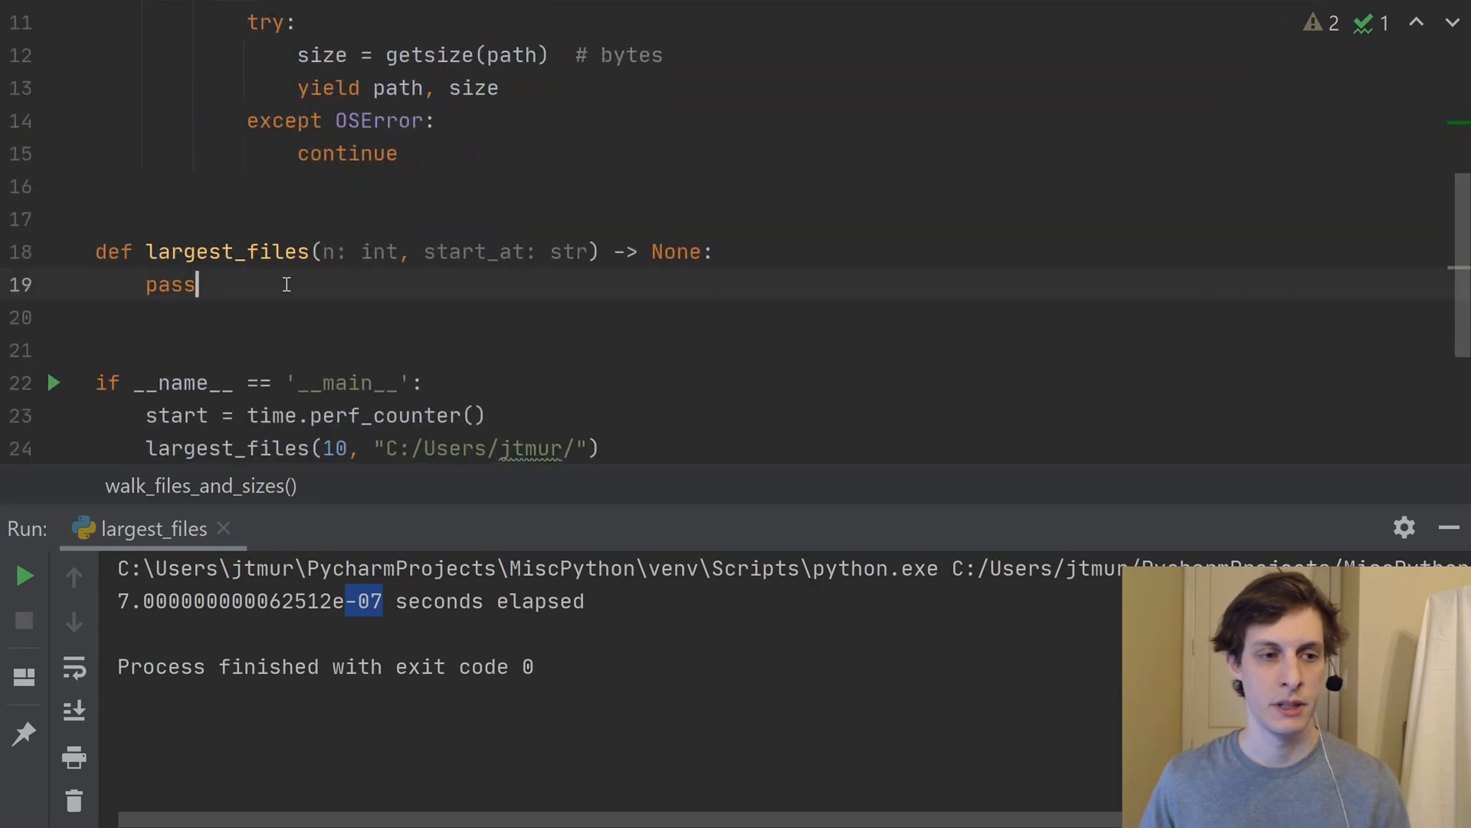
key(Backspace)
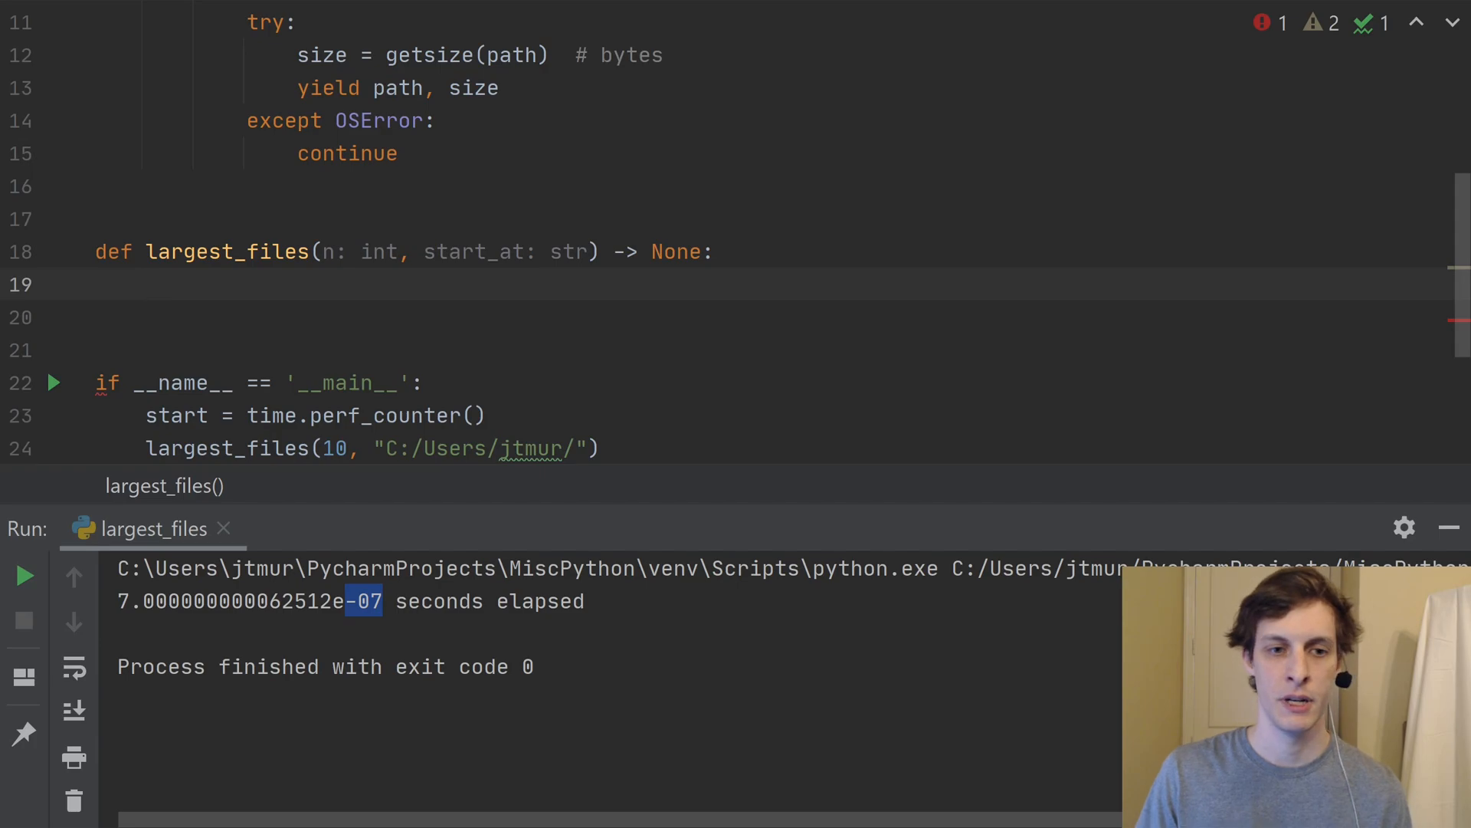
scroll(up, 3)
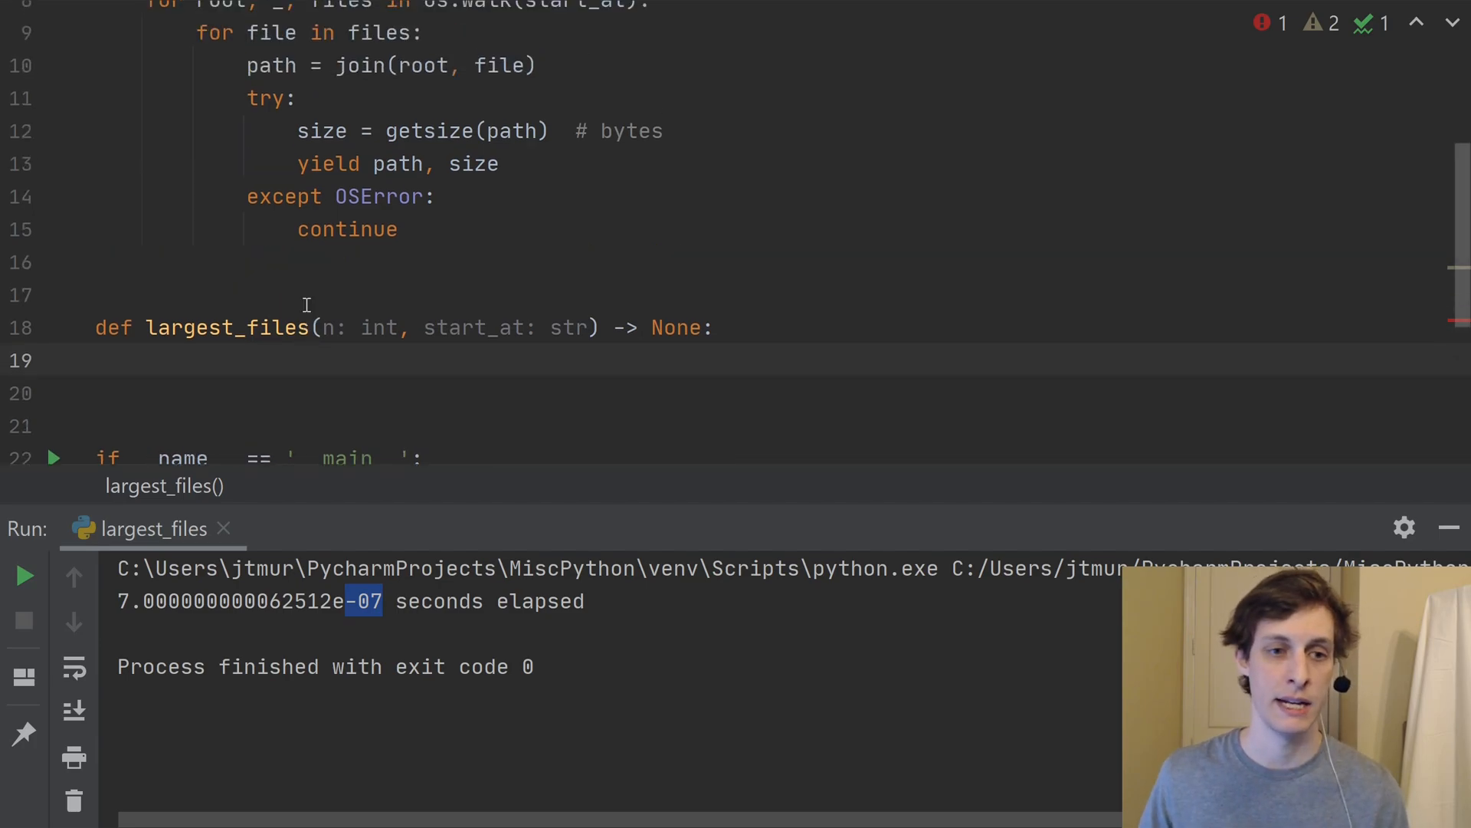
scroll(up, 3)
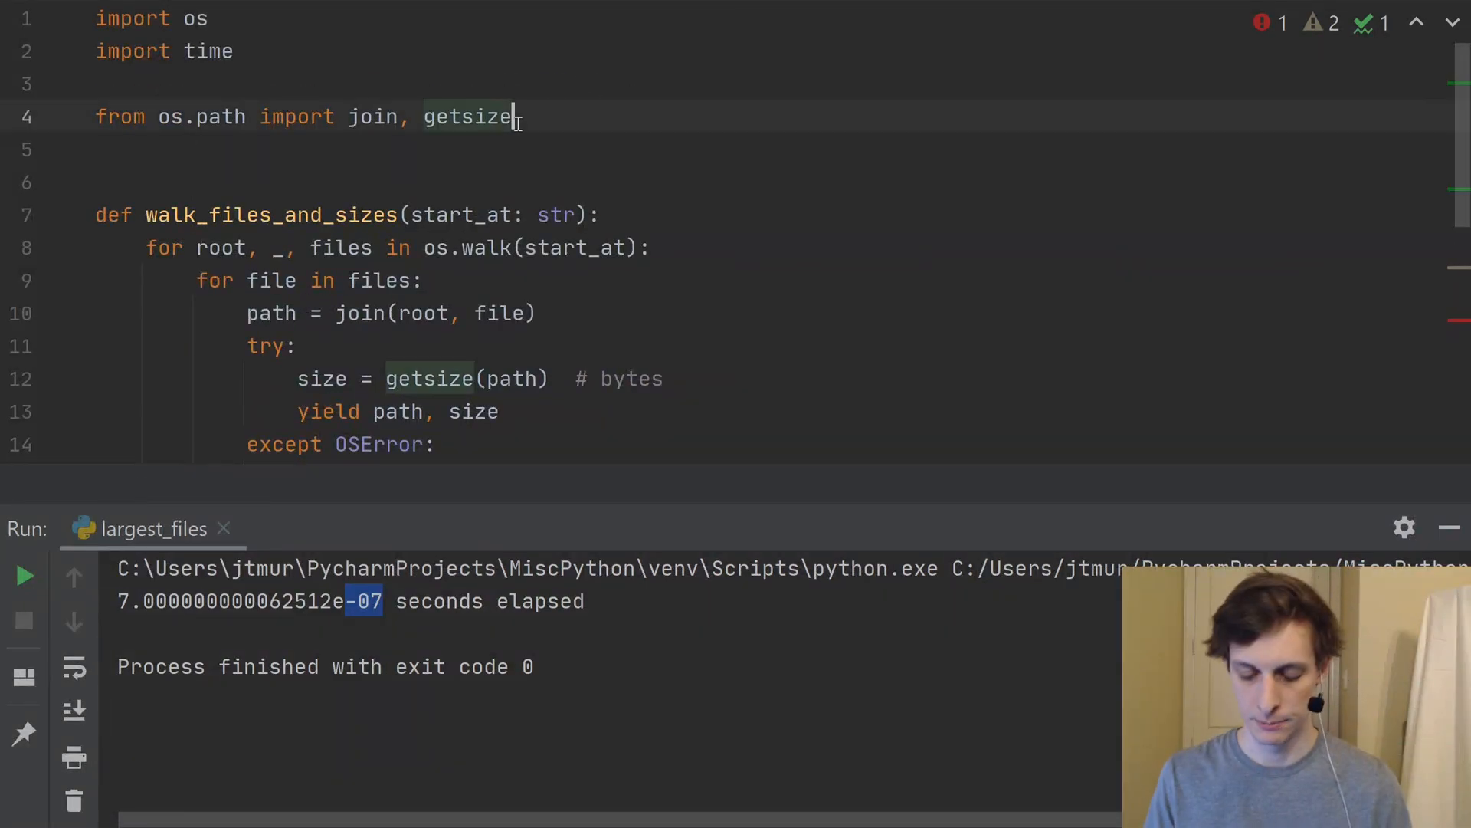
Add 'from heapq import nlargest' below the os.path import.
key(enter)
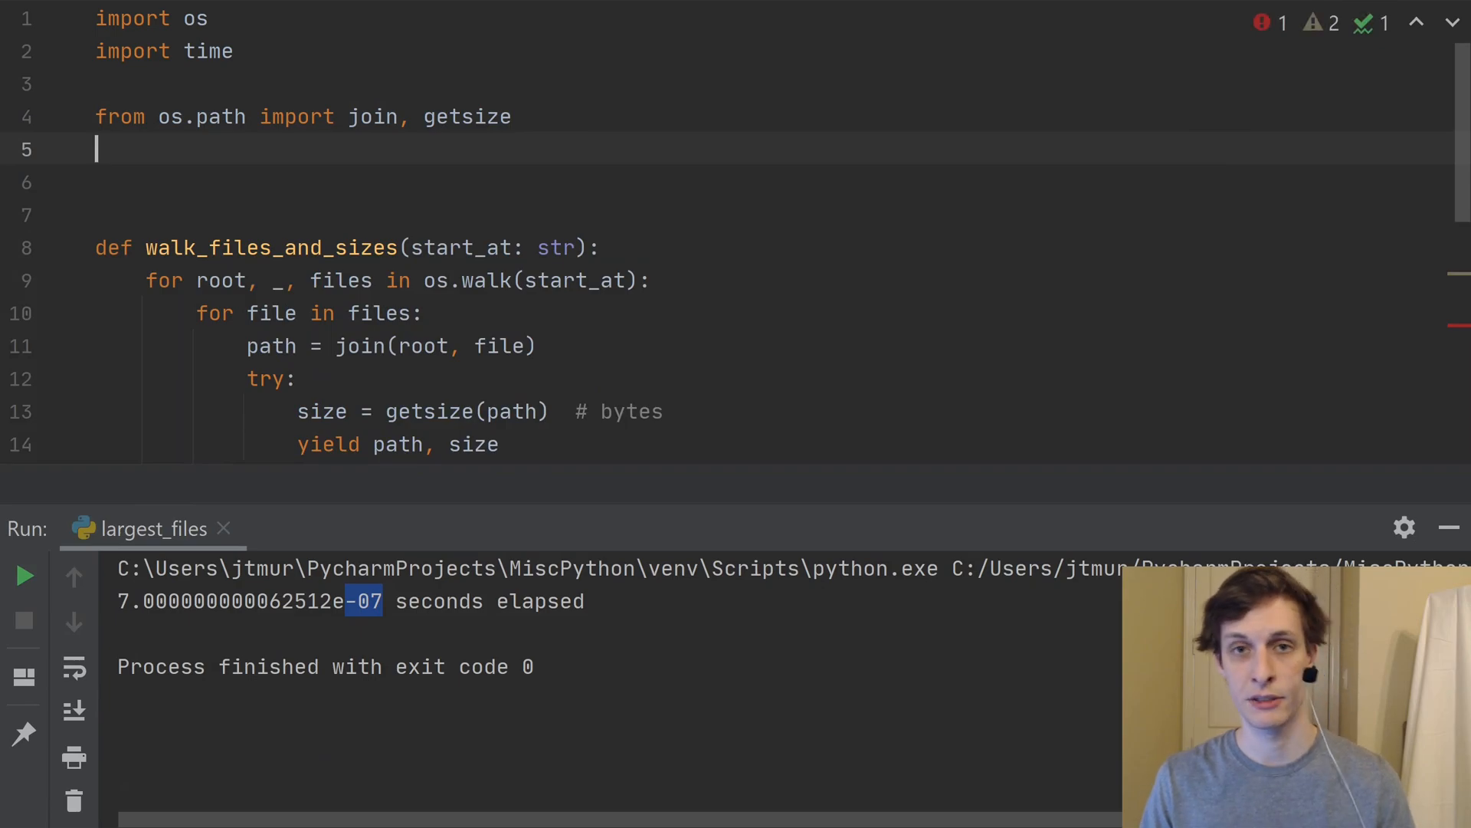
text(f)
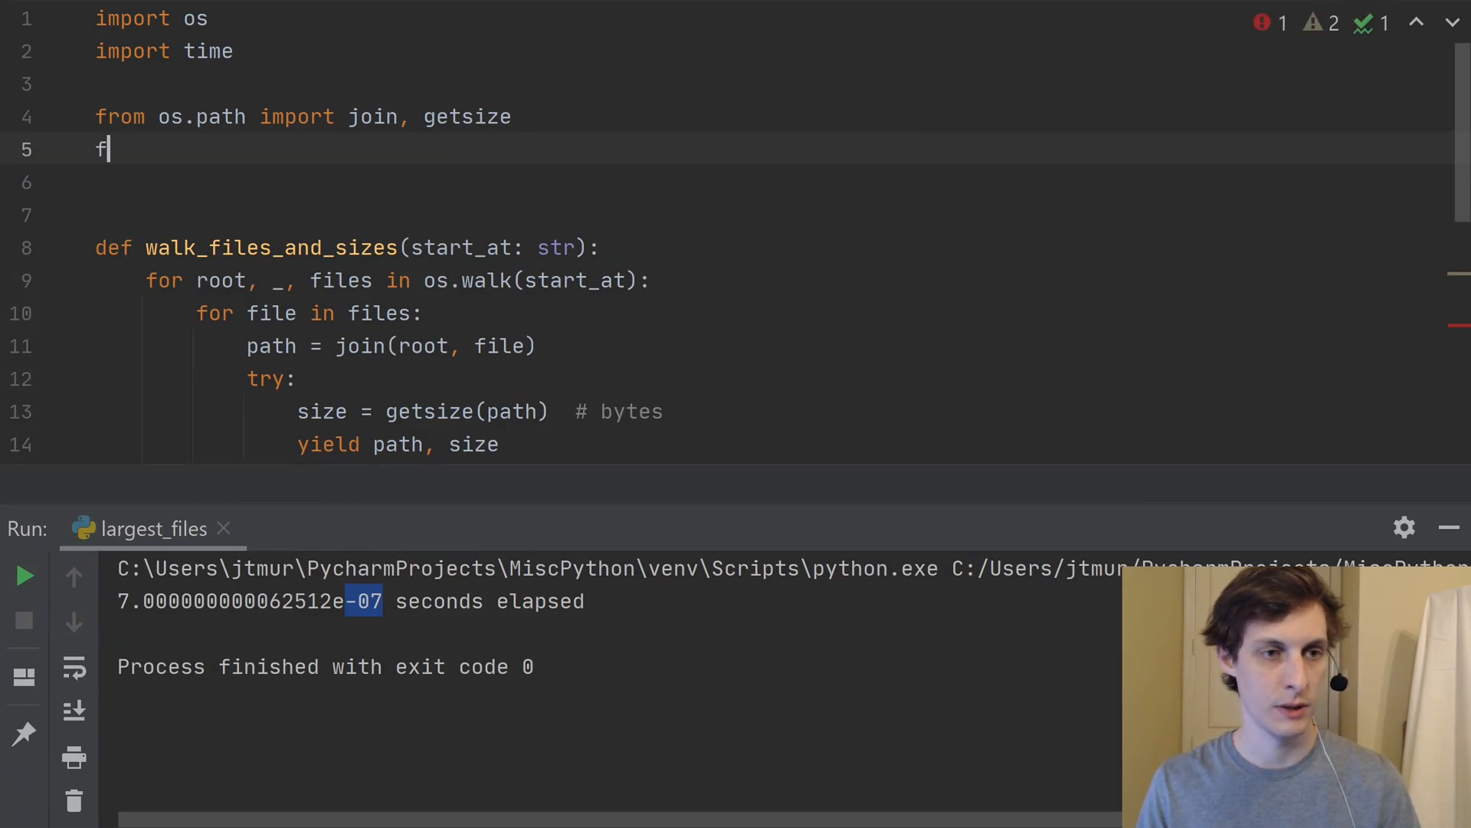
text(rom)
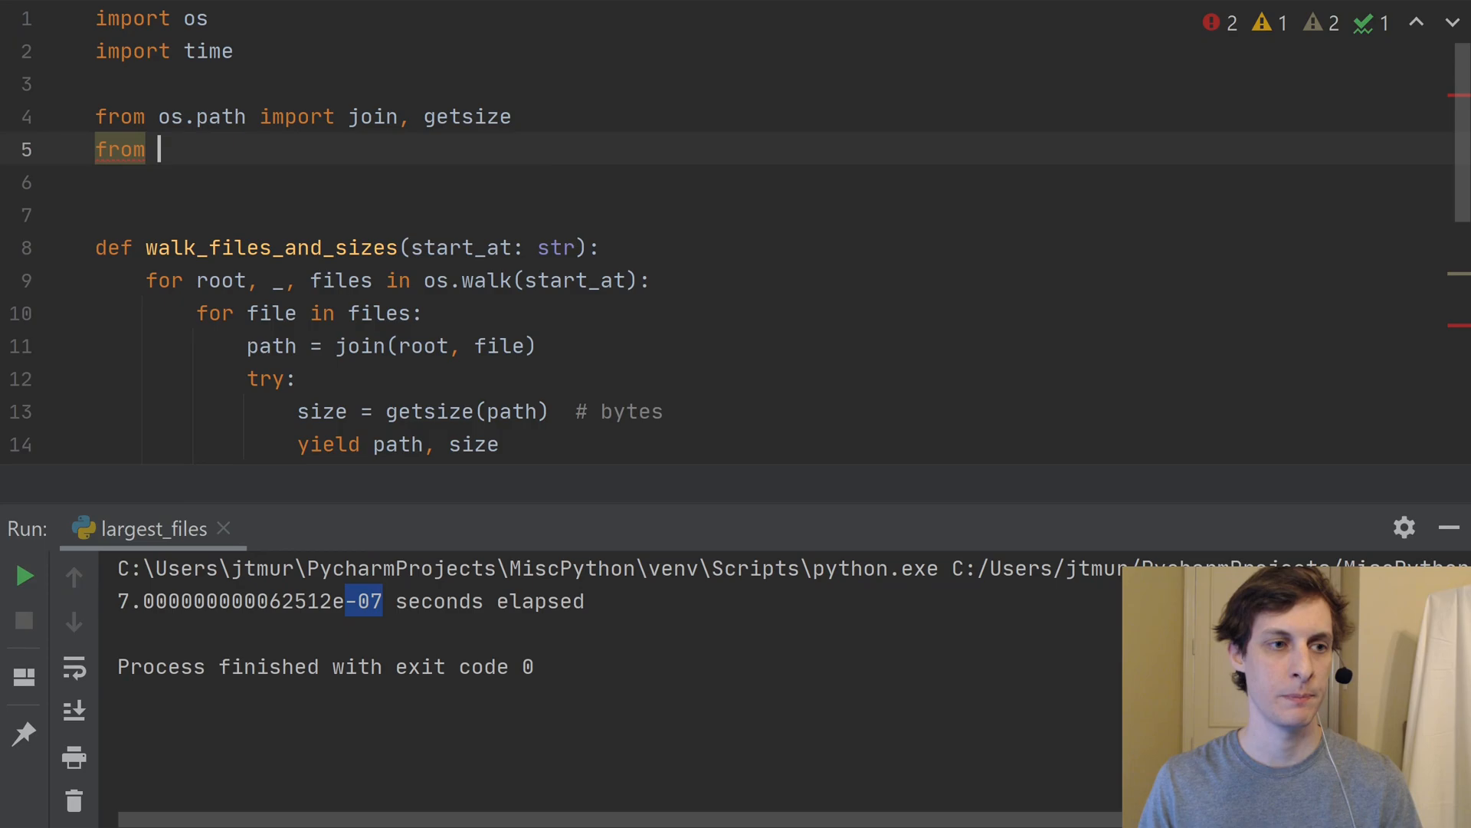
text(heapq)
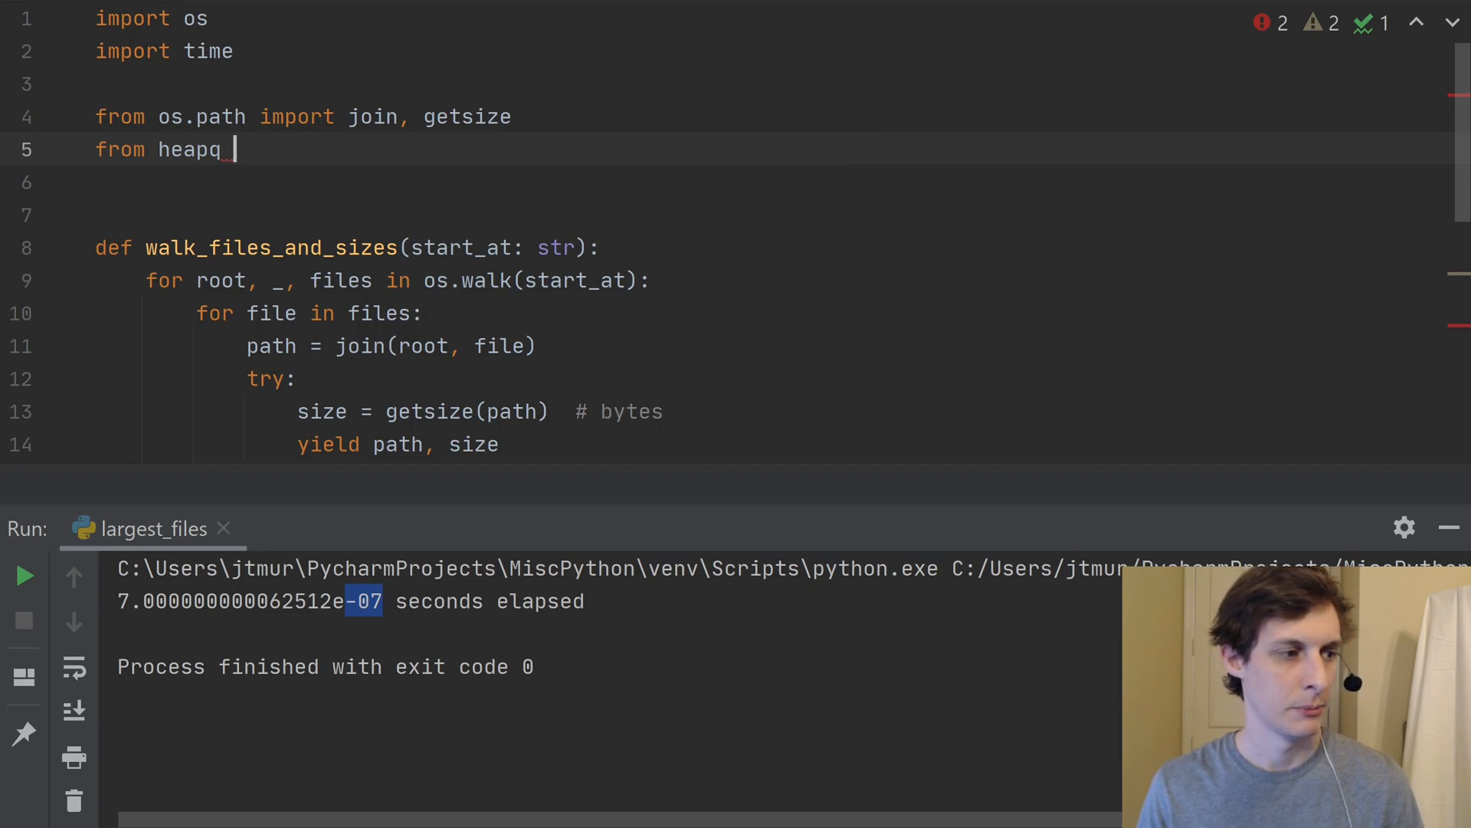
text(imoprt)
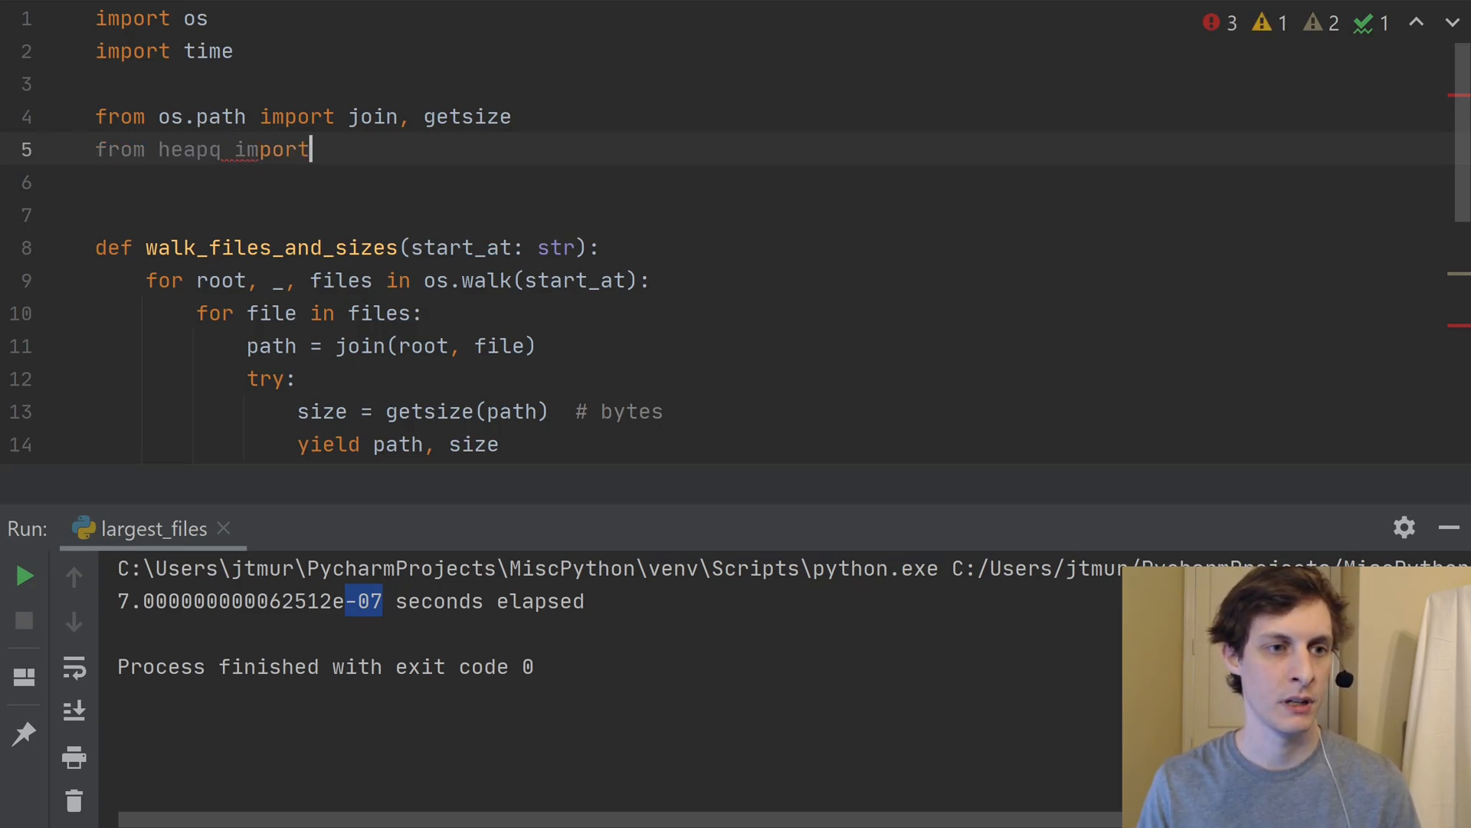
text(_nla)
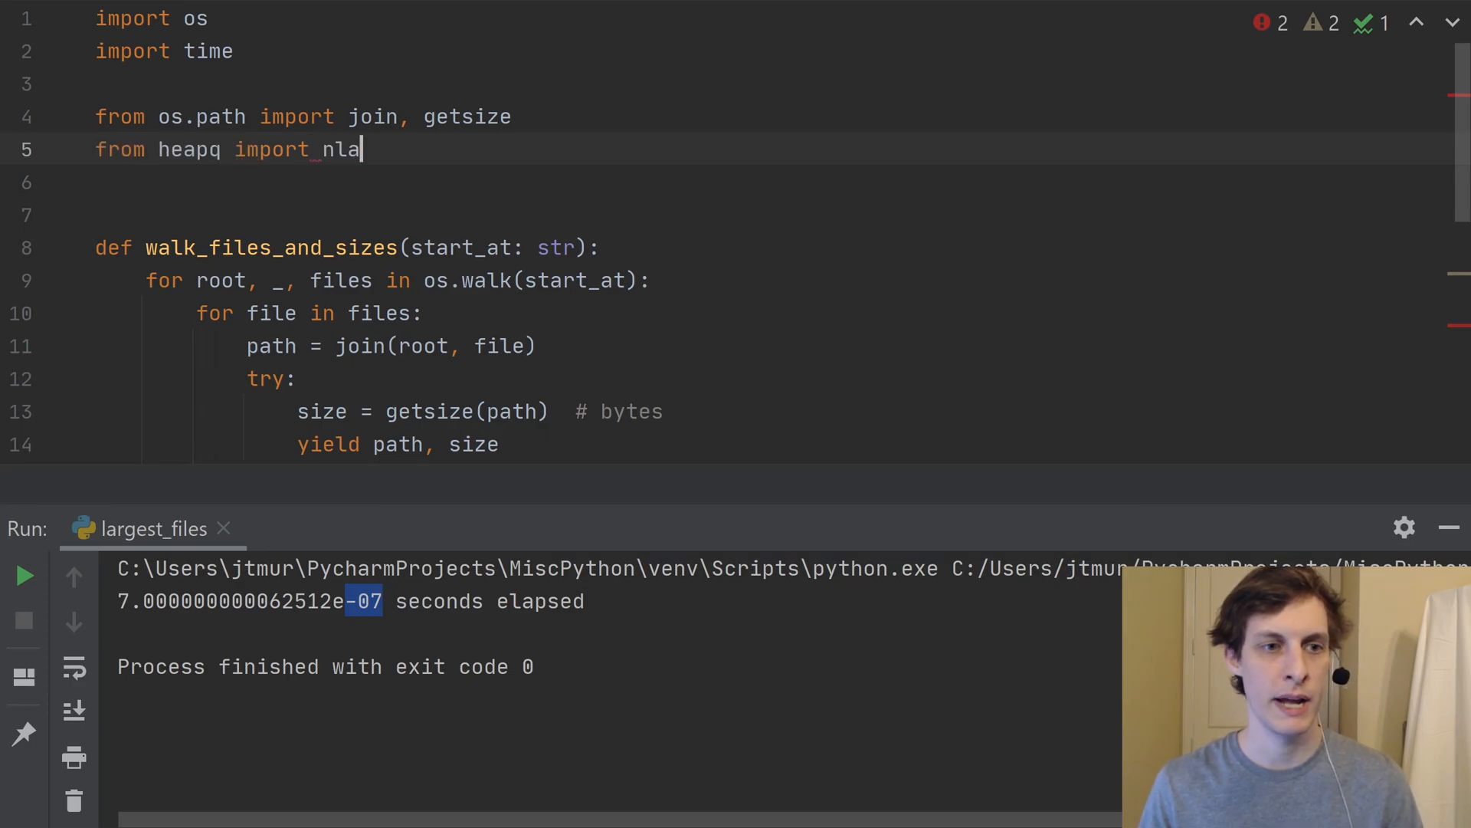
text(rgest)
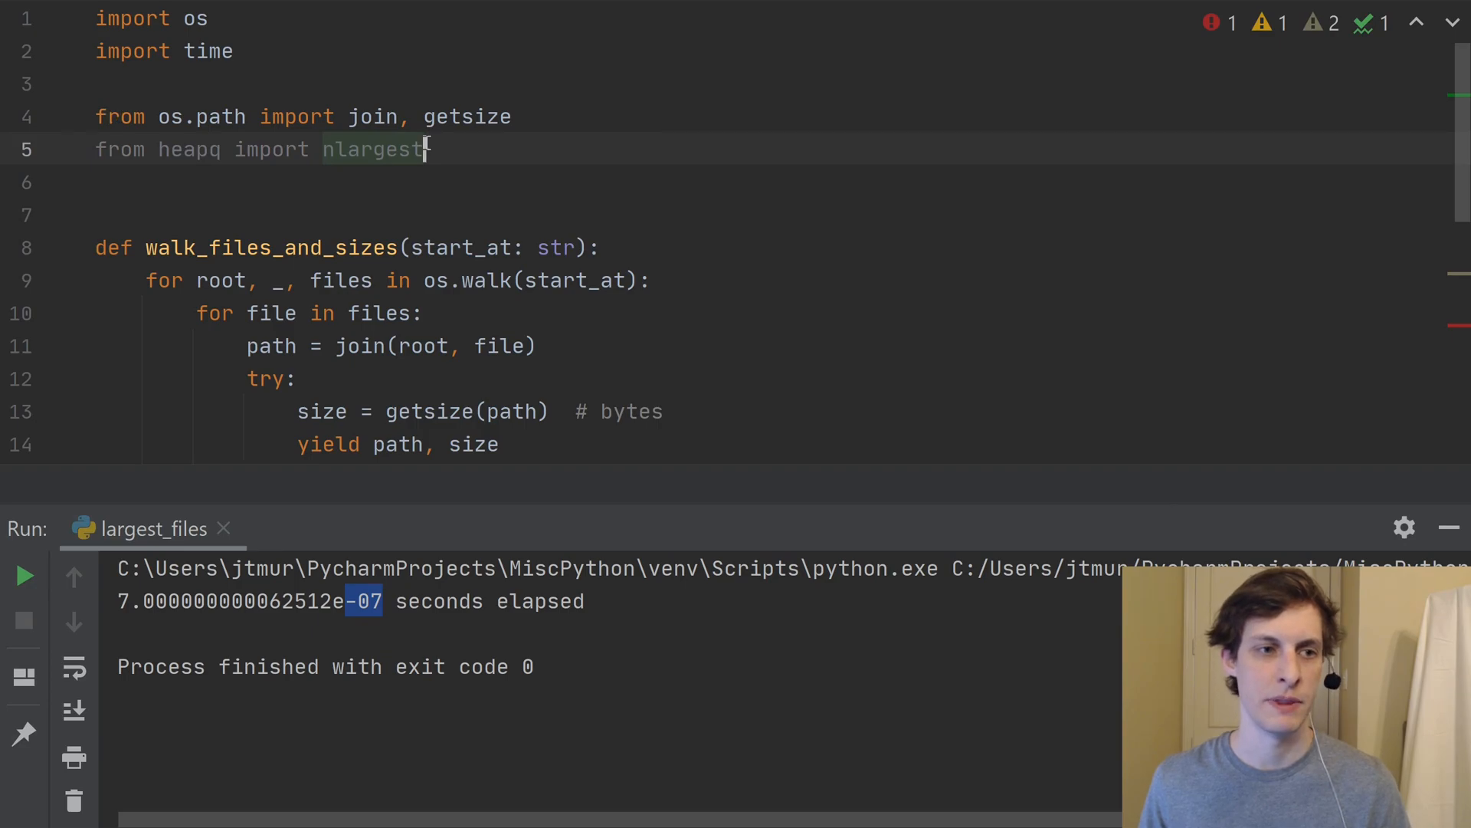
scroll(down, 3)
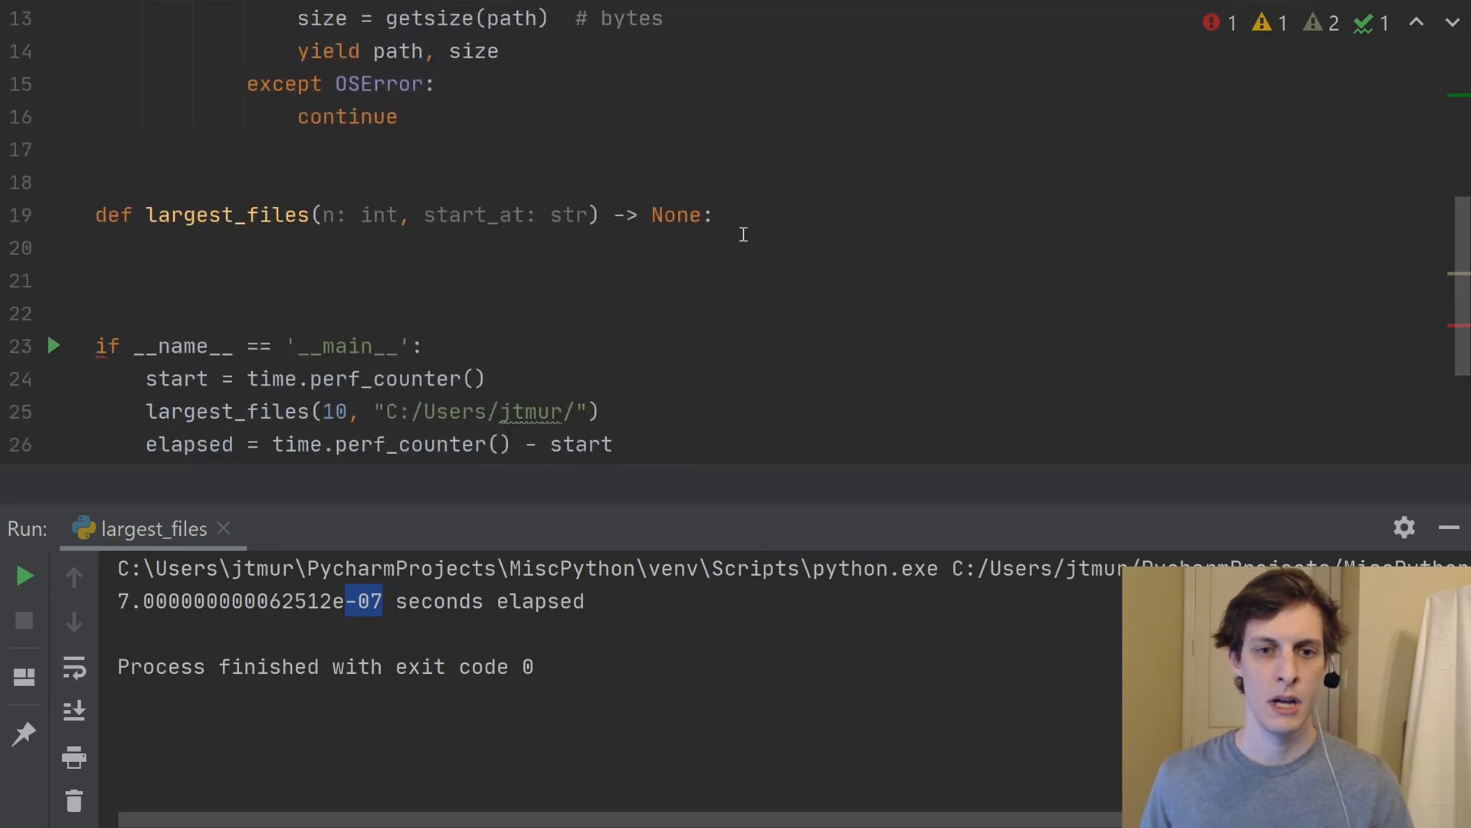
Begin the body with 'largest = nlargest(n,' on a new line in largest_files.
click(716, 214)
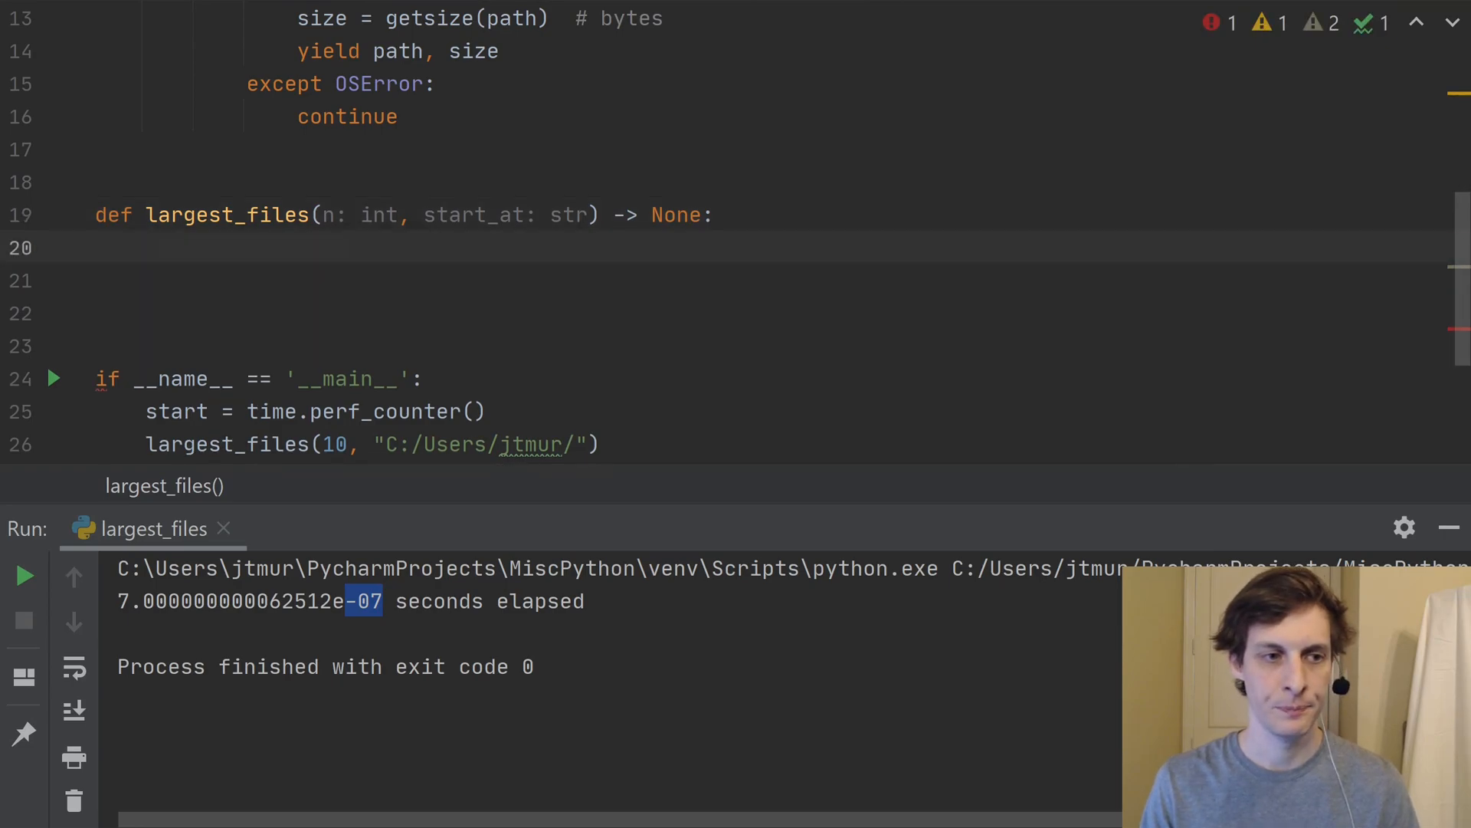
text(largest =)
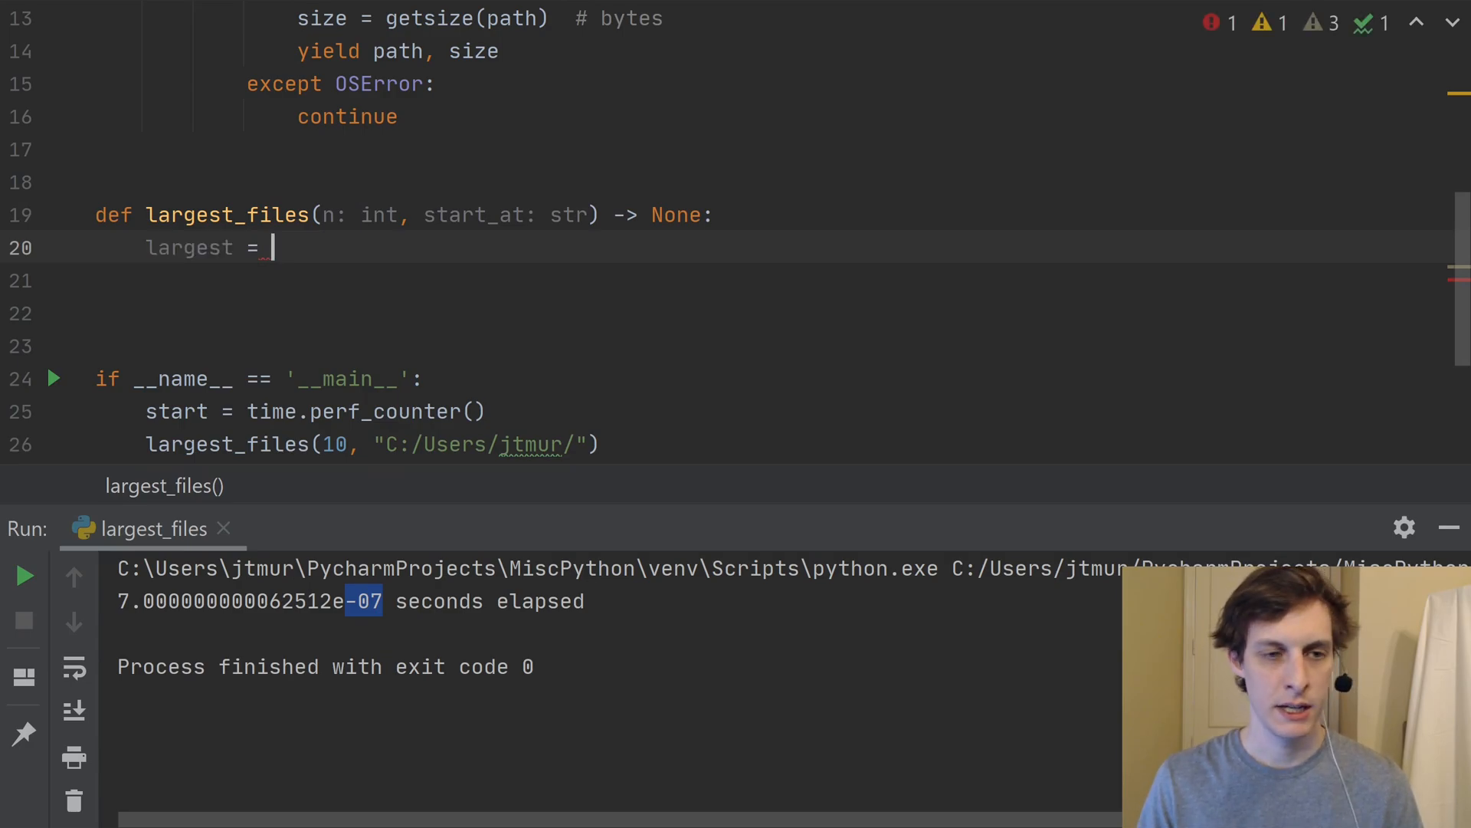
text(nlargest()
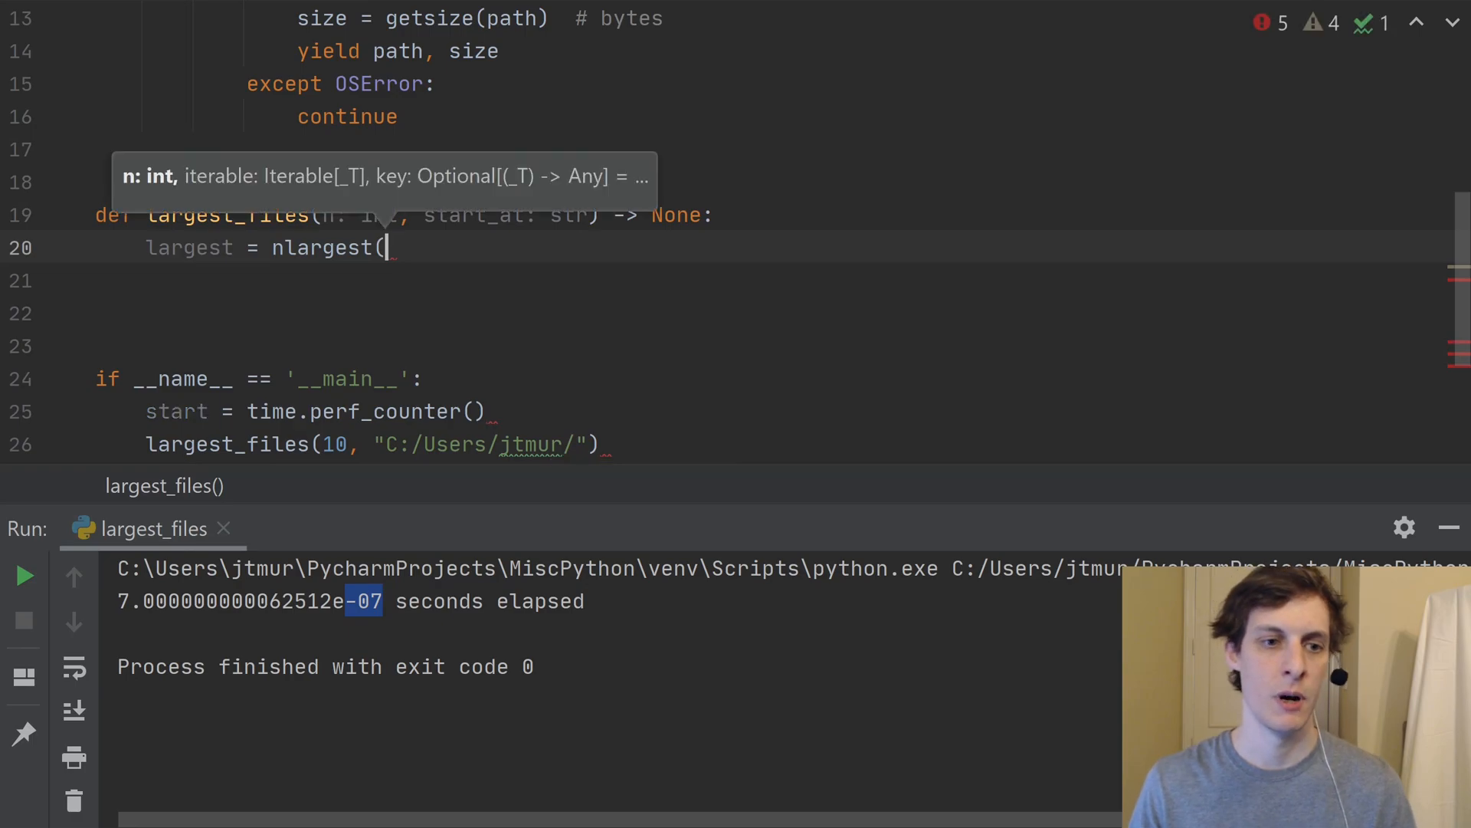
text(n,)
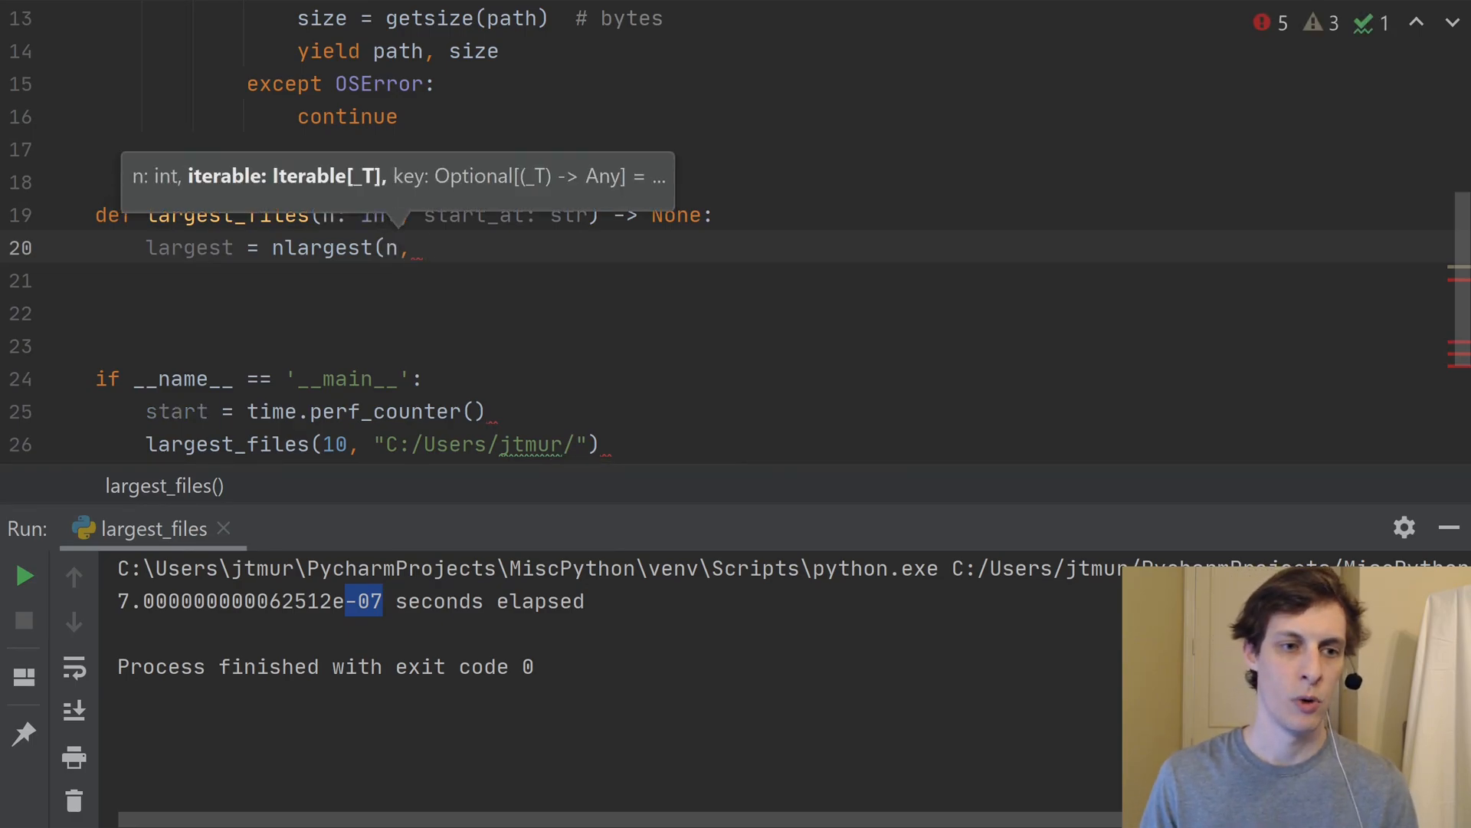
scroll(up, 3)
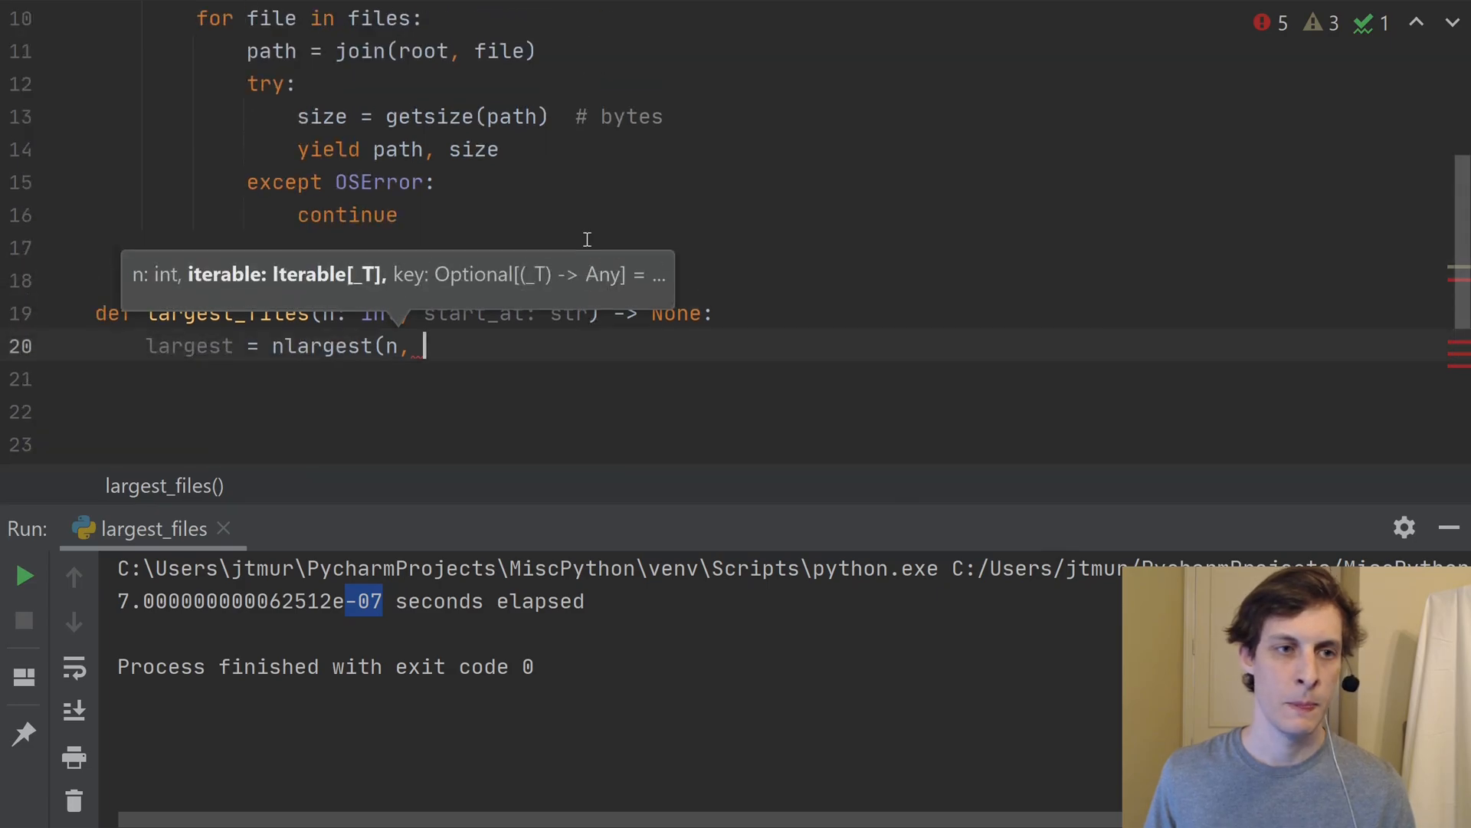
scroll(up, 3)
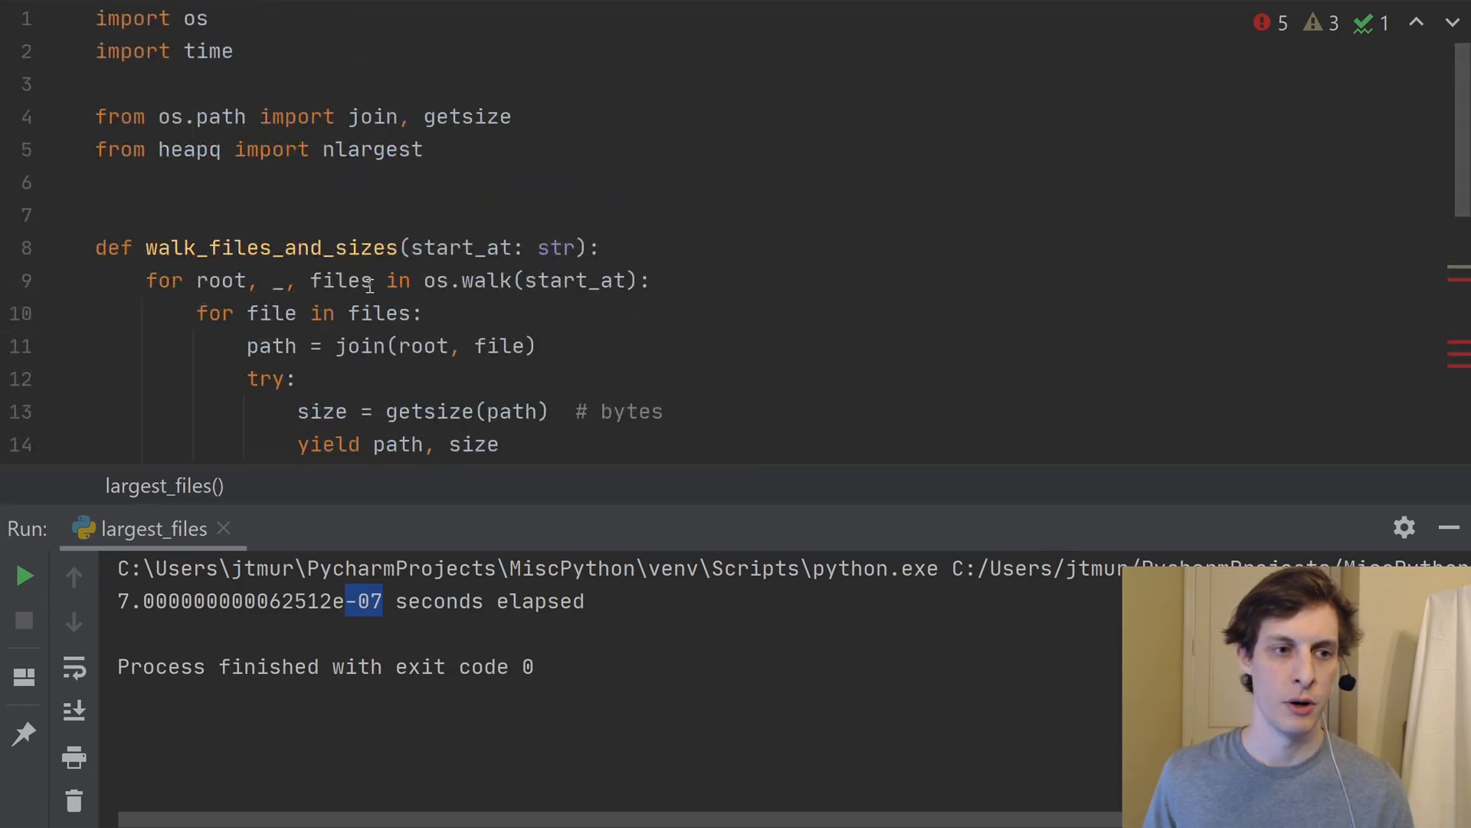
scroll(down, 3)
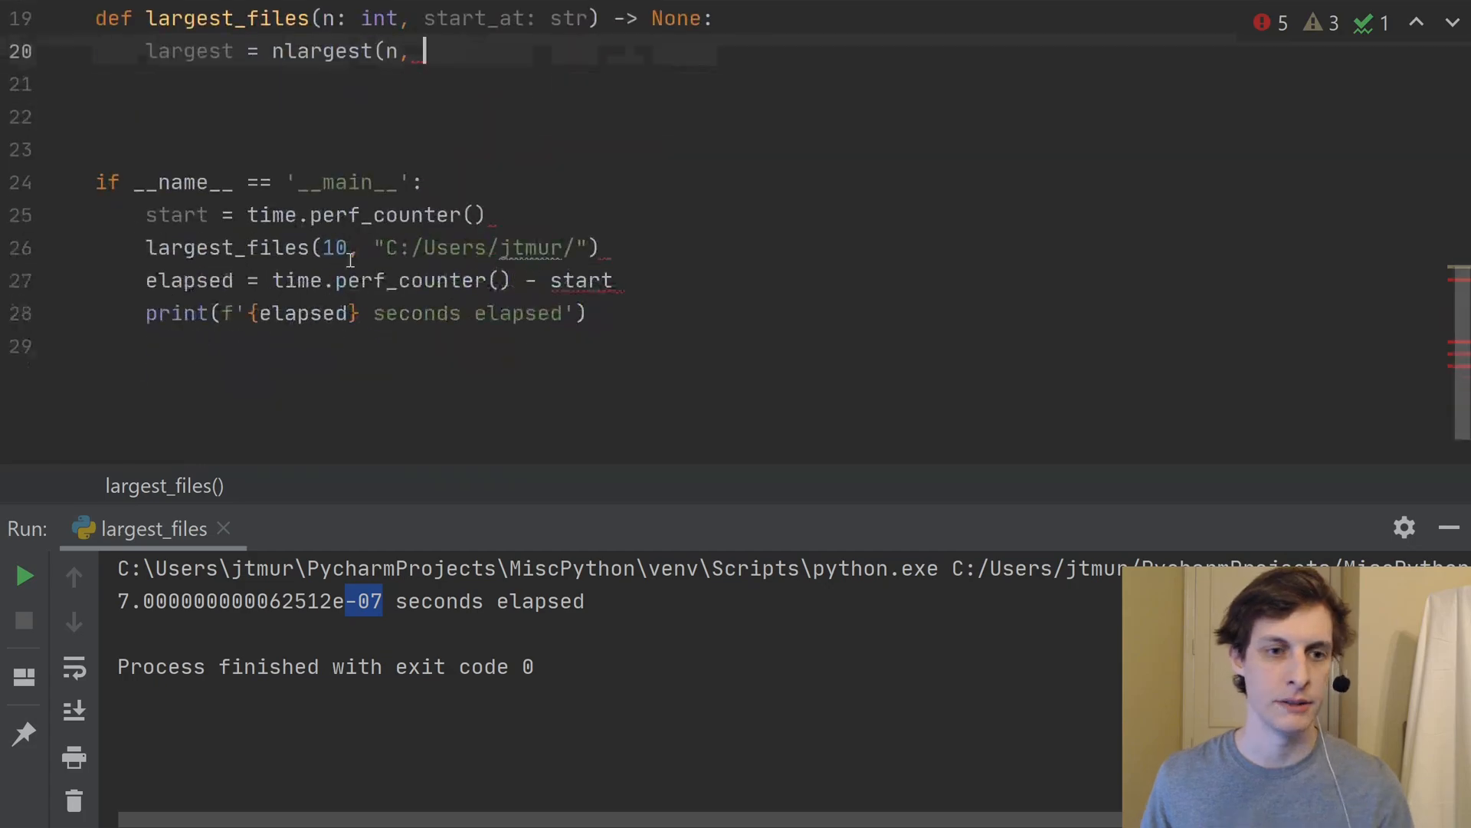
Add walk_files_and_sizes(start_at) as the iterable argument to nlargest.
text(walk_files_and_sizes()
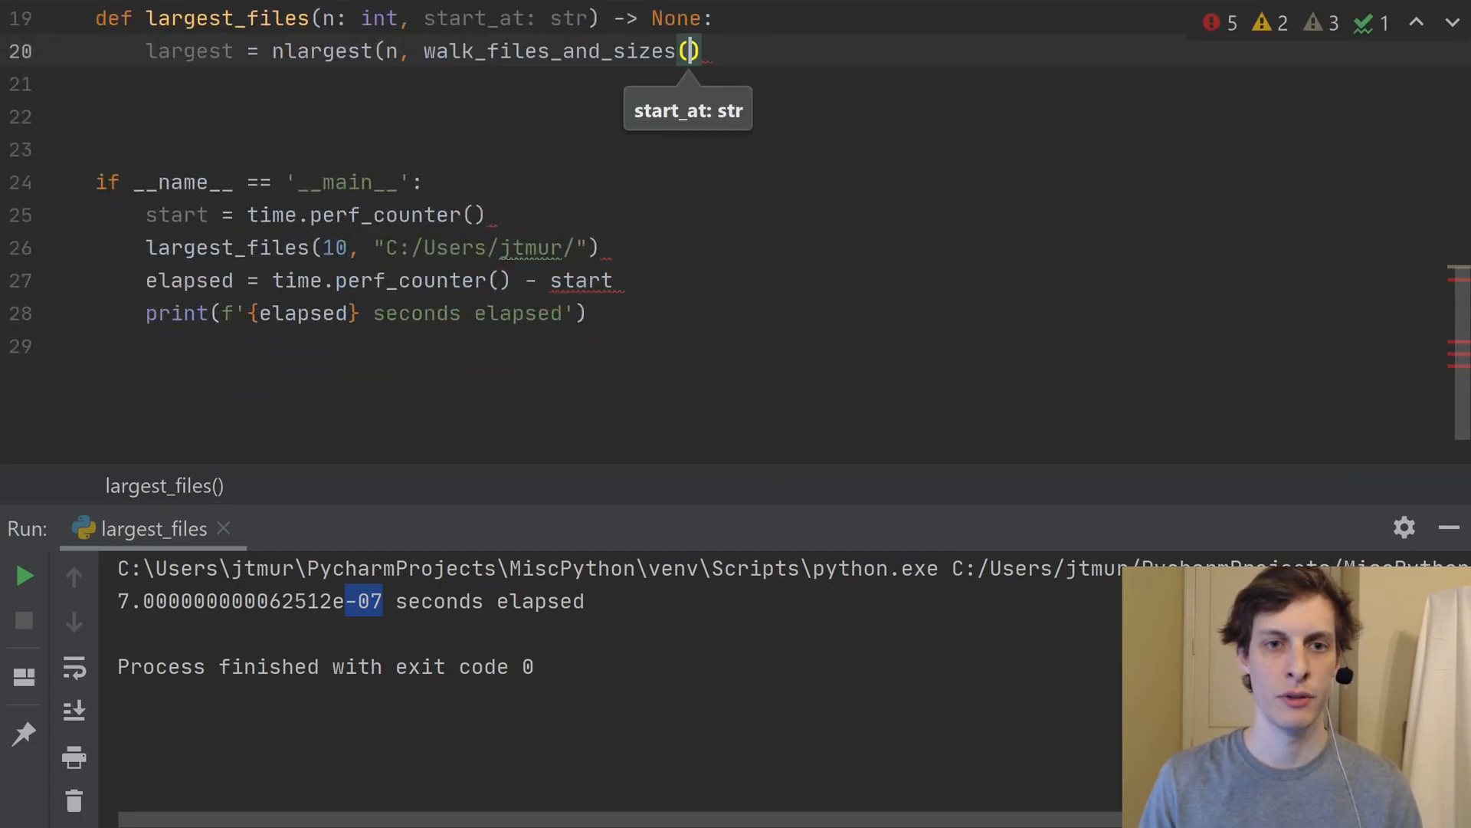
text(start_at)
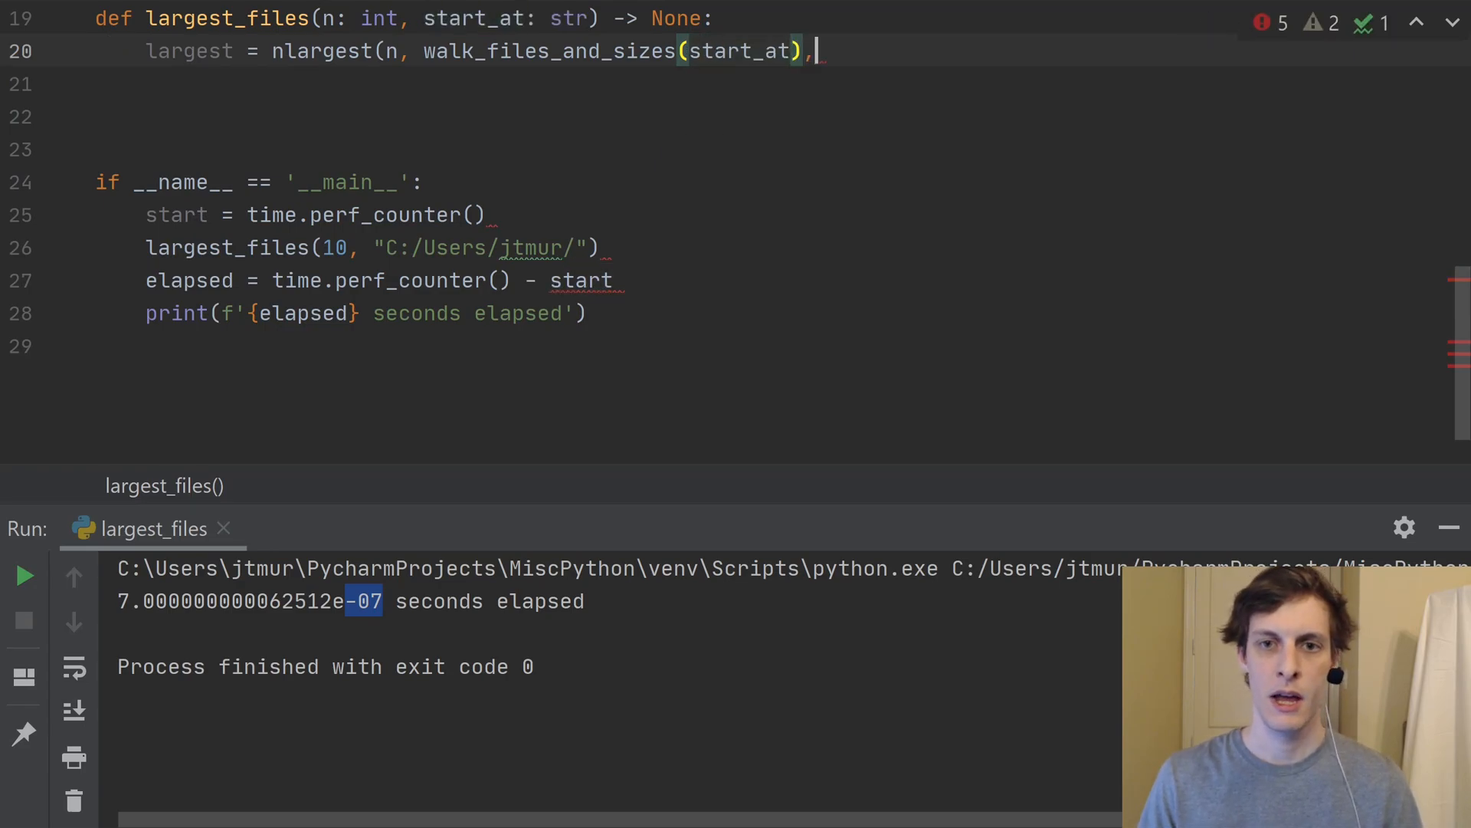
scroll(up, 3)
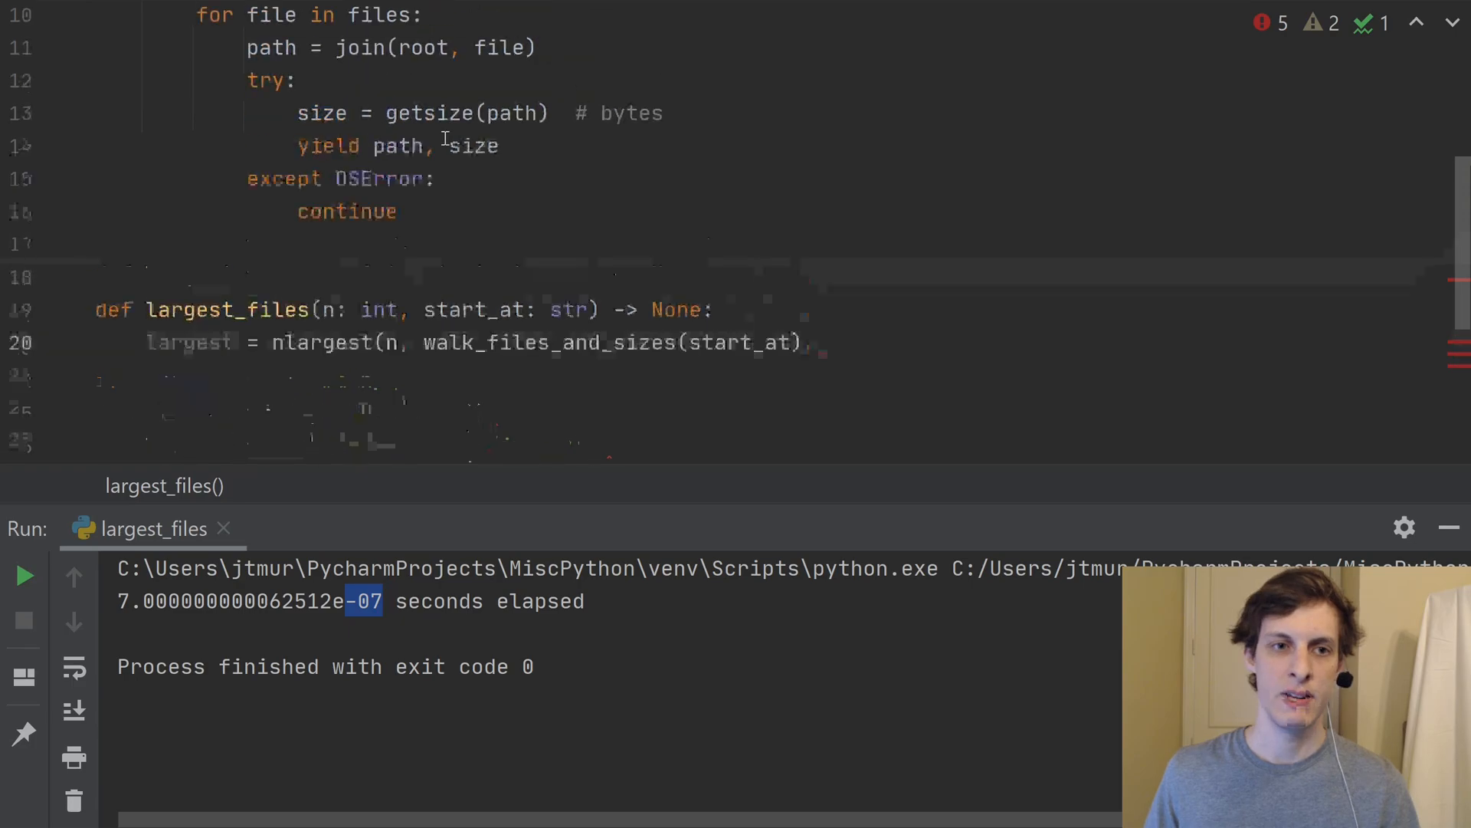
scroll(up, 3)
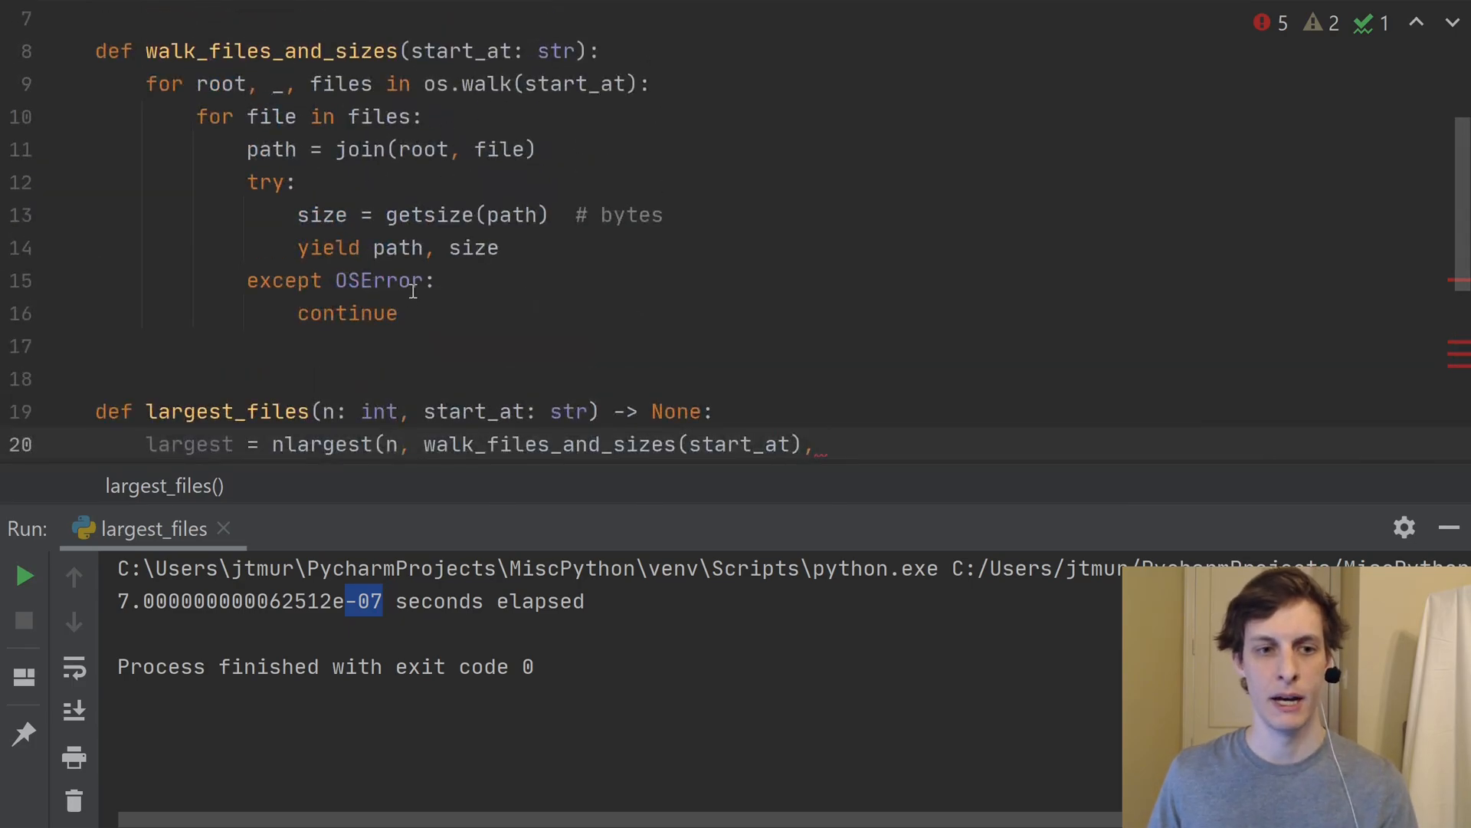
click(460, 248)
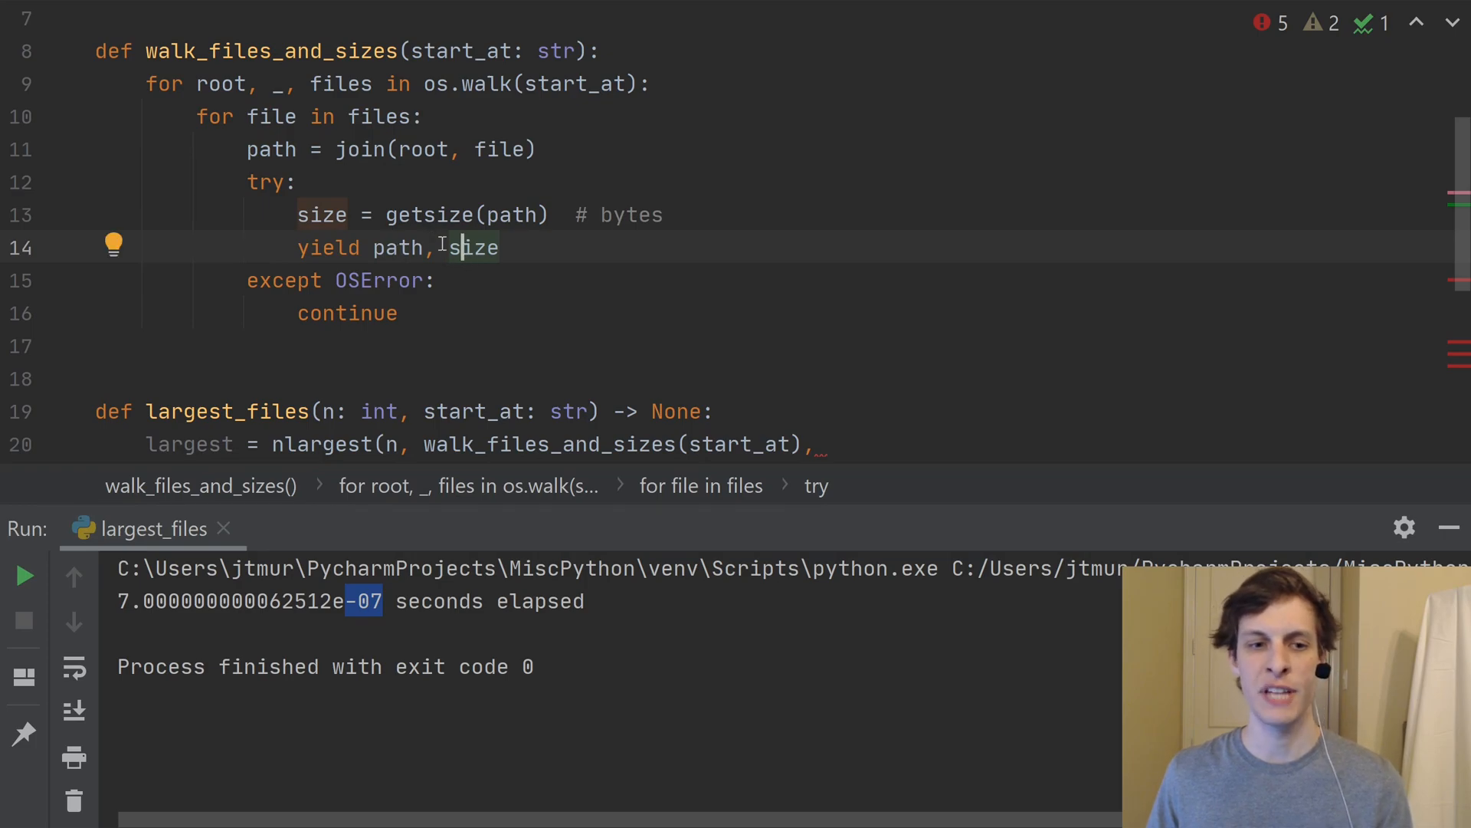
double_click(399, 247)
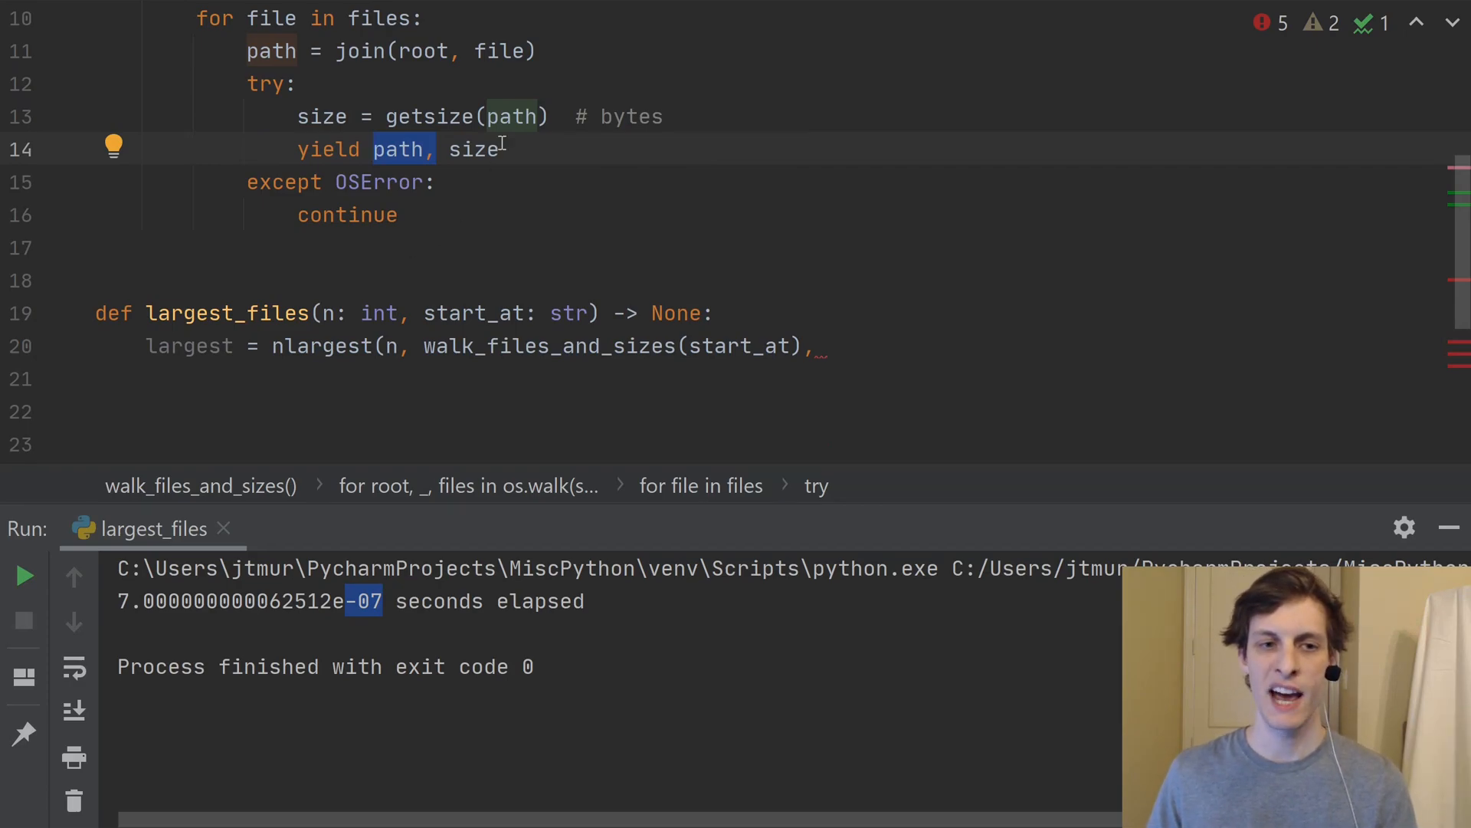
click(460, 149)
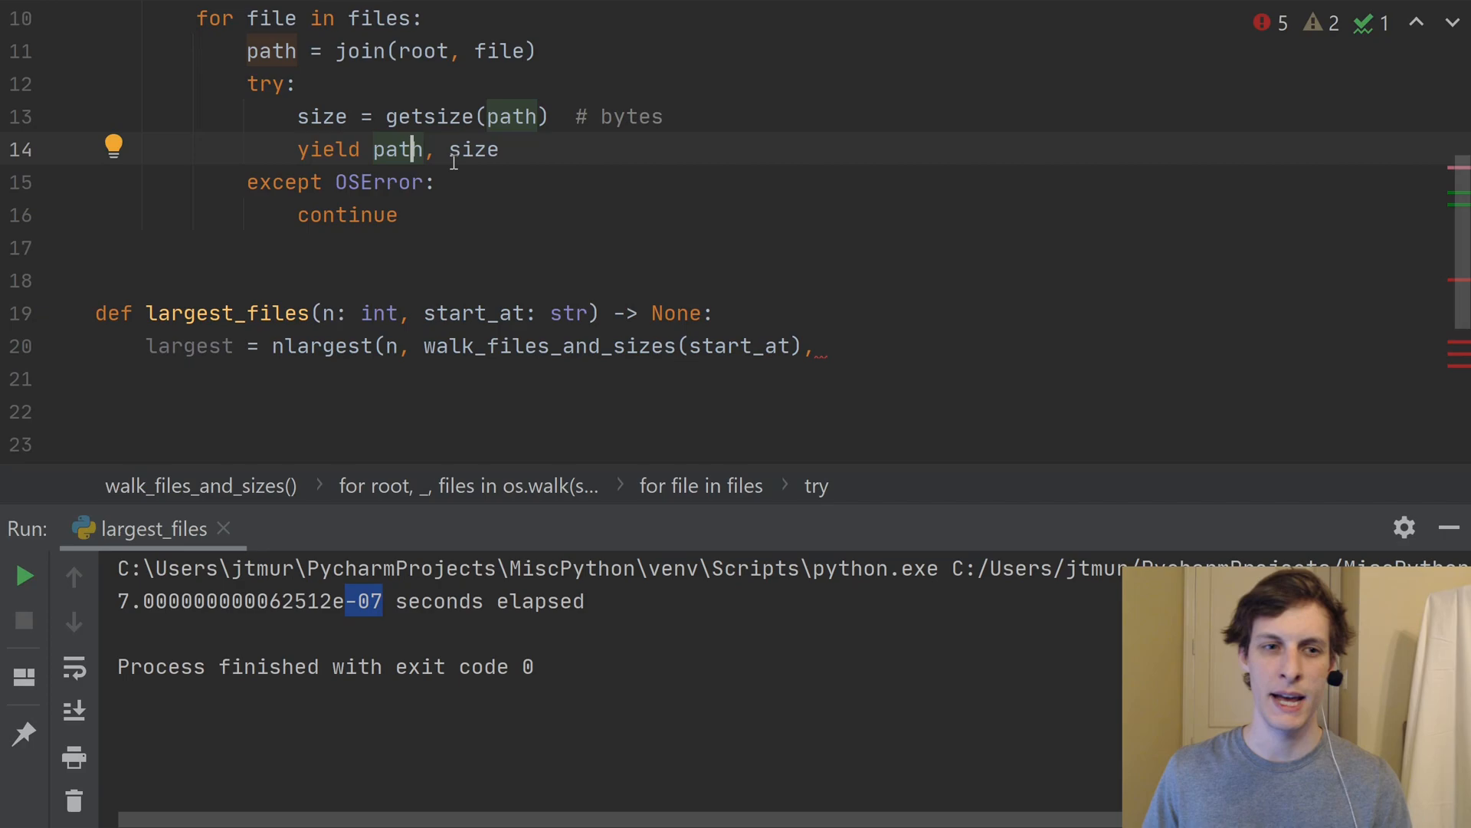
mouse_move(417, 117)
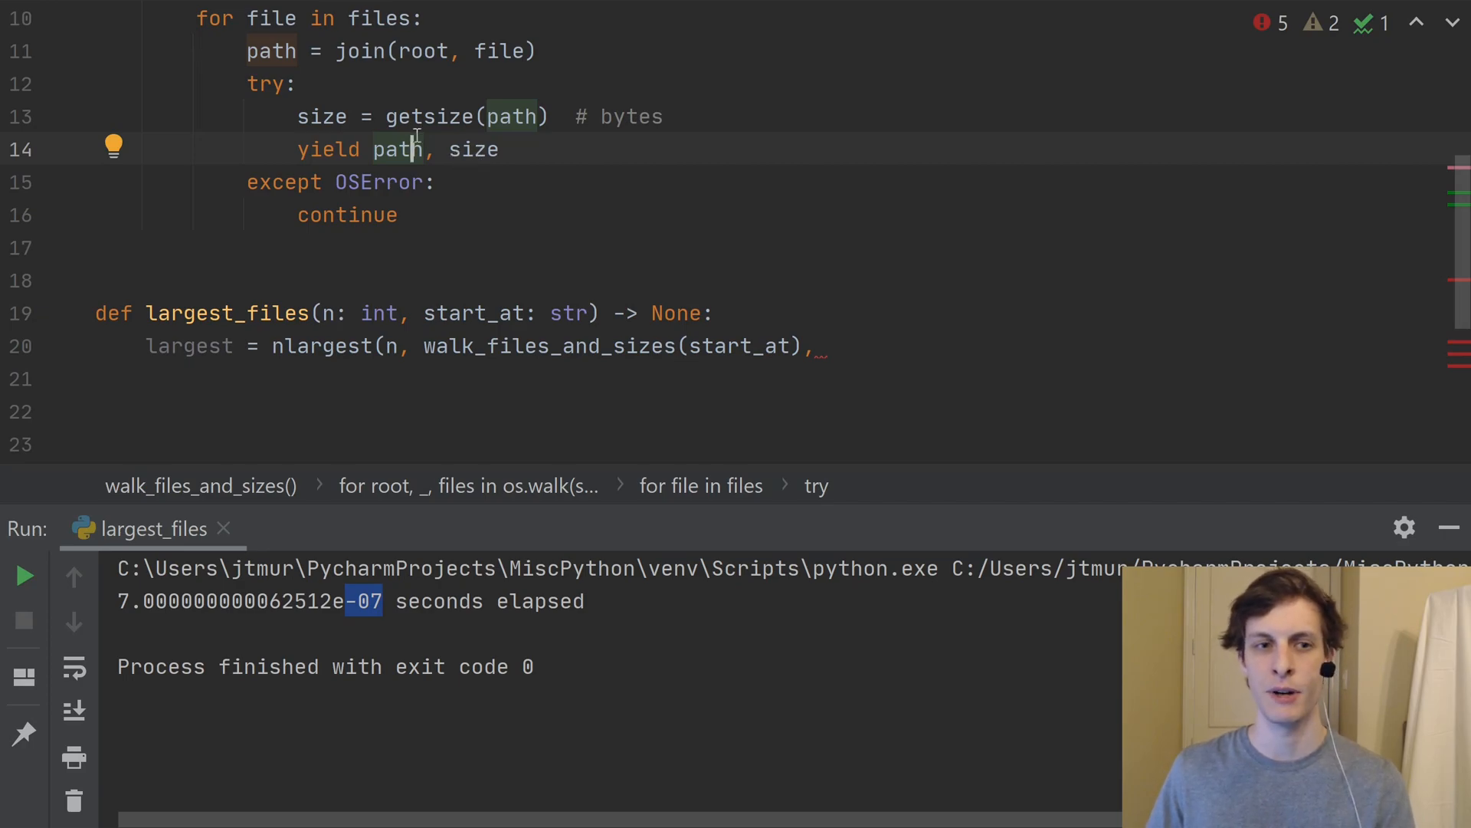
mouse_move(451, 149)
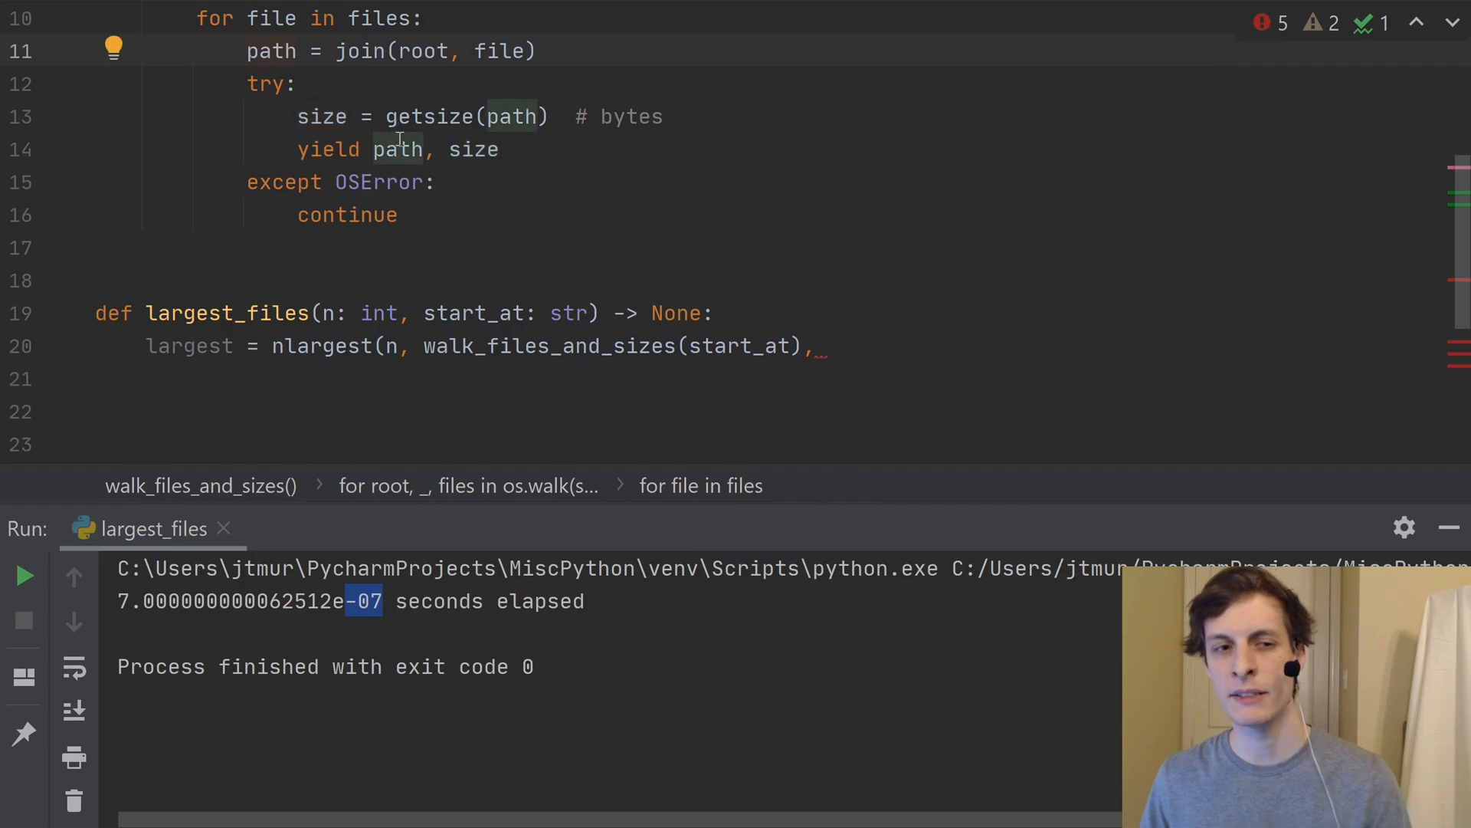
click(399, 149)
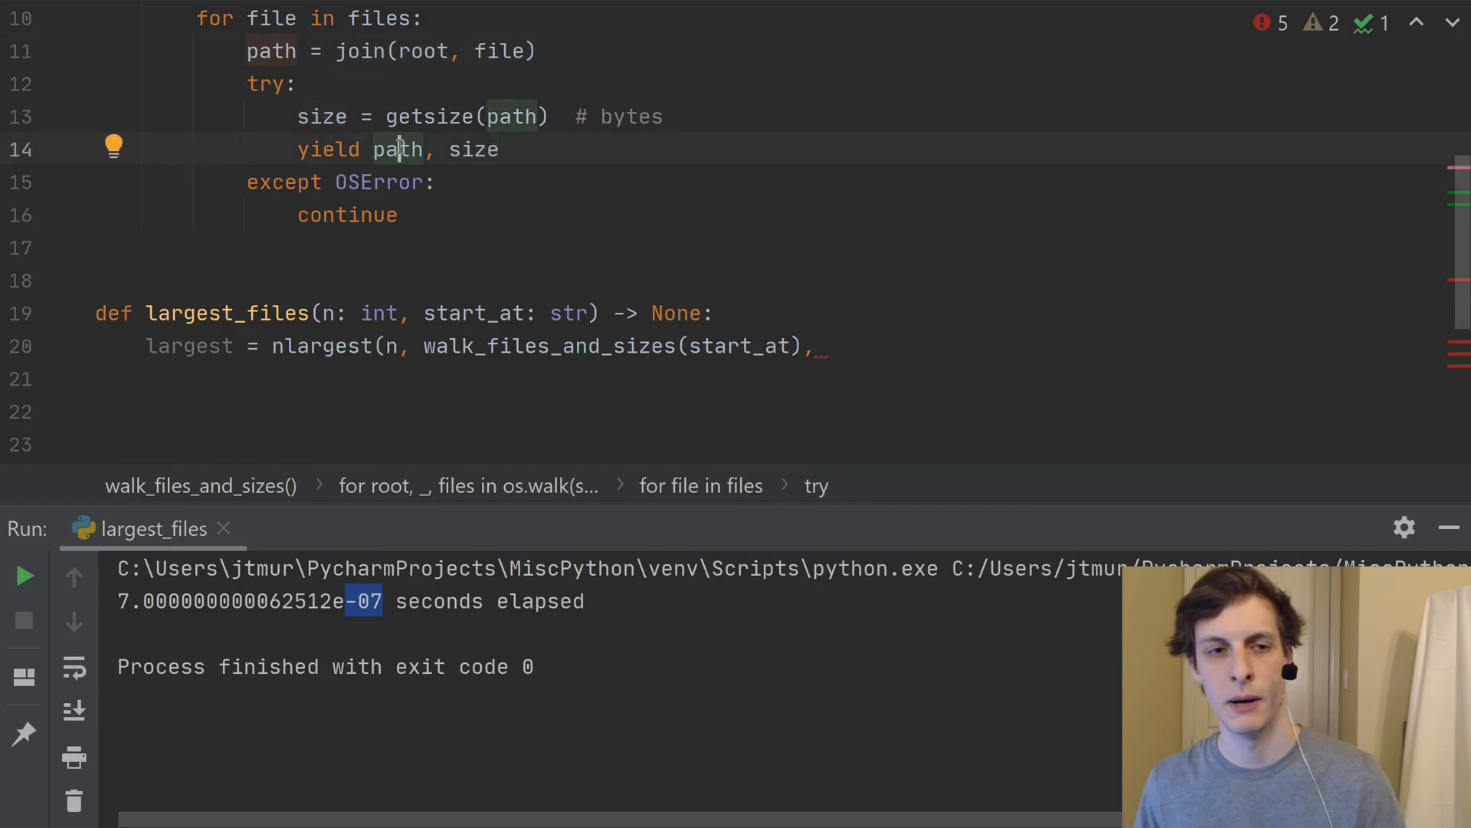
mouse_move(401, 135)
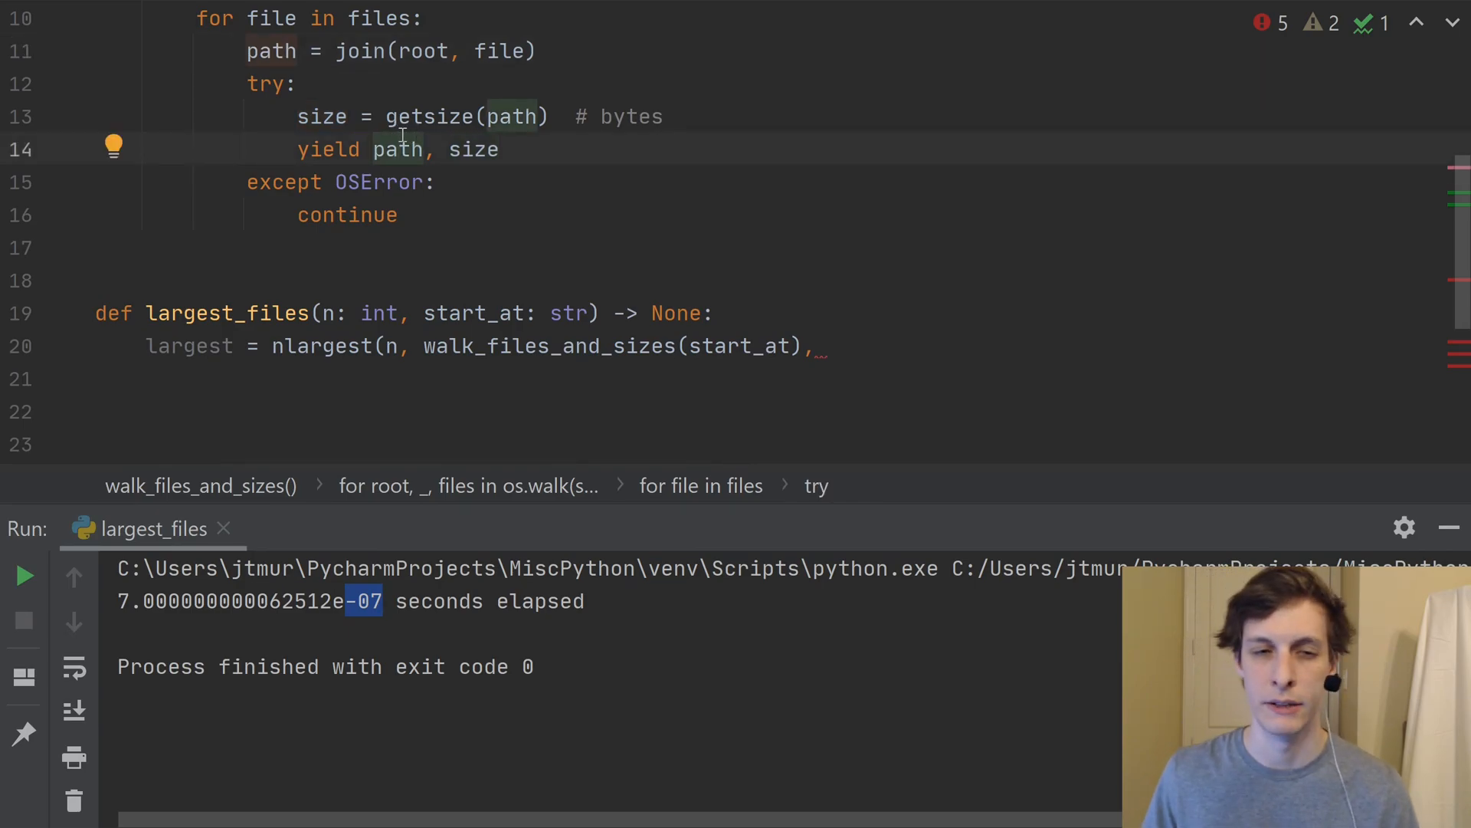
mouse_move(911, 393)
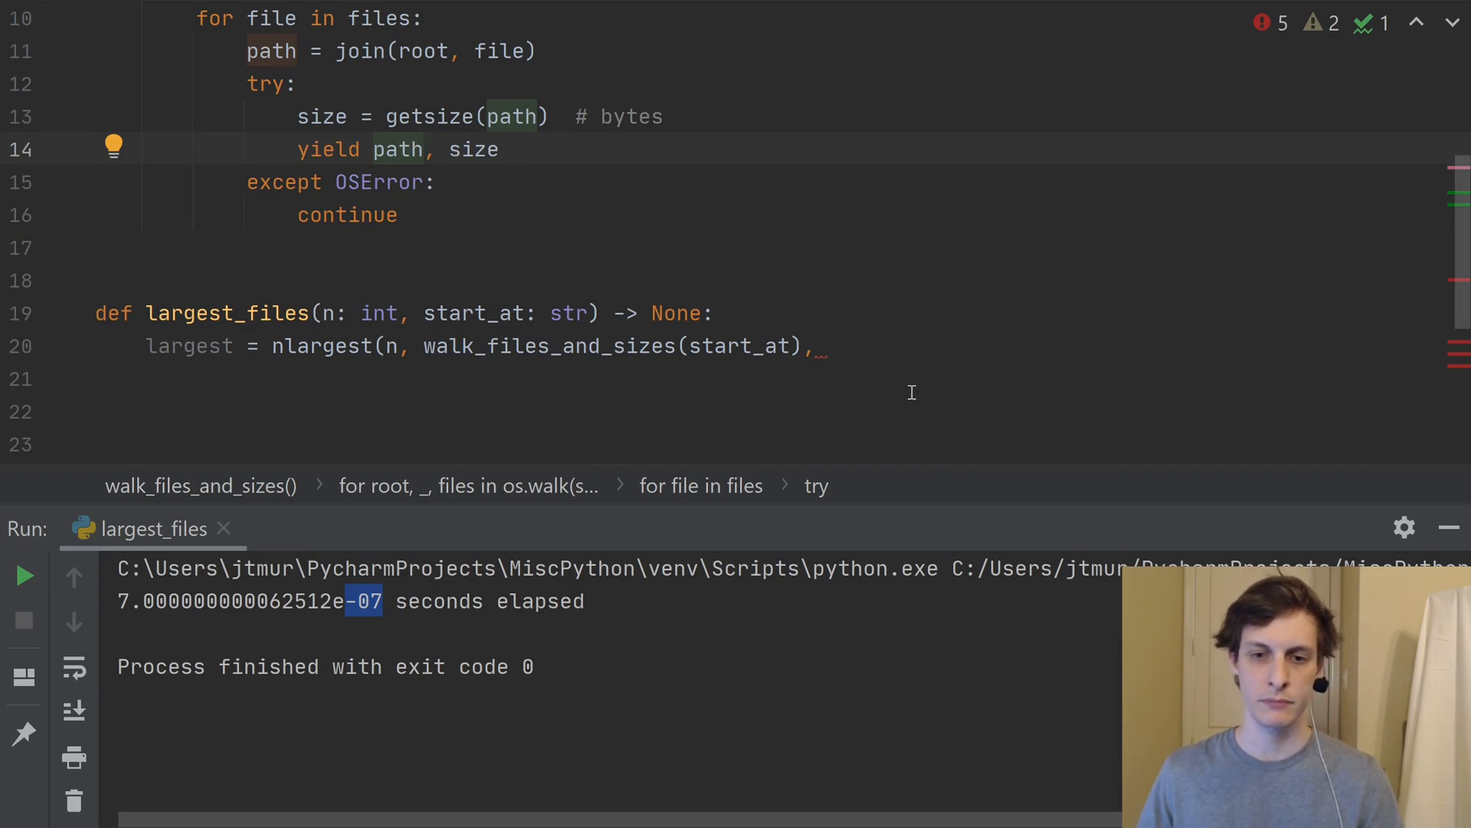
click(845, 344)
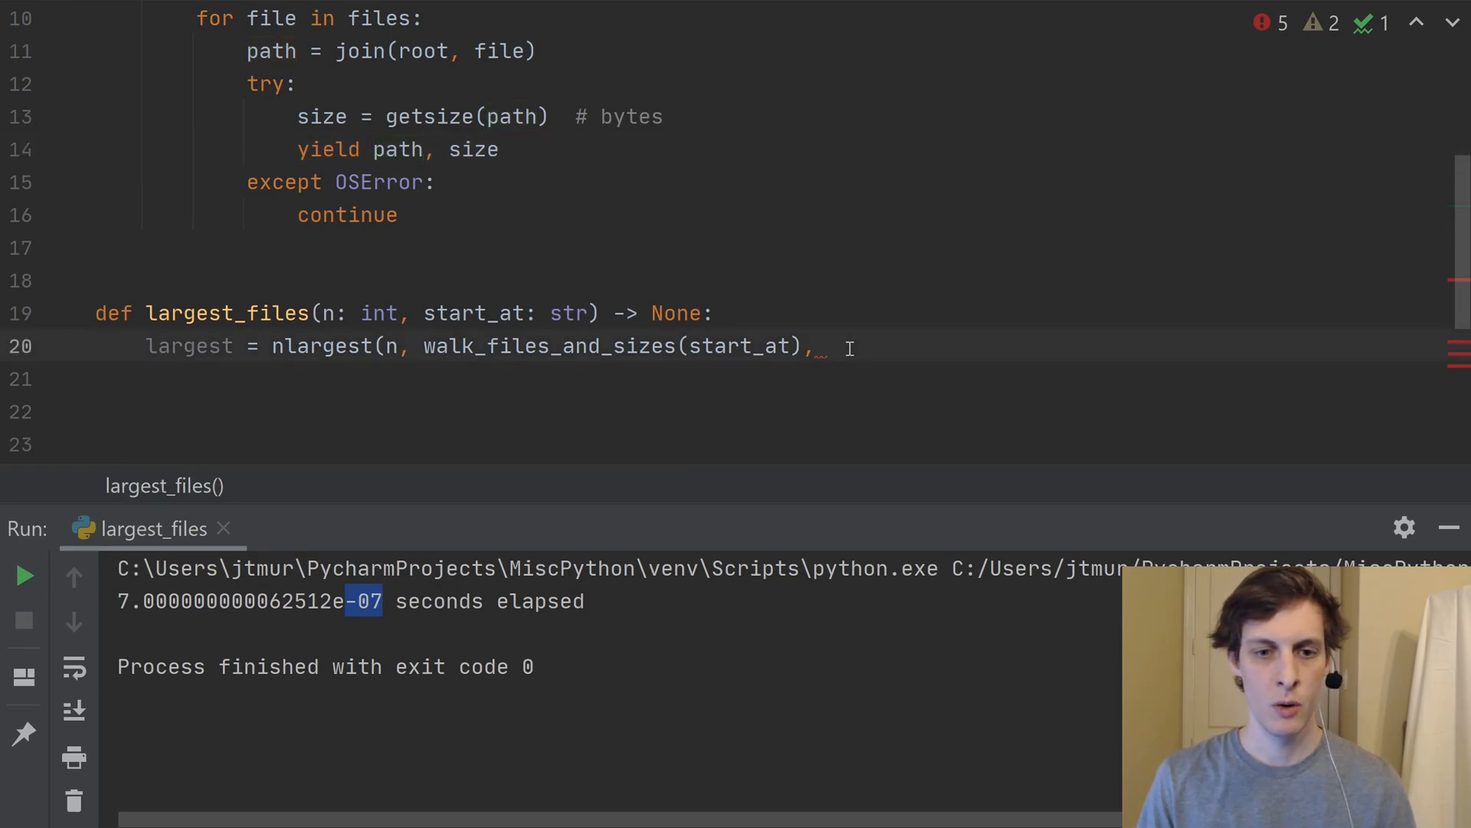
Complete the nlargest call with key=lambda x: x[1] and its closing parenthesis.
text(key=)
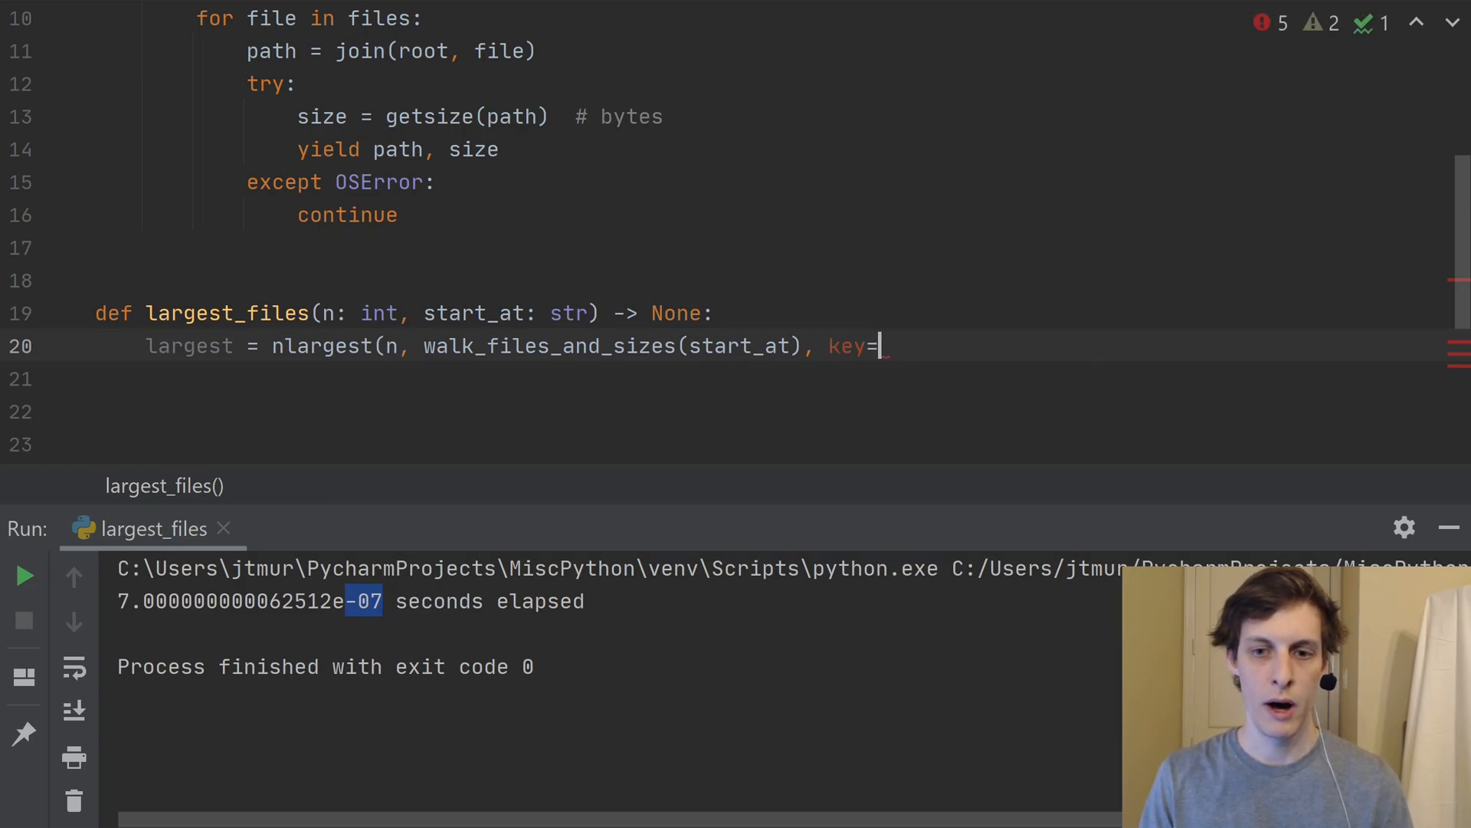
text(lamb)
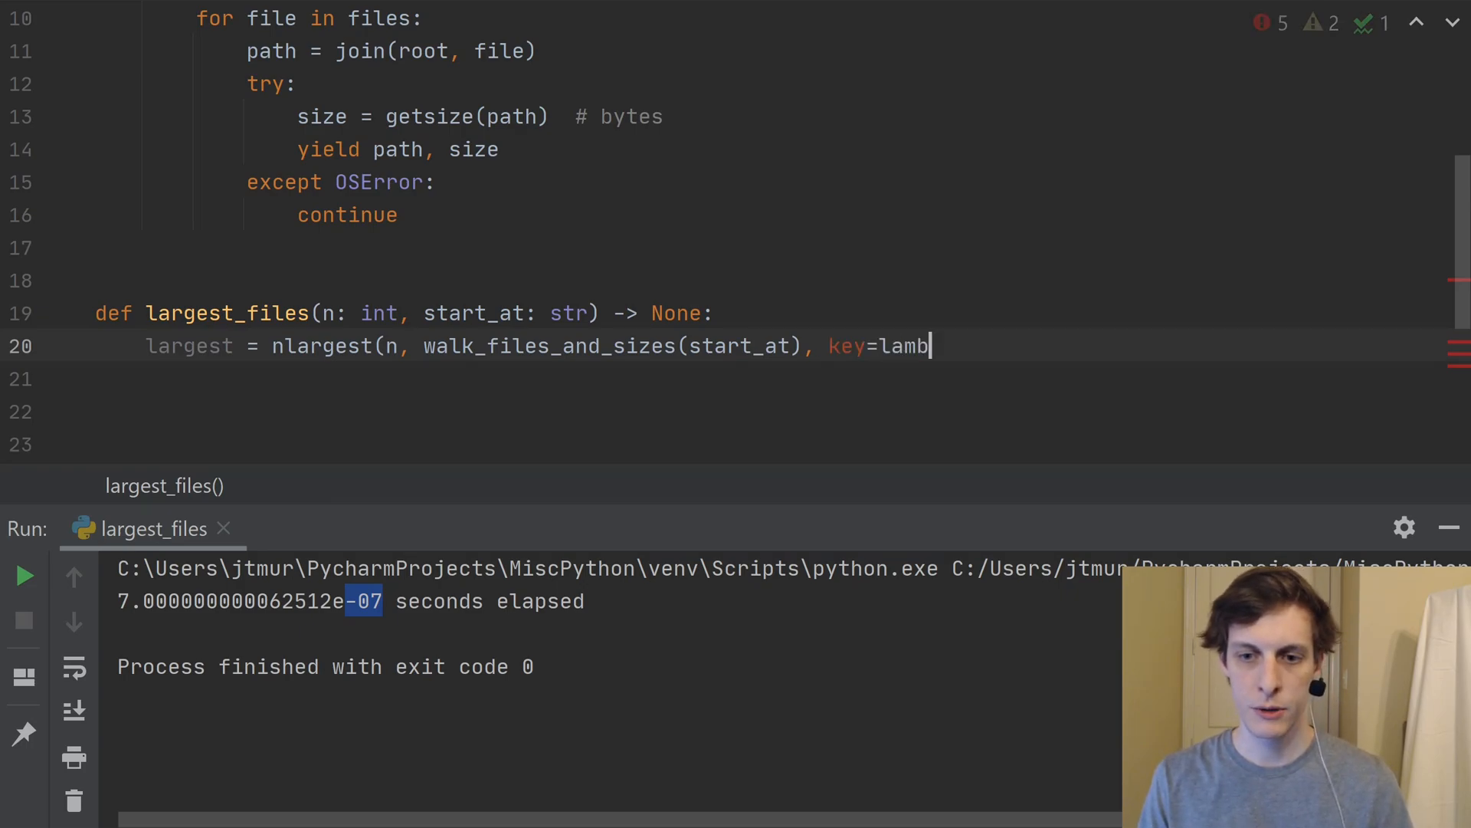
text(da)
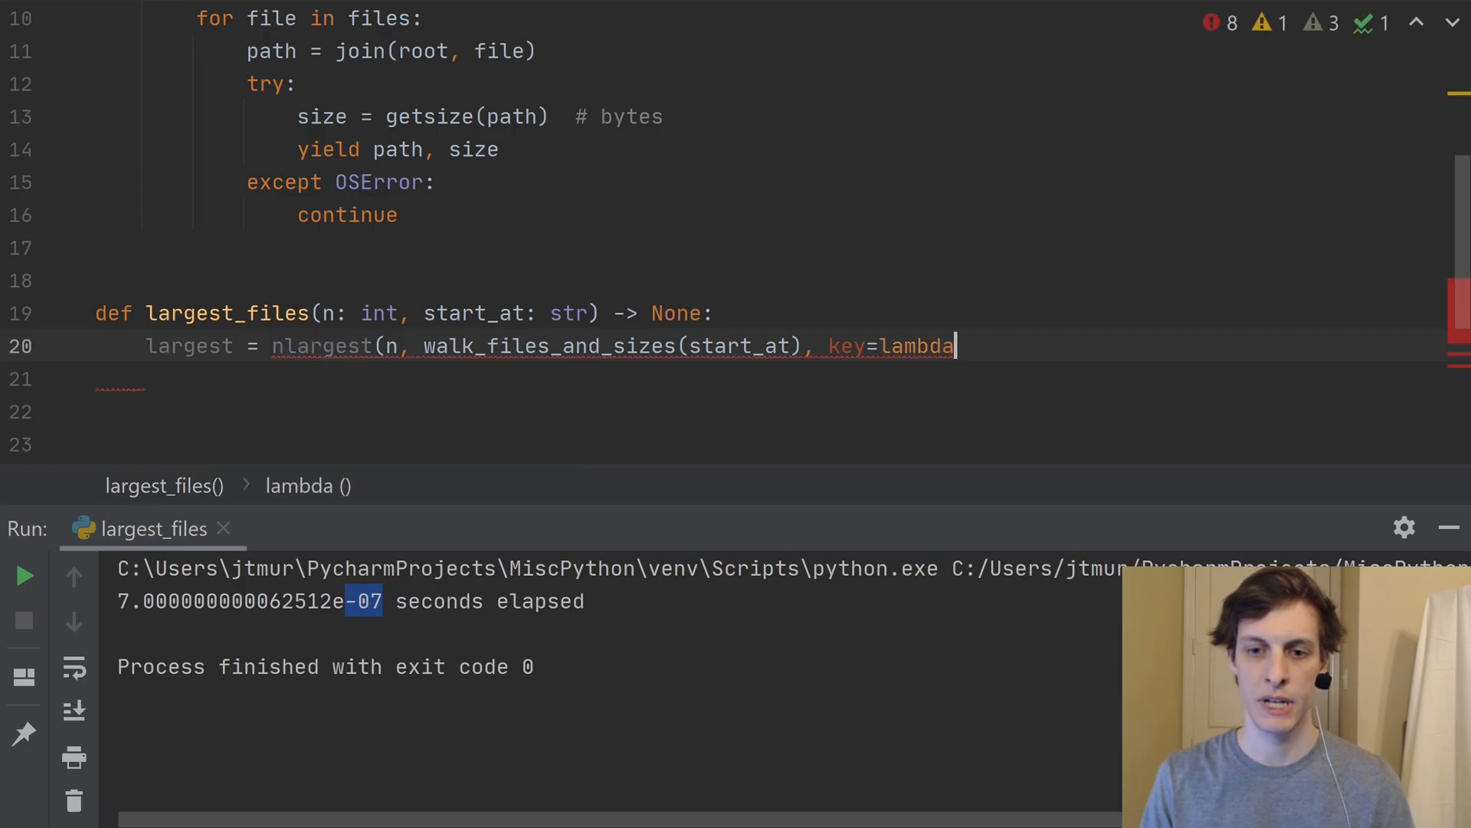
text(x)
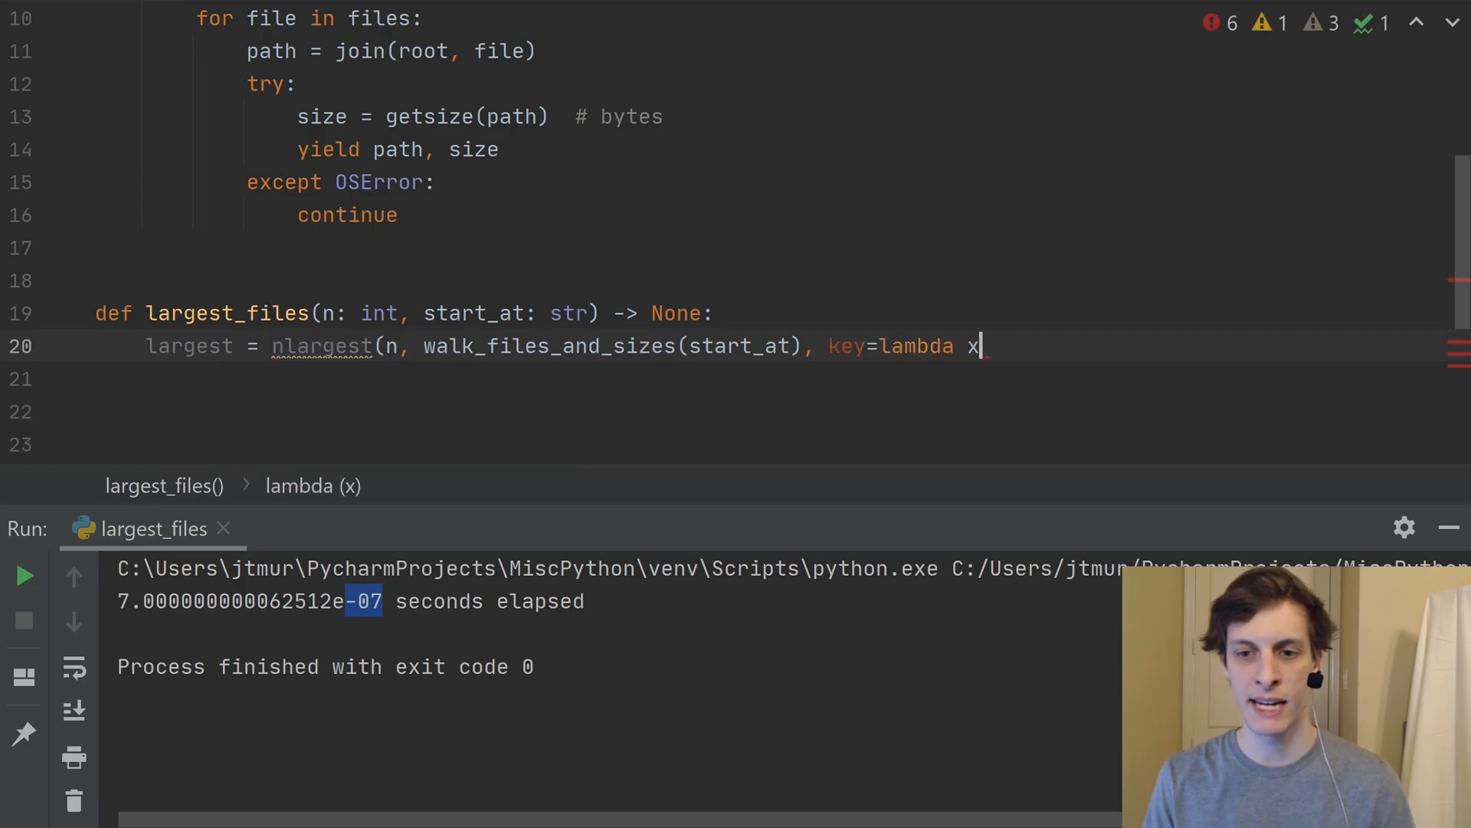
text(:)
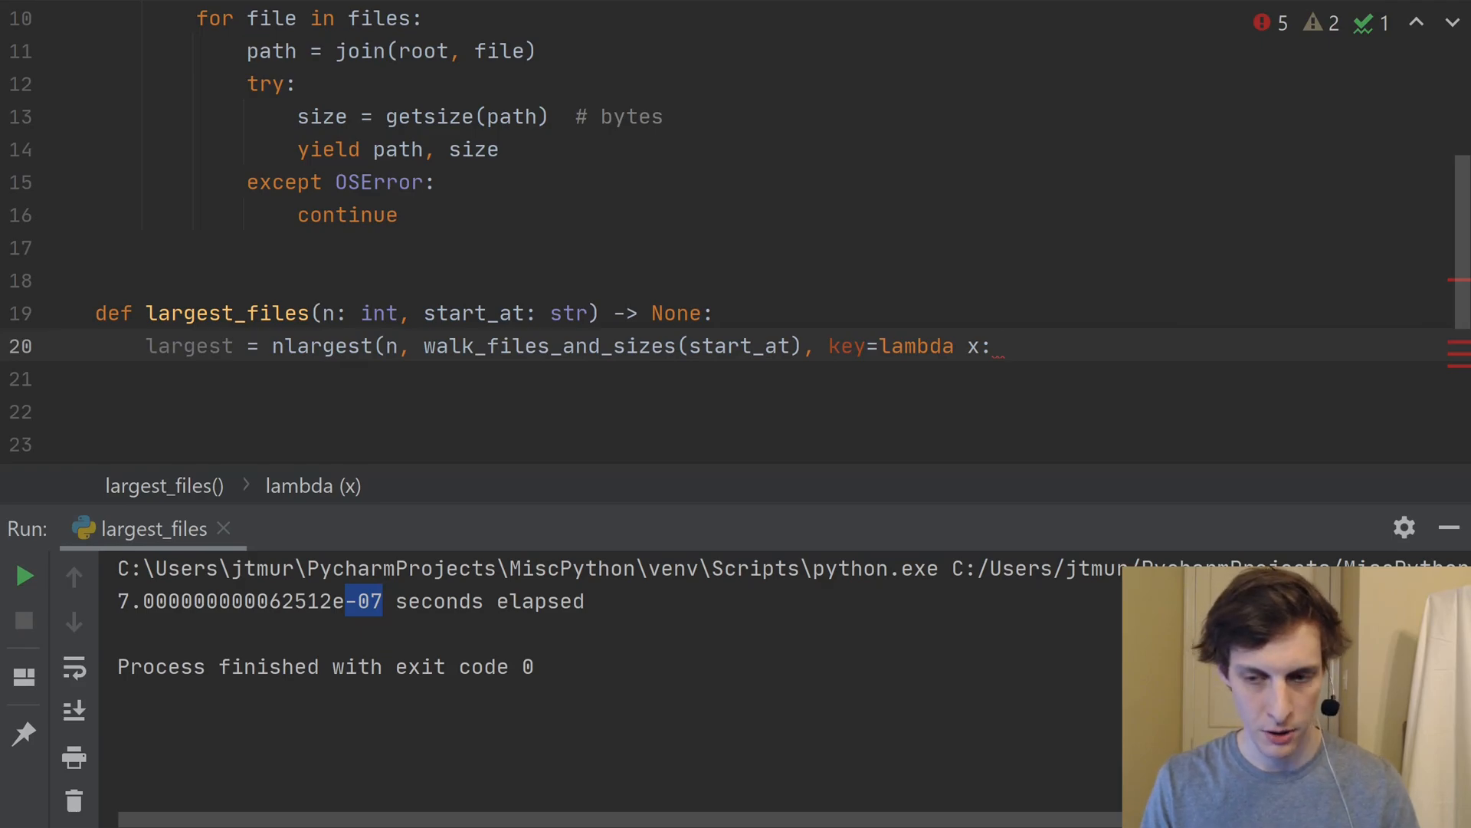
text([1])
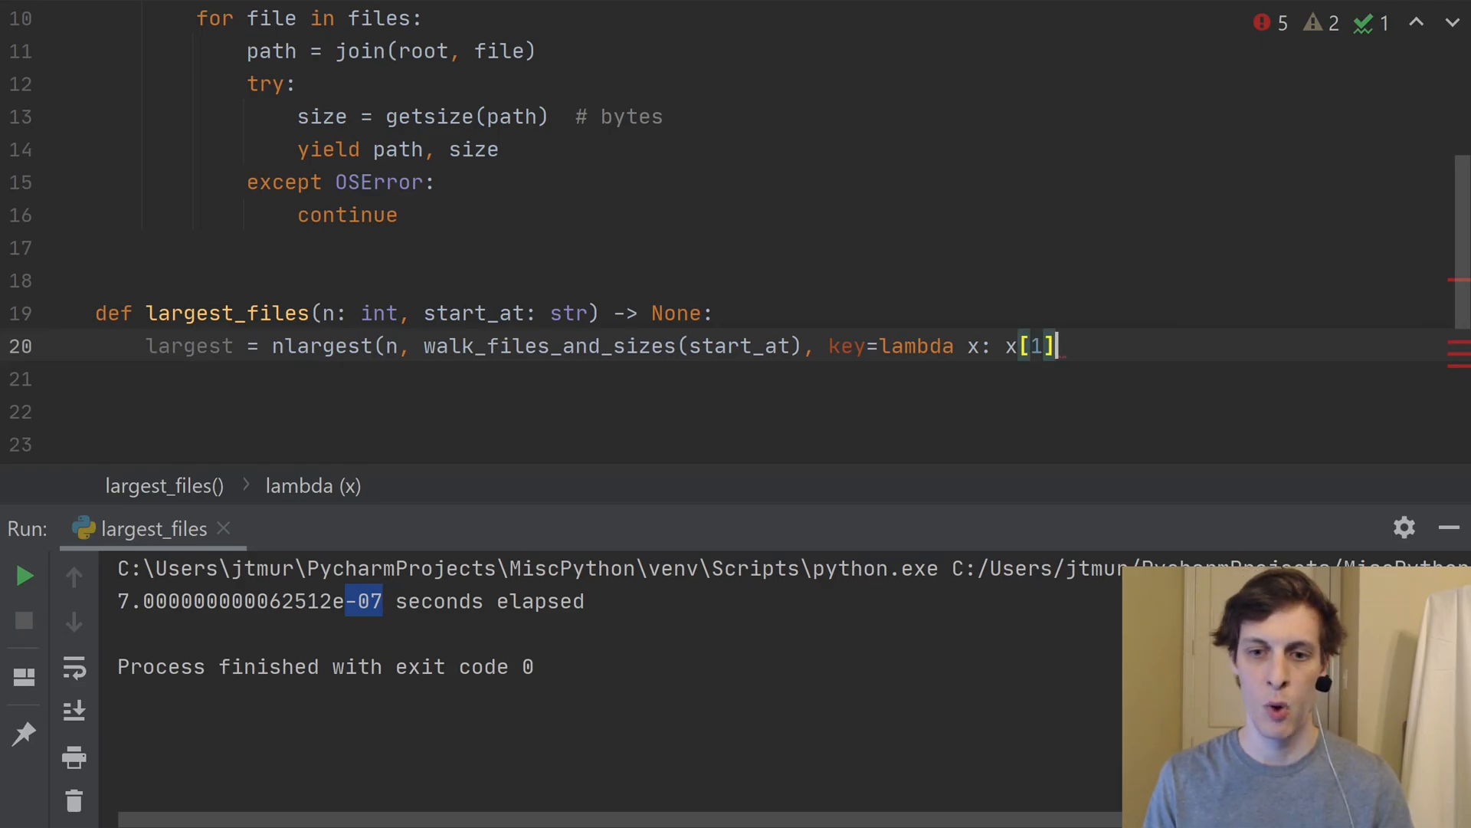
text())
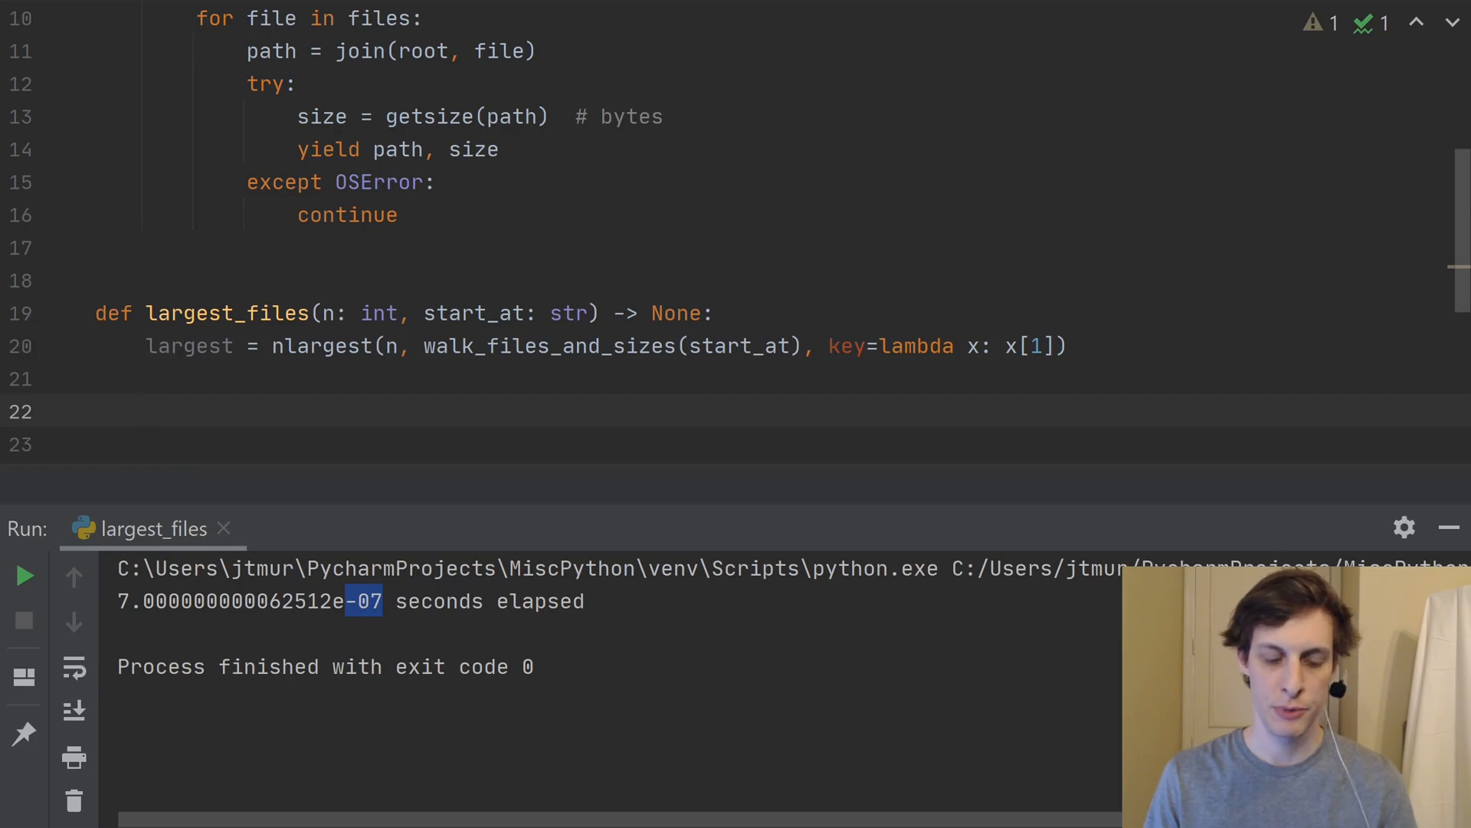
Write the loop header 'for path, size in largest:'.
text(for p)
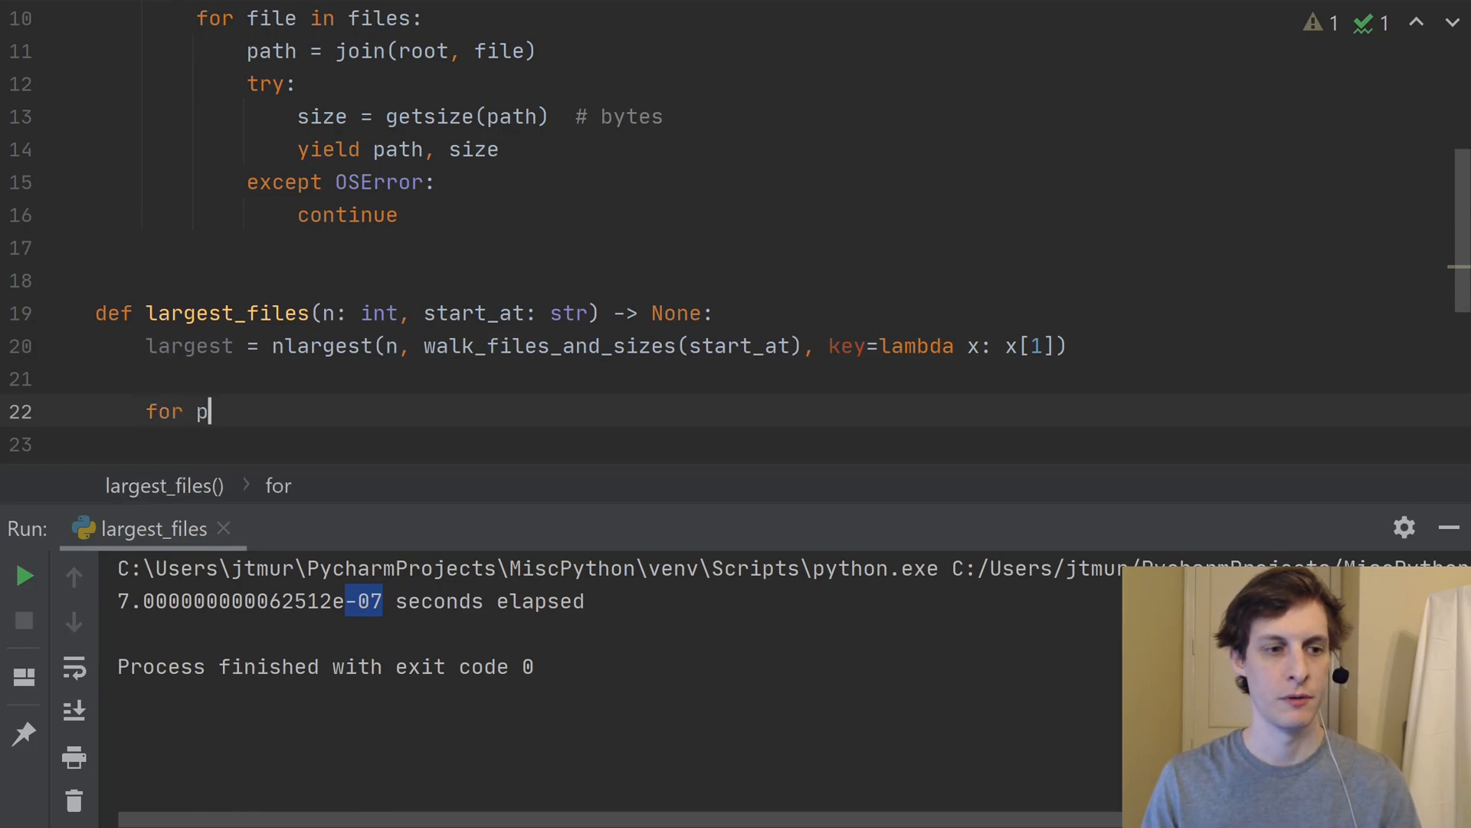
text(ath, size in largest)
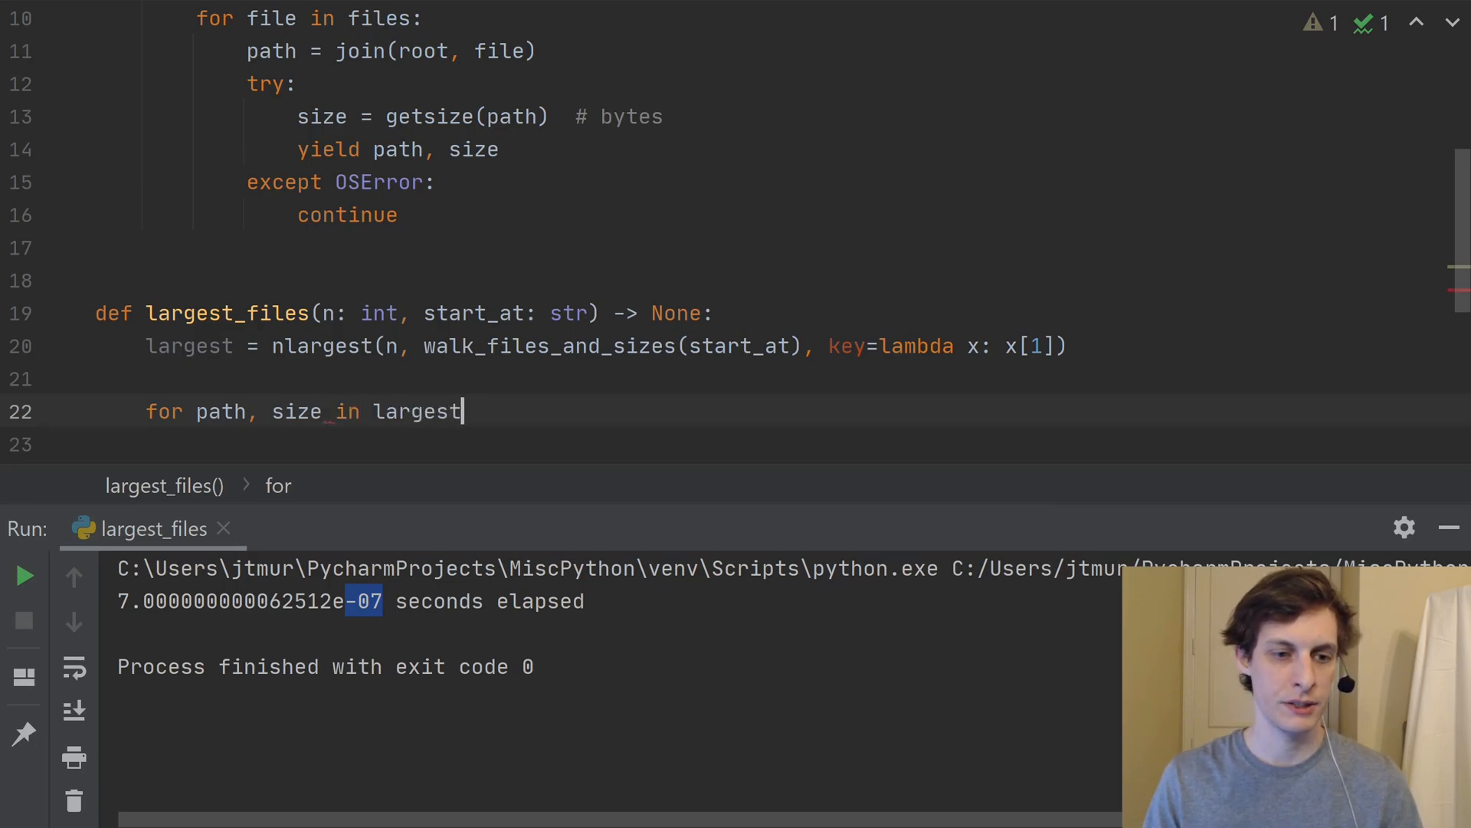
text(:)
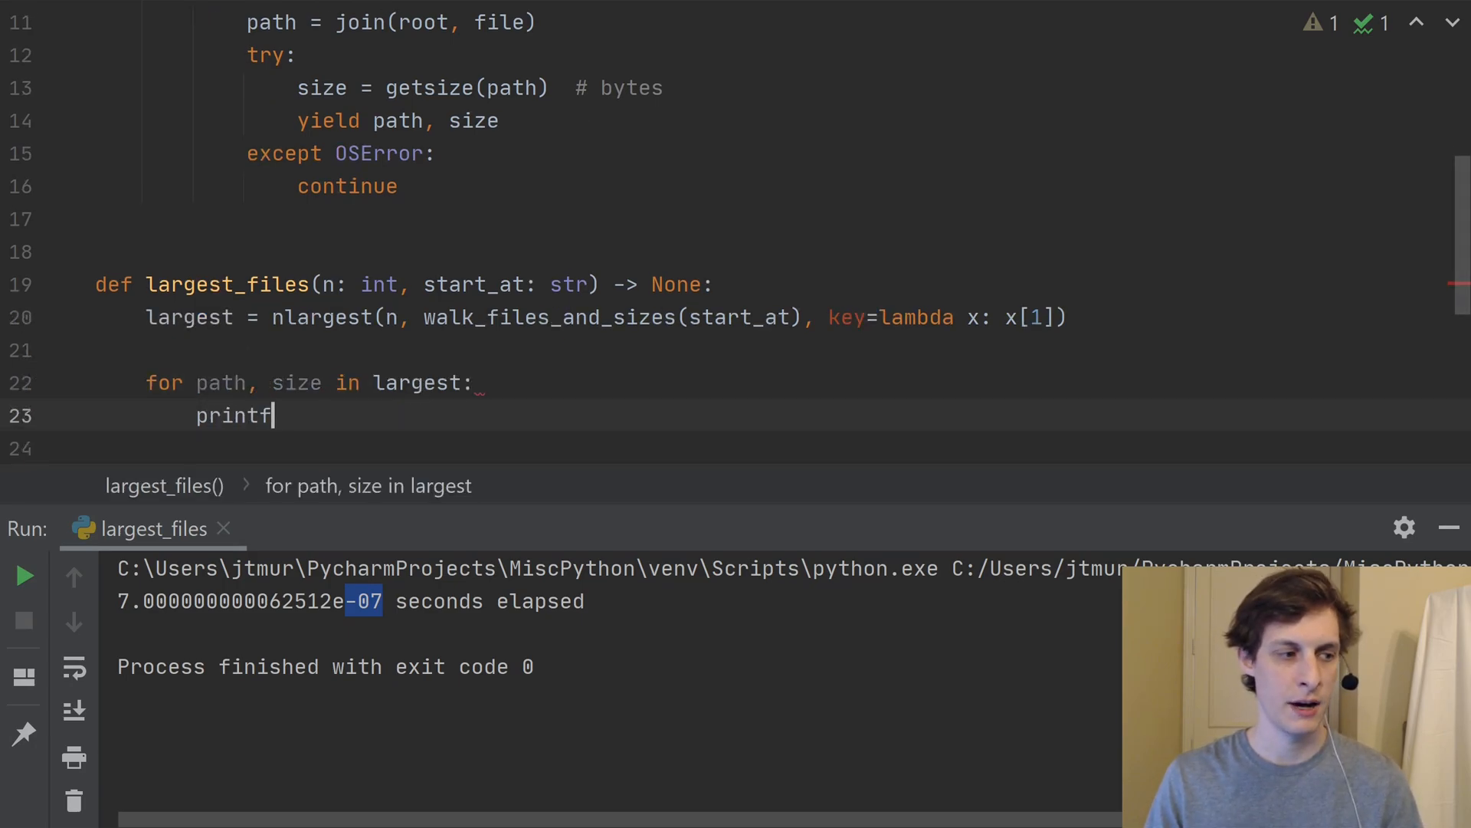
Inside the loop, start a formatted print of f'{size} {path}'.
text((f')
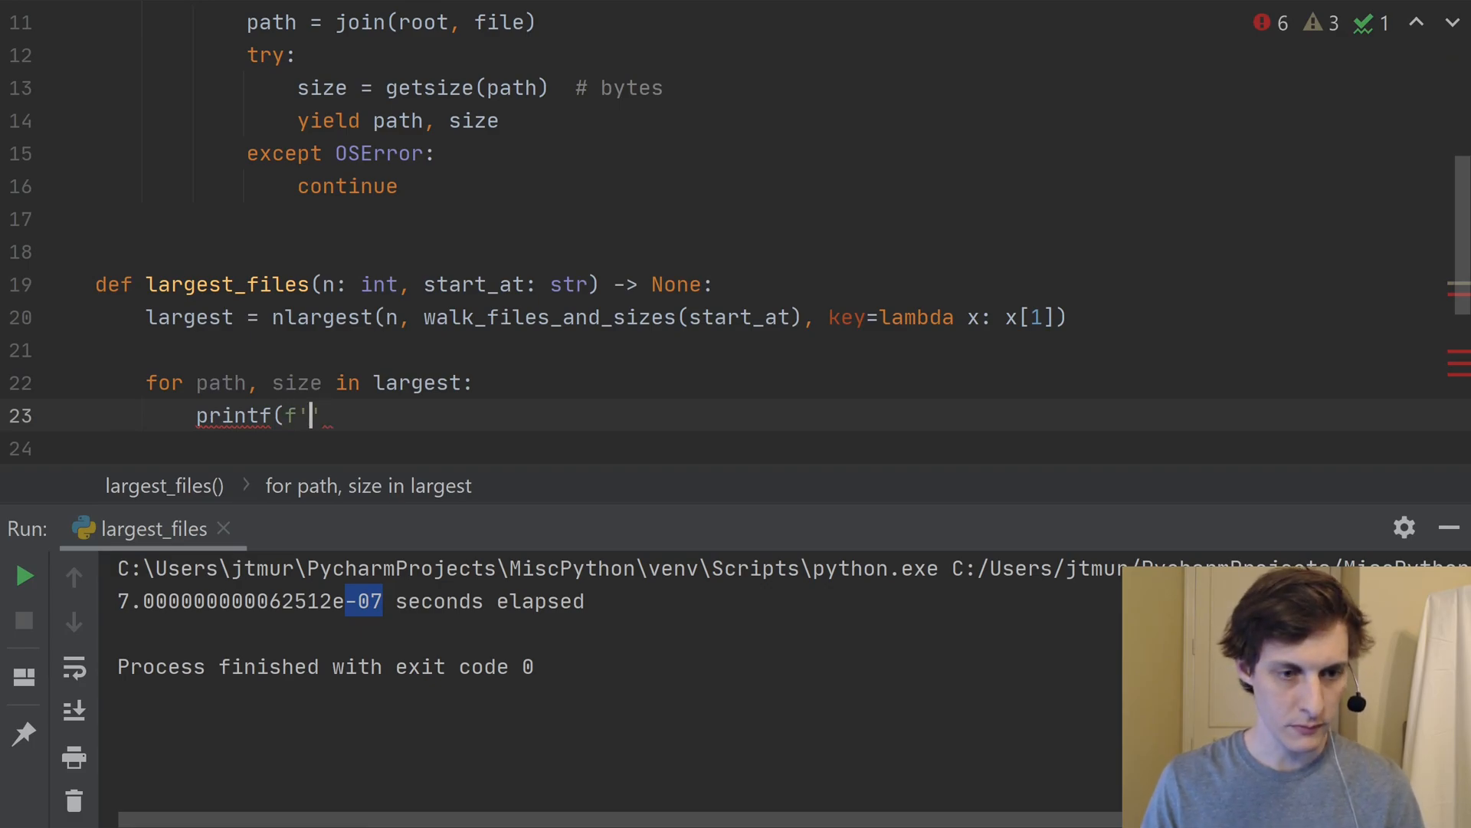
text({)
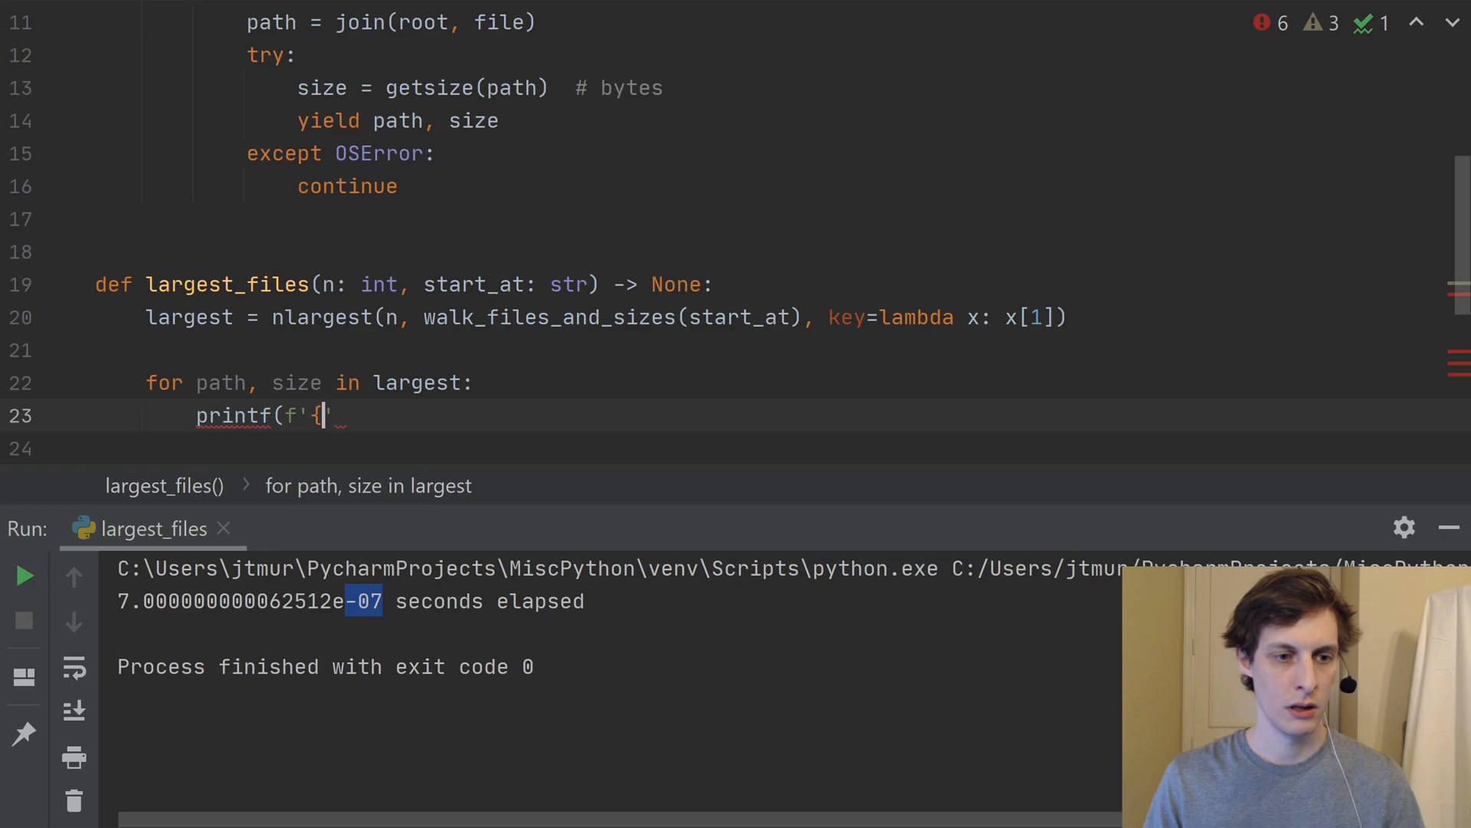
text(size})
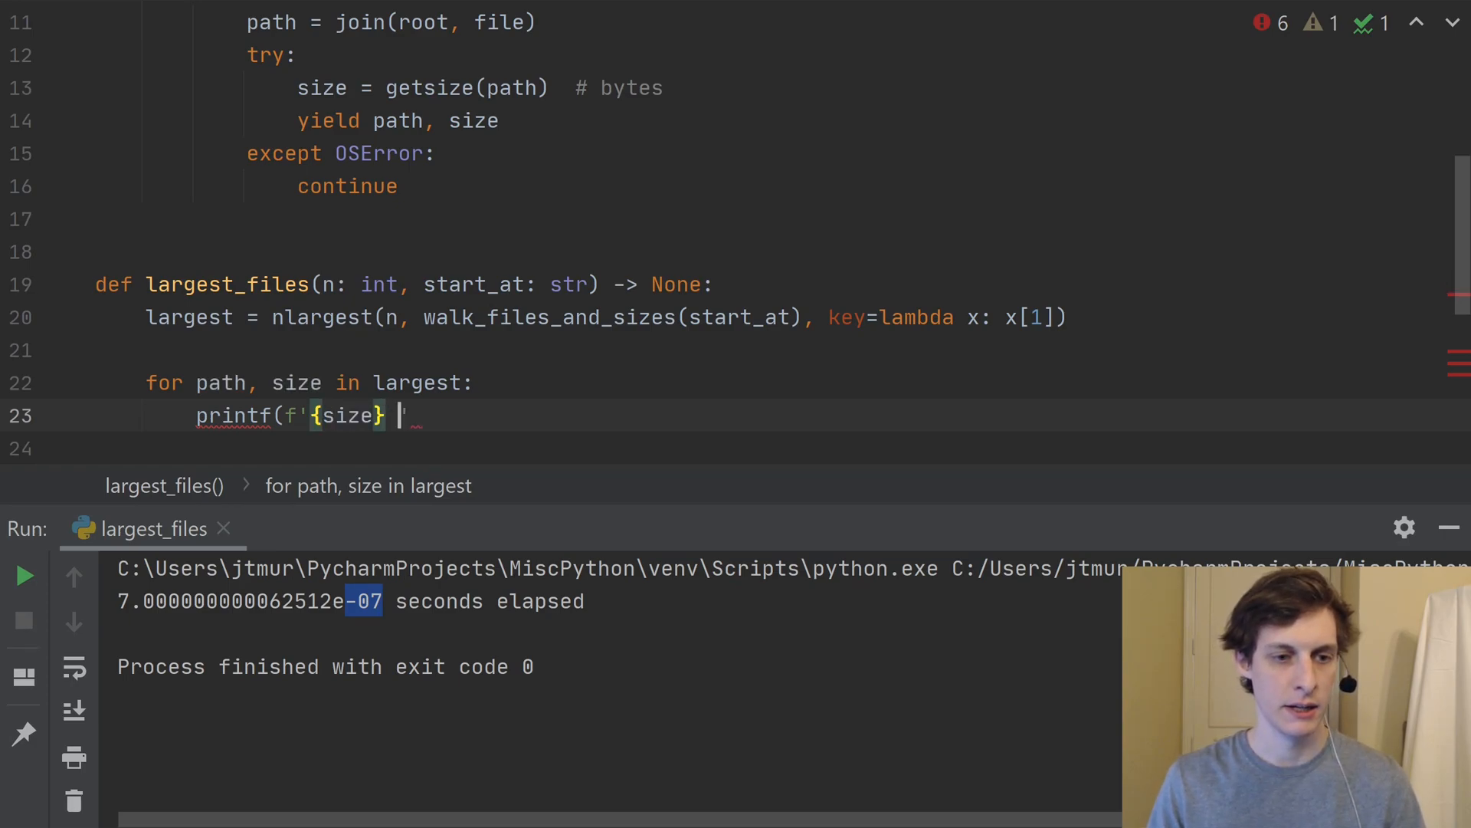
text({p)
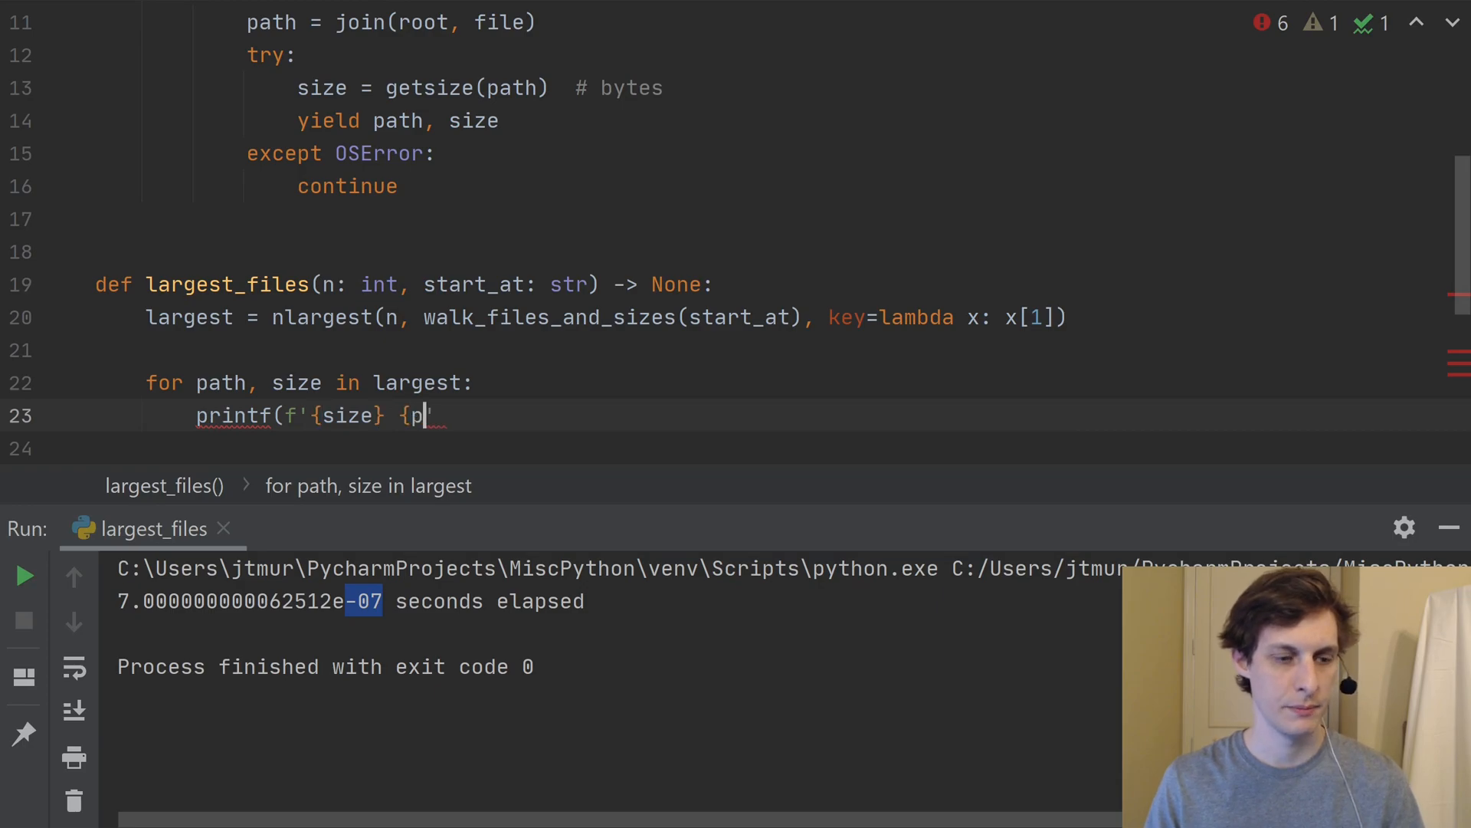
text(ath})
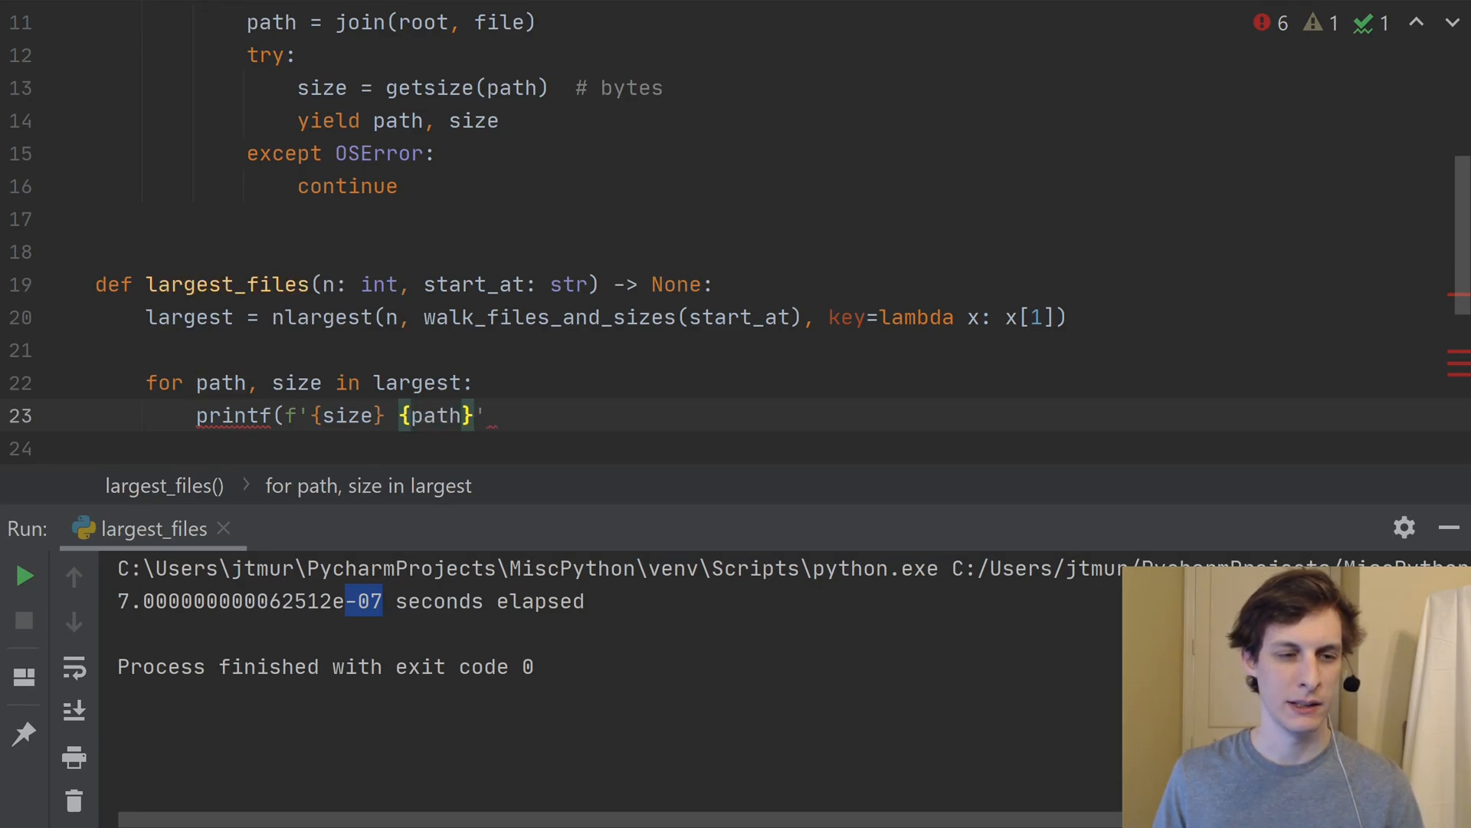
mouse_move(816, 300)
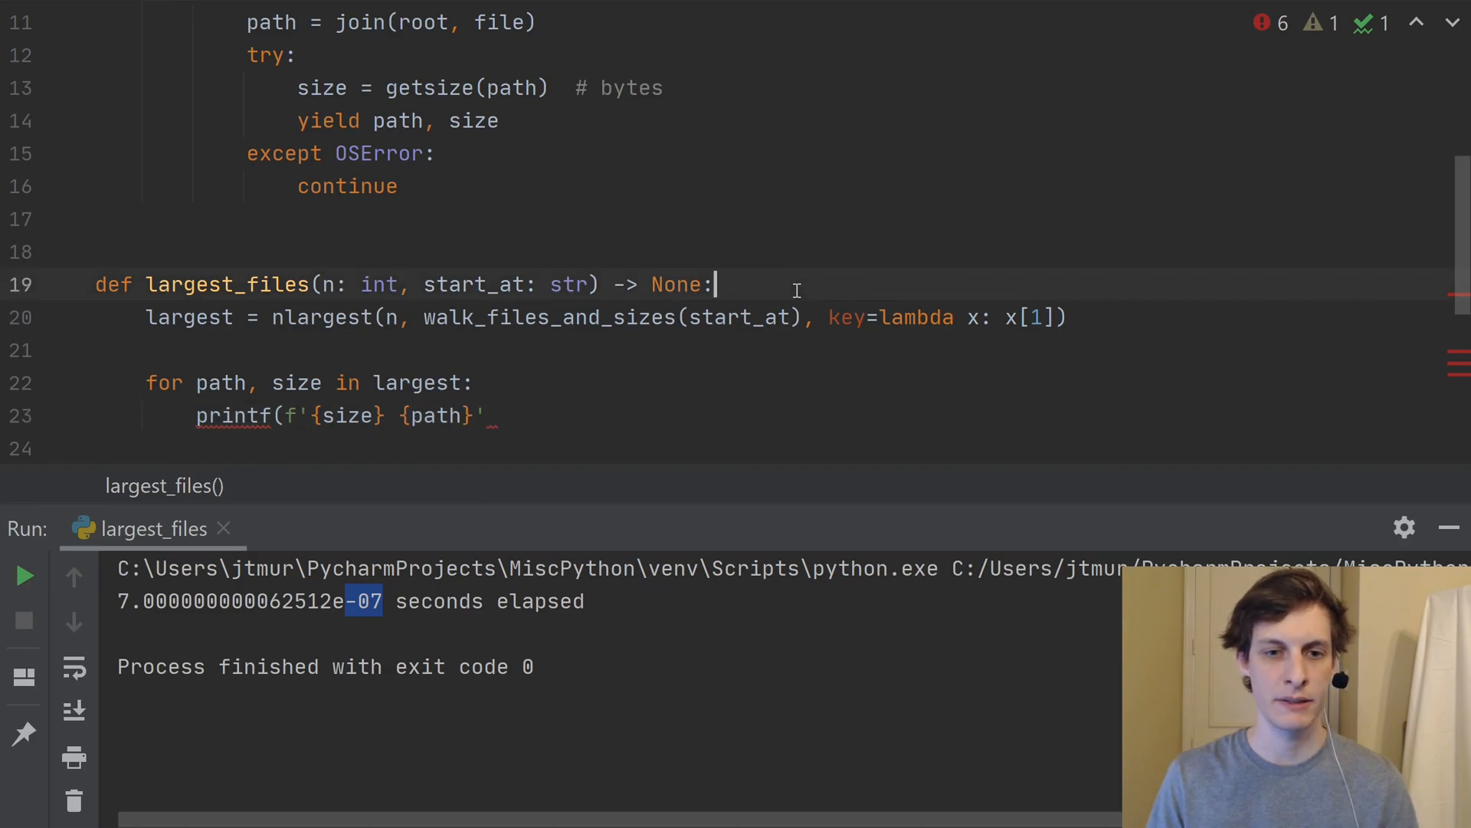
Define MB = 1024 * 1024 at the top of largest_files.
text(MB =)
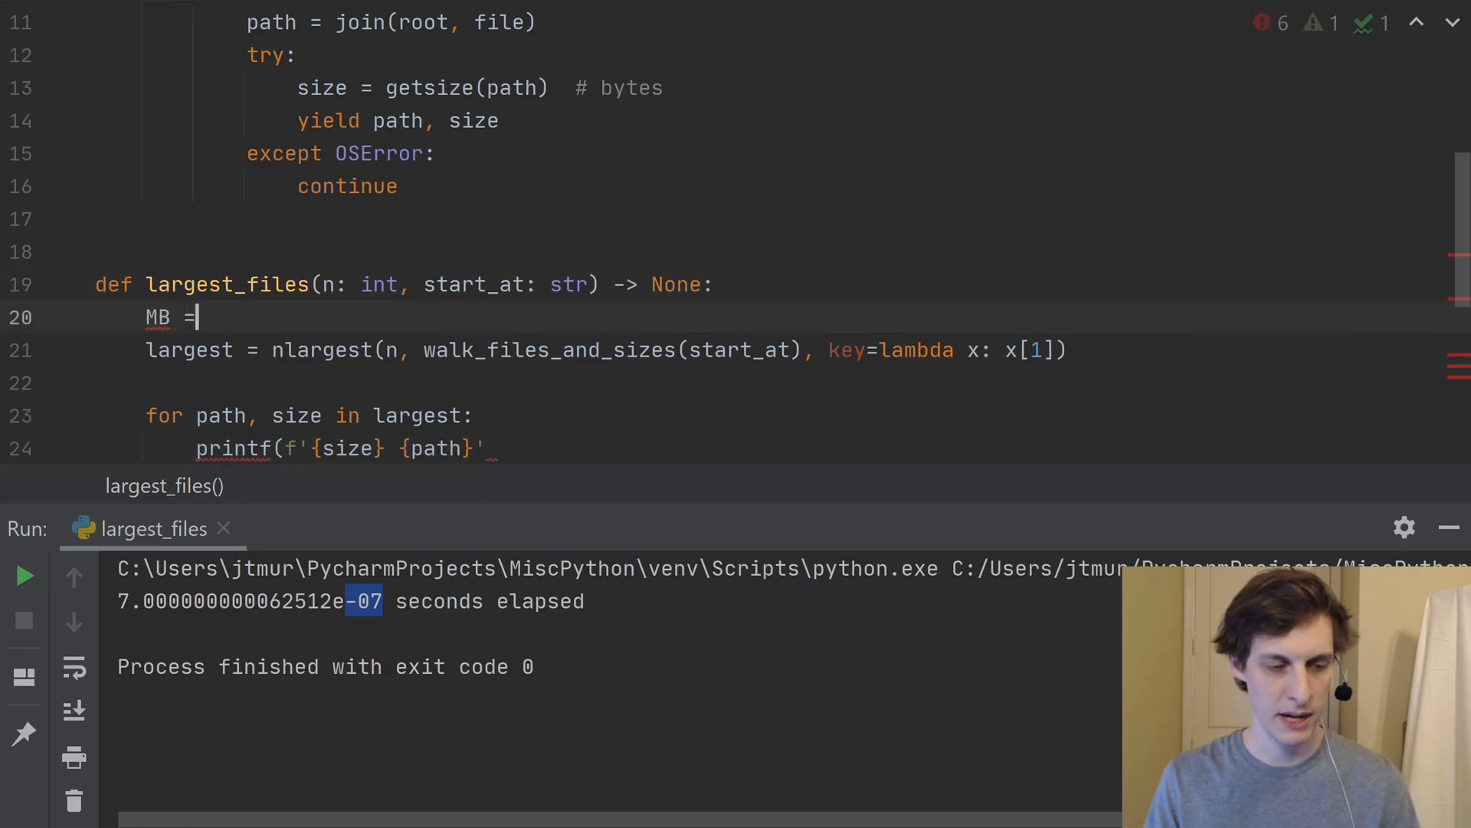
text(" ")
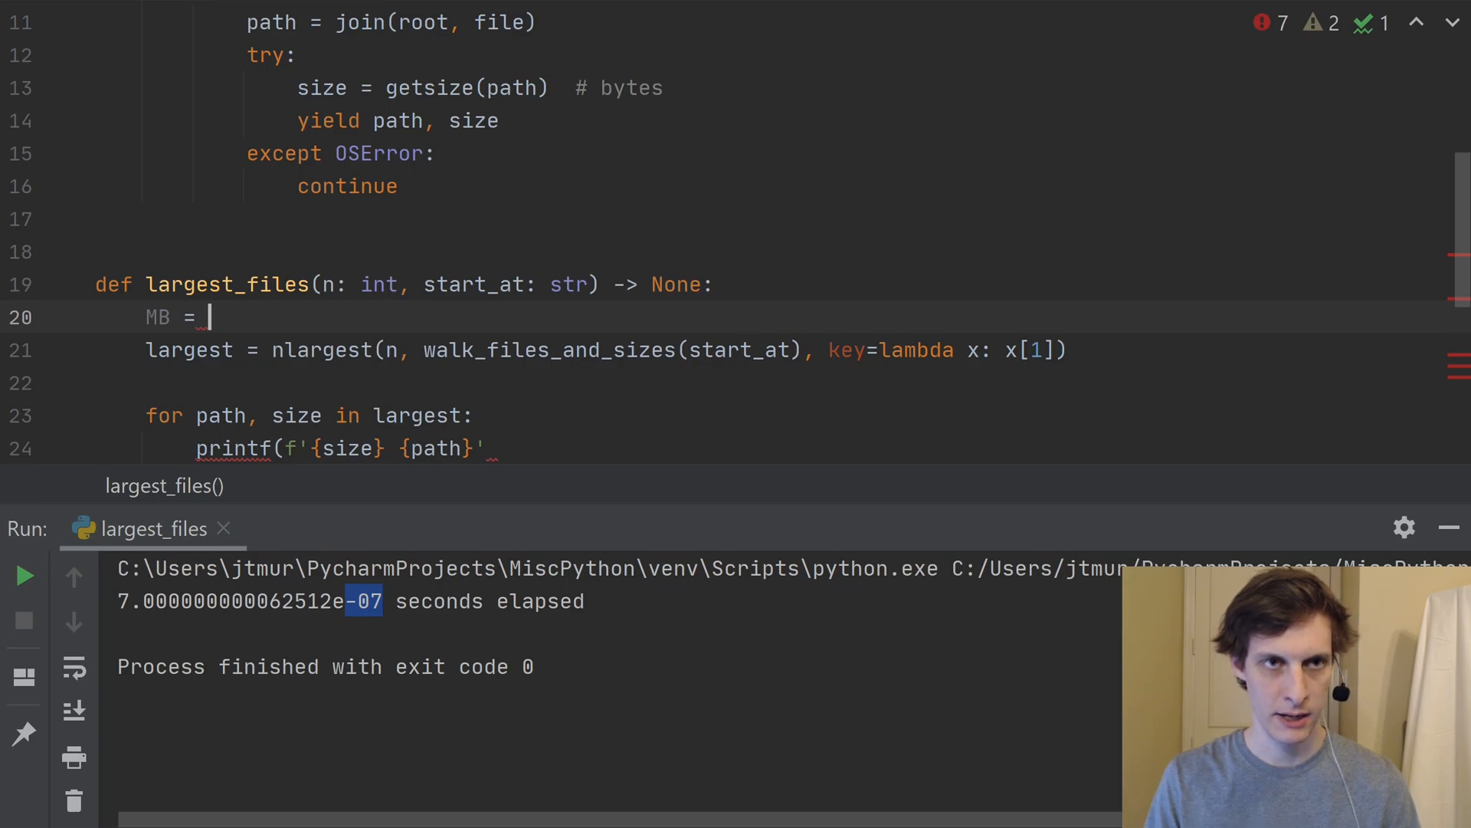
text(10)
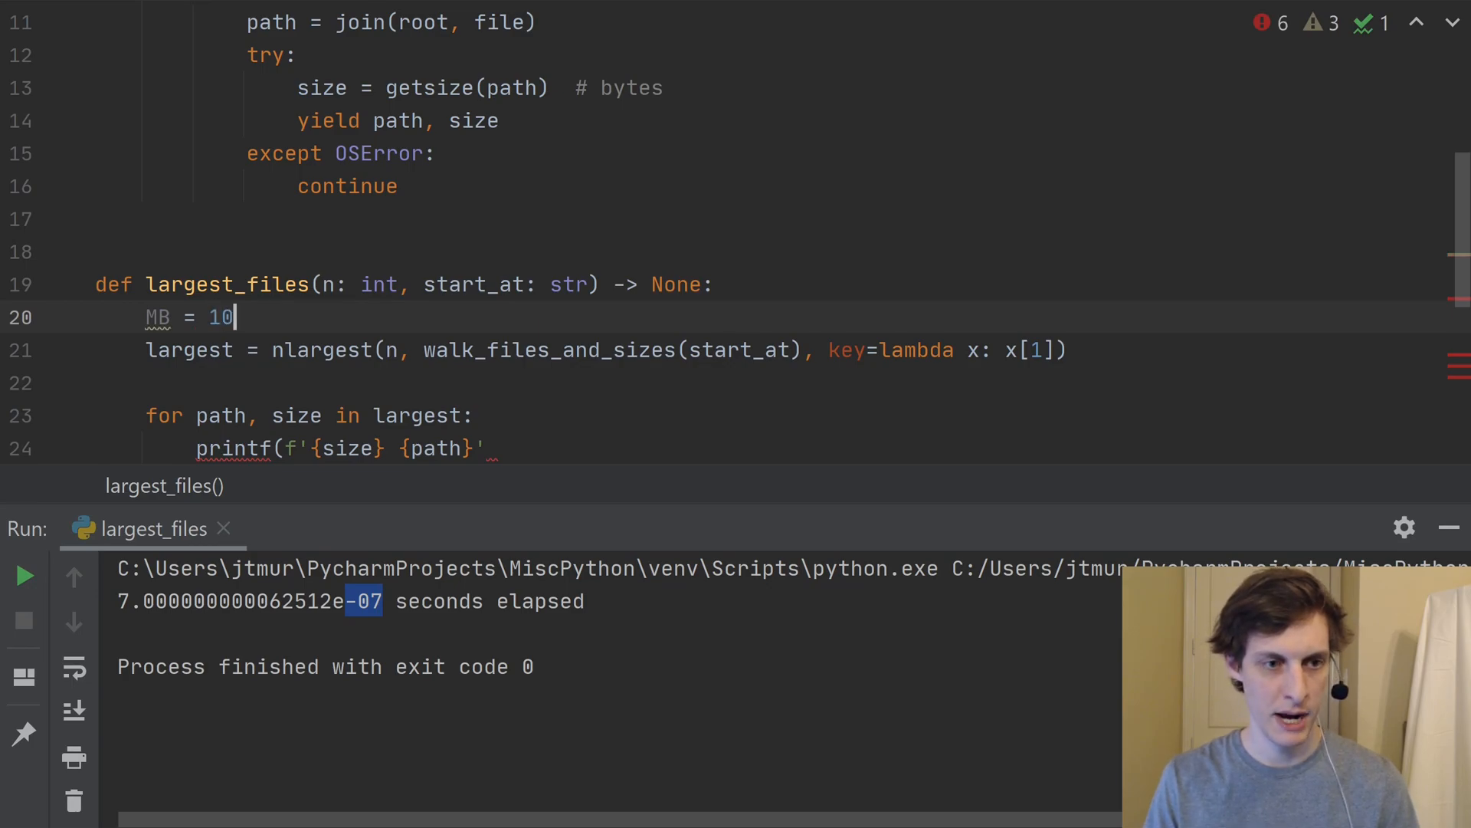
text(24)
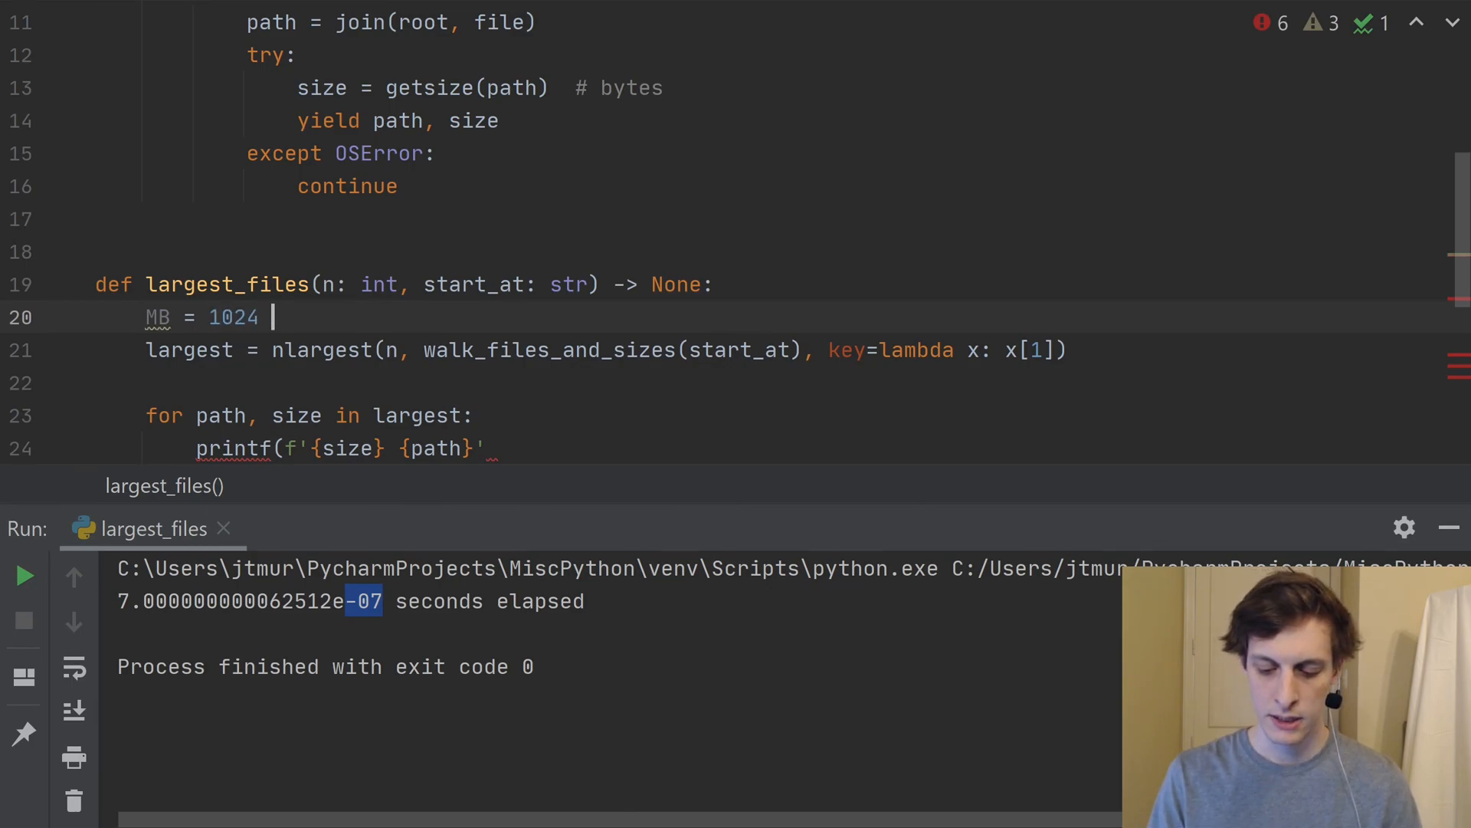
text(* 10)
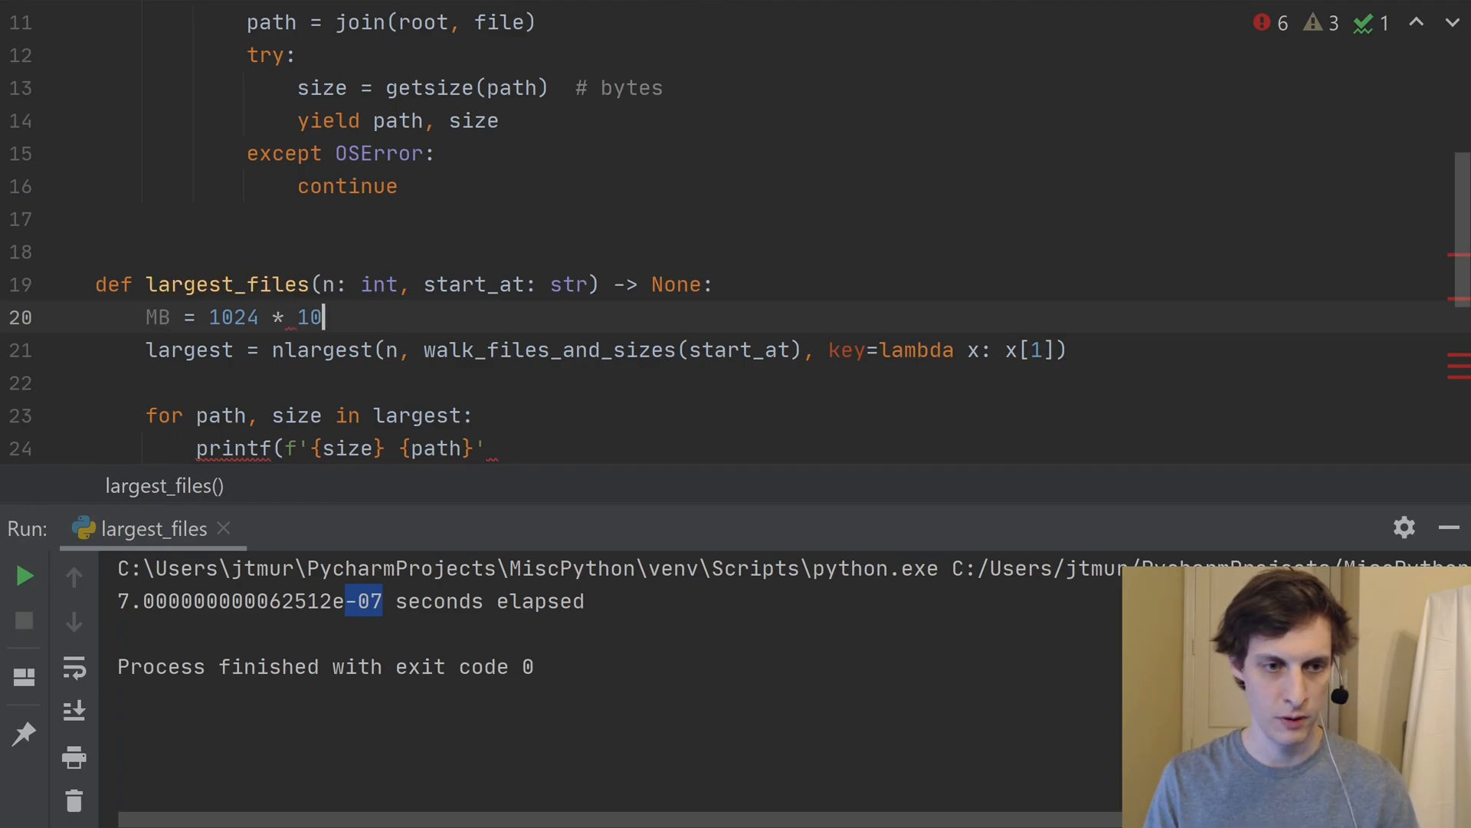
text(24)
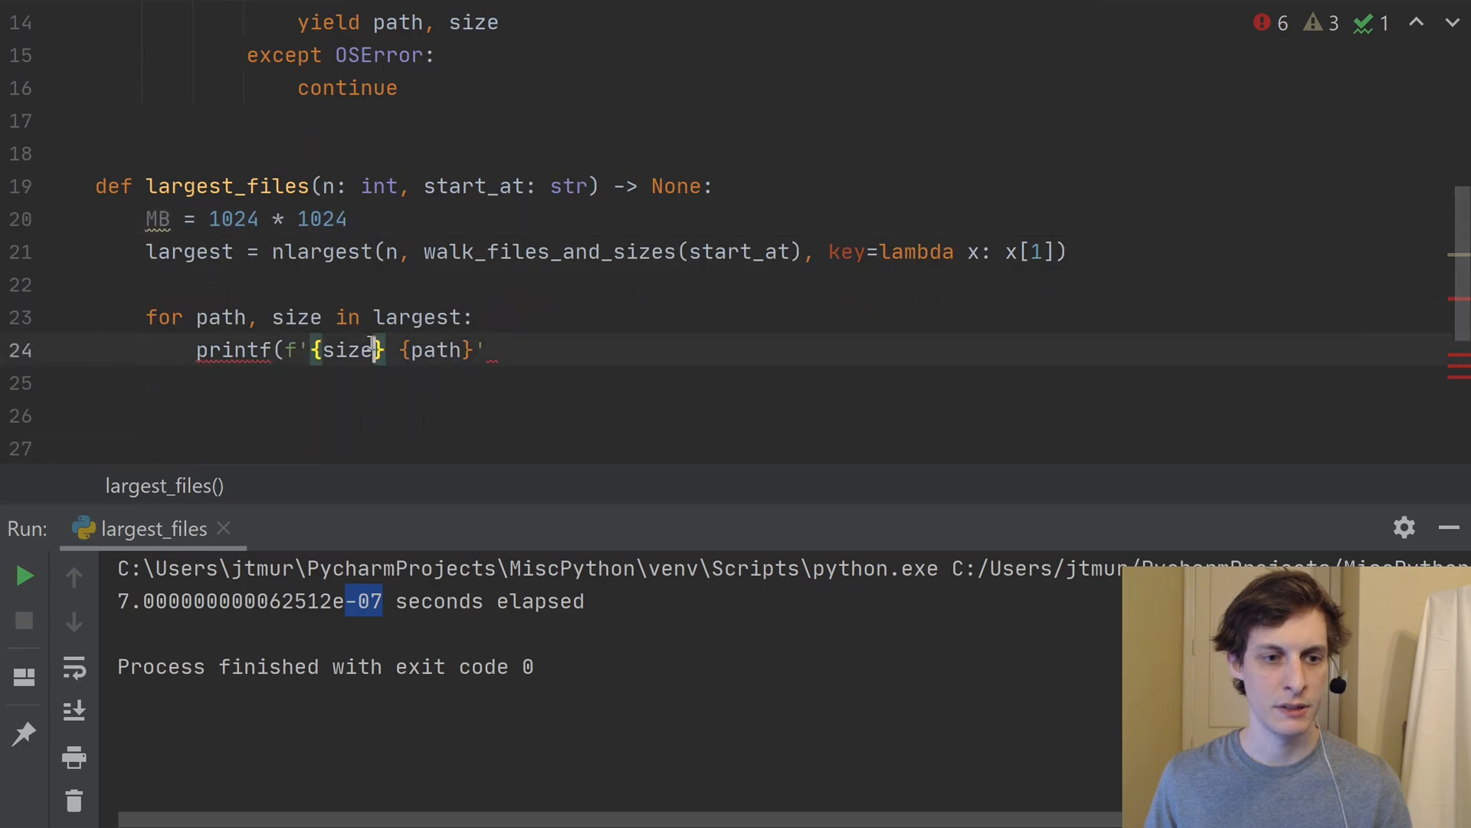
Change the f-string to show {size//MB} MB {path} and close the call.
text(/)
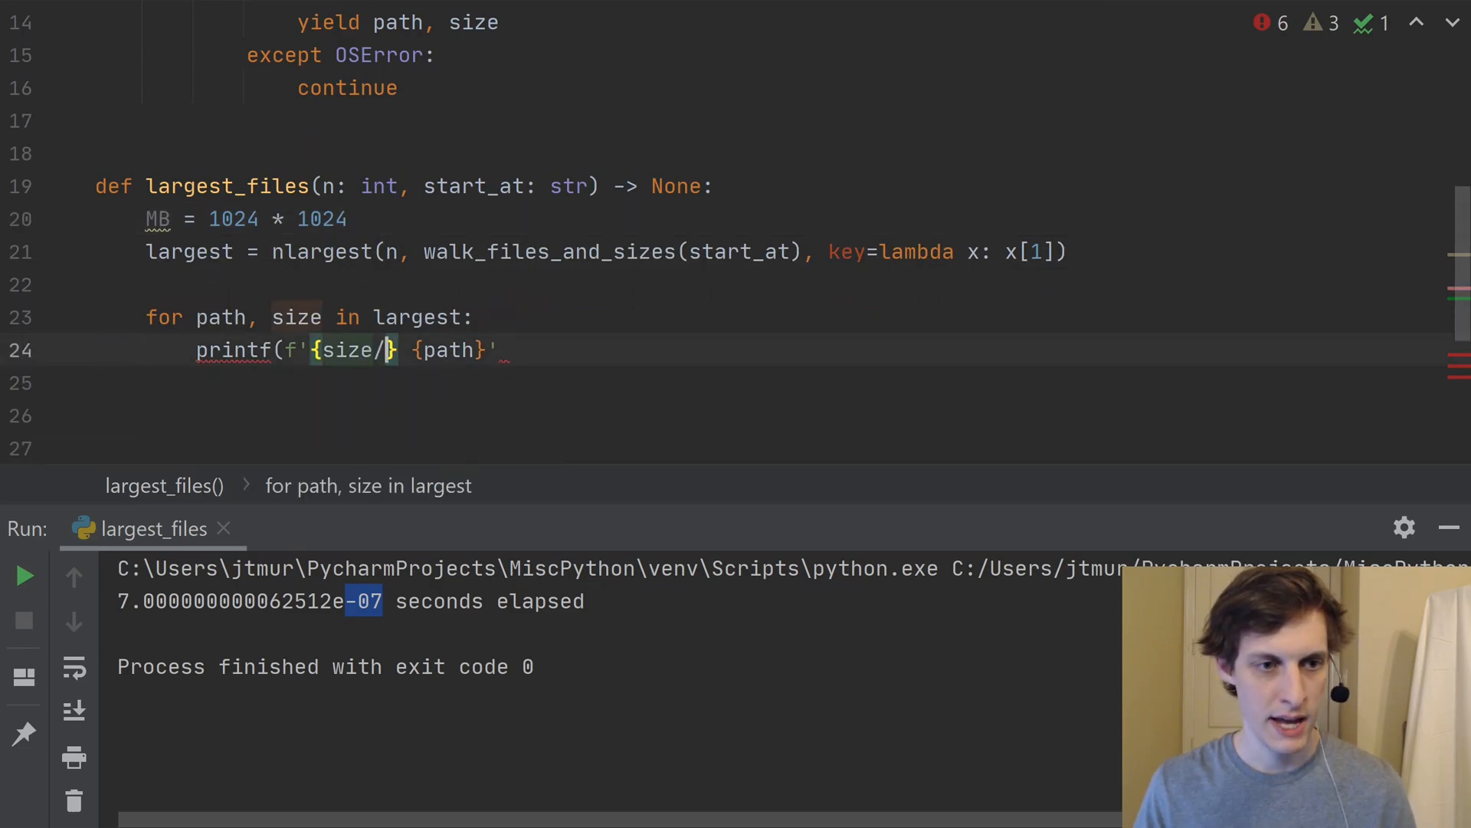
text(MB)
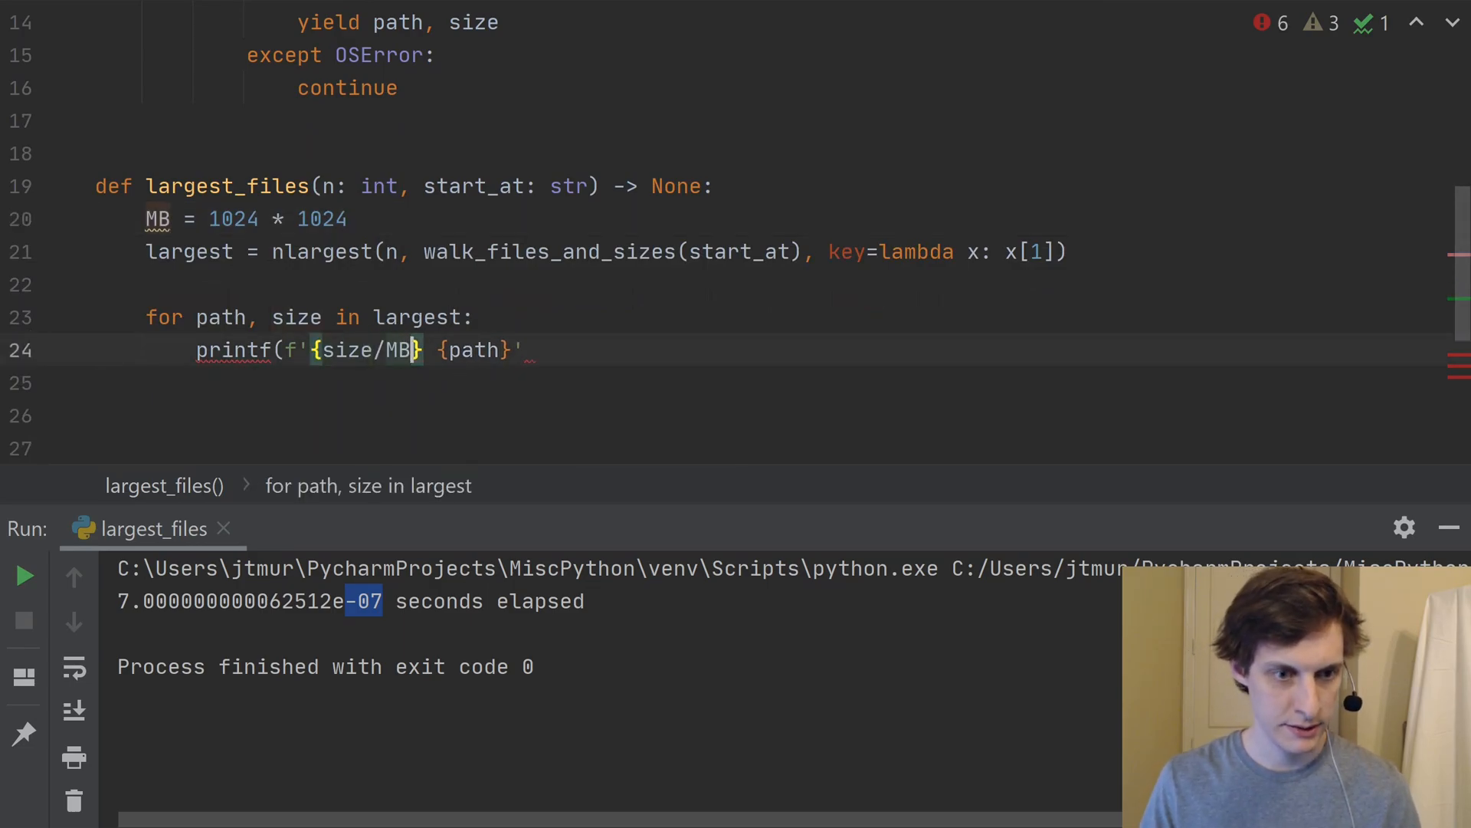
text(MB)
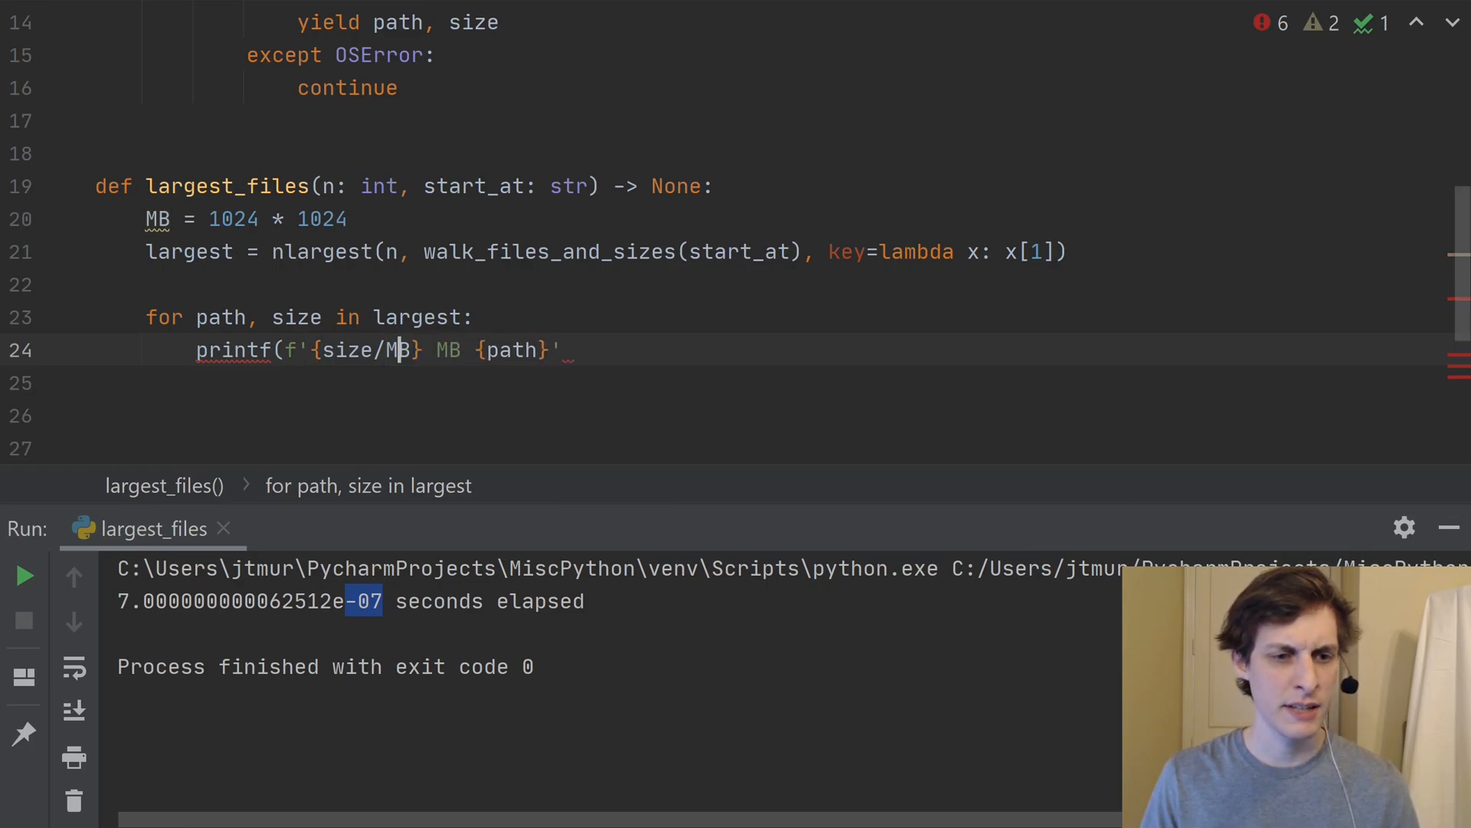
text(/)
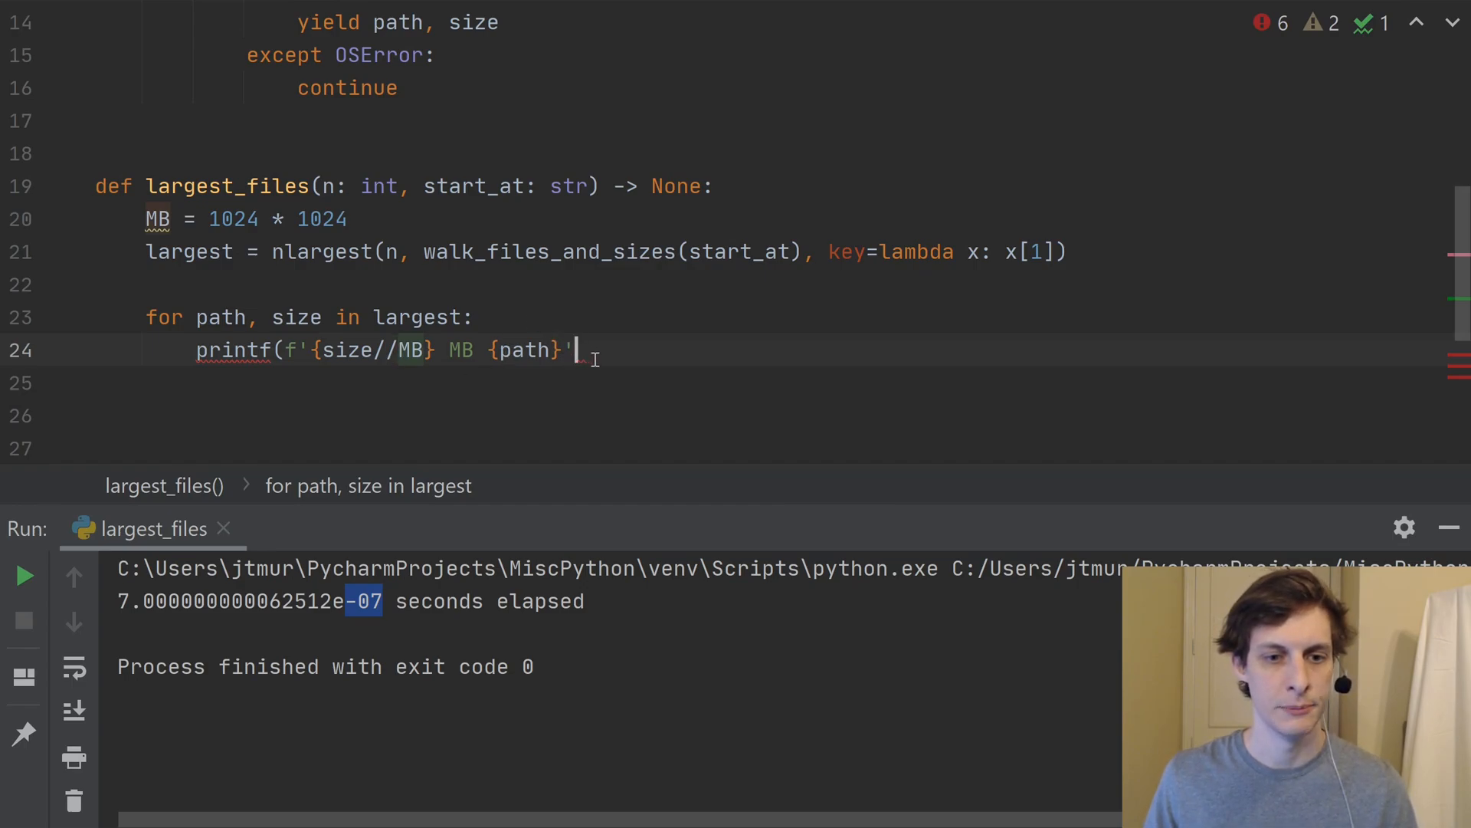
text())
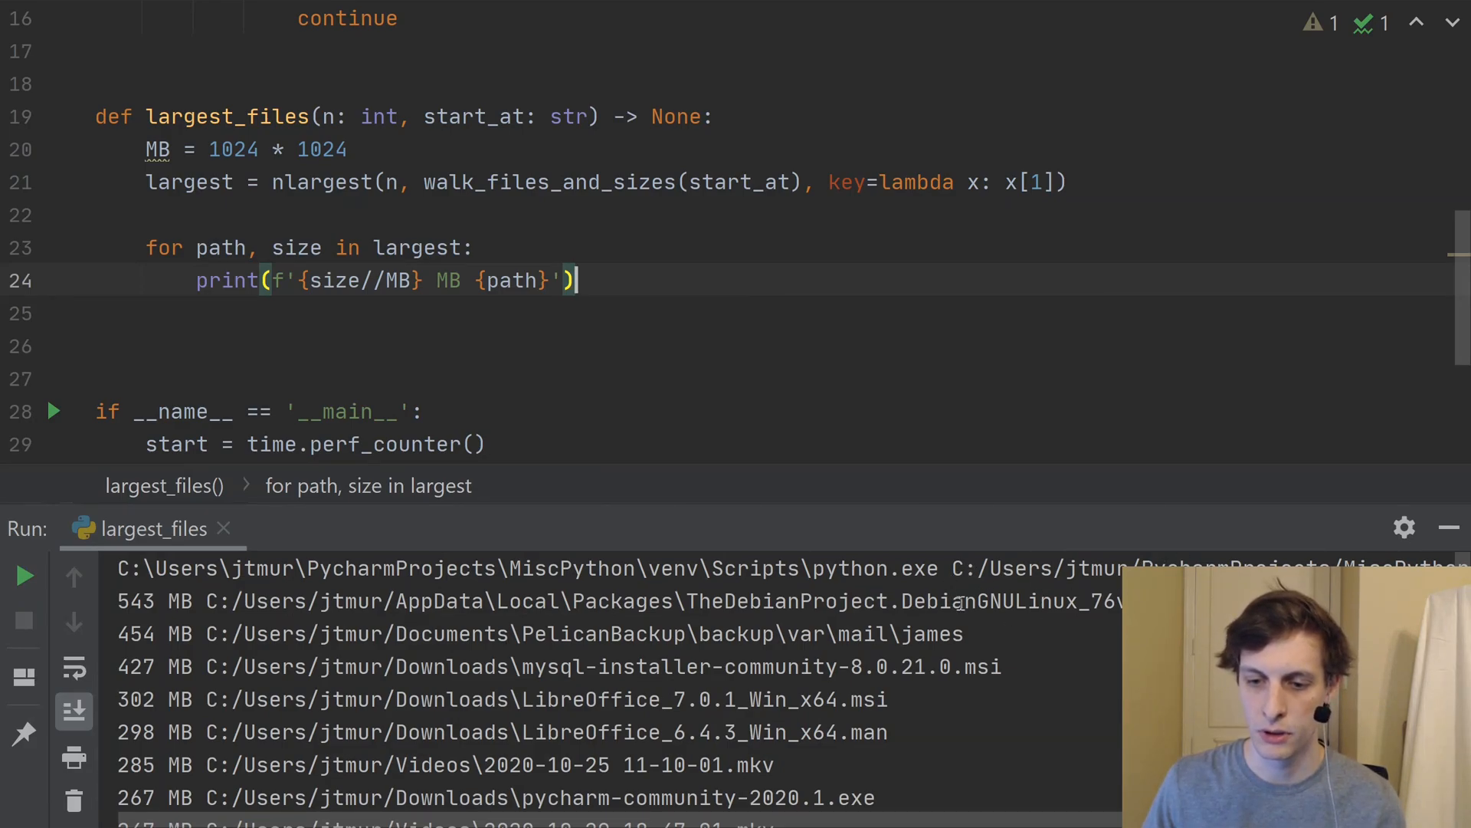
Run the script and view the largest files in MB with 67.5166968 seconds elapsed.
double_click(1022, 600)
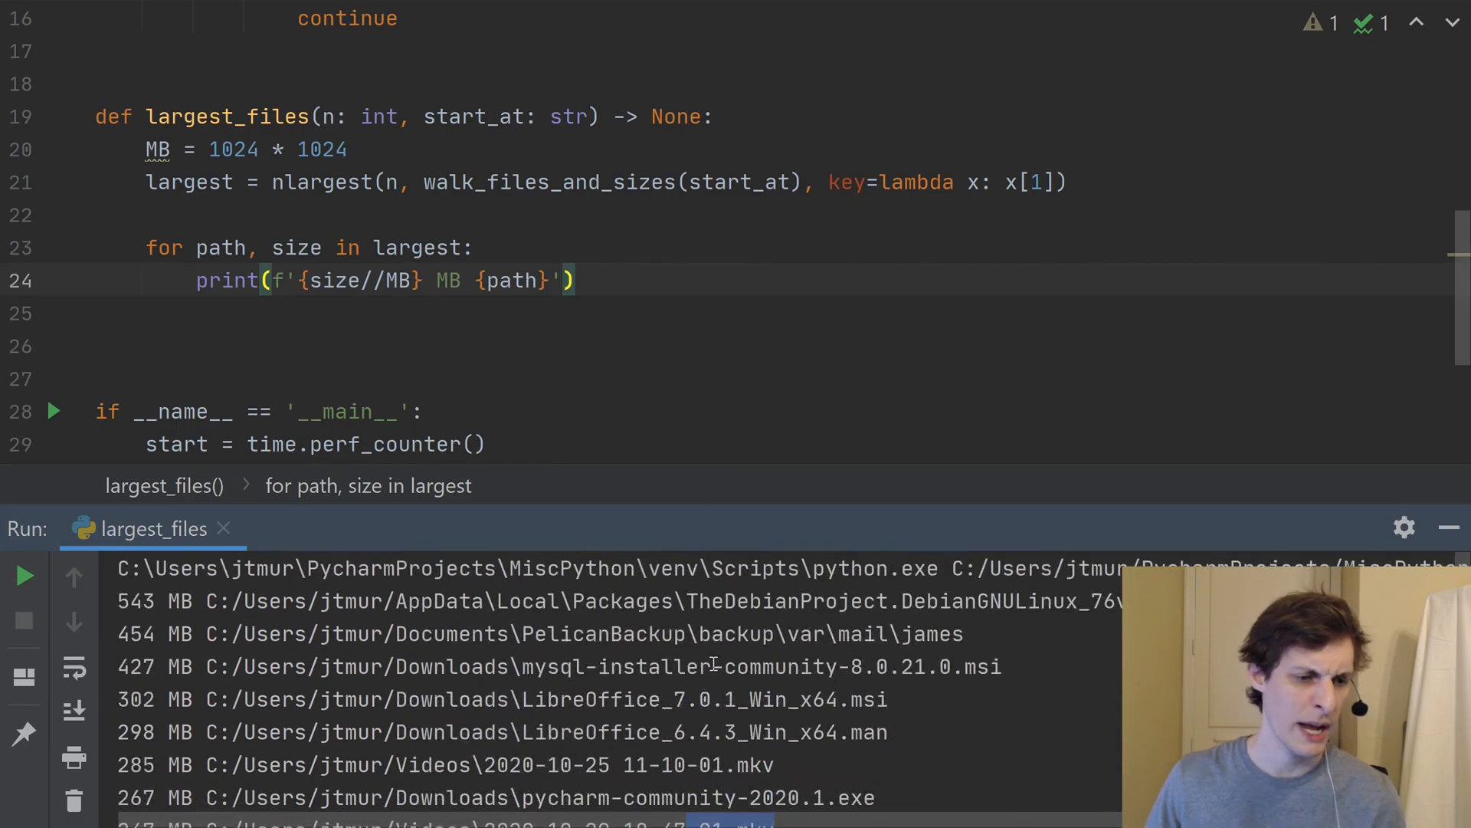
scroll(down, 3)
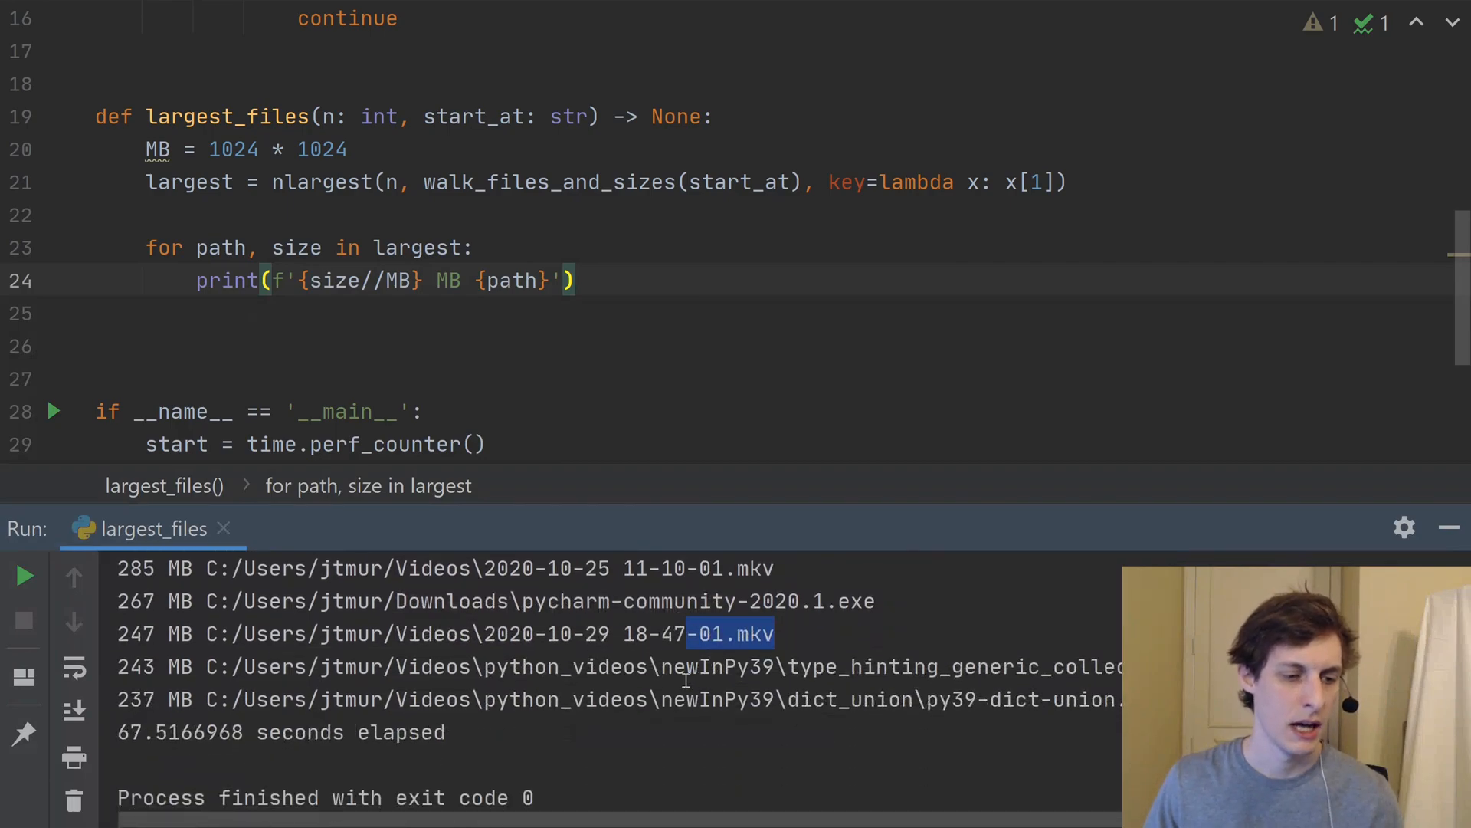